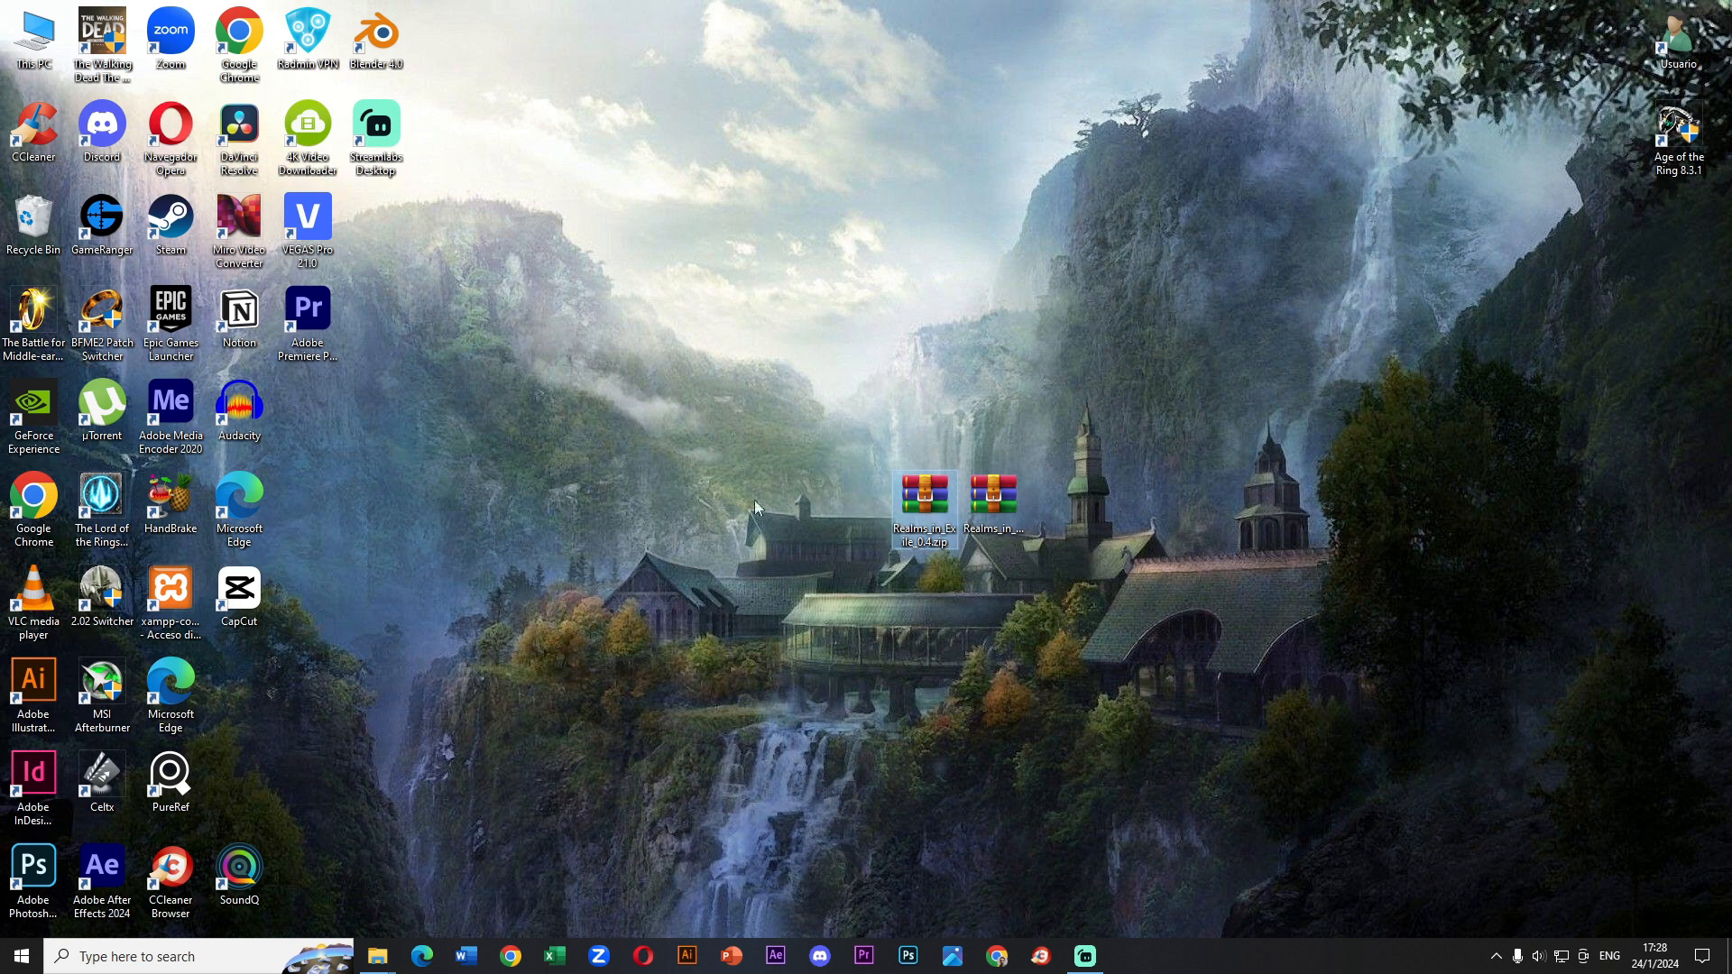
mouse_move(1401, 551)
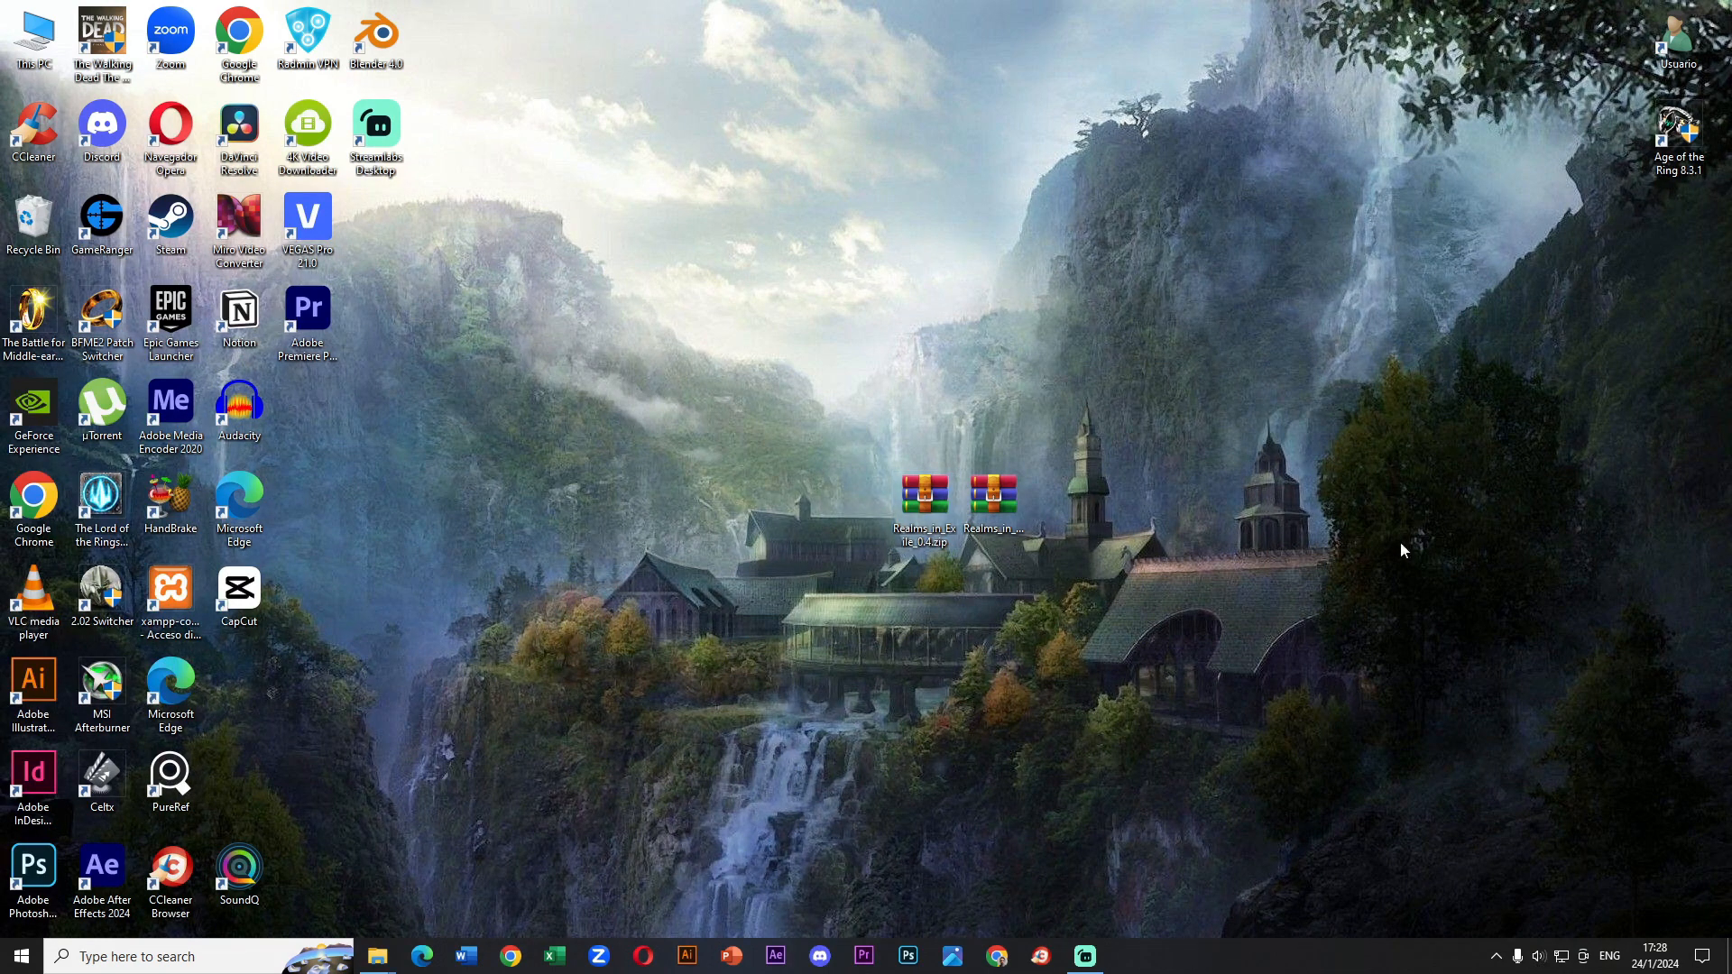
mouse_move(1505, 296)
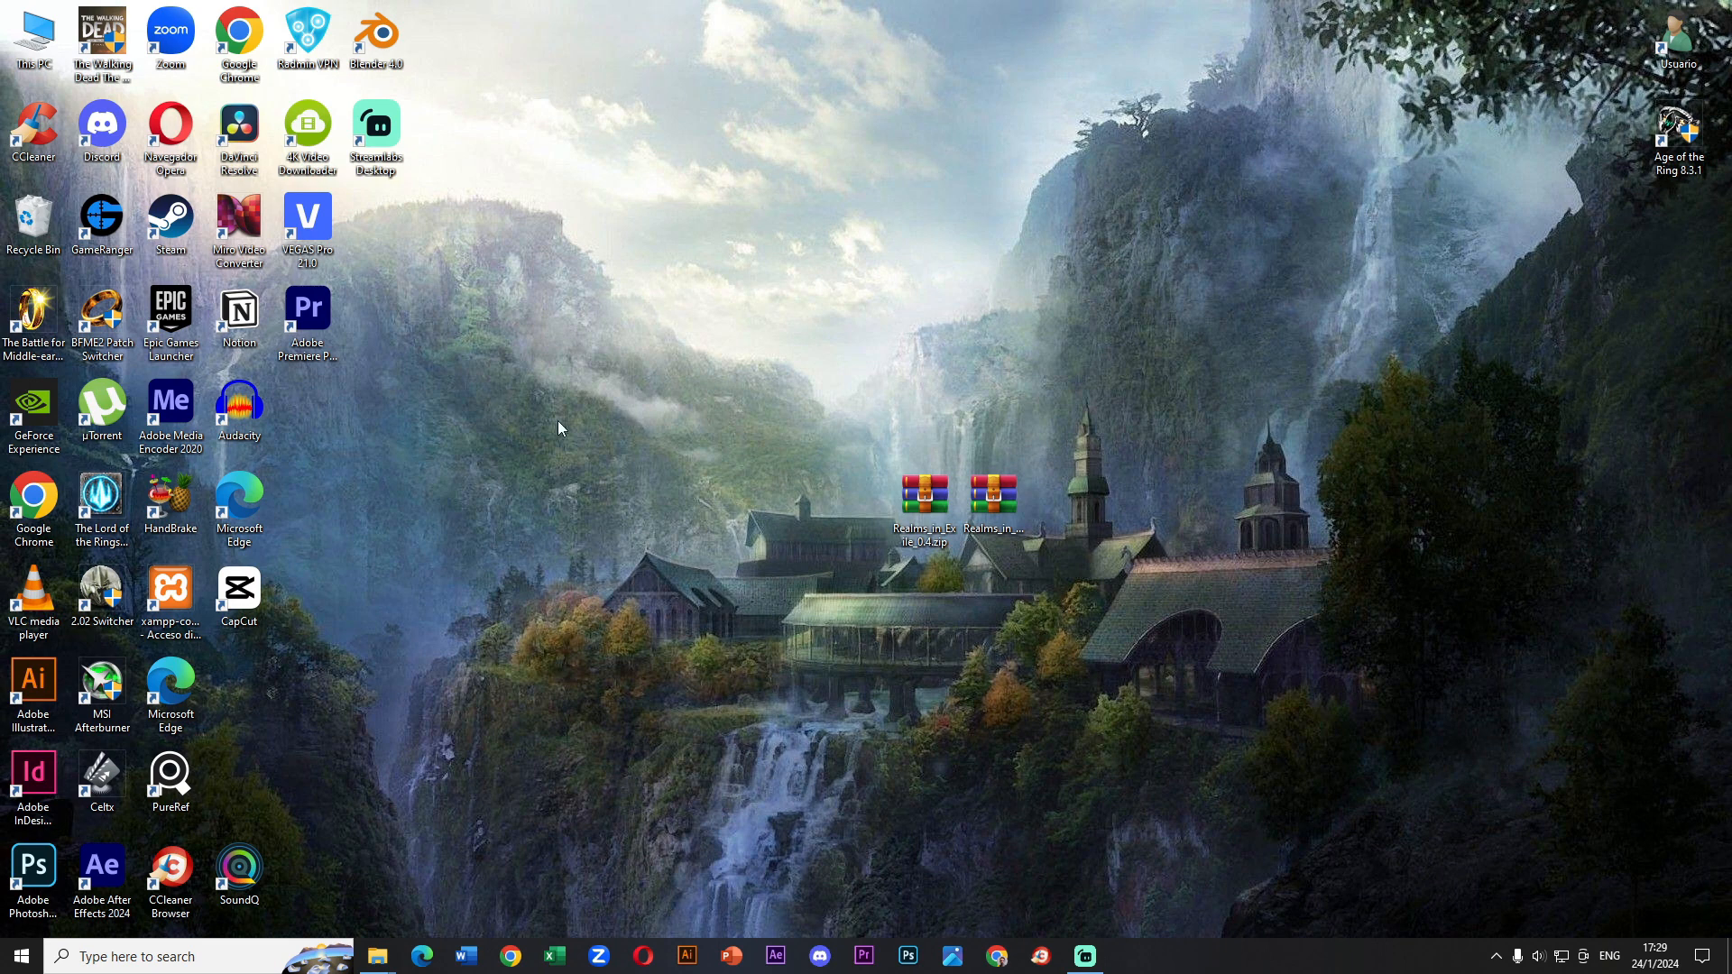
mouse_move(693, 121)
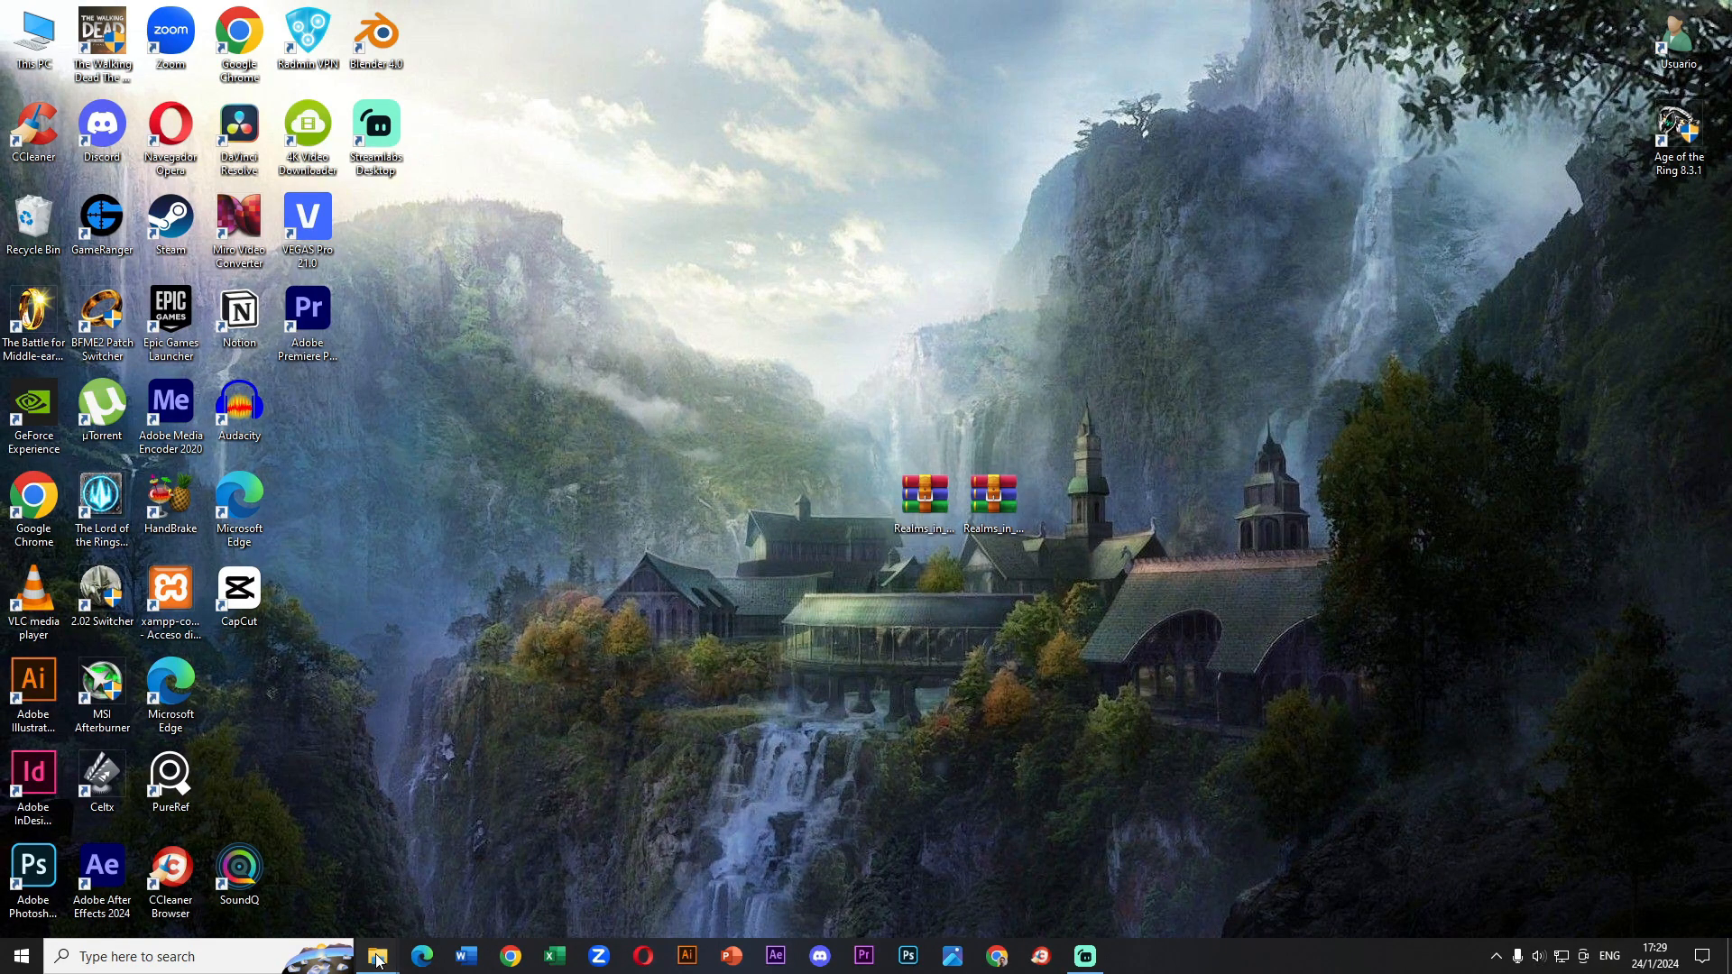
- In the mod downloads folder, bring up extraction options for AgeOfTheRingInstaller8.0.zip
click(377, 956)
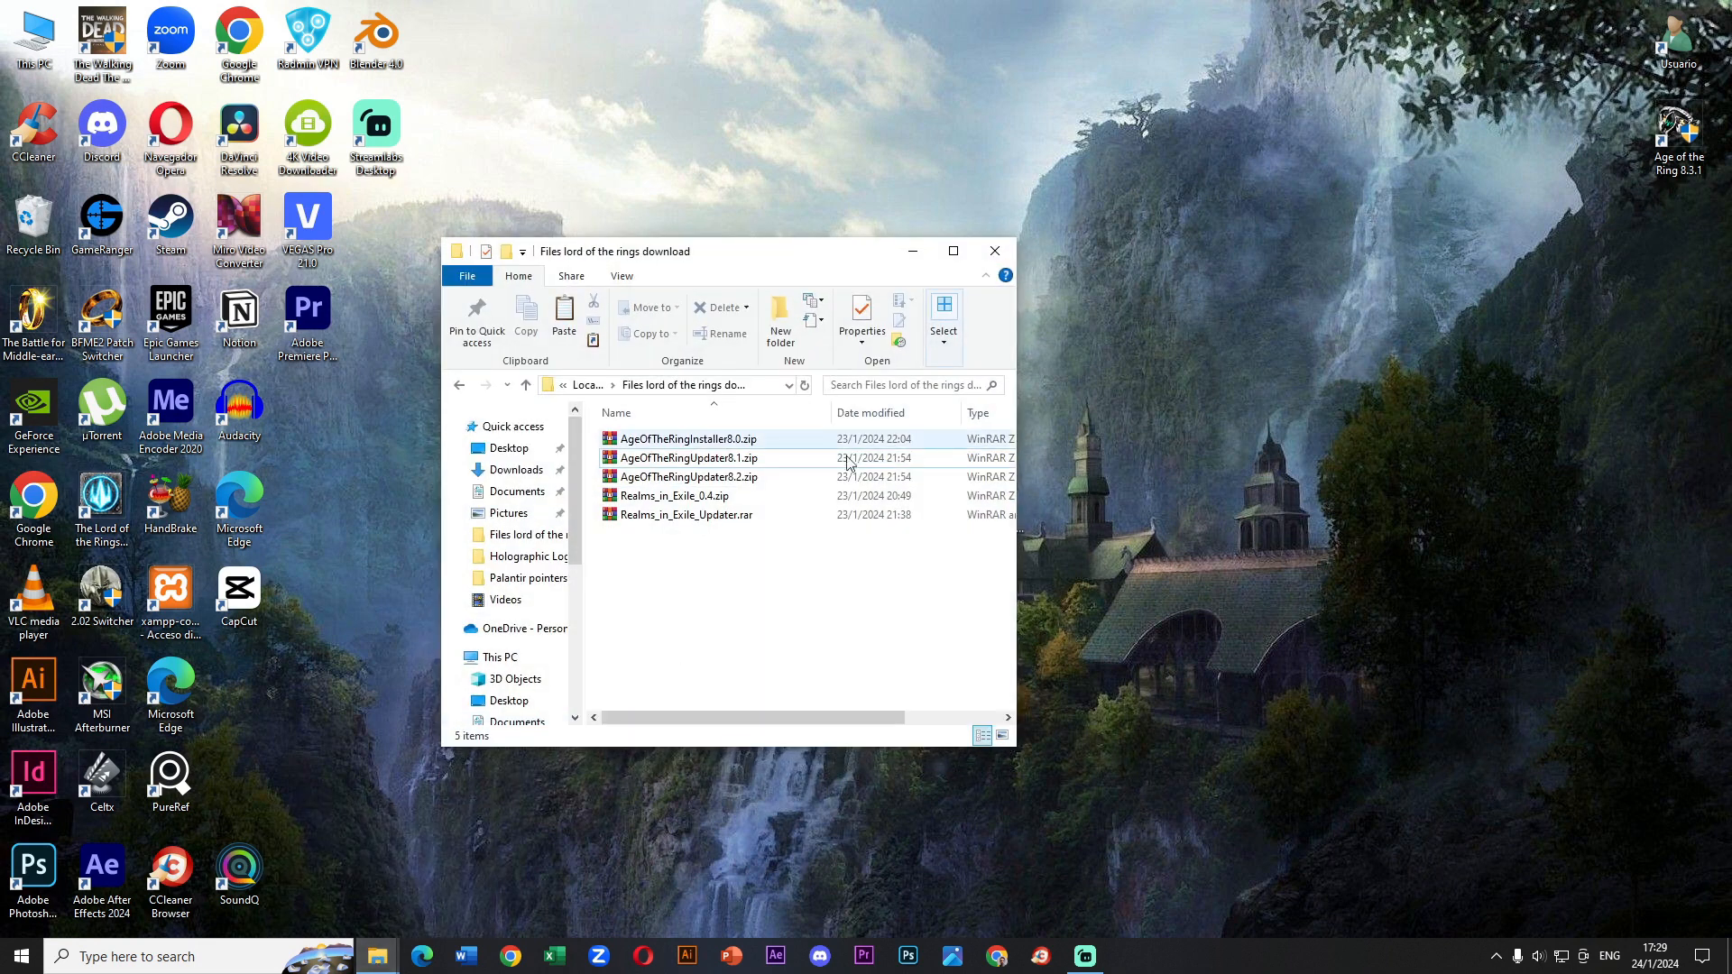
click(687, 438)
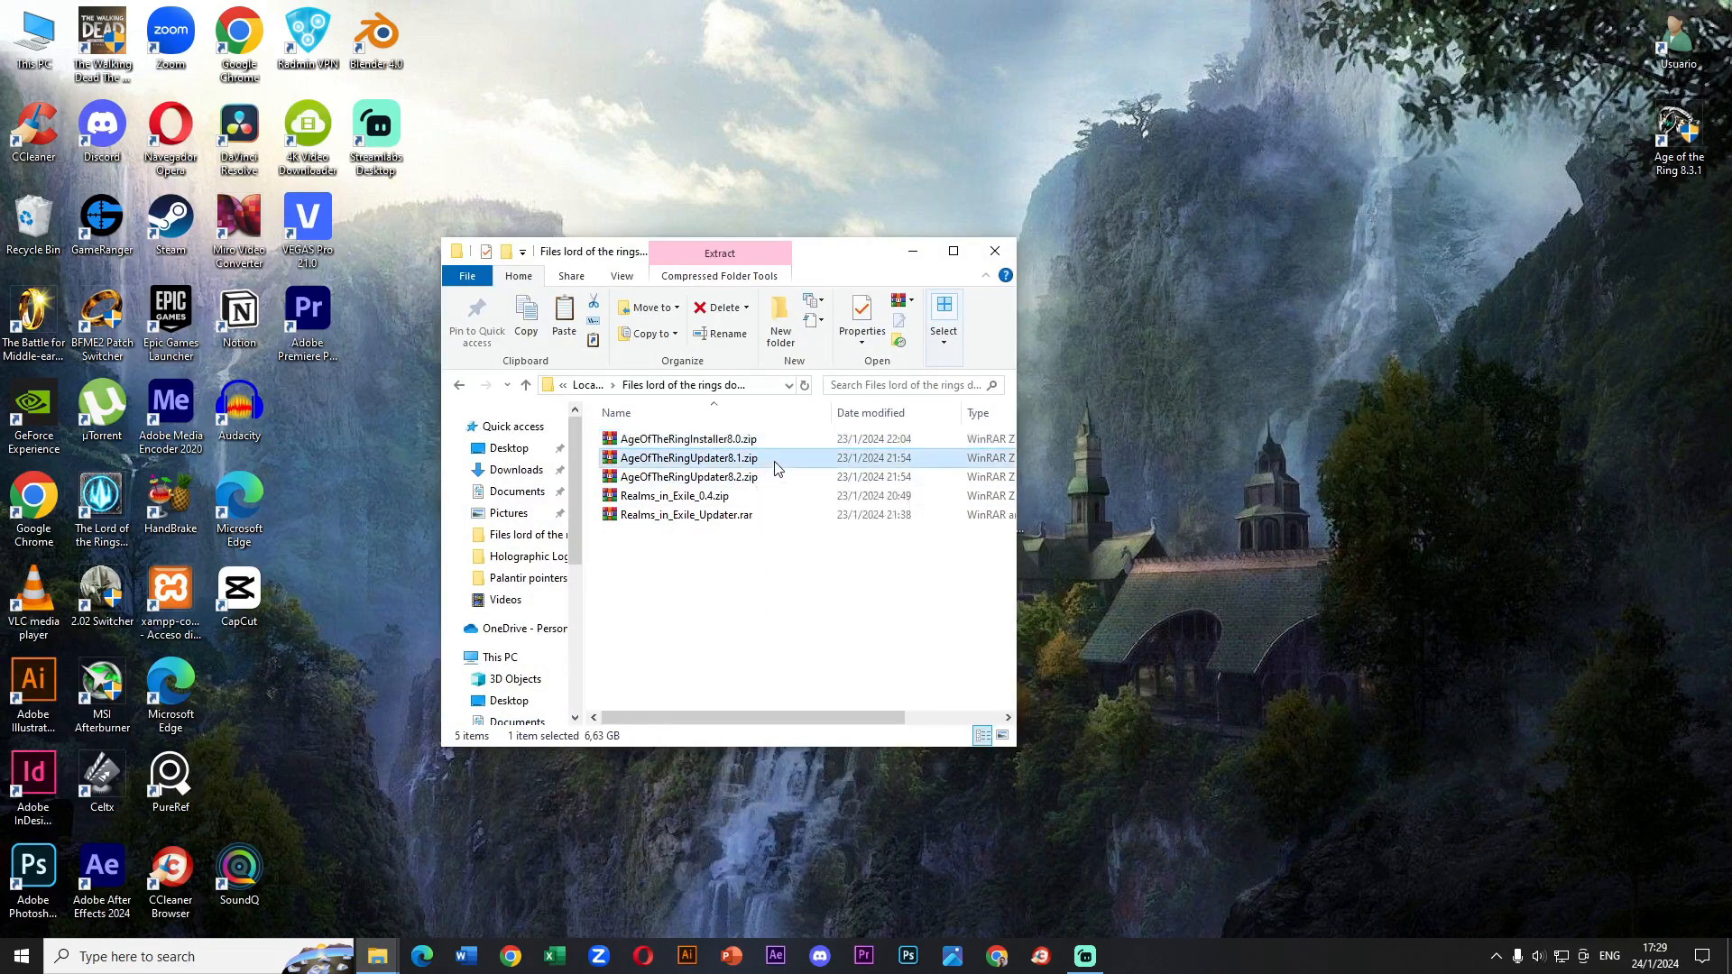
click(688, 477)
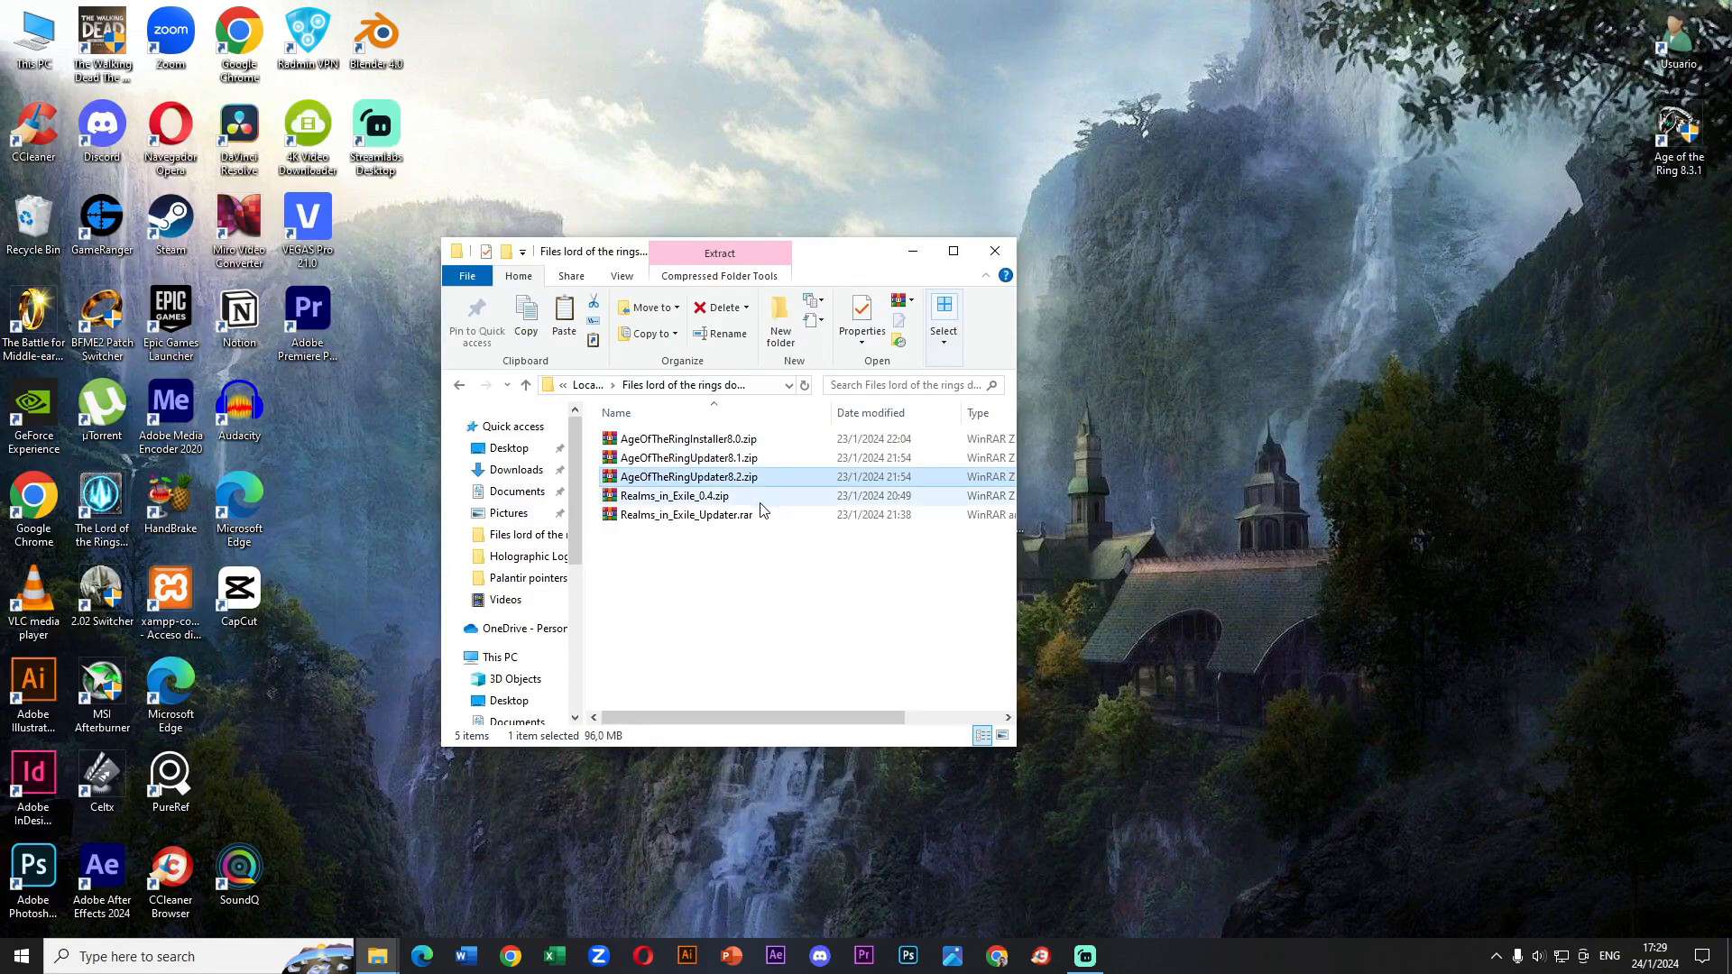
click(686, 515)
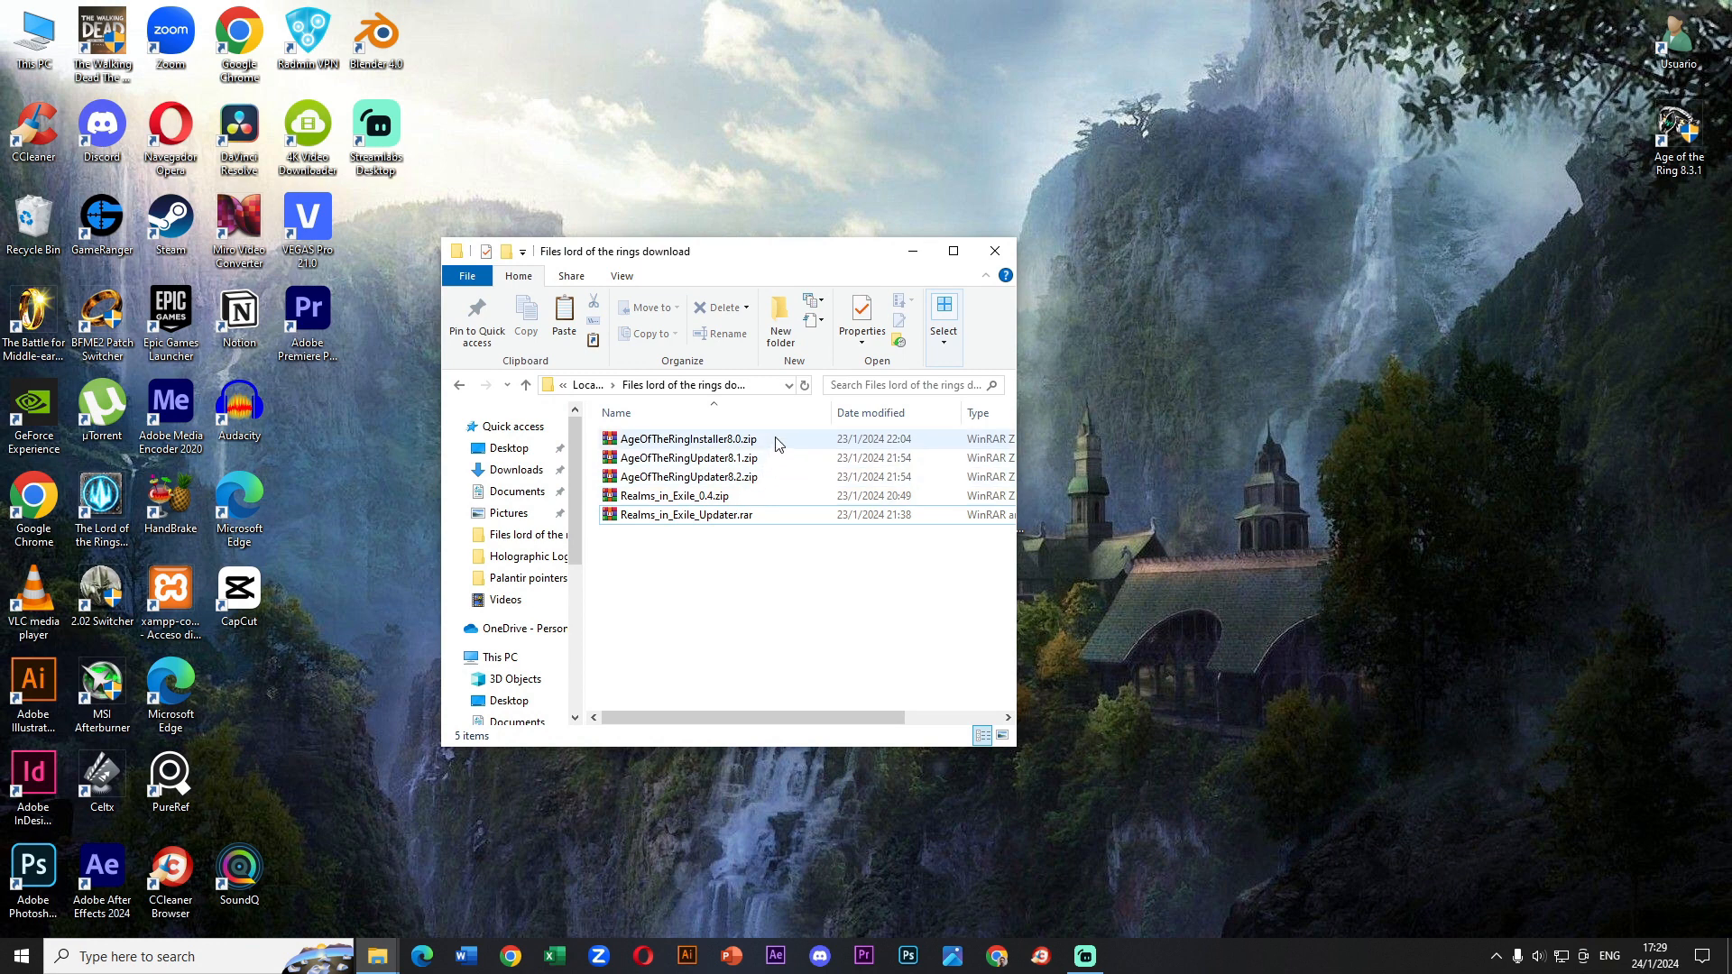
right_click(687, 438)
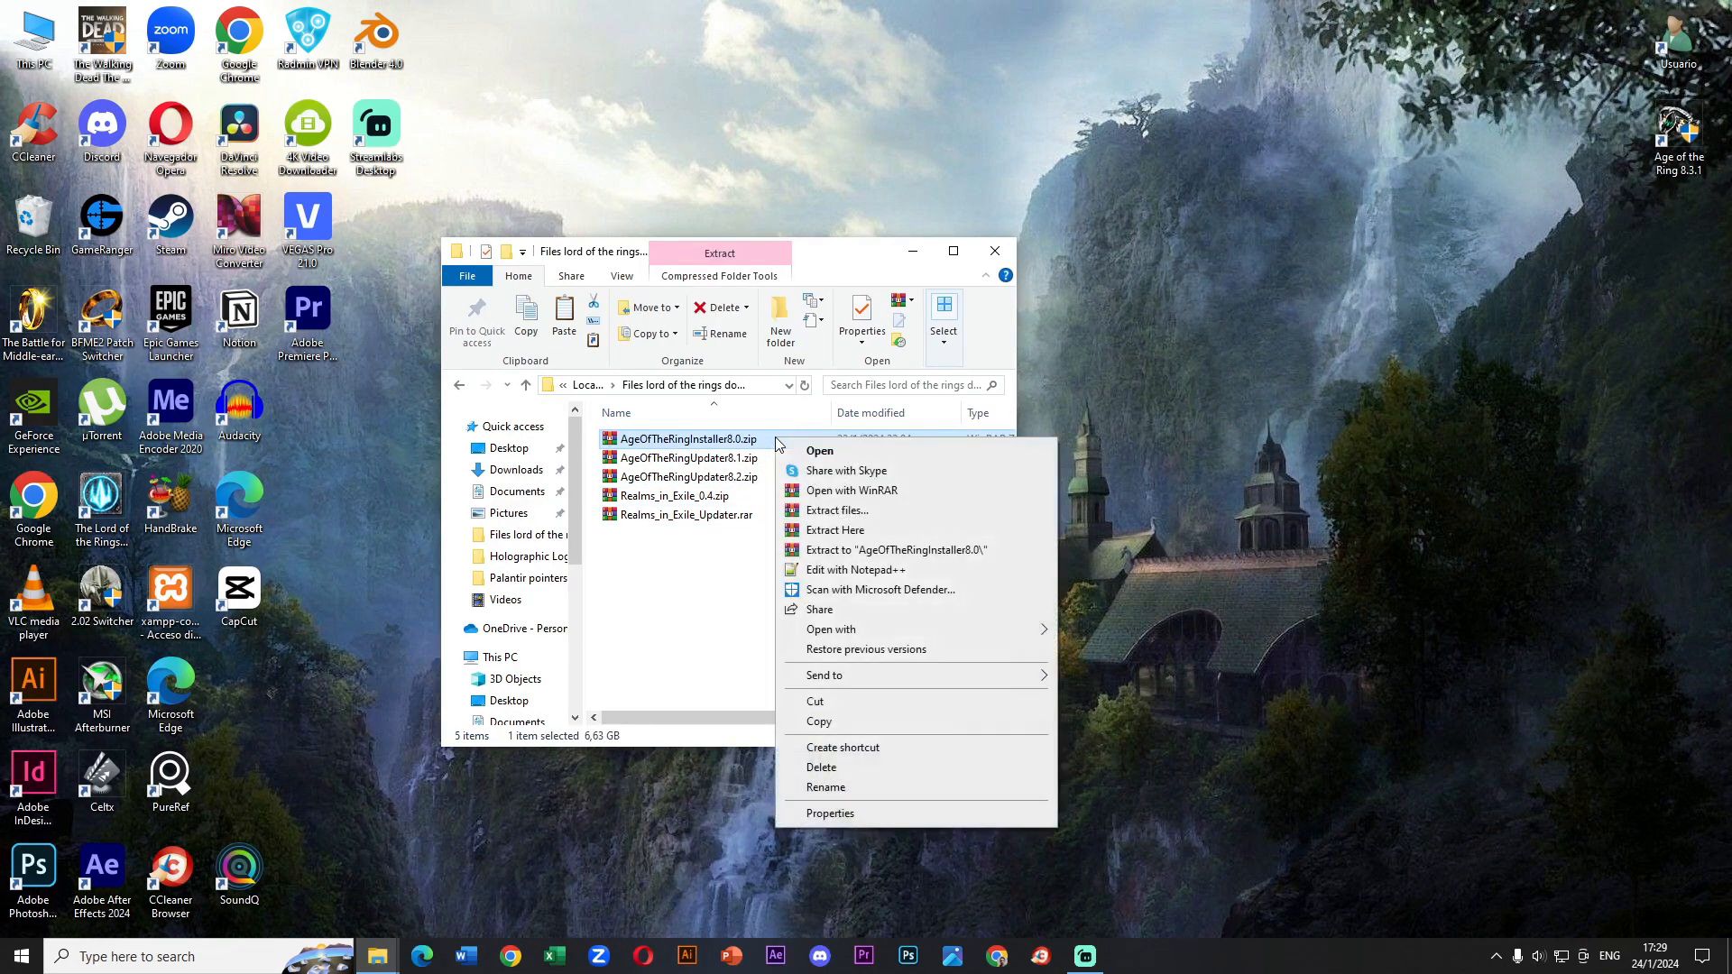
mouse_move(864, 557)
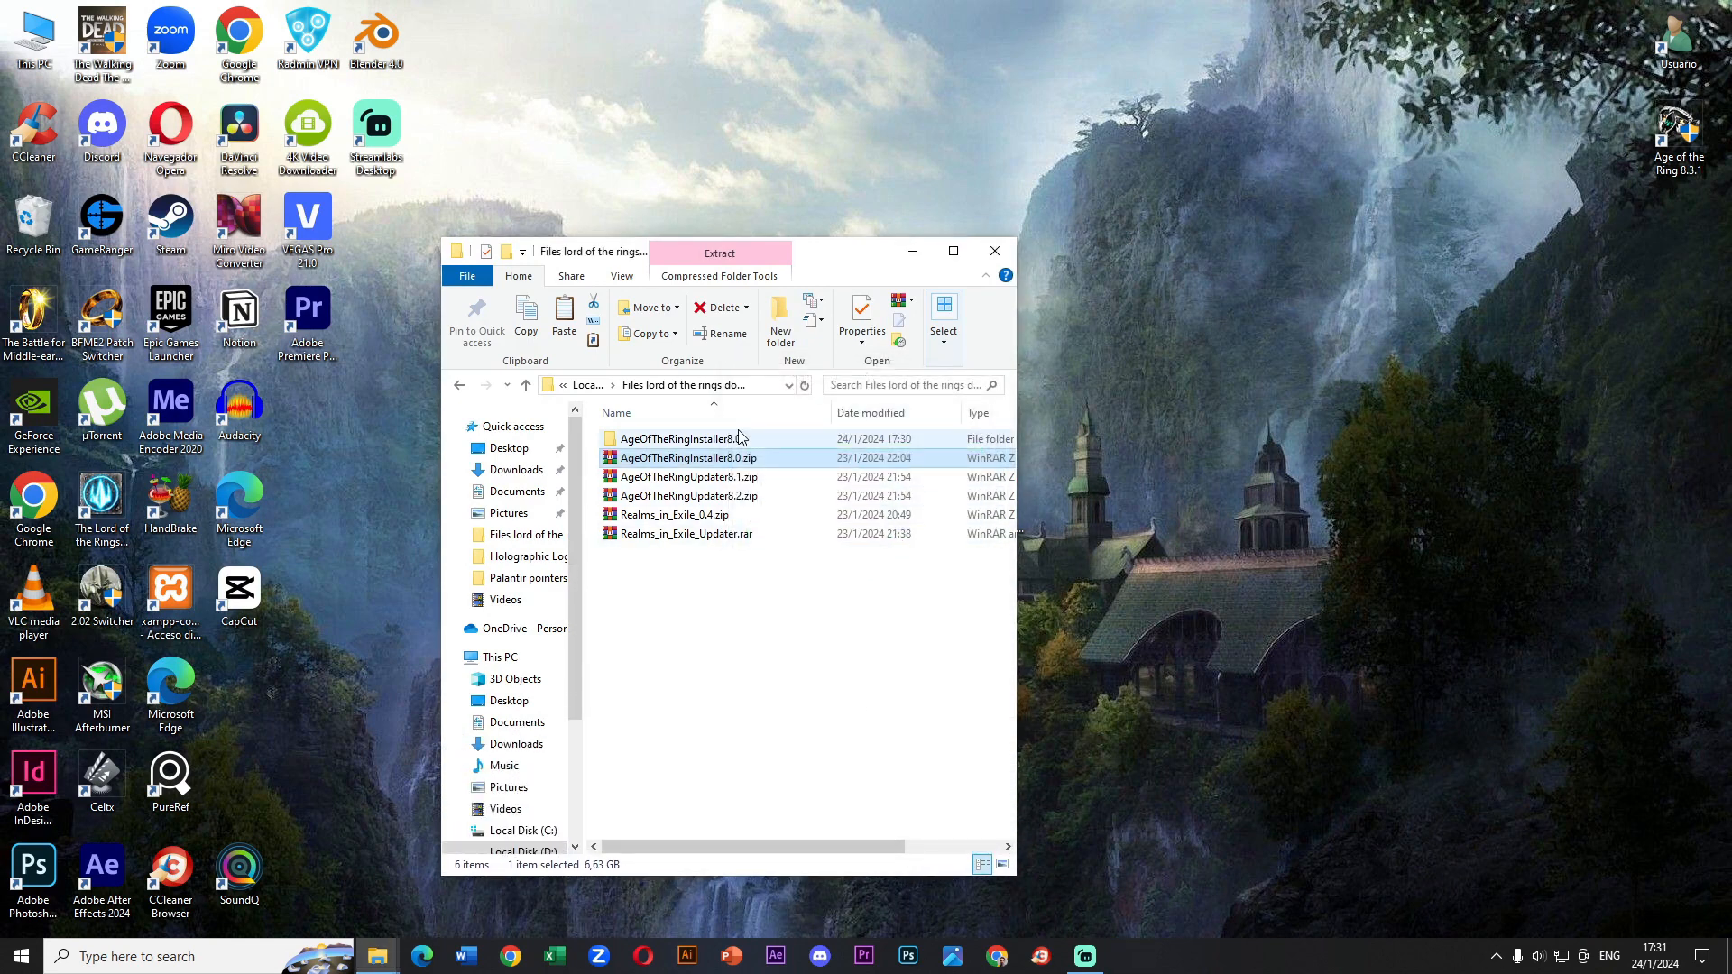
- Open the extracted AgeOfTheRingInstaller8.0 folder and browse the other window to C:\Program Files (x86)
double_click(707, 439)
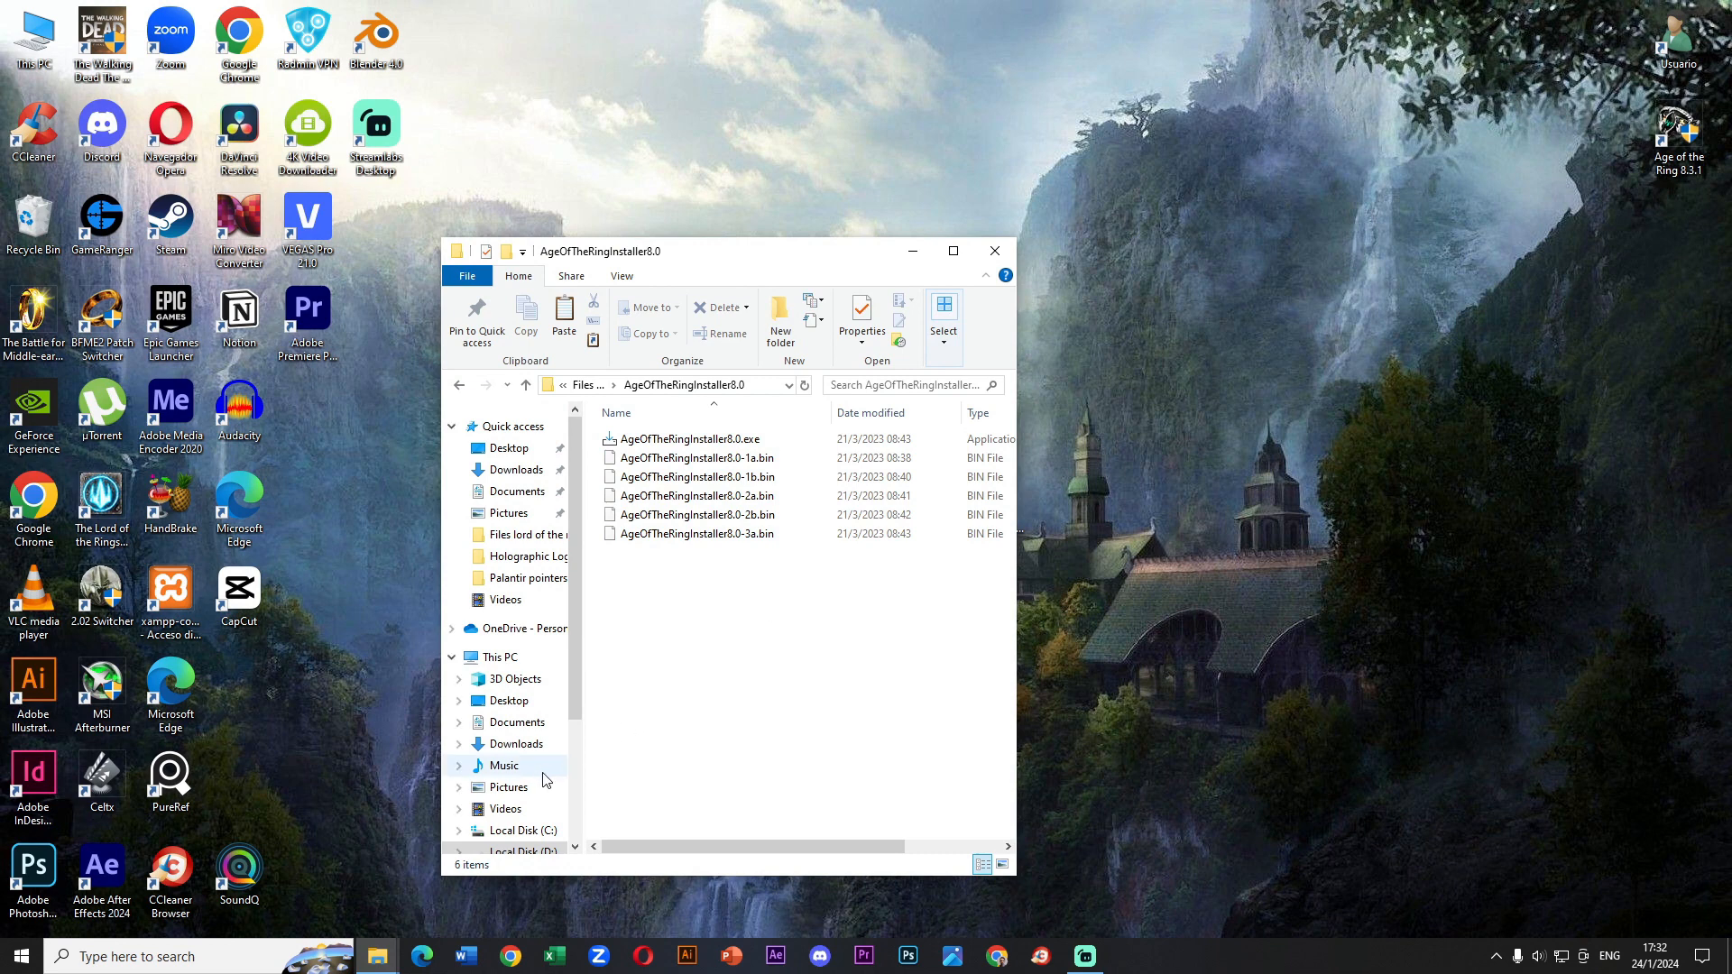
mouse_move(376, 955)
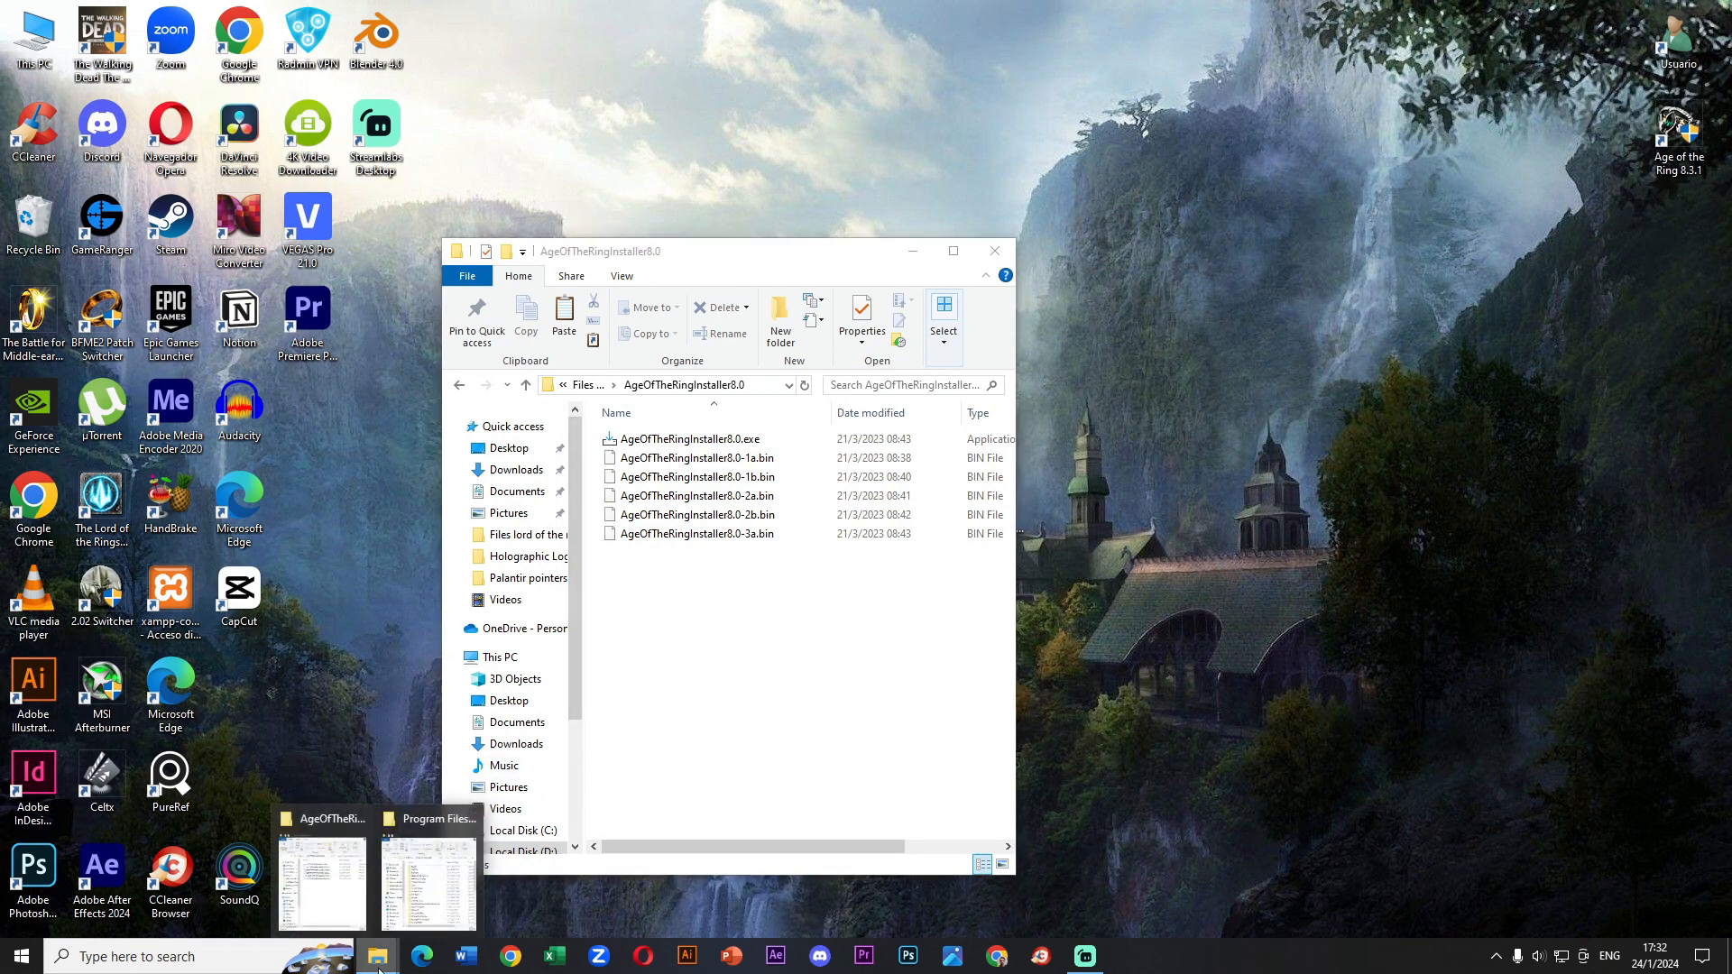
click(425, 883)
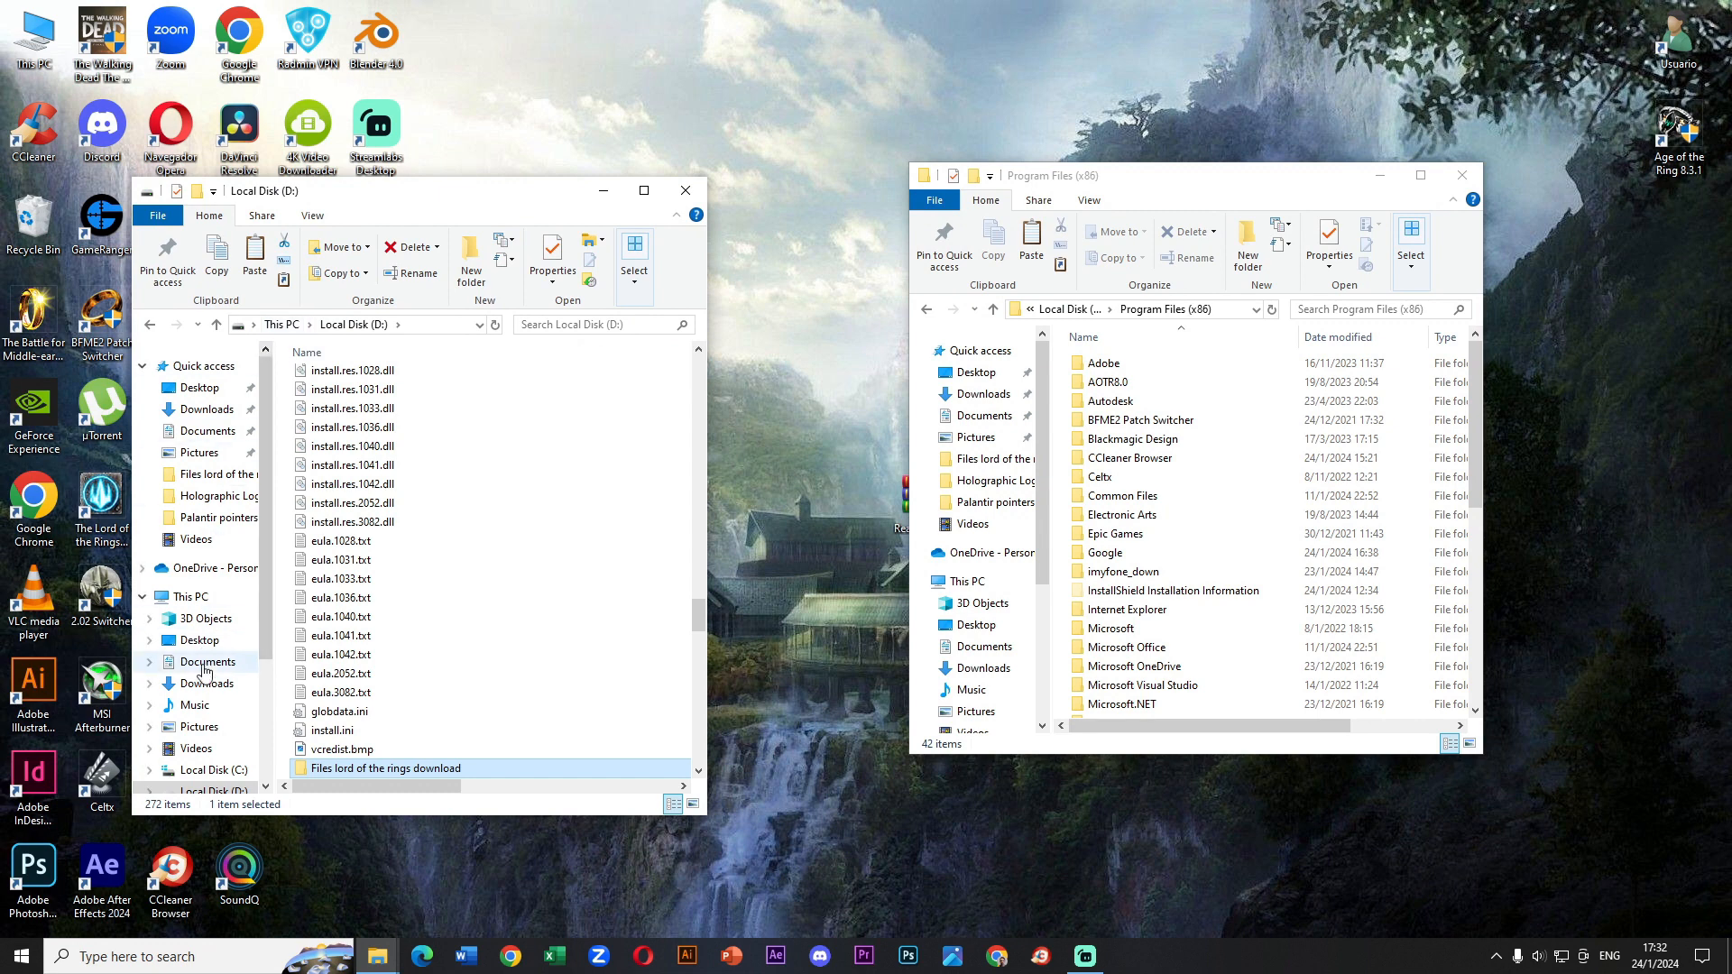
click(214, 713)
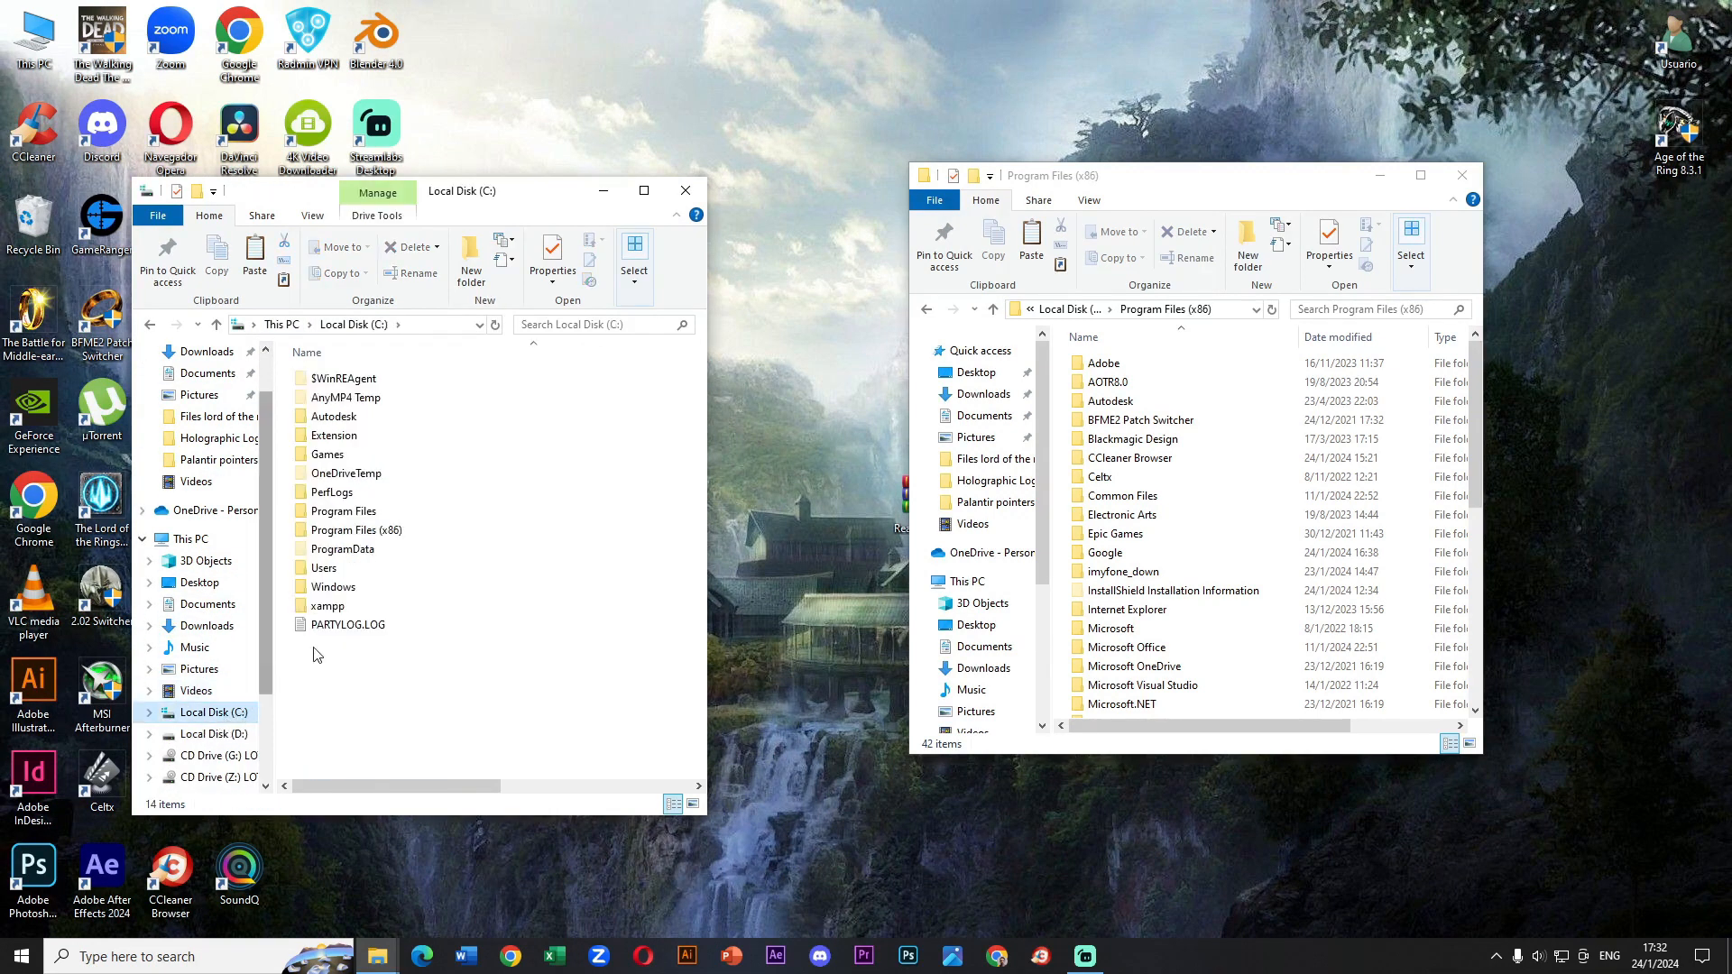
double_click(357, 530)
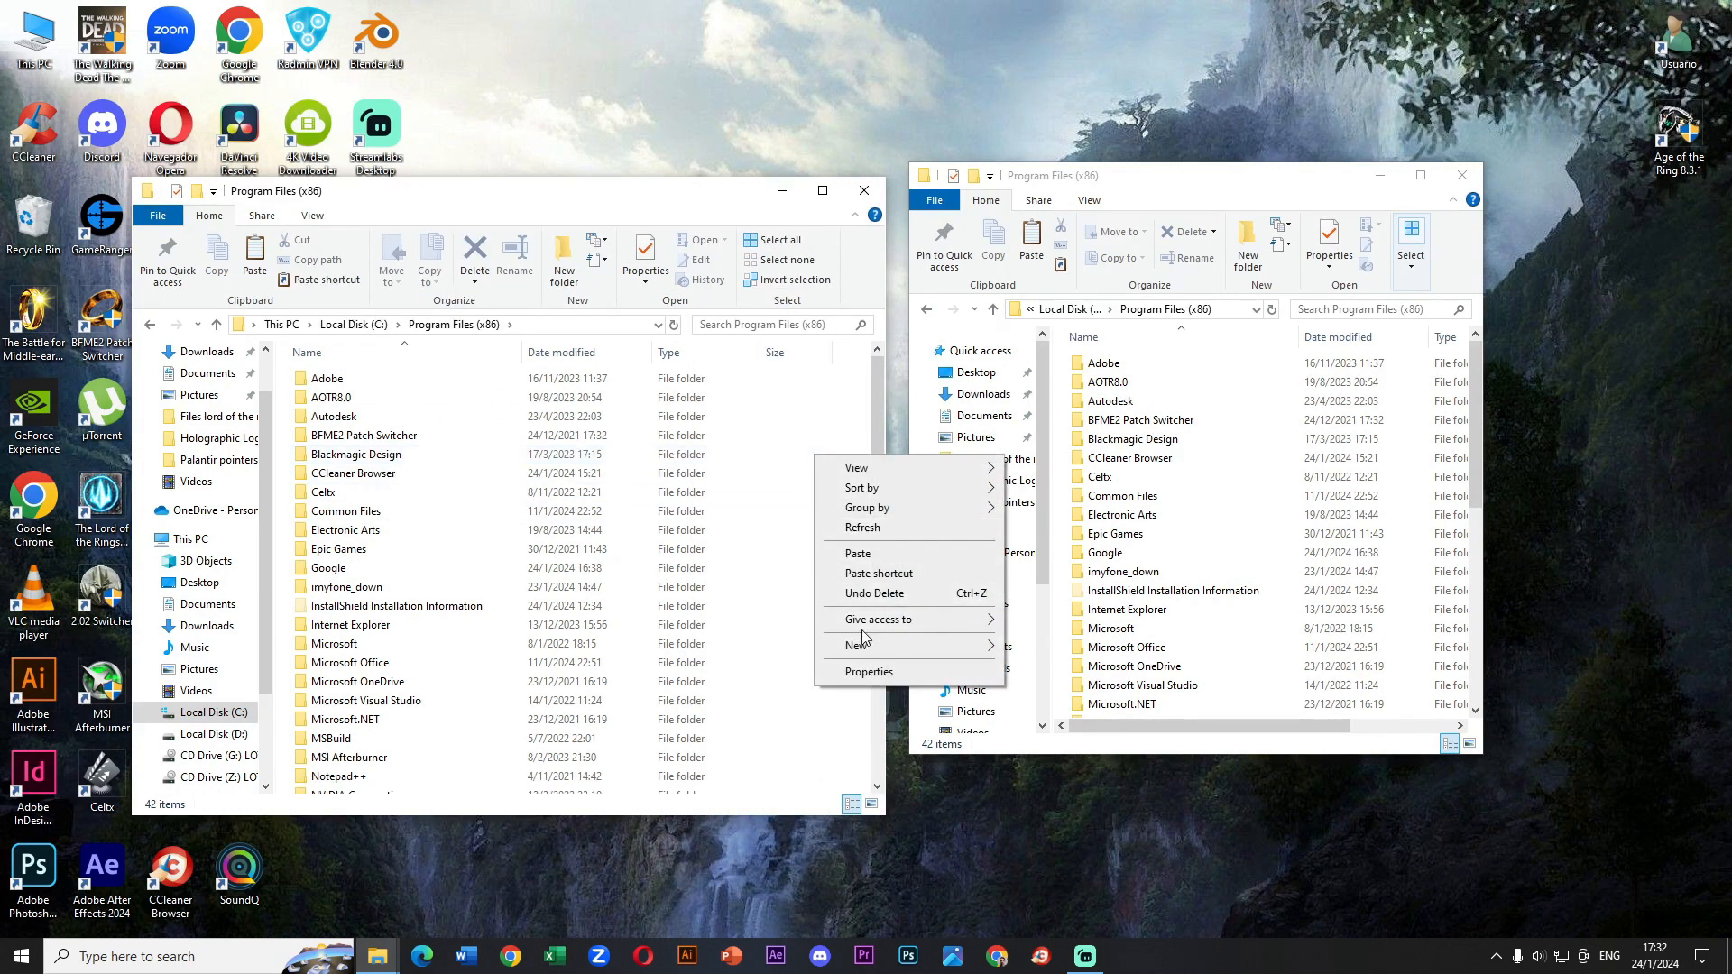
mouse_move(855, 645)
text(Age of the ring 8.0)
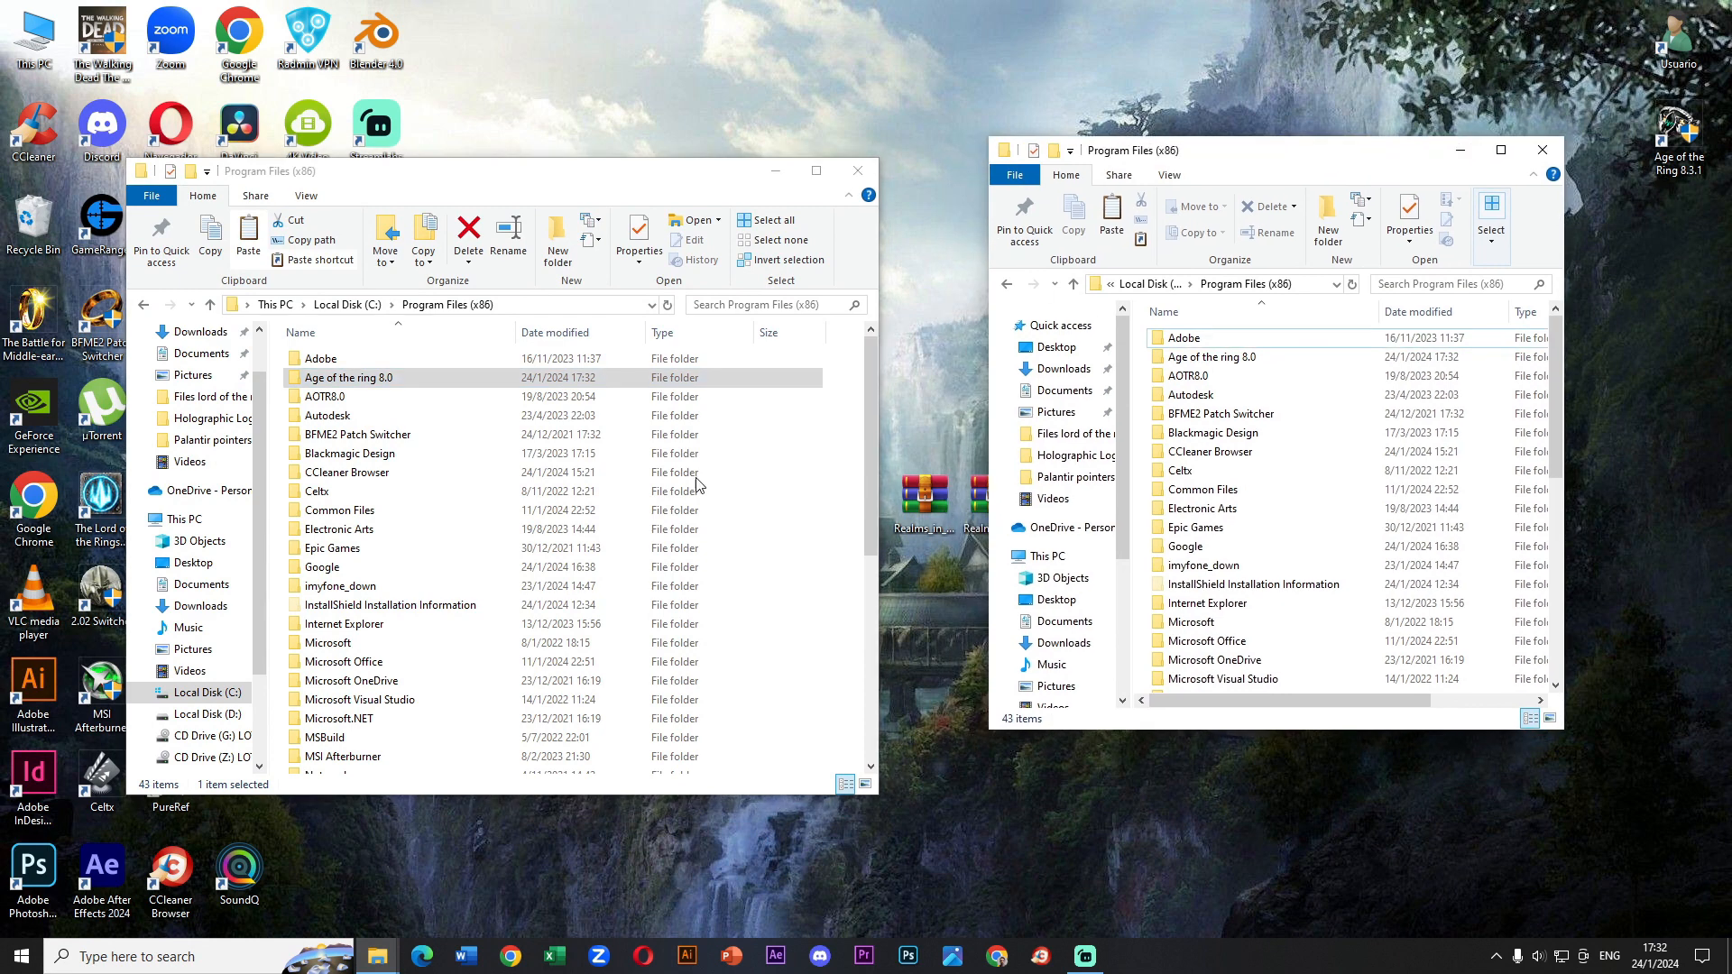
- Check AOTR8.0, then return to D:\Files lord of the rings download\AgeOfTheRingInstaller8.0
double_click(347, 377)
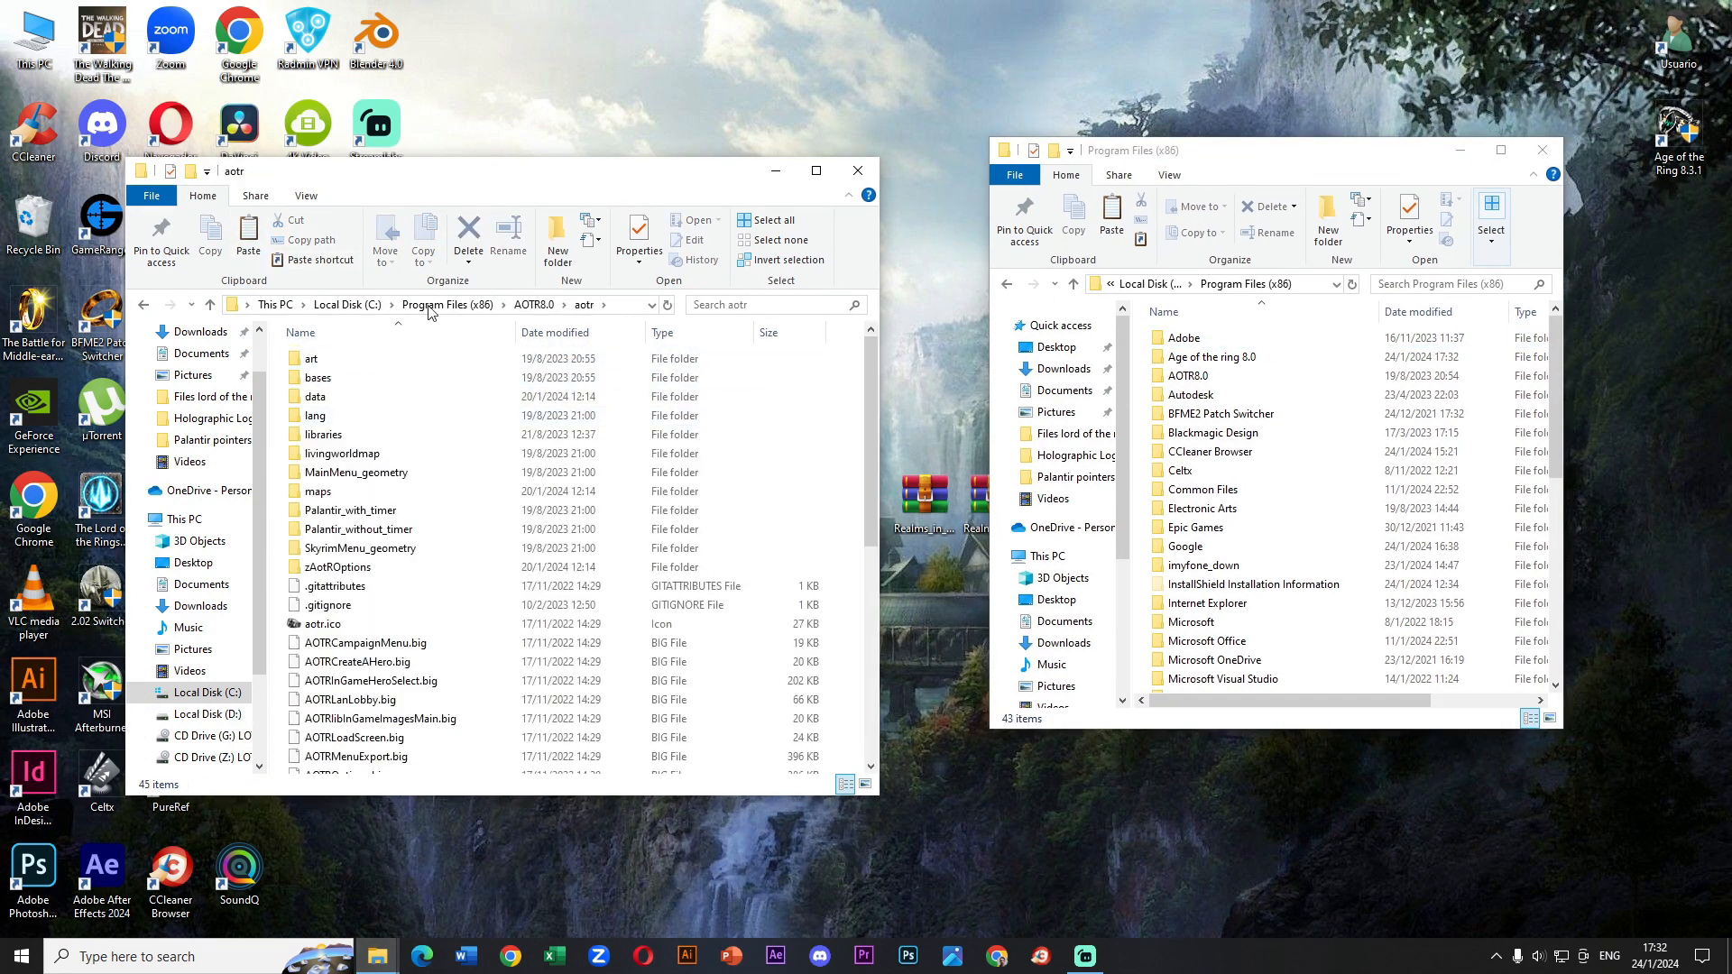
click(207, 714)
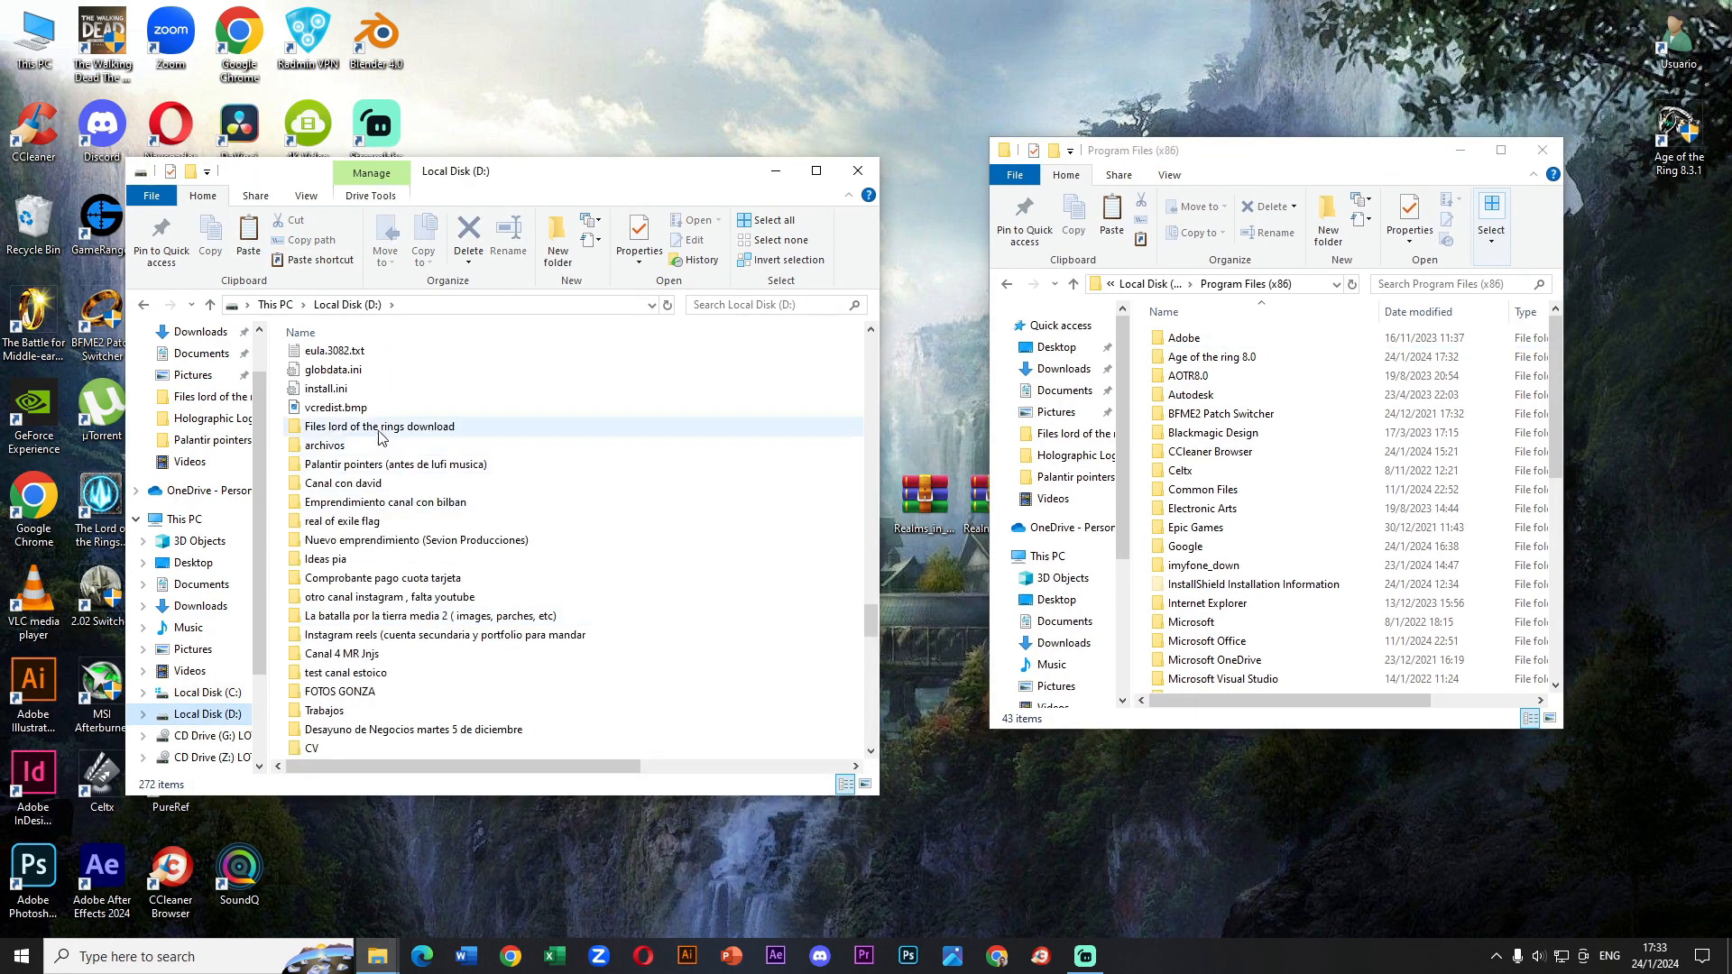
double_click(379, 427)
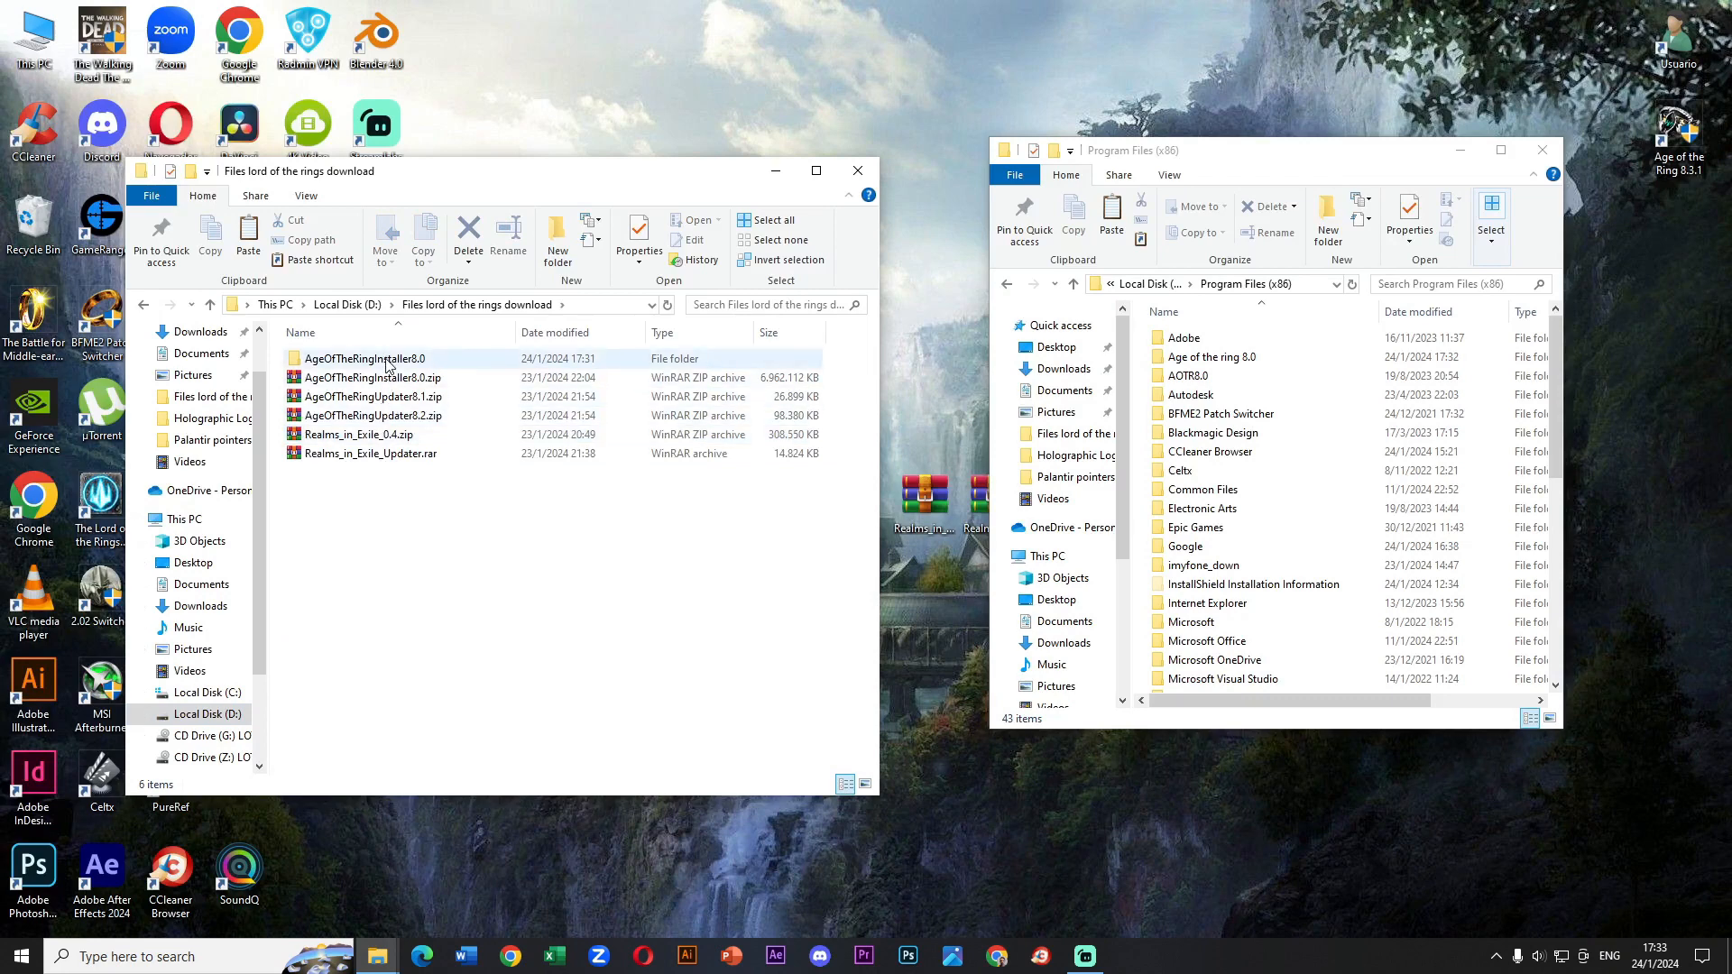
double_click(364, 358)
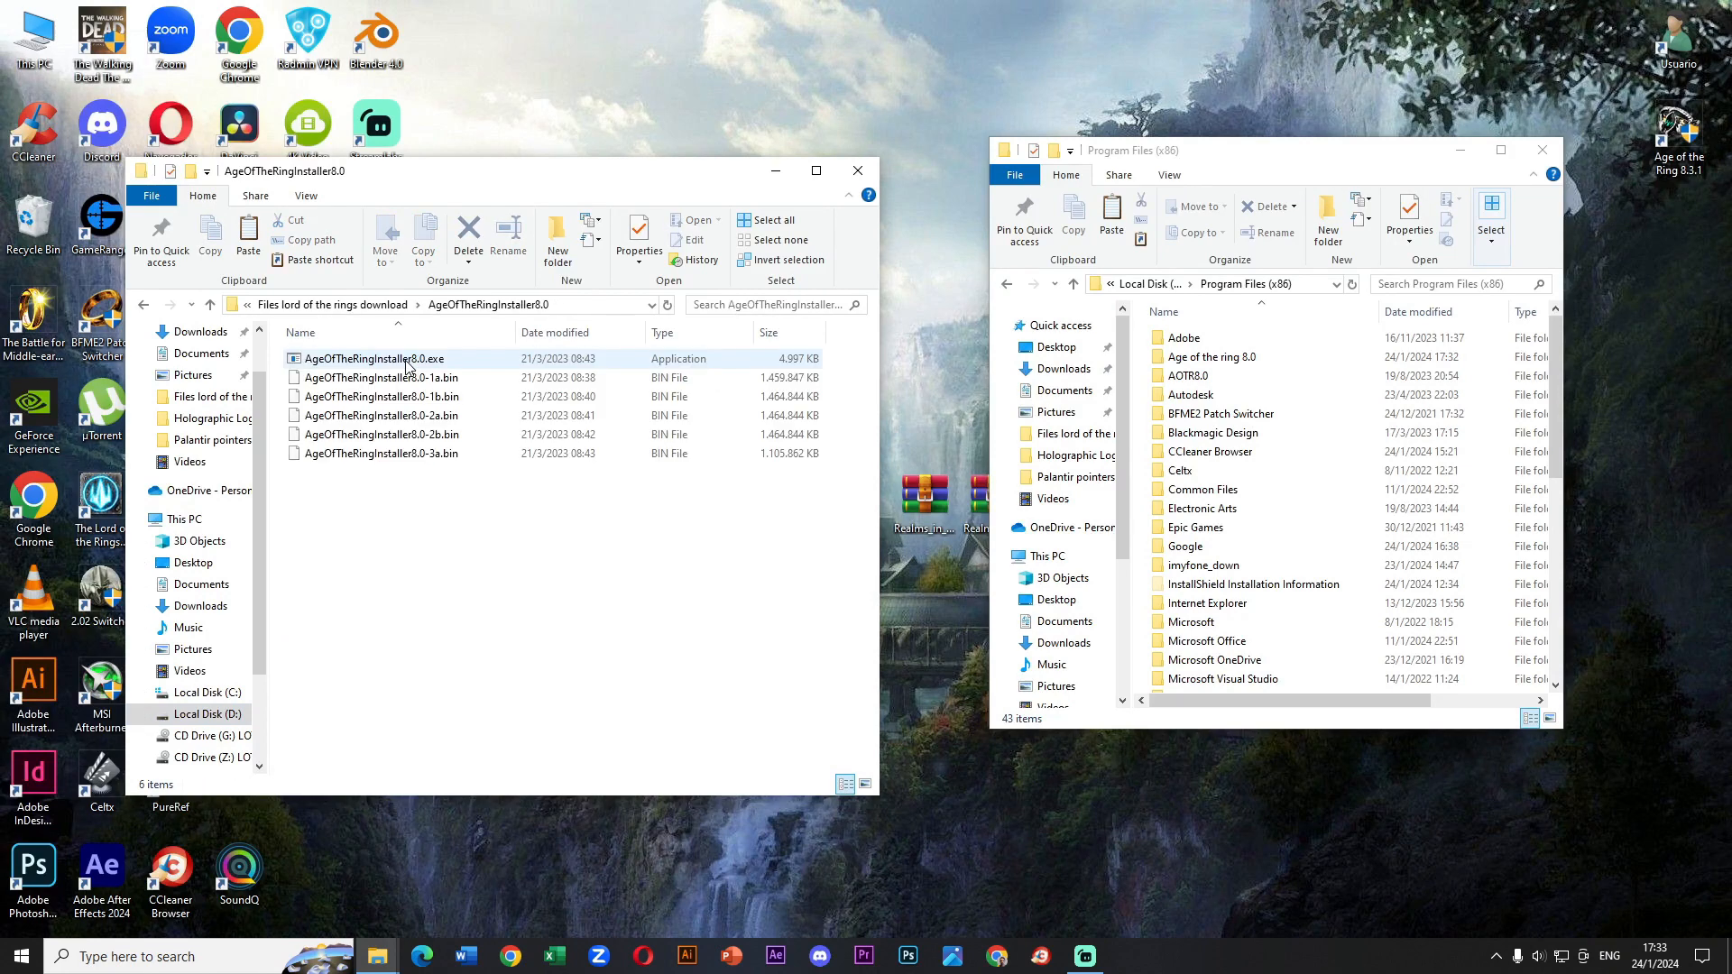
- Run the Age of the Ring installer with Age of the ring 8.0 as destination
click(372, 358)
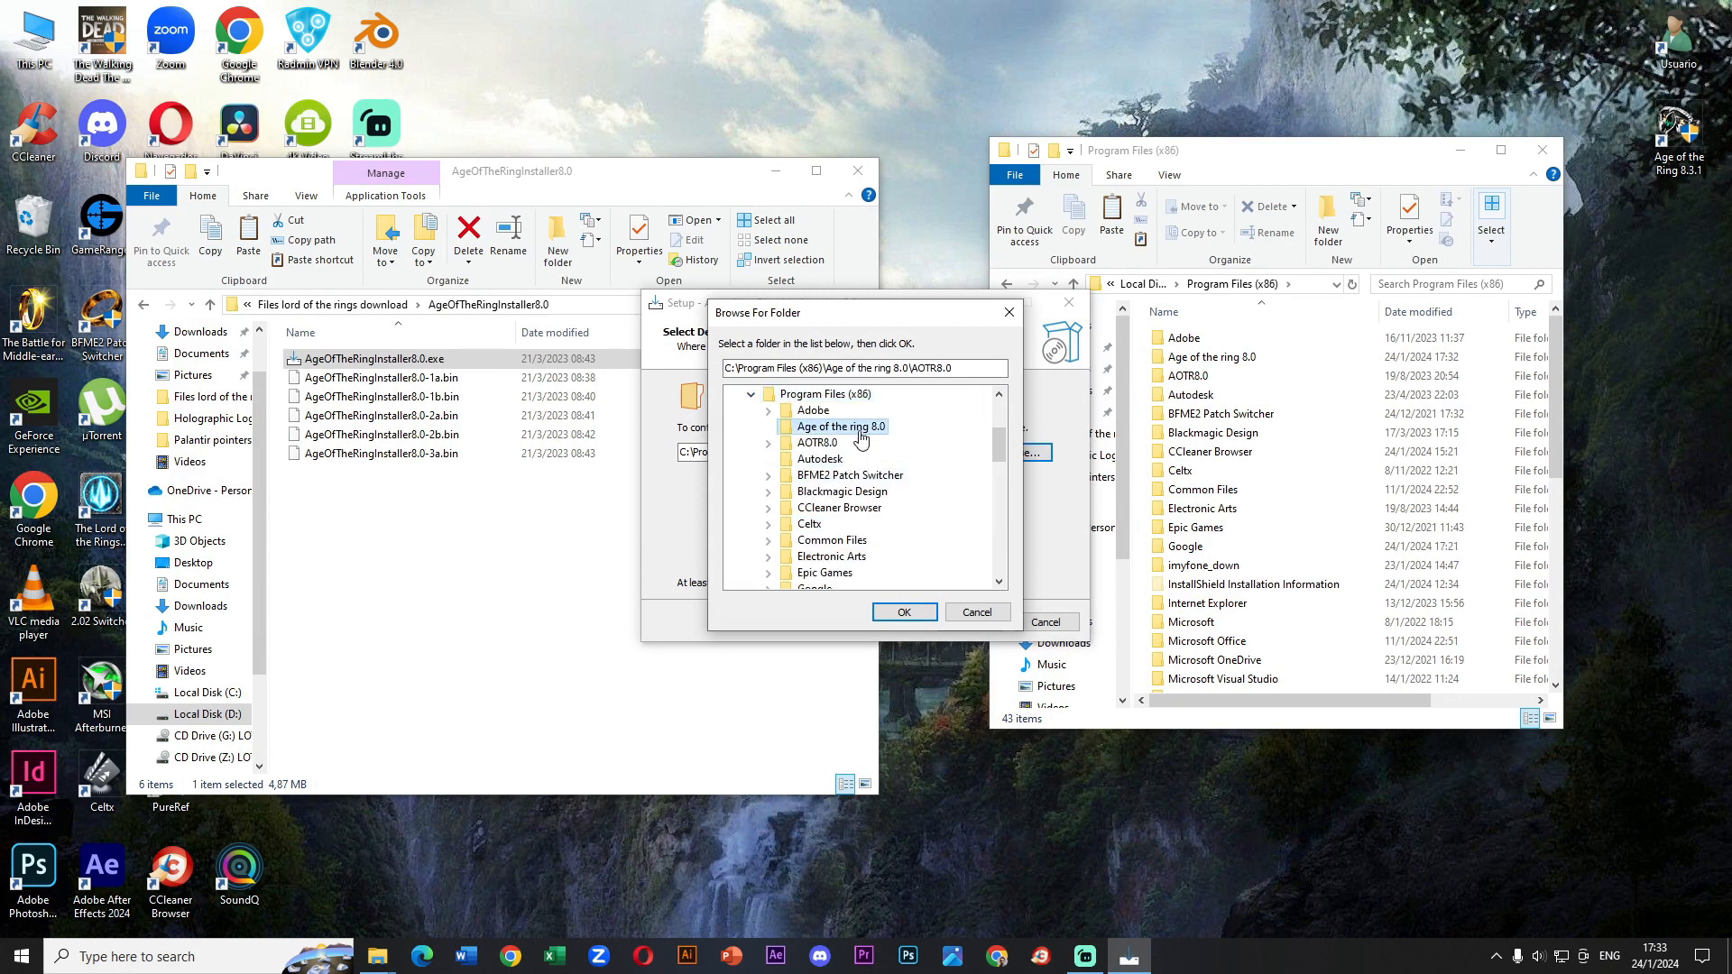
click(904, 612)
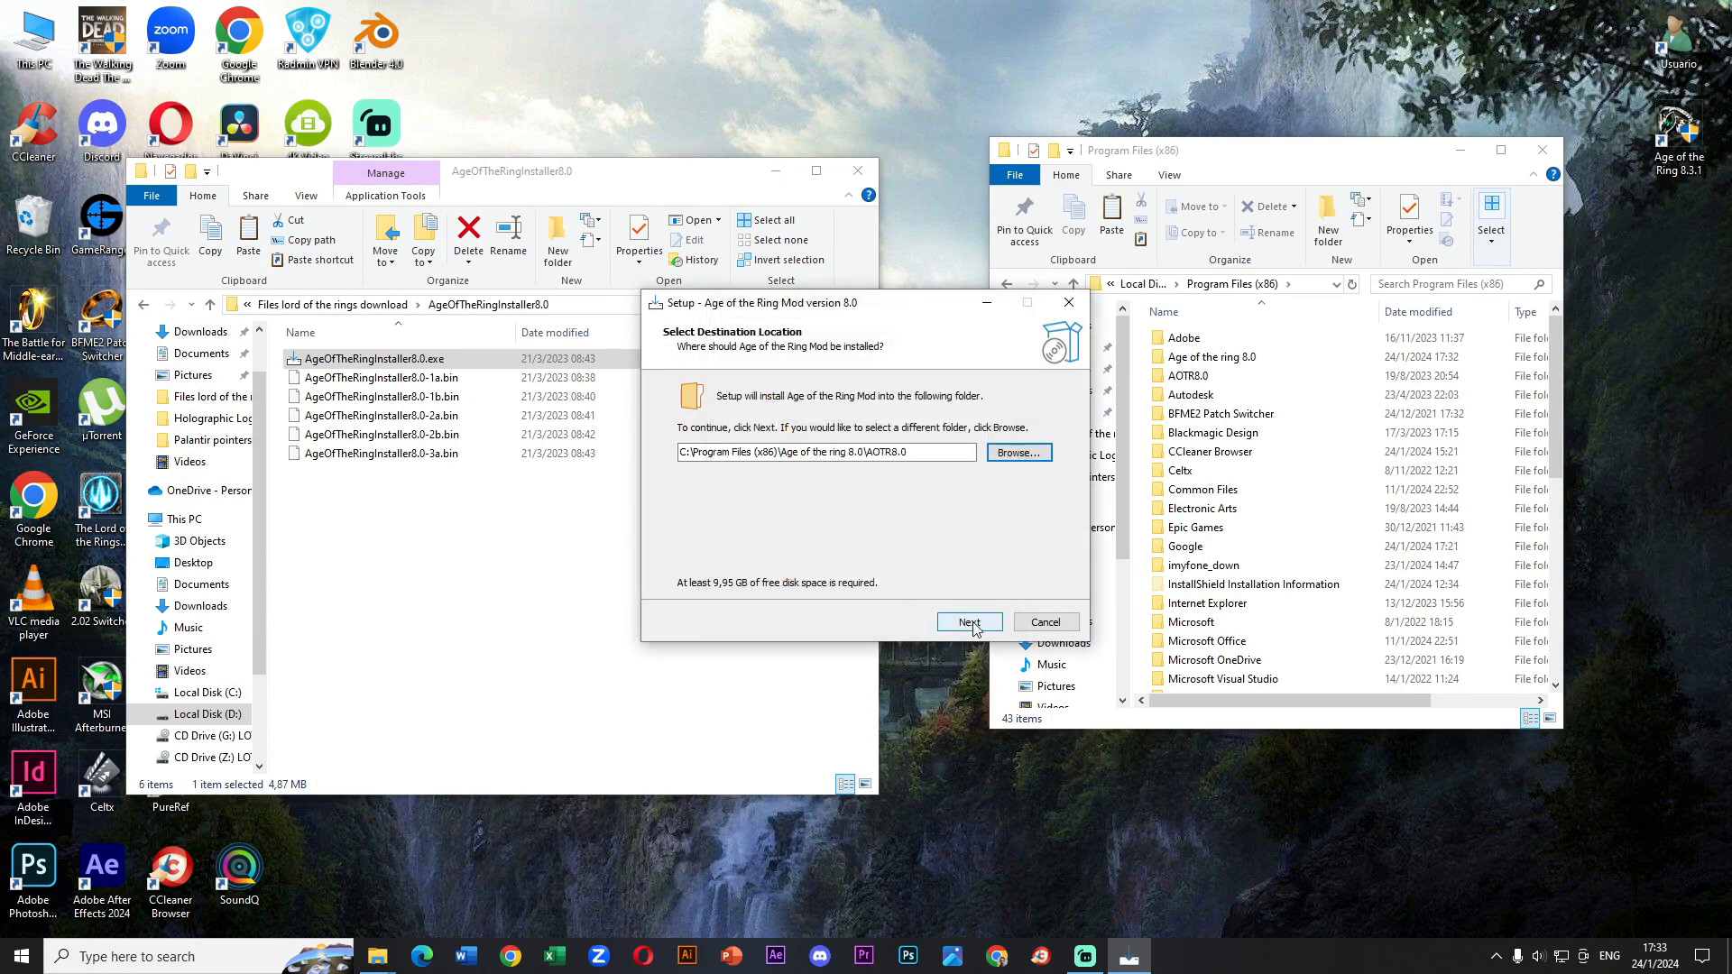
click(970, 622)
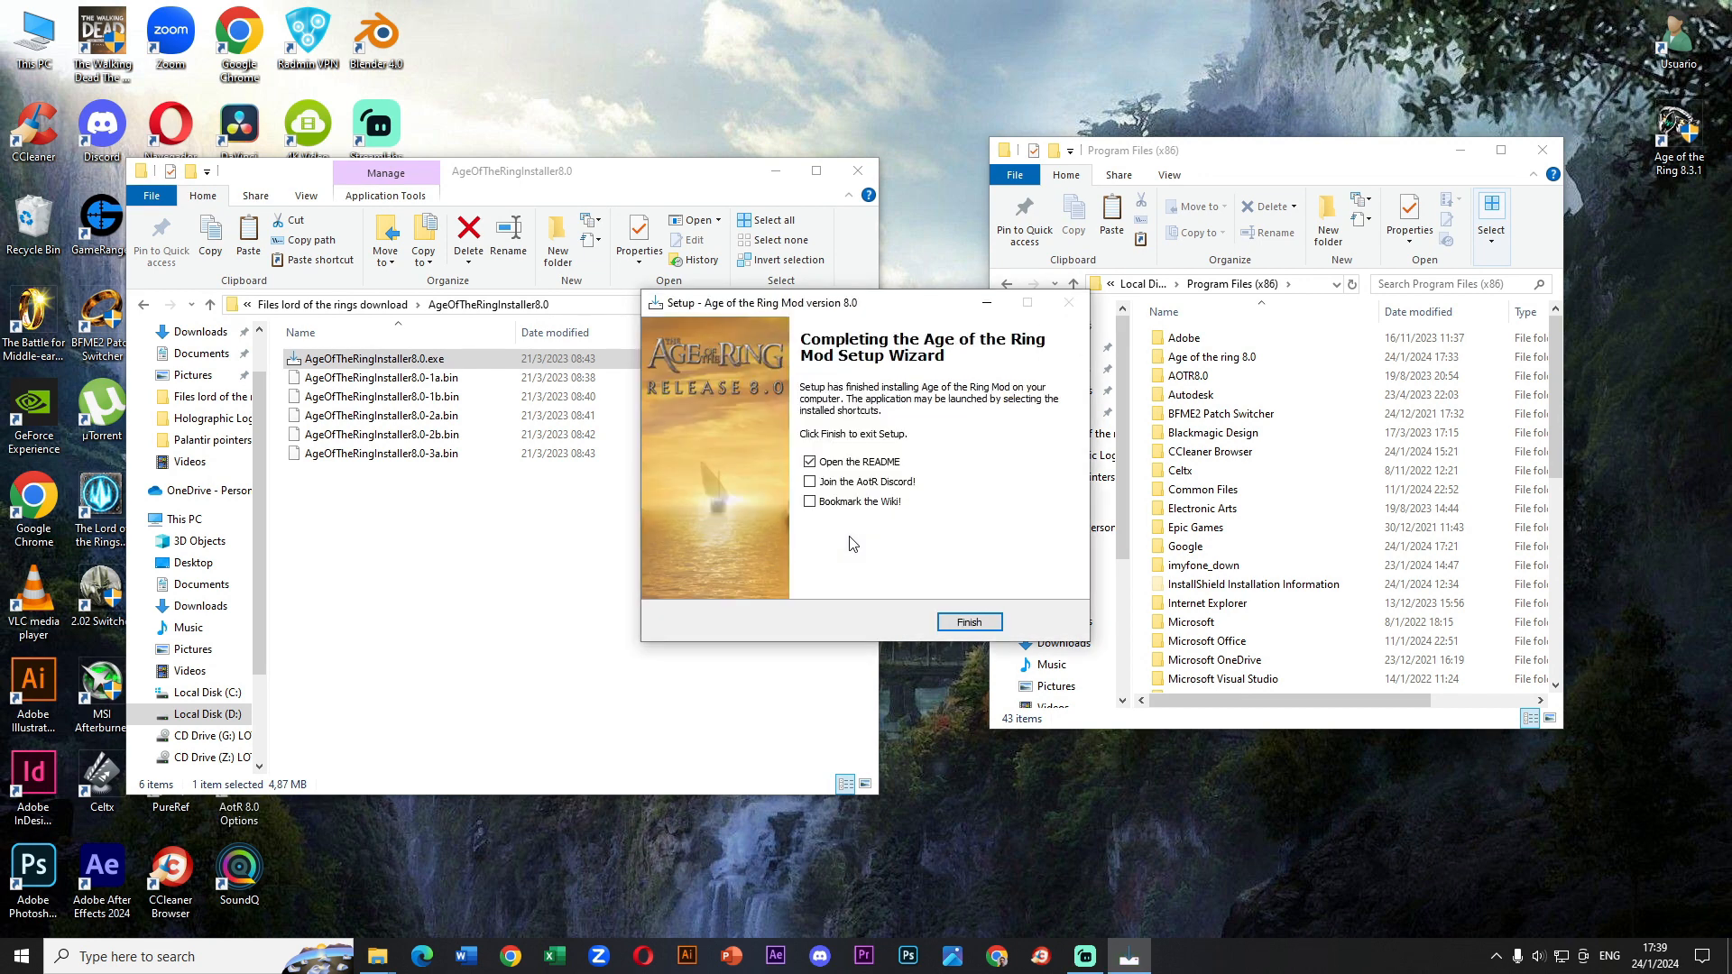
- Close setup without the README, verify AOTR8.0 files, and return to Program Files (x86)
click(809, 461)
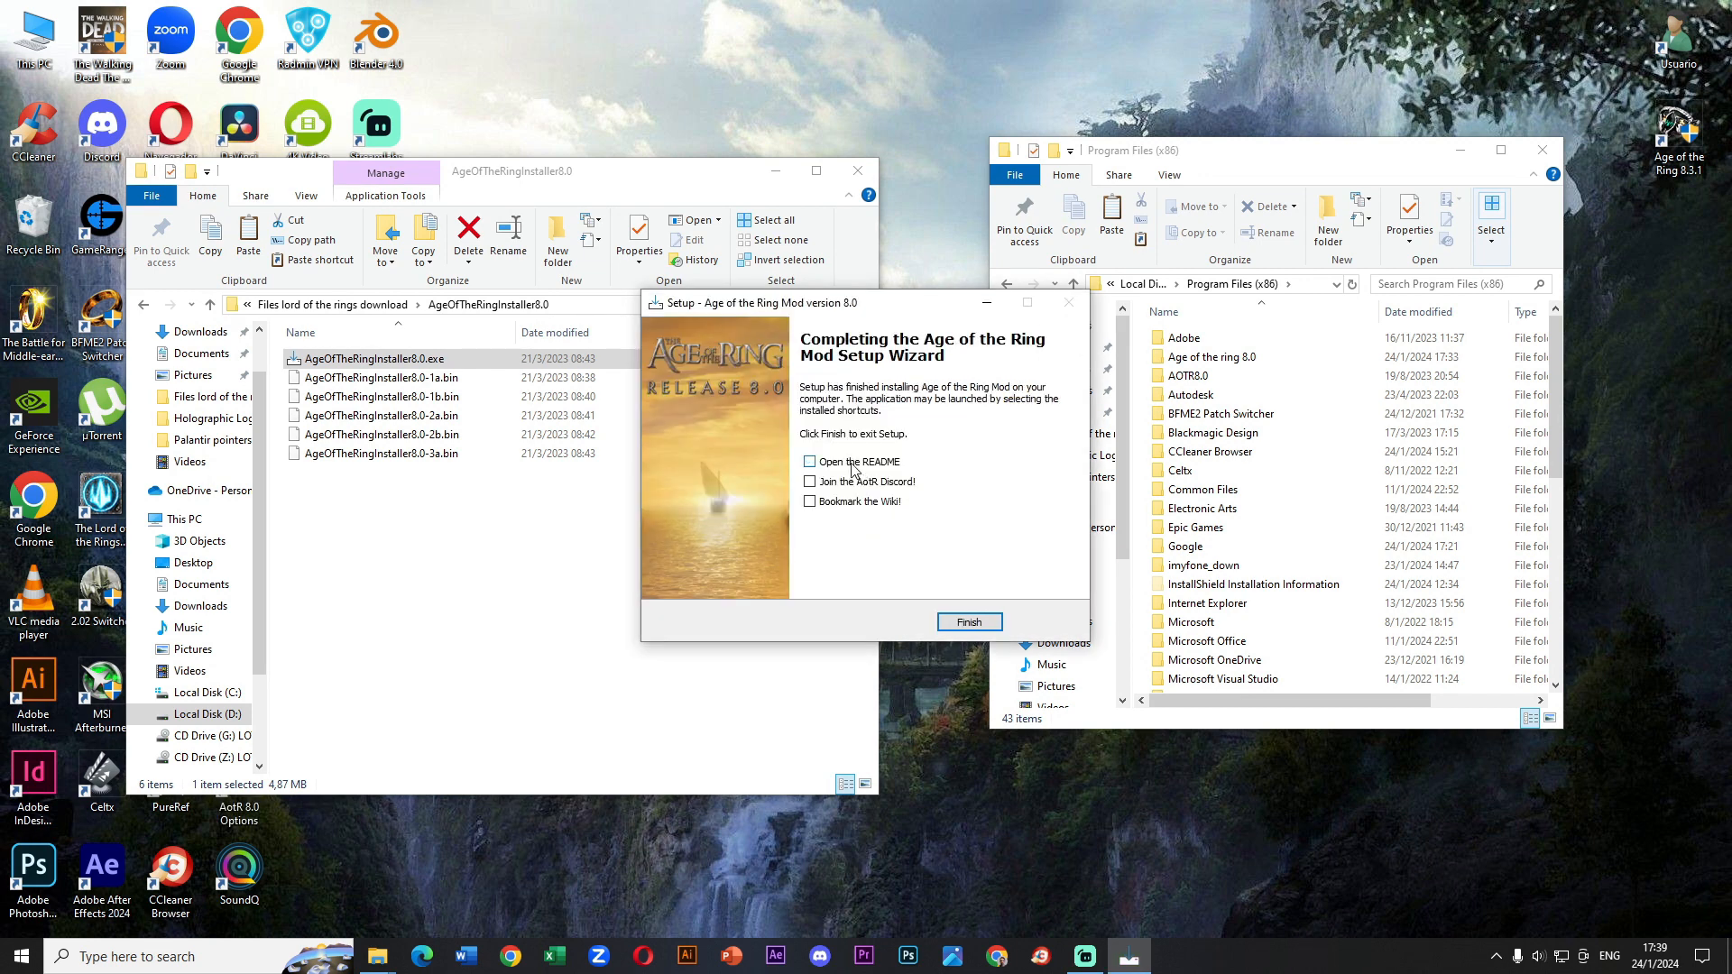
click(969, 622)
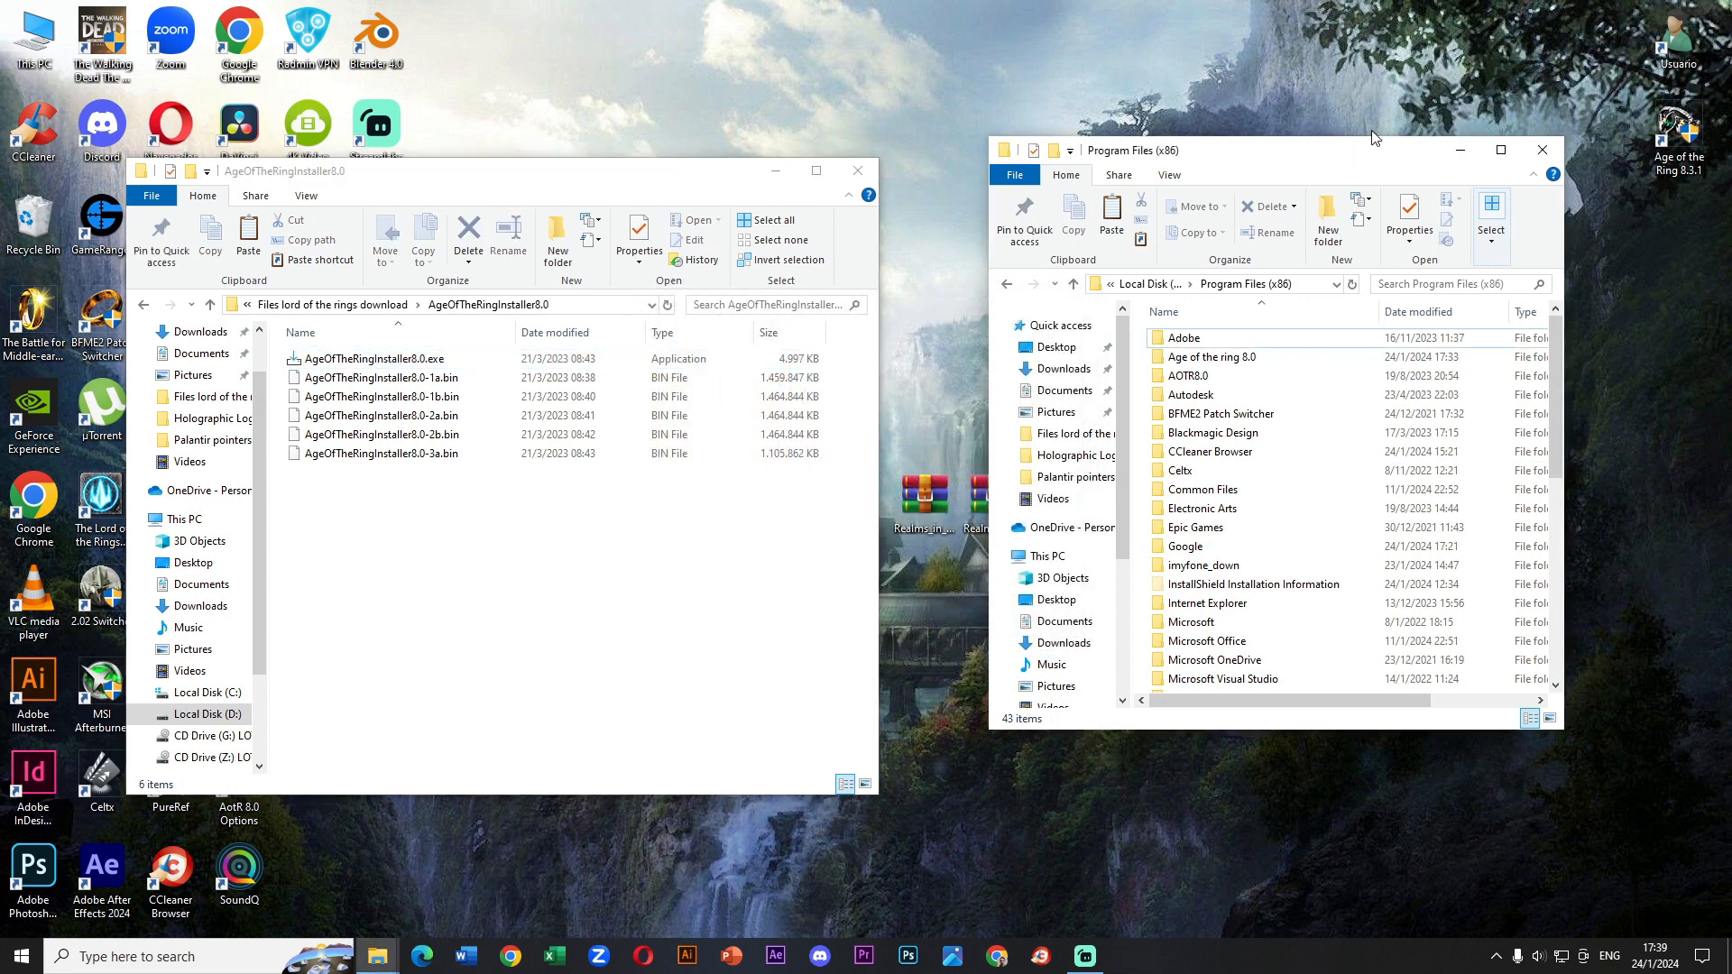
double_click(1212, 356)
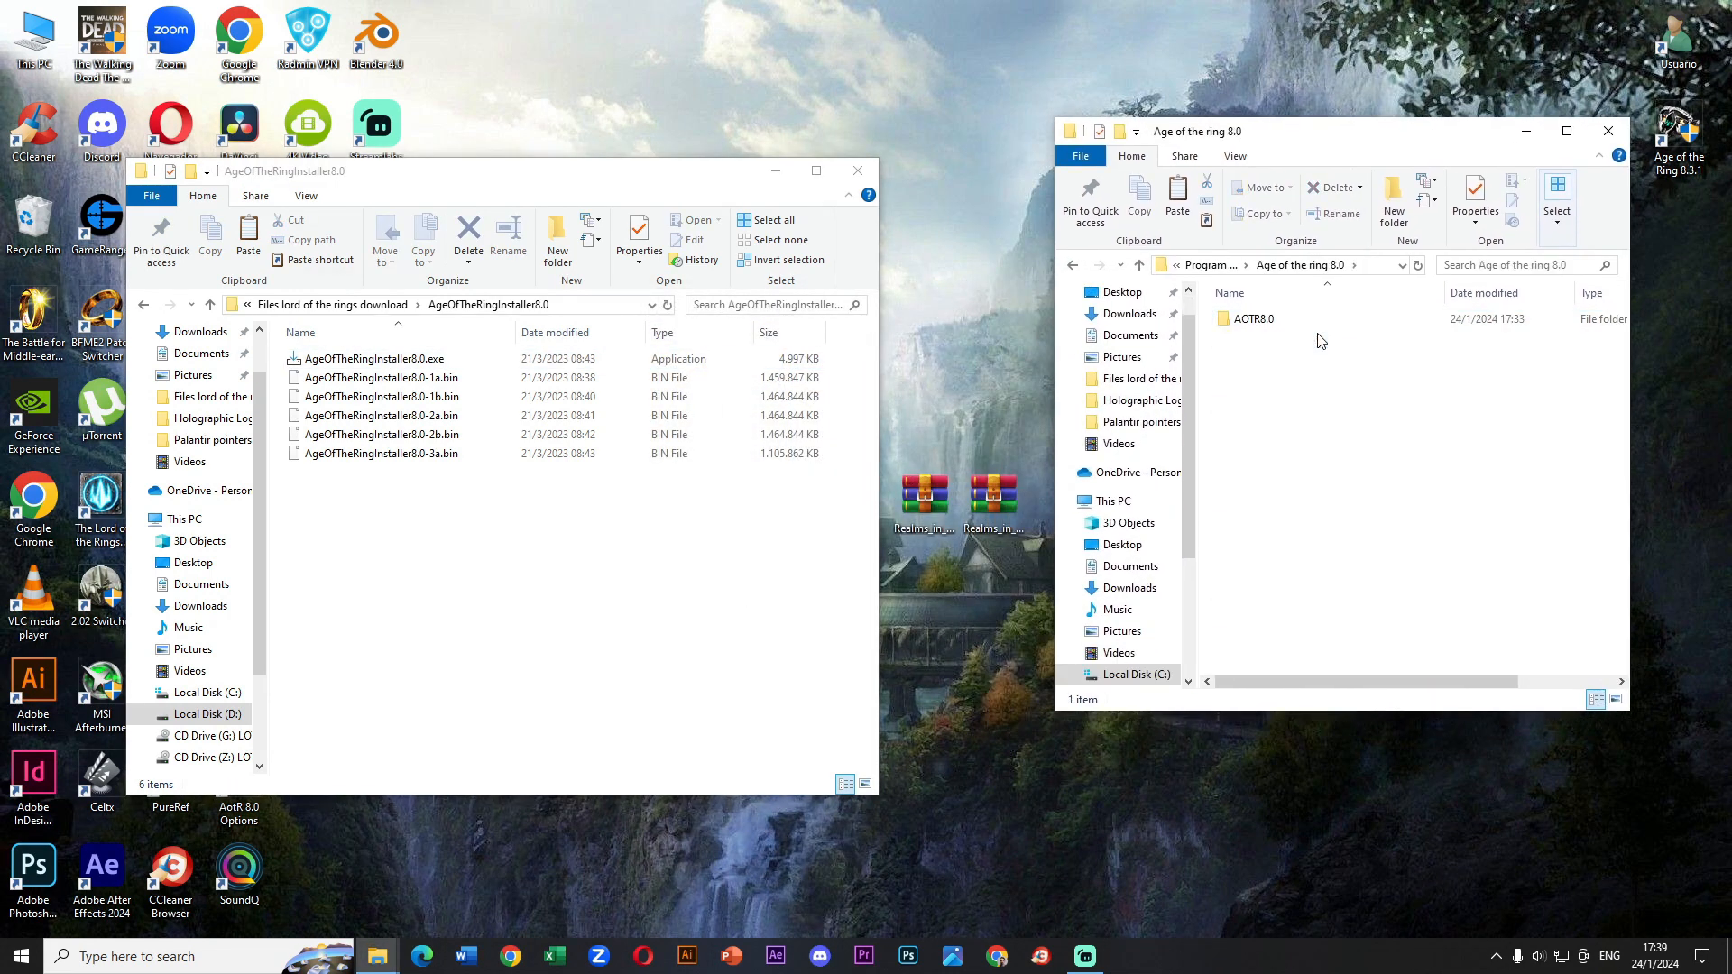
double_click(1254, 318)
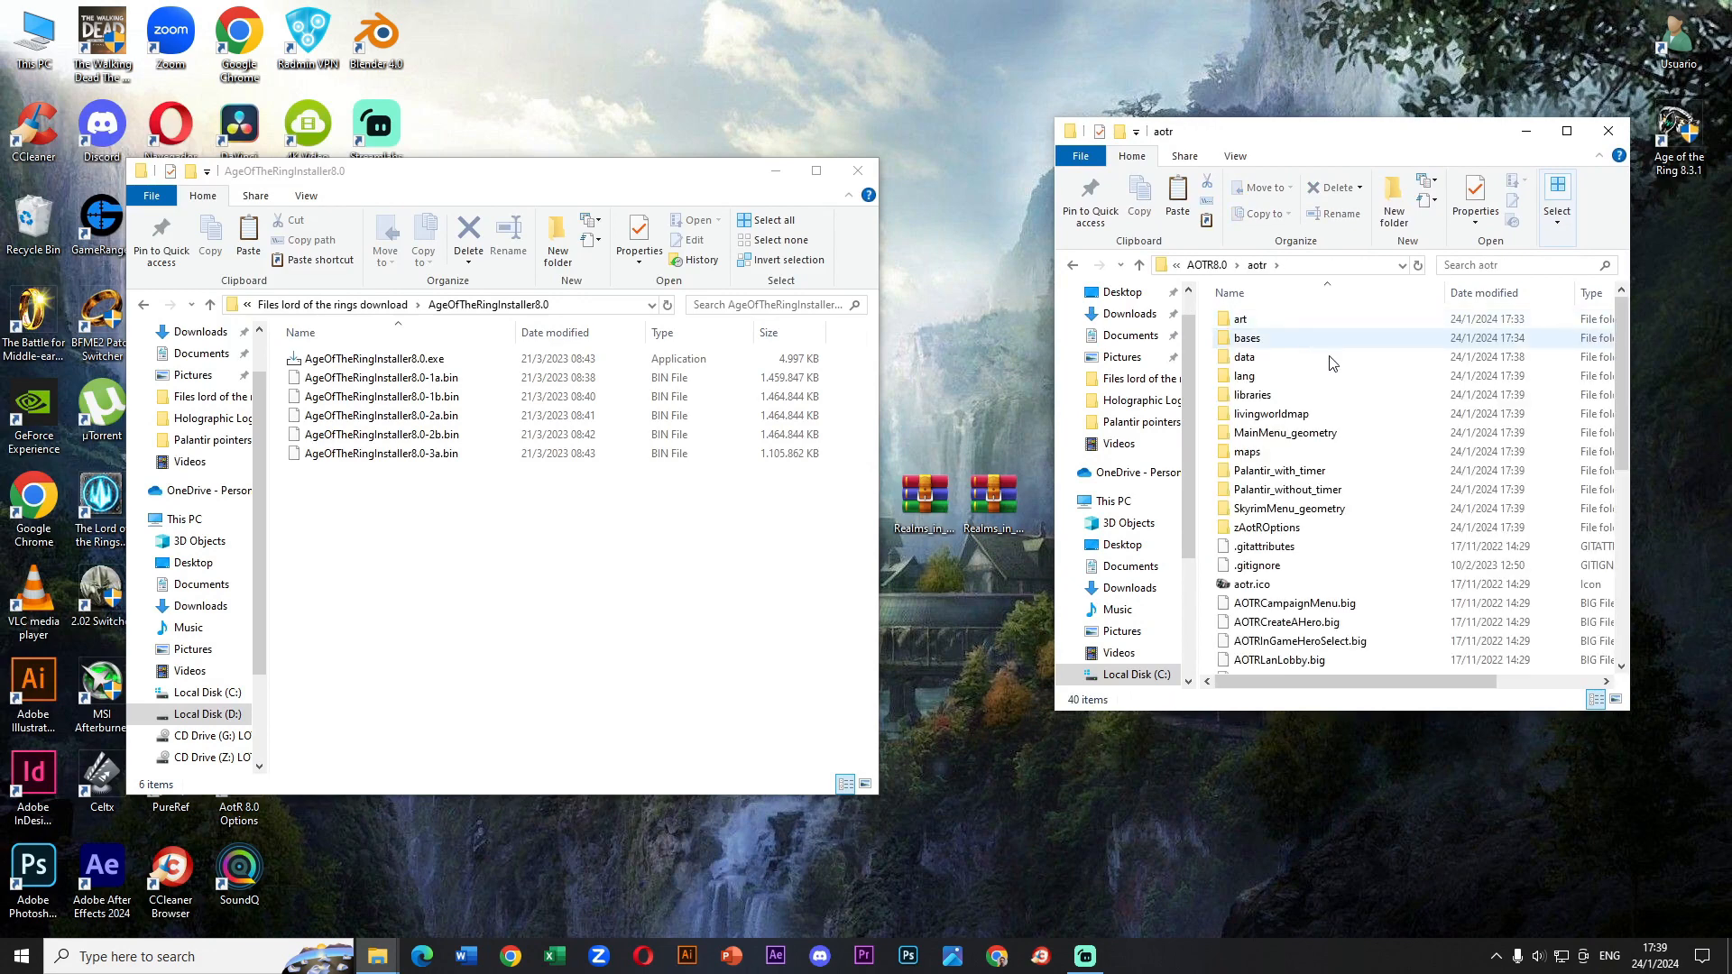
scroll(down, 3)
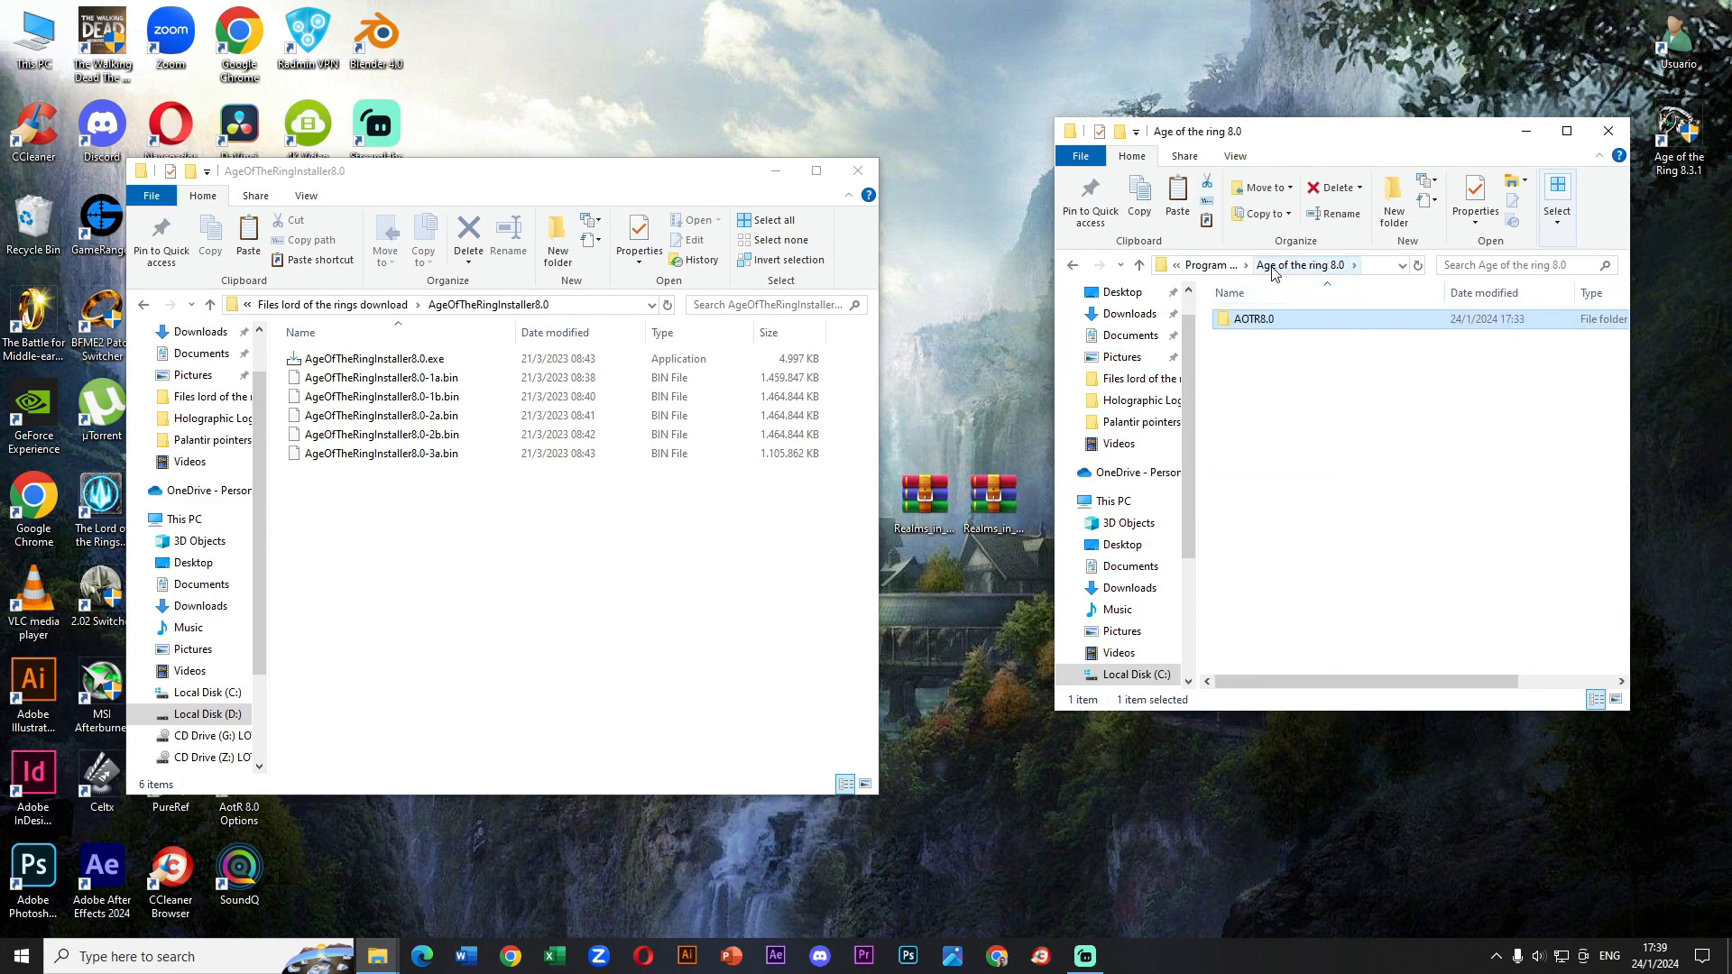
click(1210, 264)
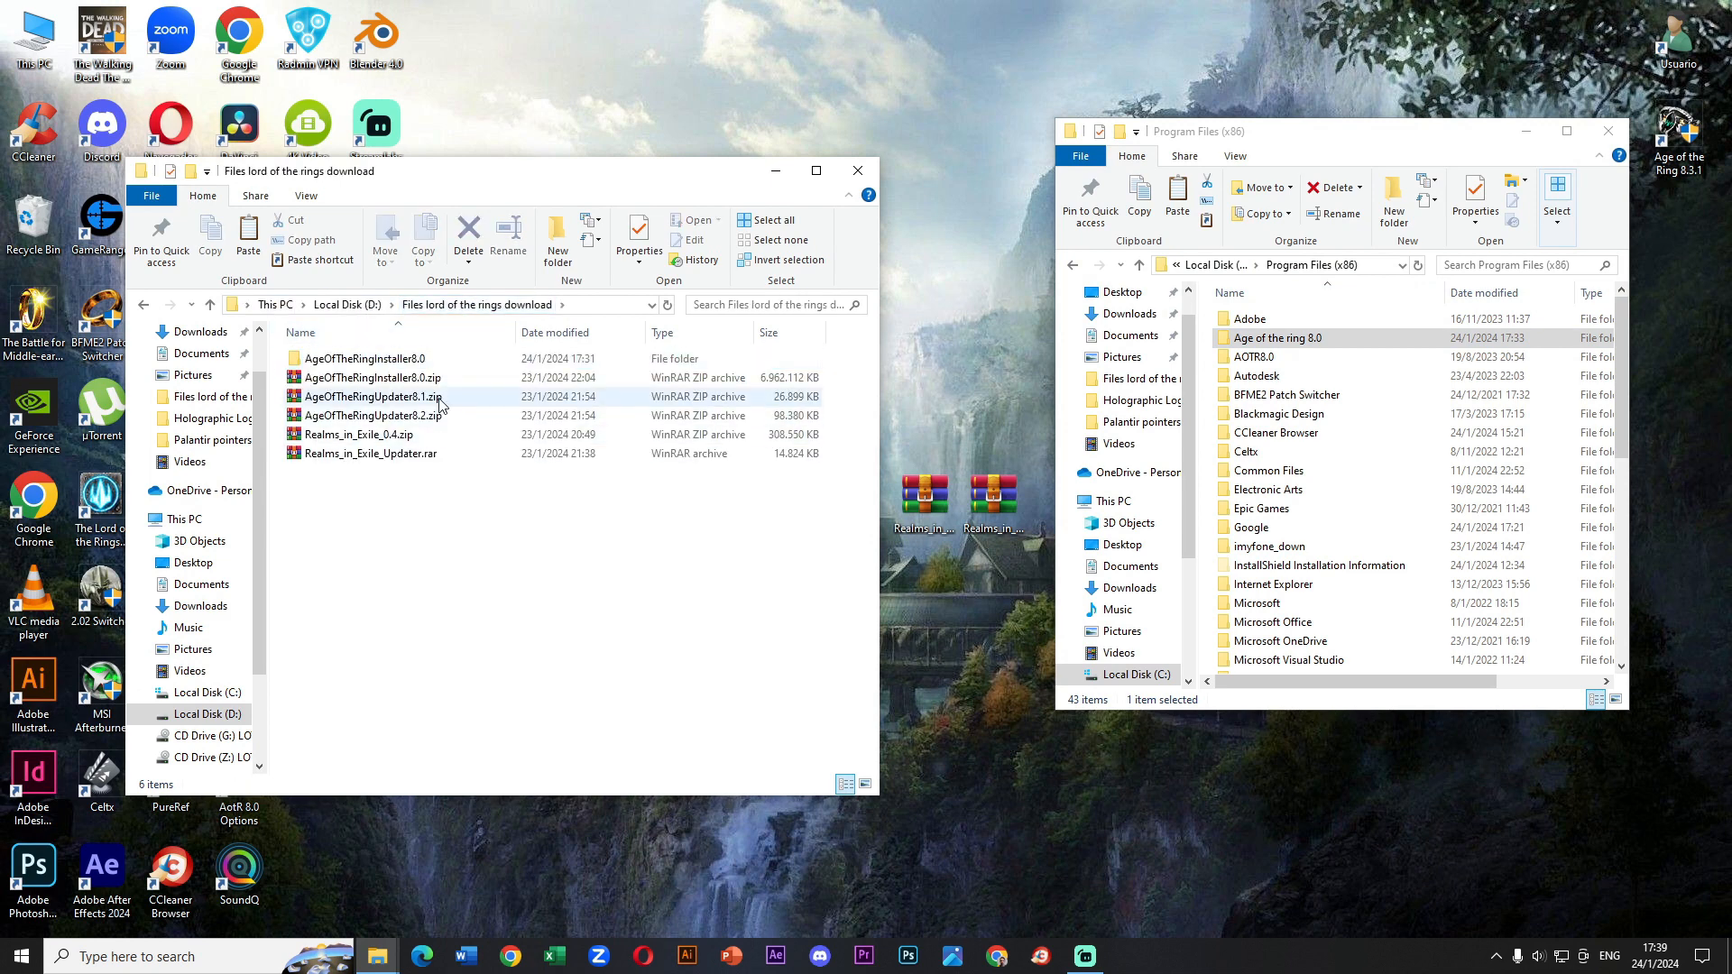
- Extract AgeOfTheRingUpdater8.1.zip and copy its two updater files
right_click(372, 396)
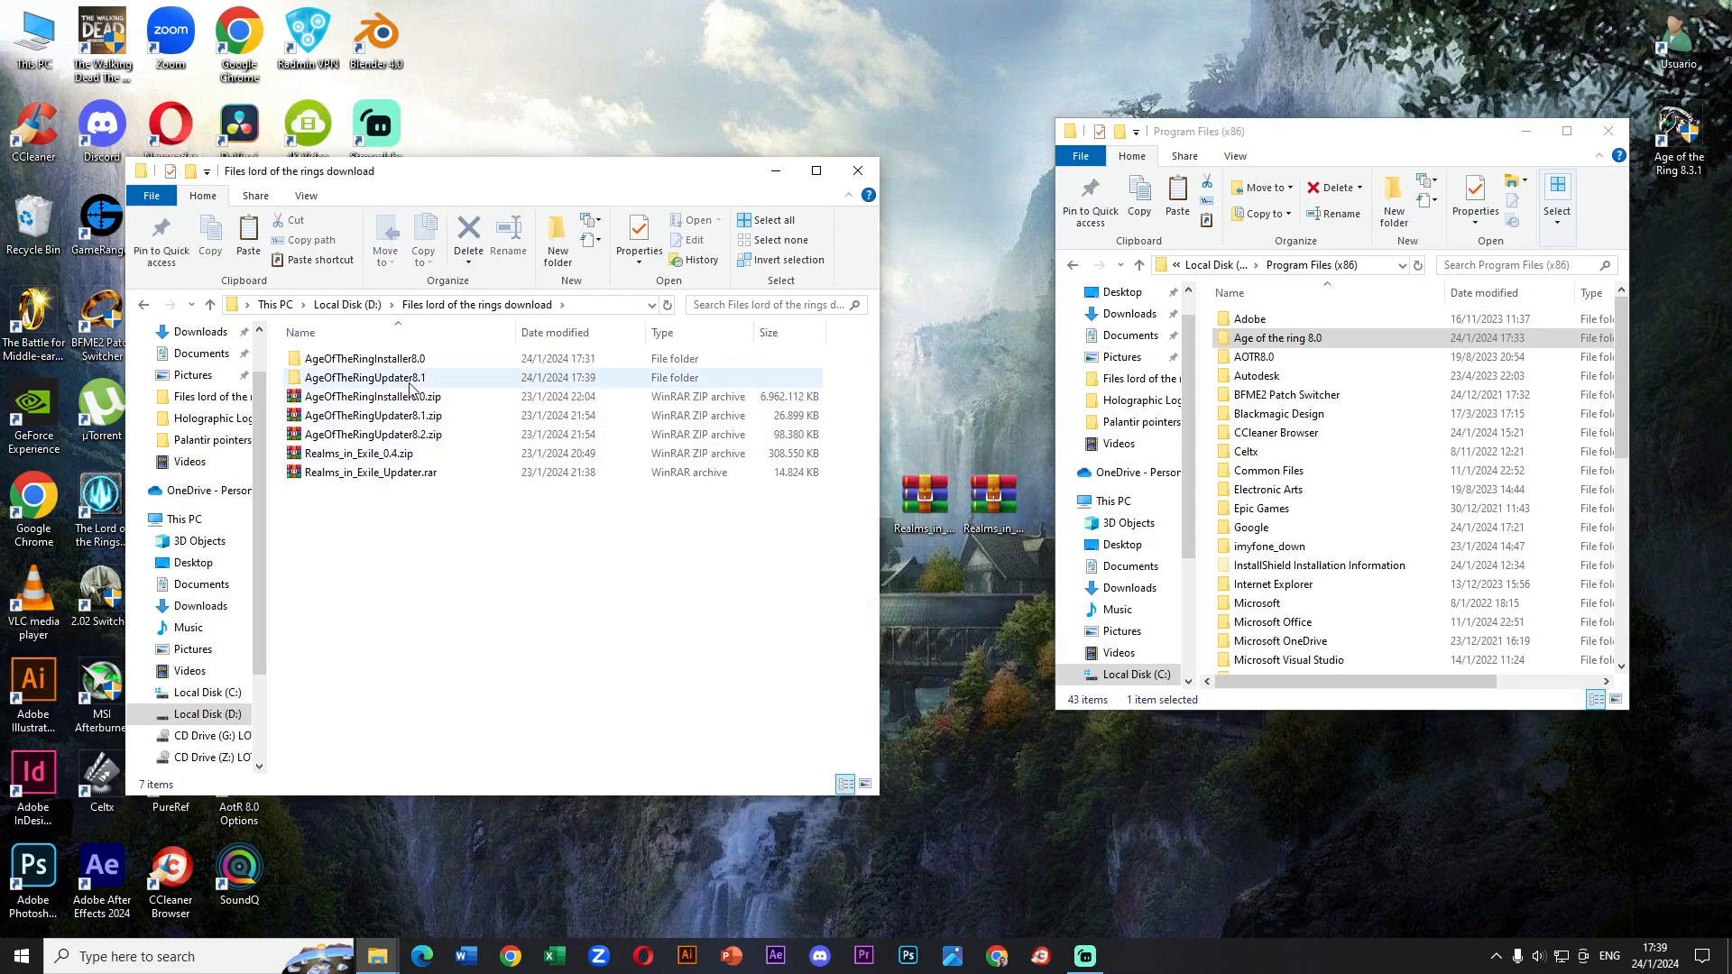
double_click(365, 377)
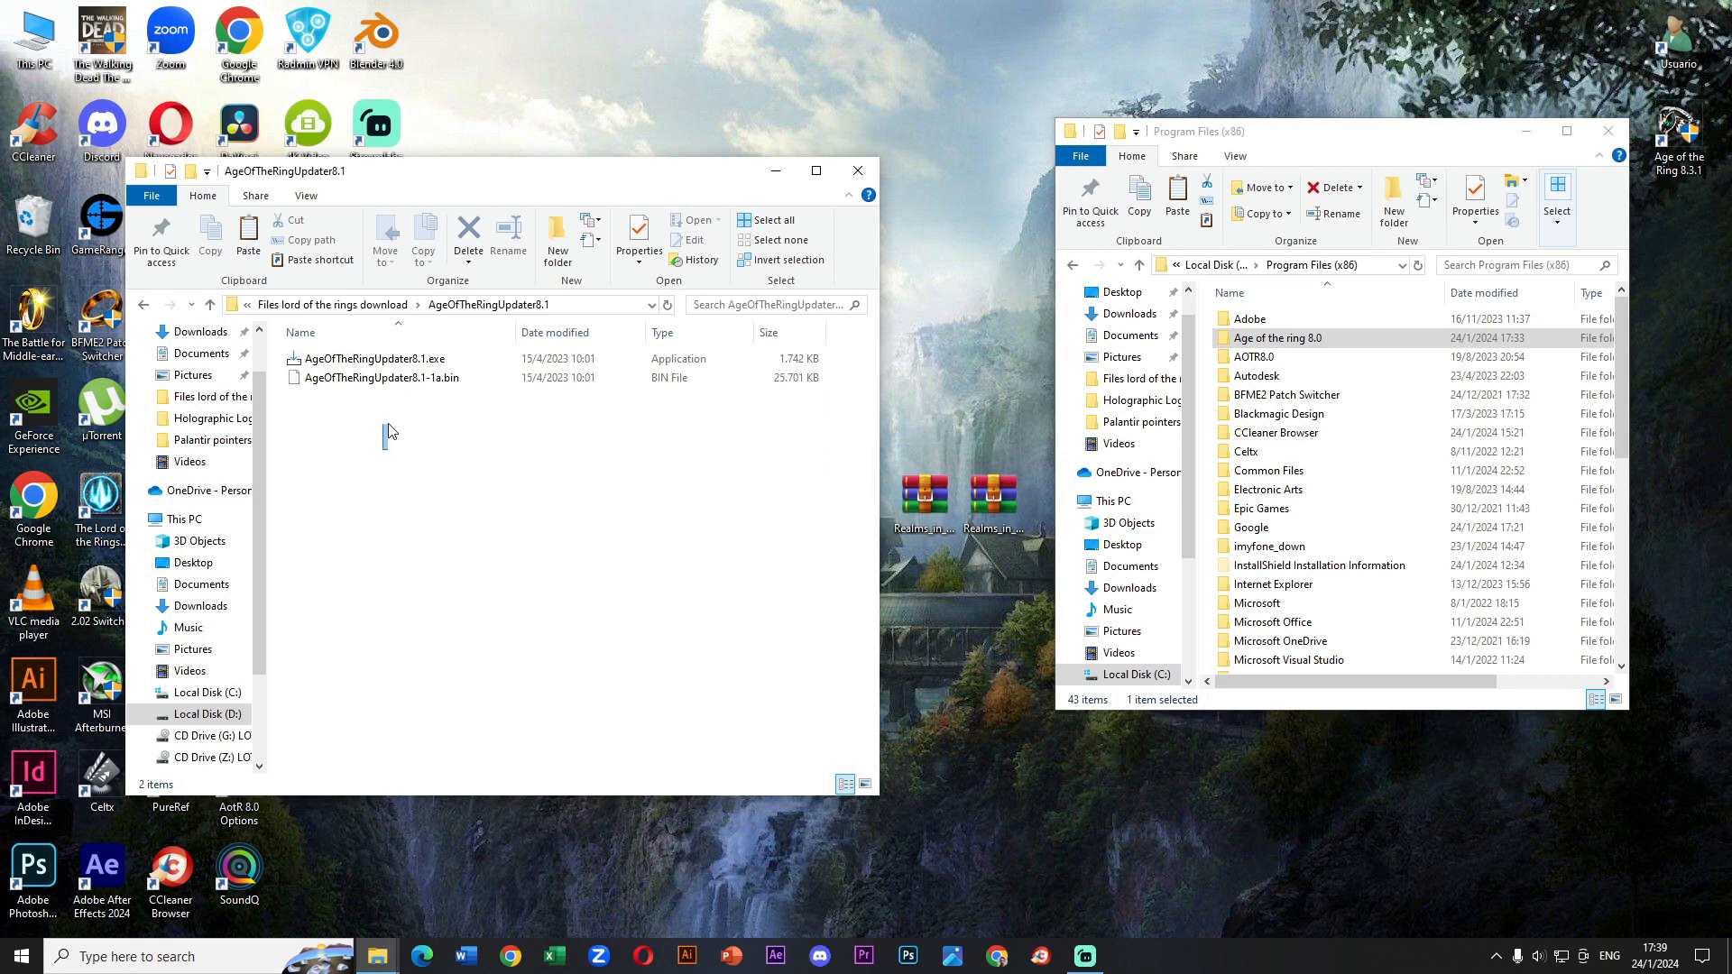
right_click(369, 359)
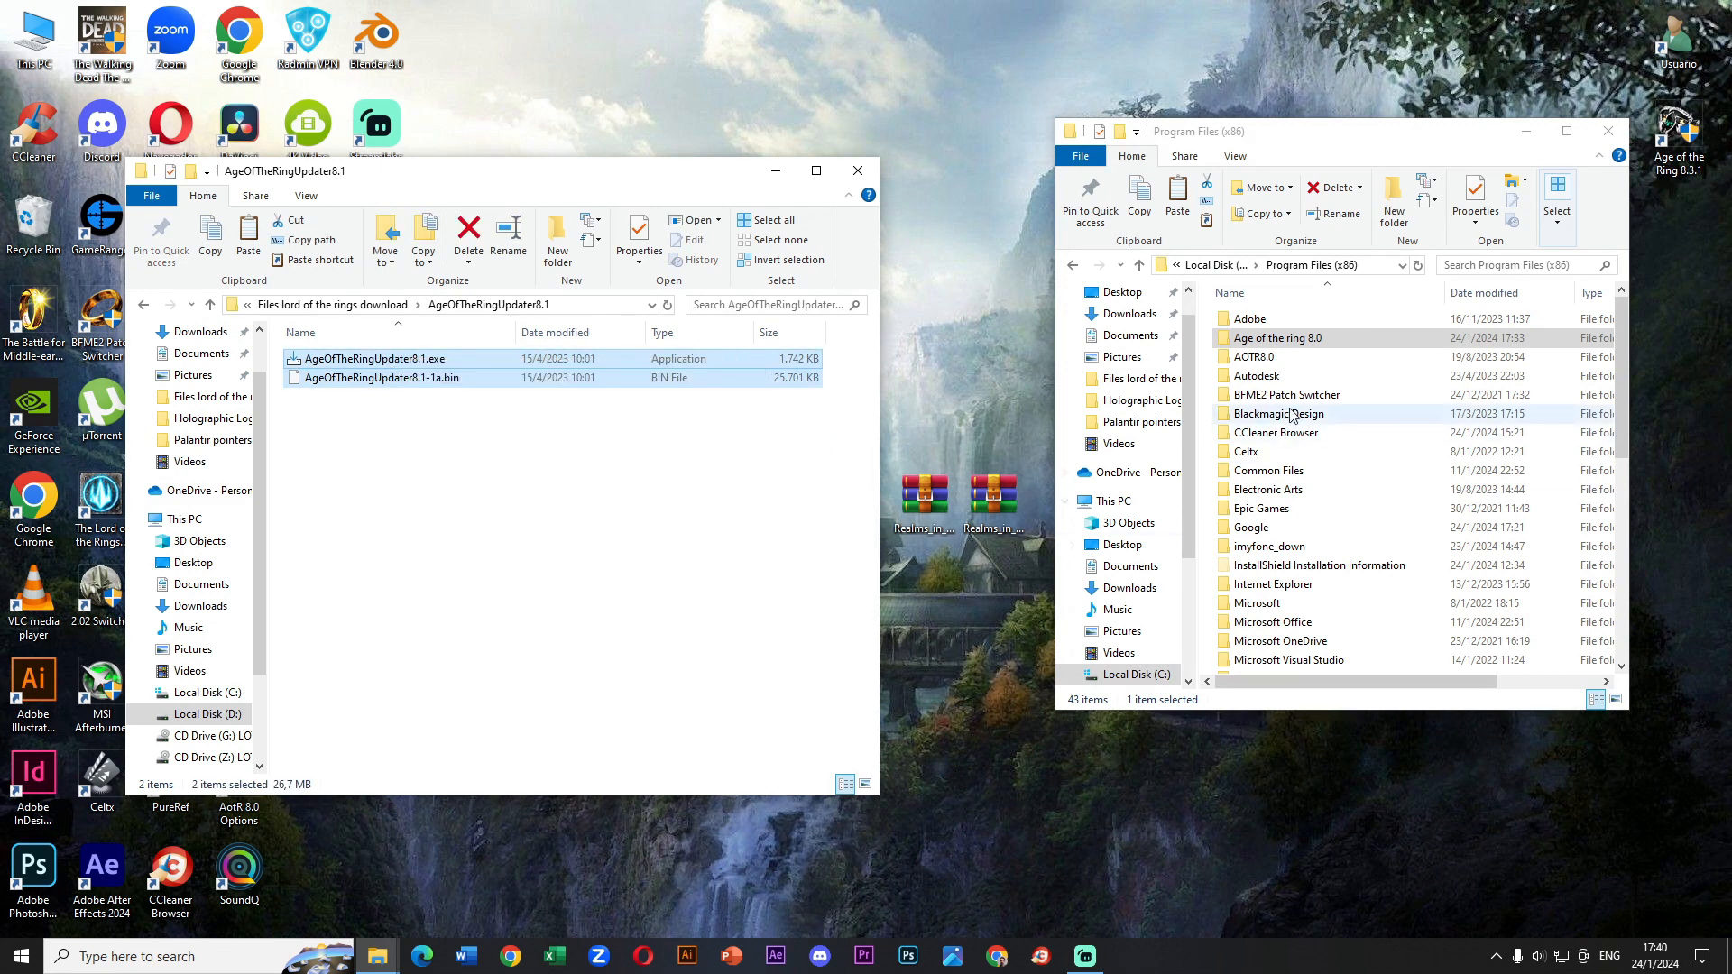
- Paste the 8.1 updater files into Age of the ring 8.0\AOTR8.0\aotr with admin permission for all
double_click(1278, 337)
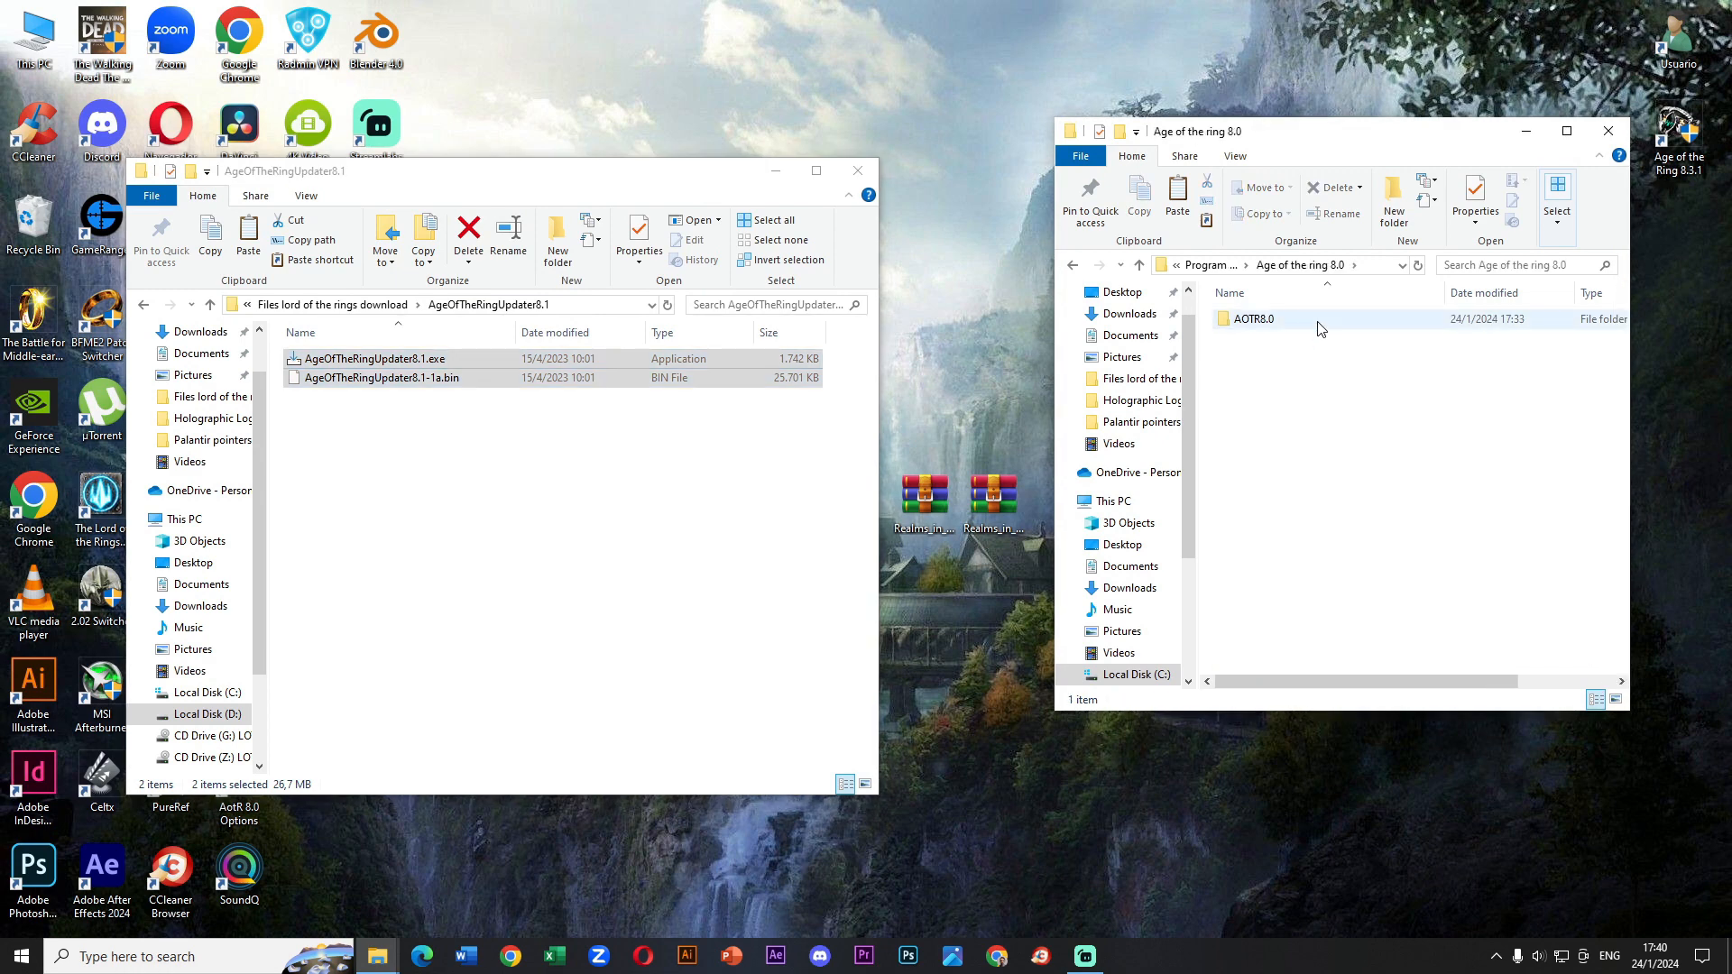
double_click(1253, 318)
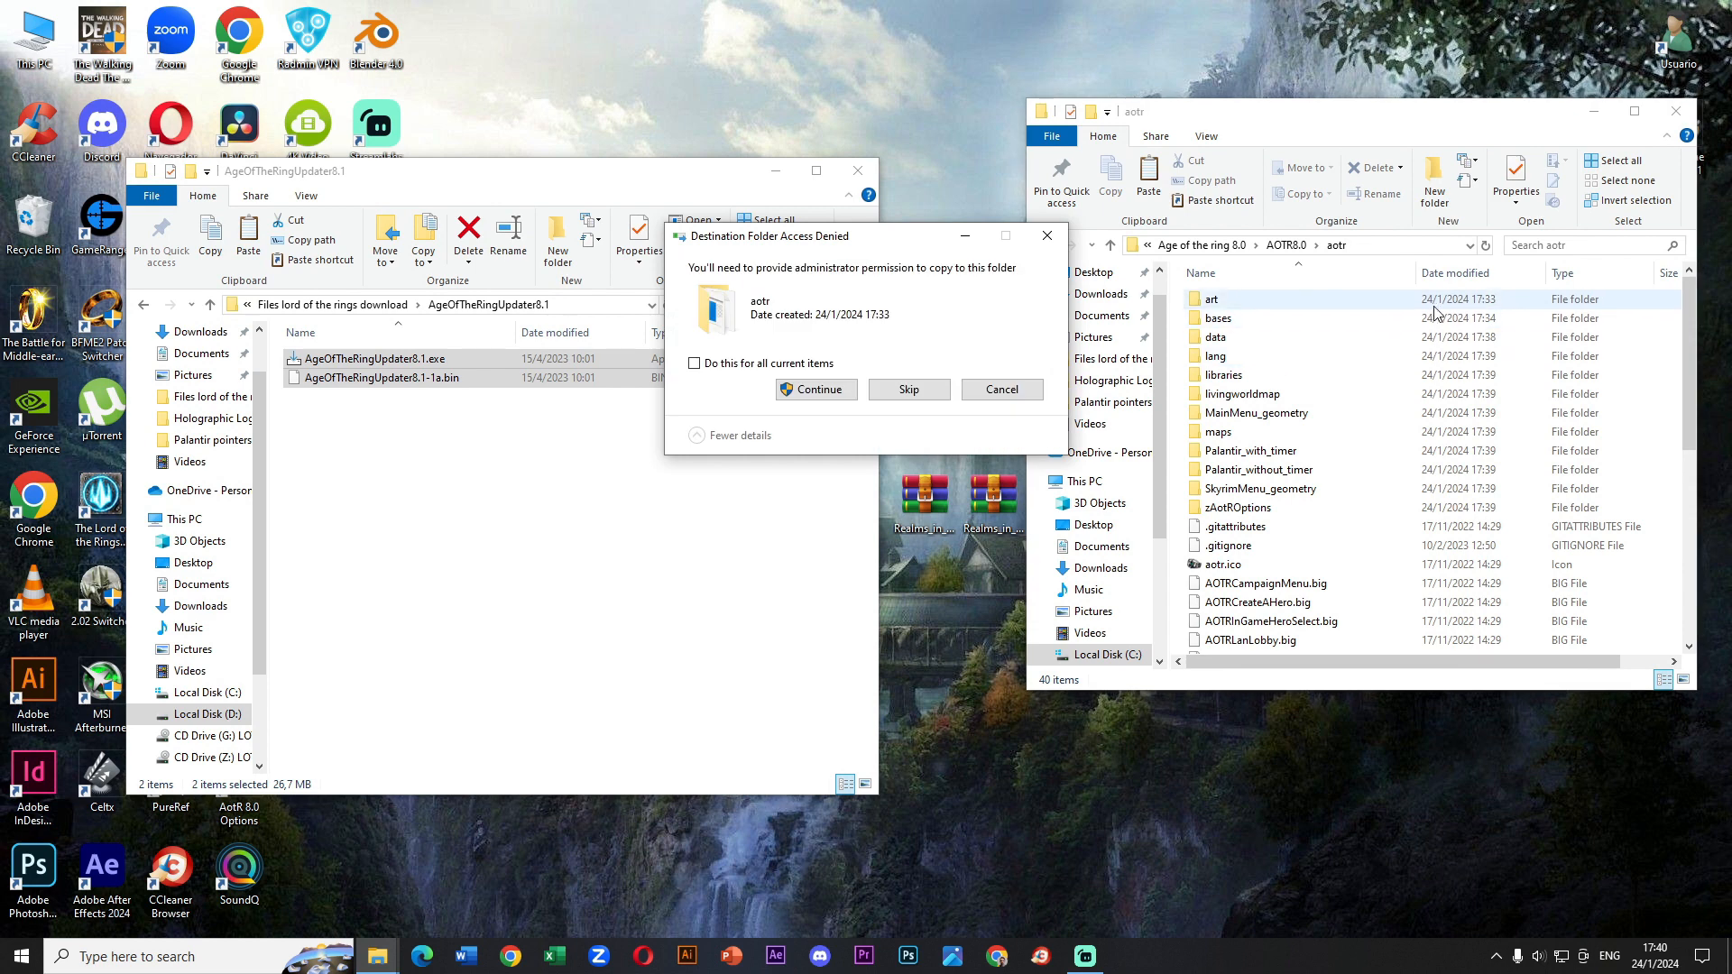
click(694, 362)
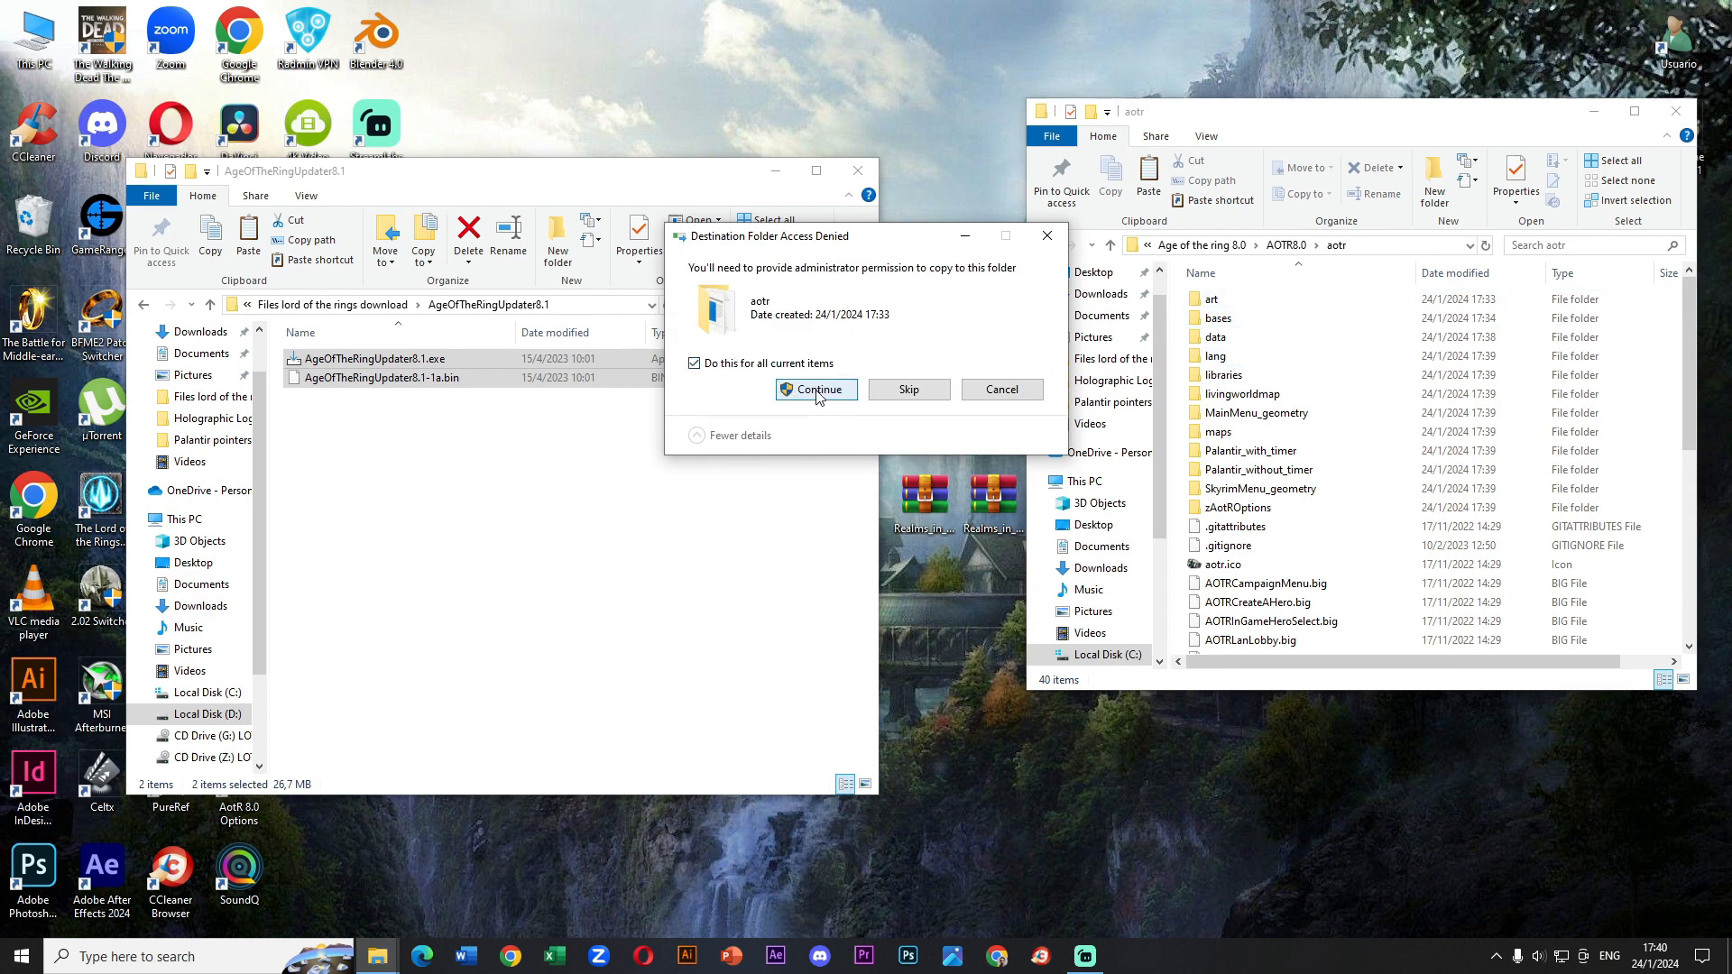
click(816, 389)
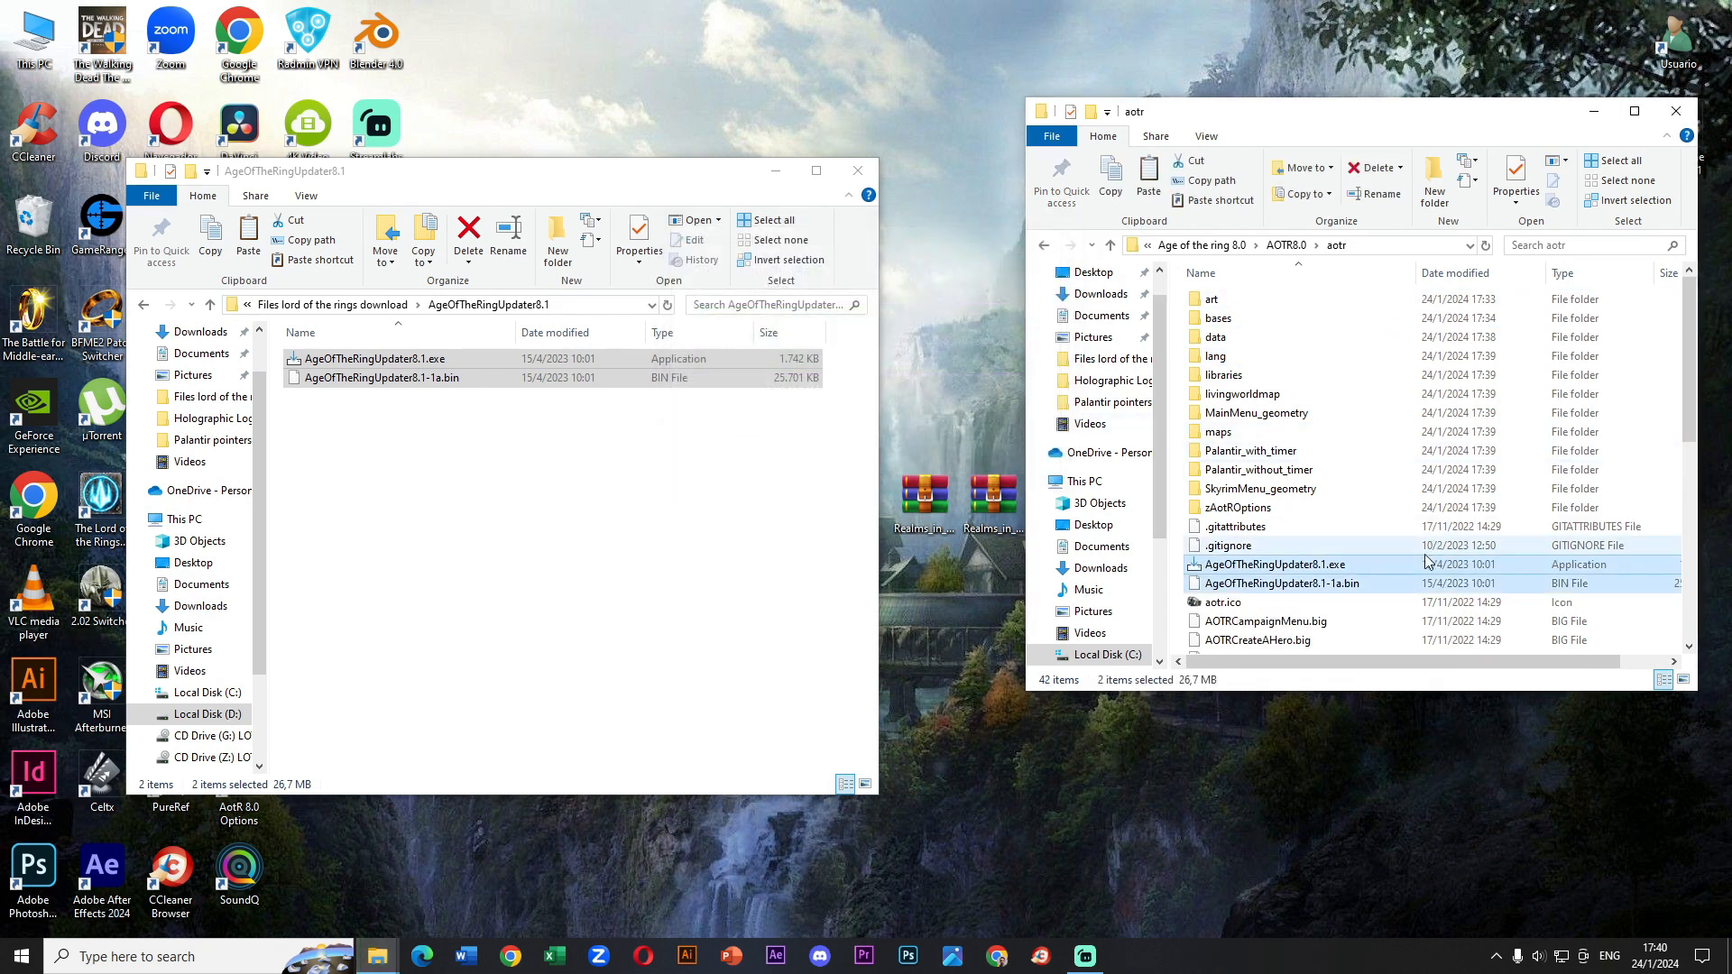
click(1275, 565)
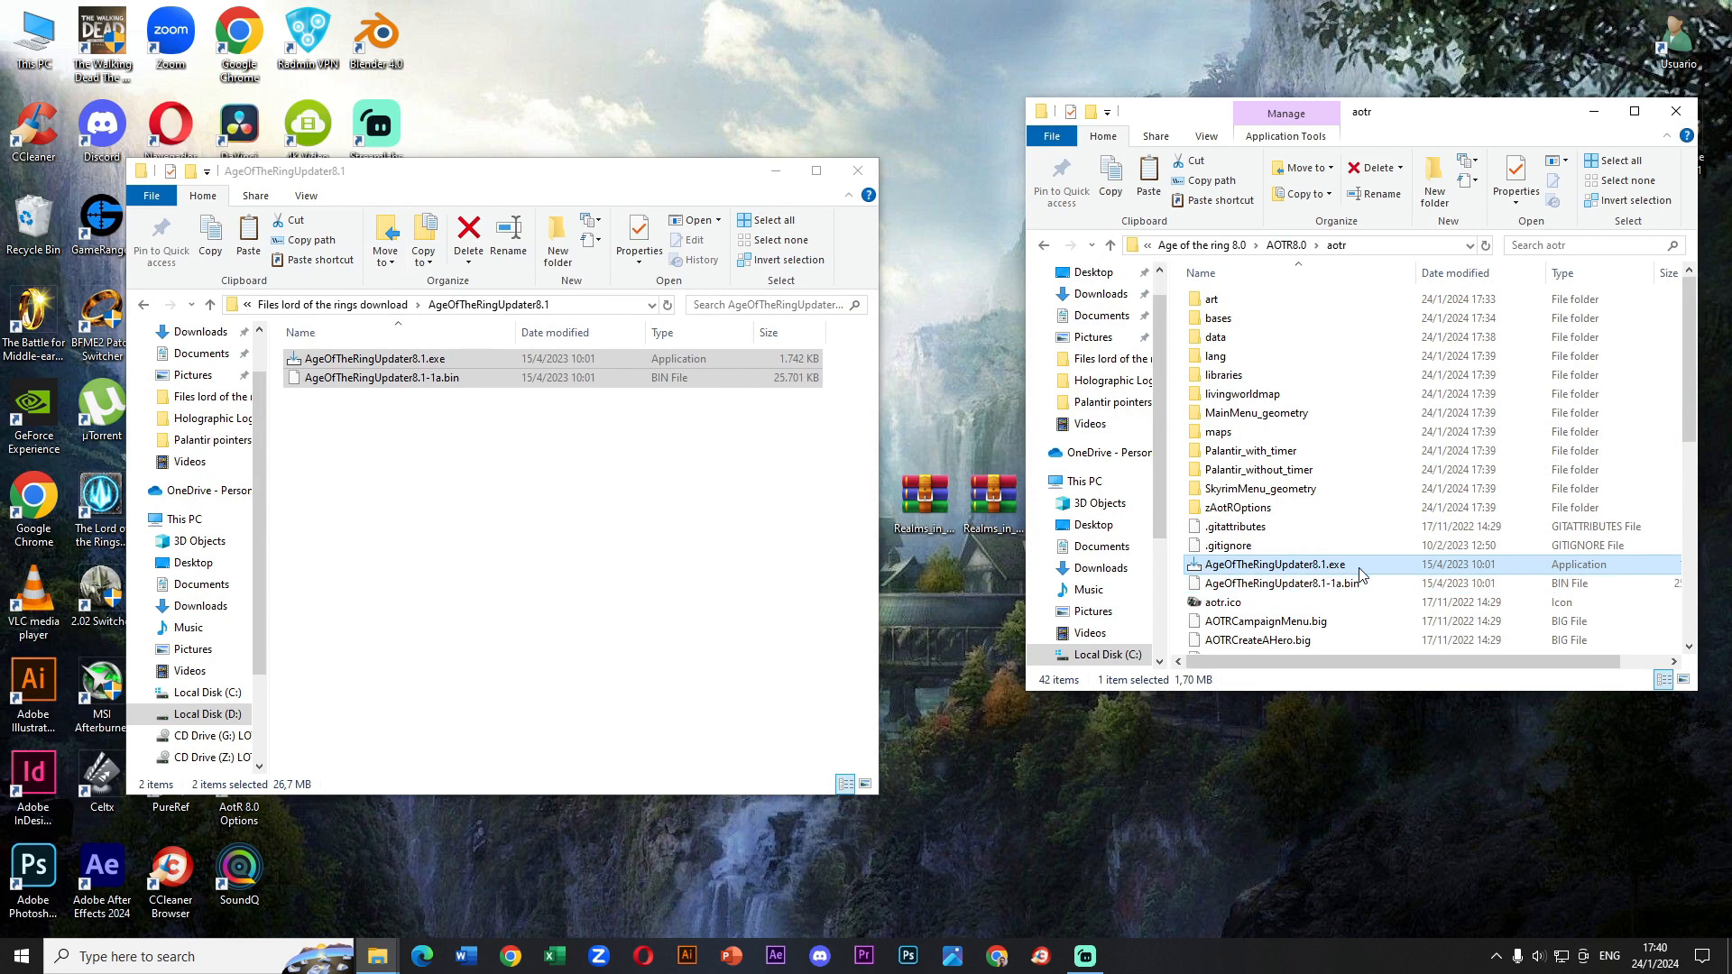
- Run the 8.1 updater as administrator to completion, then delete both updater files from aotr
right_click(1272, 564)
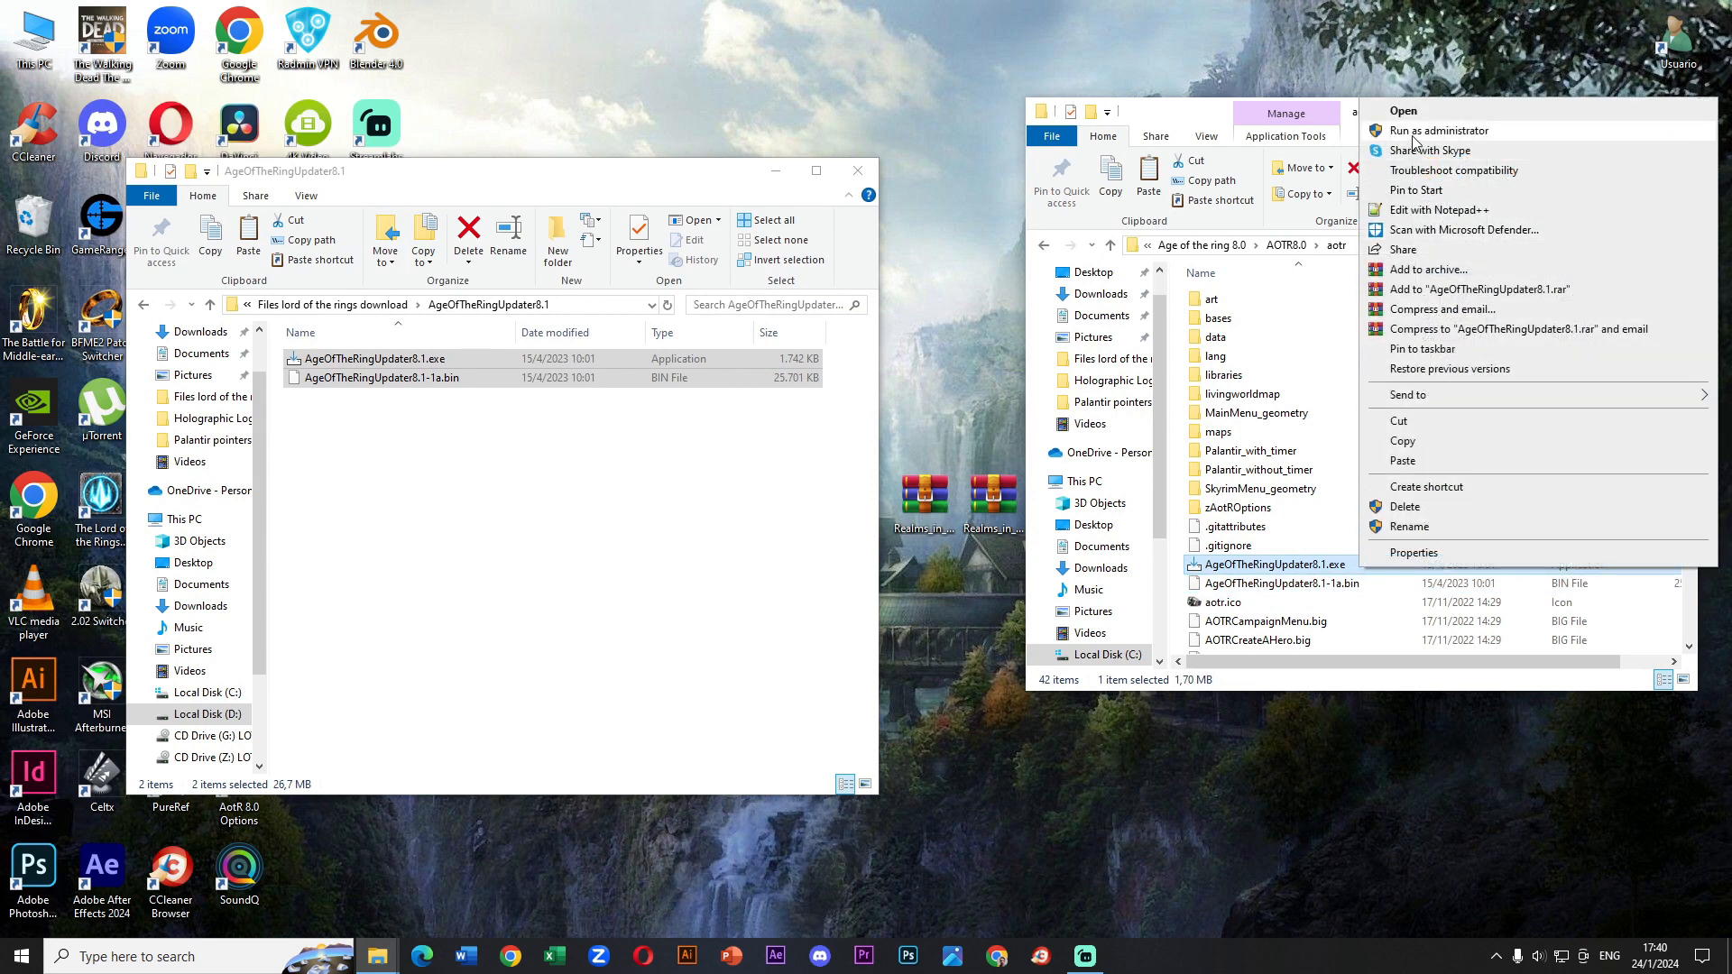
click(1402, 110)
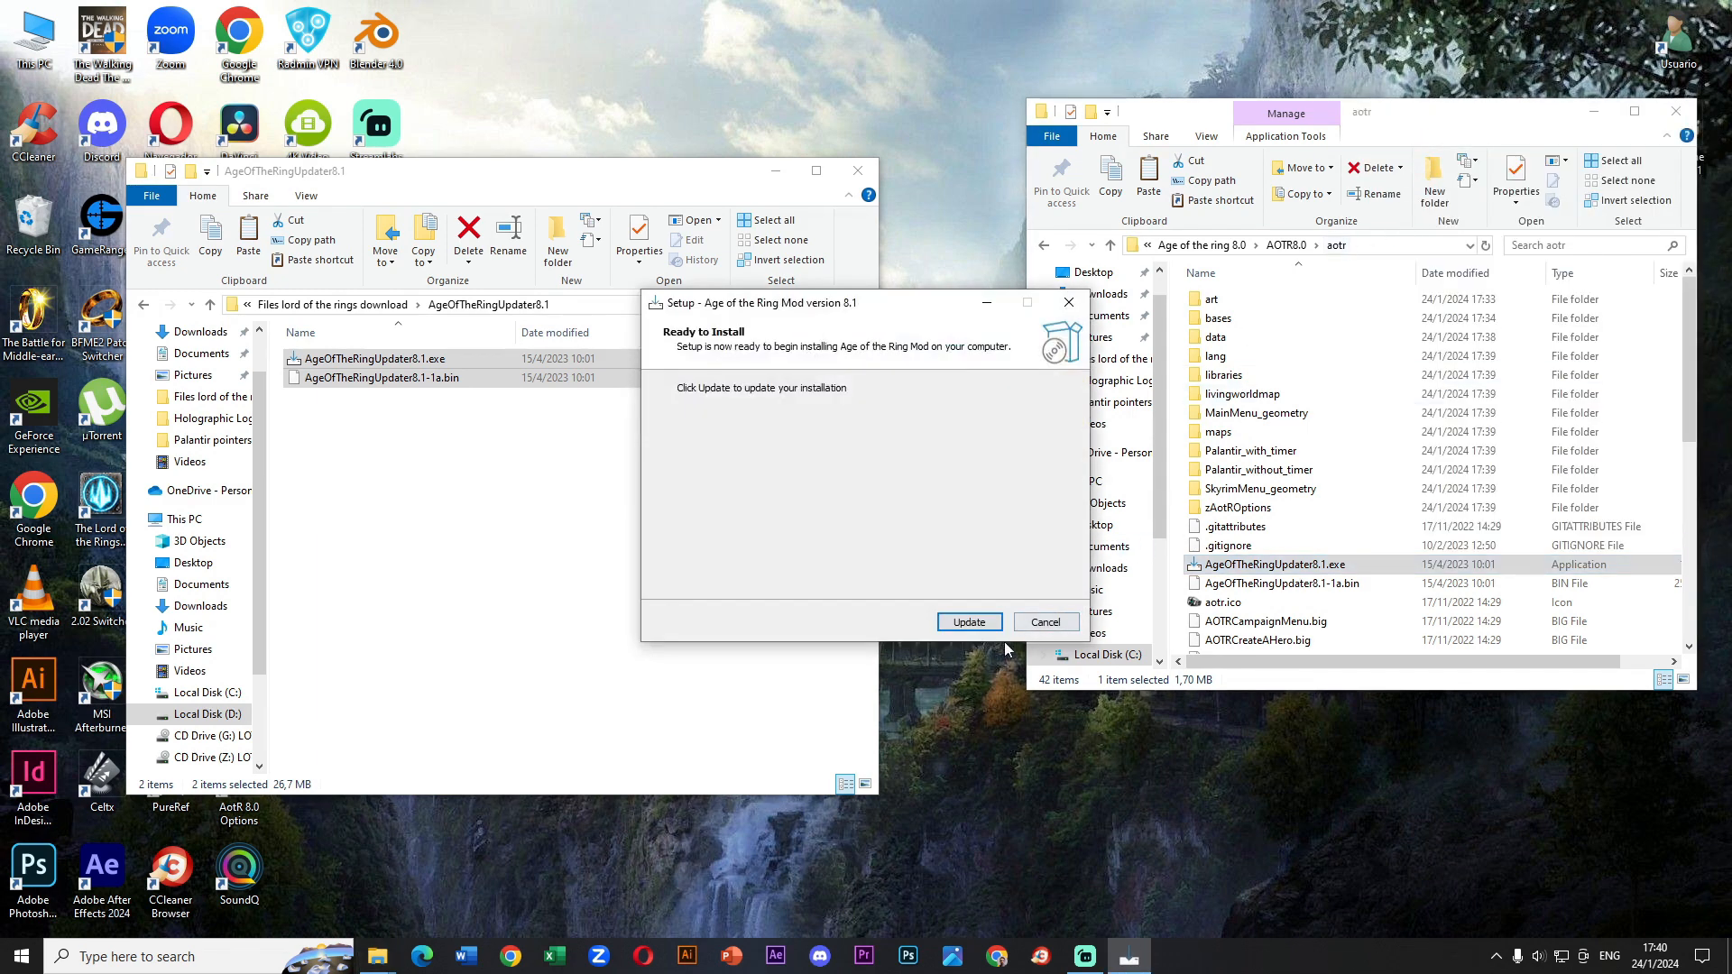
click(969, 622)
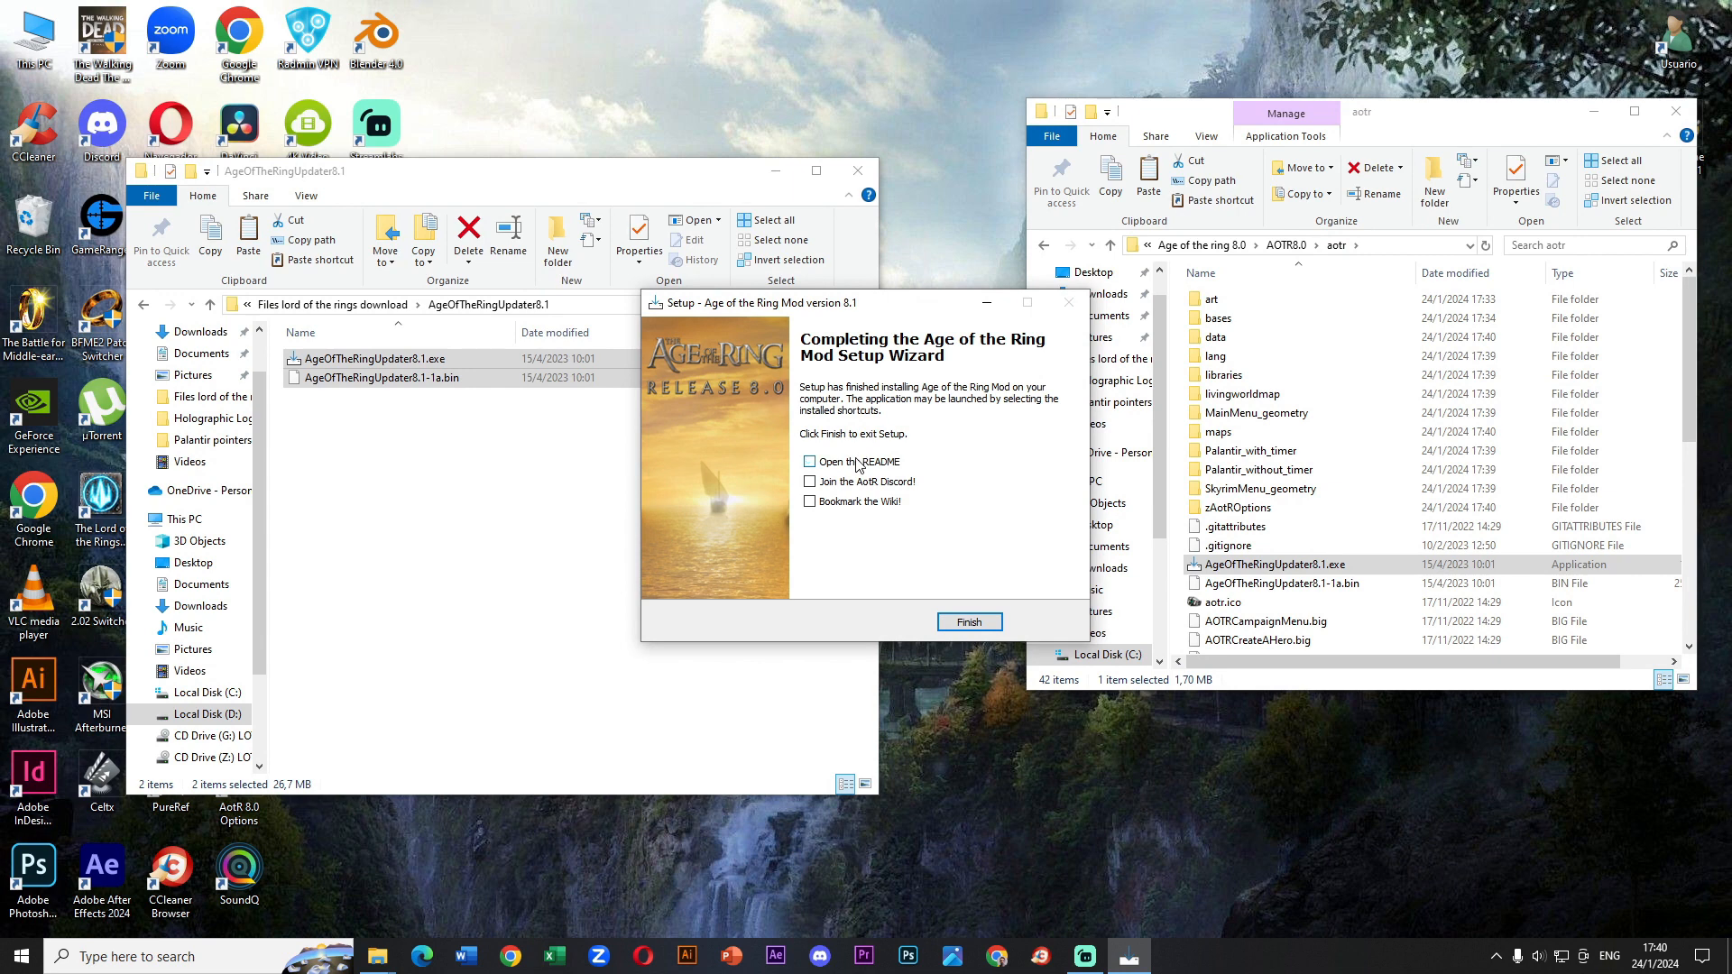
click(970, 622)
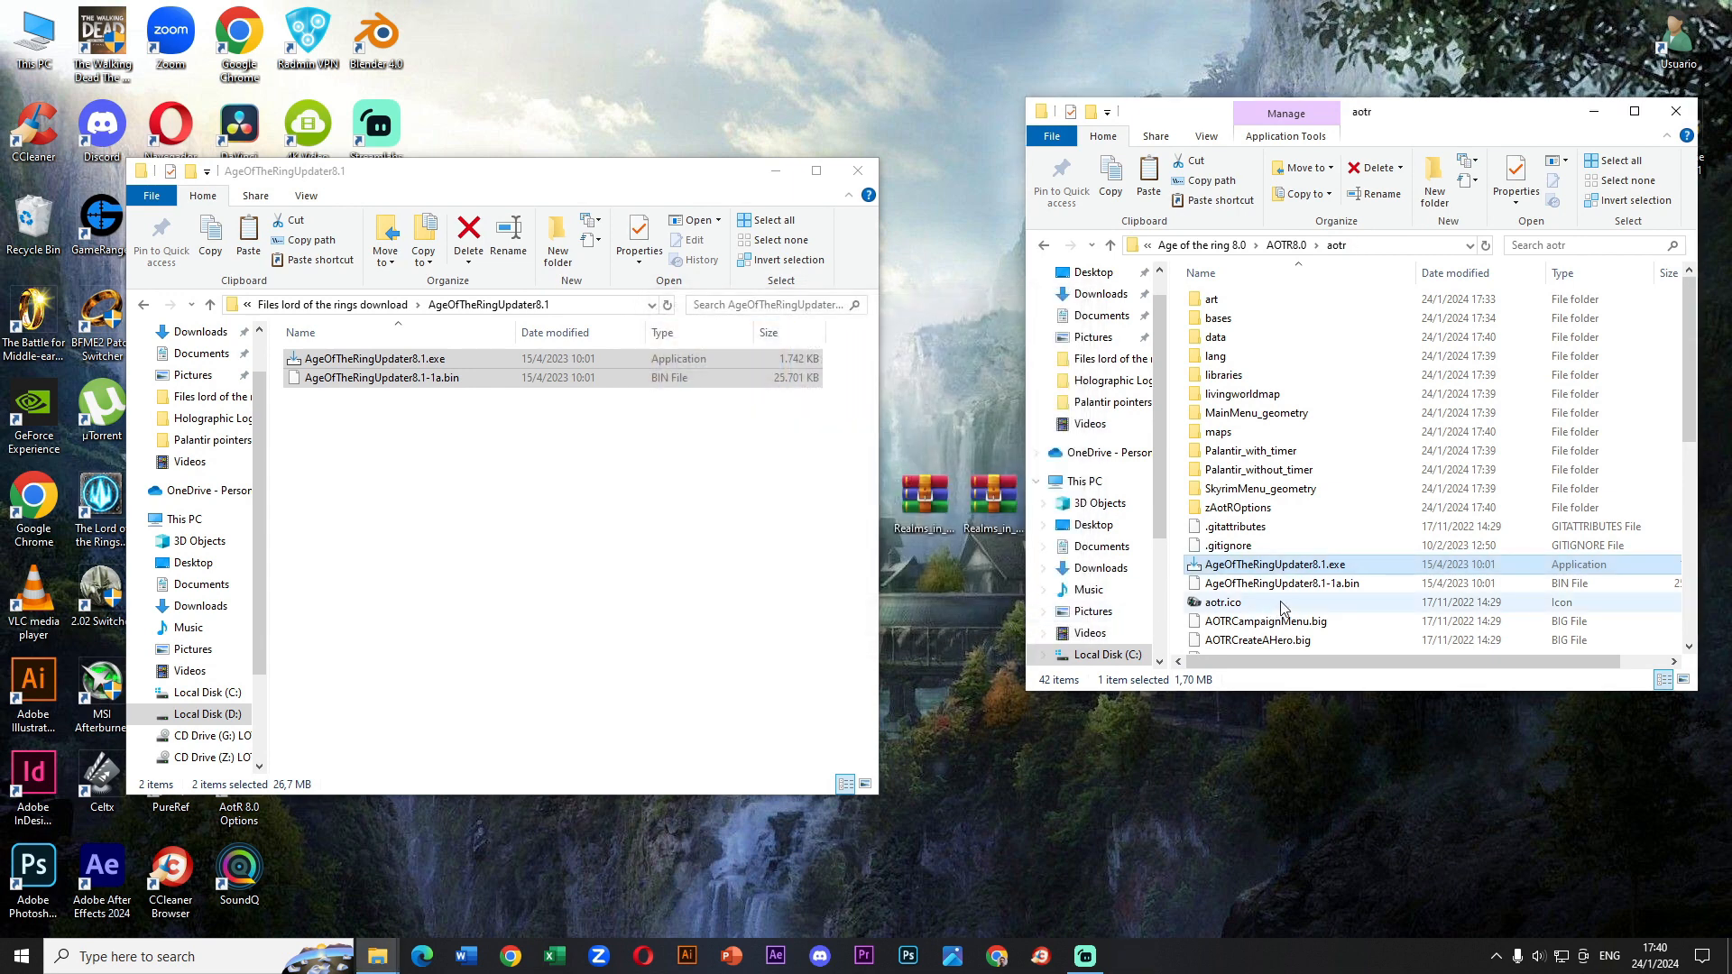
click(1282, 584)
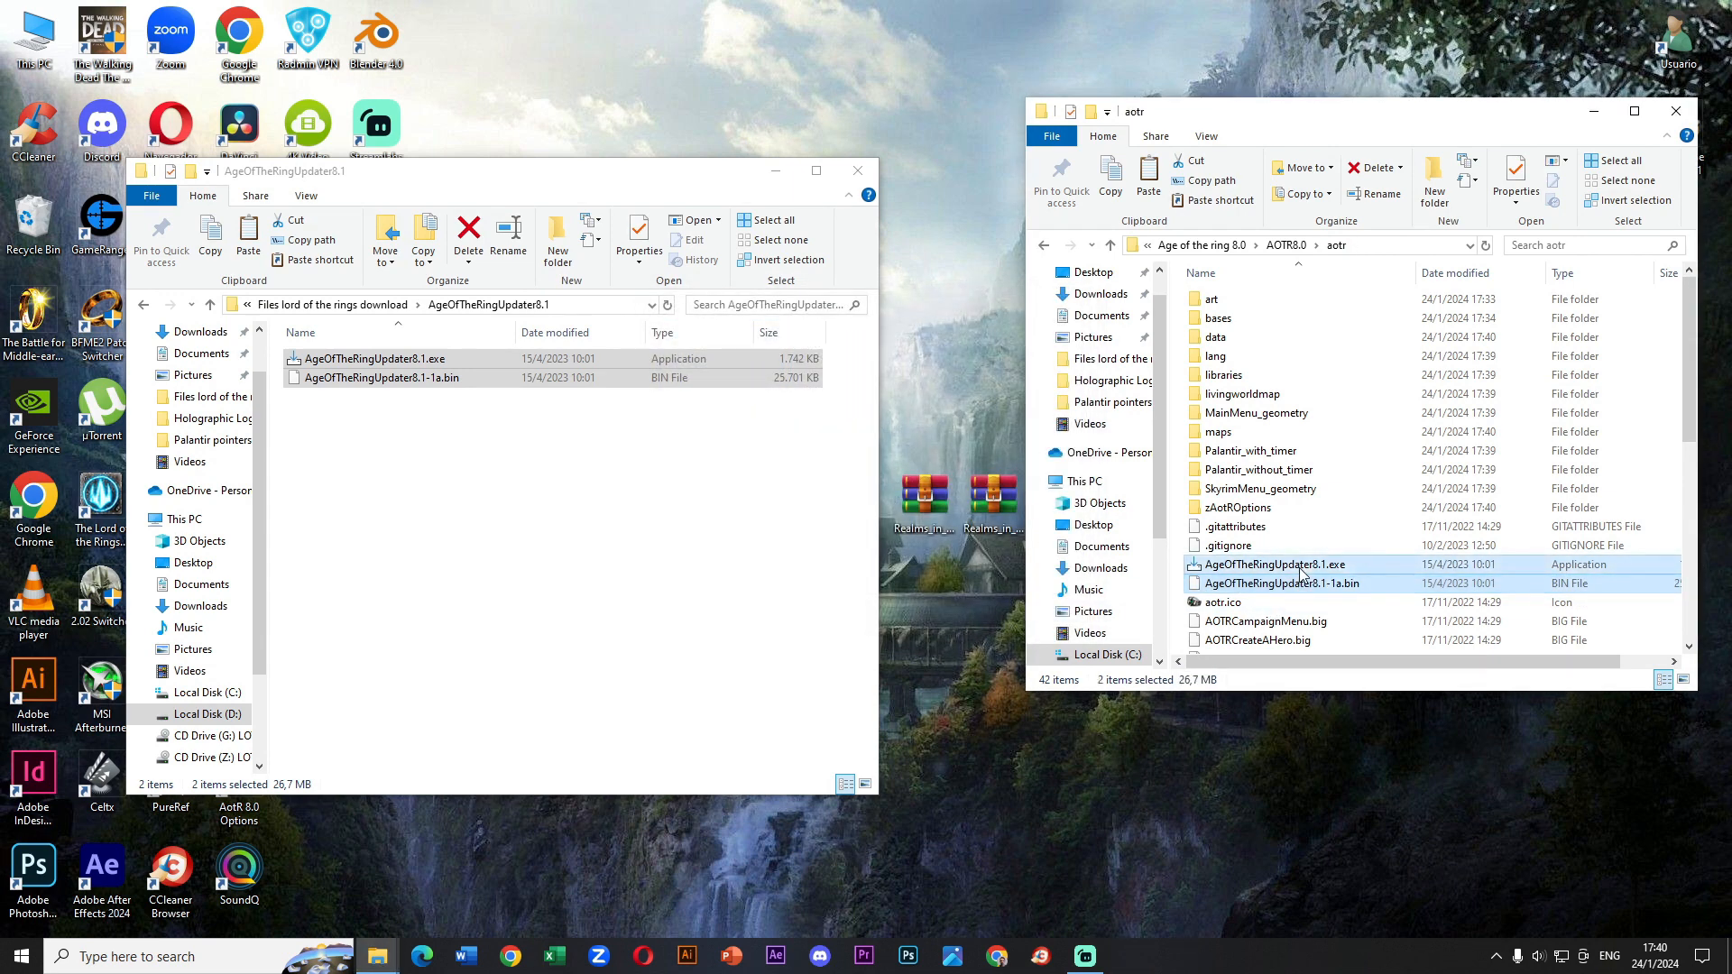
right_click(1276, 565)
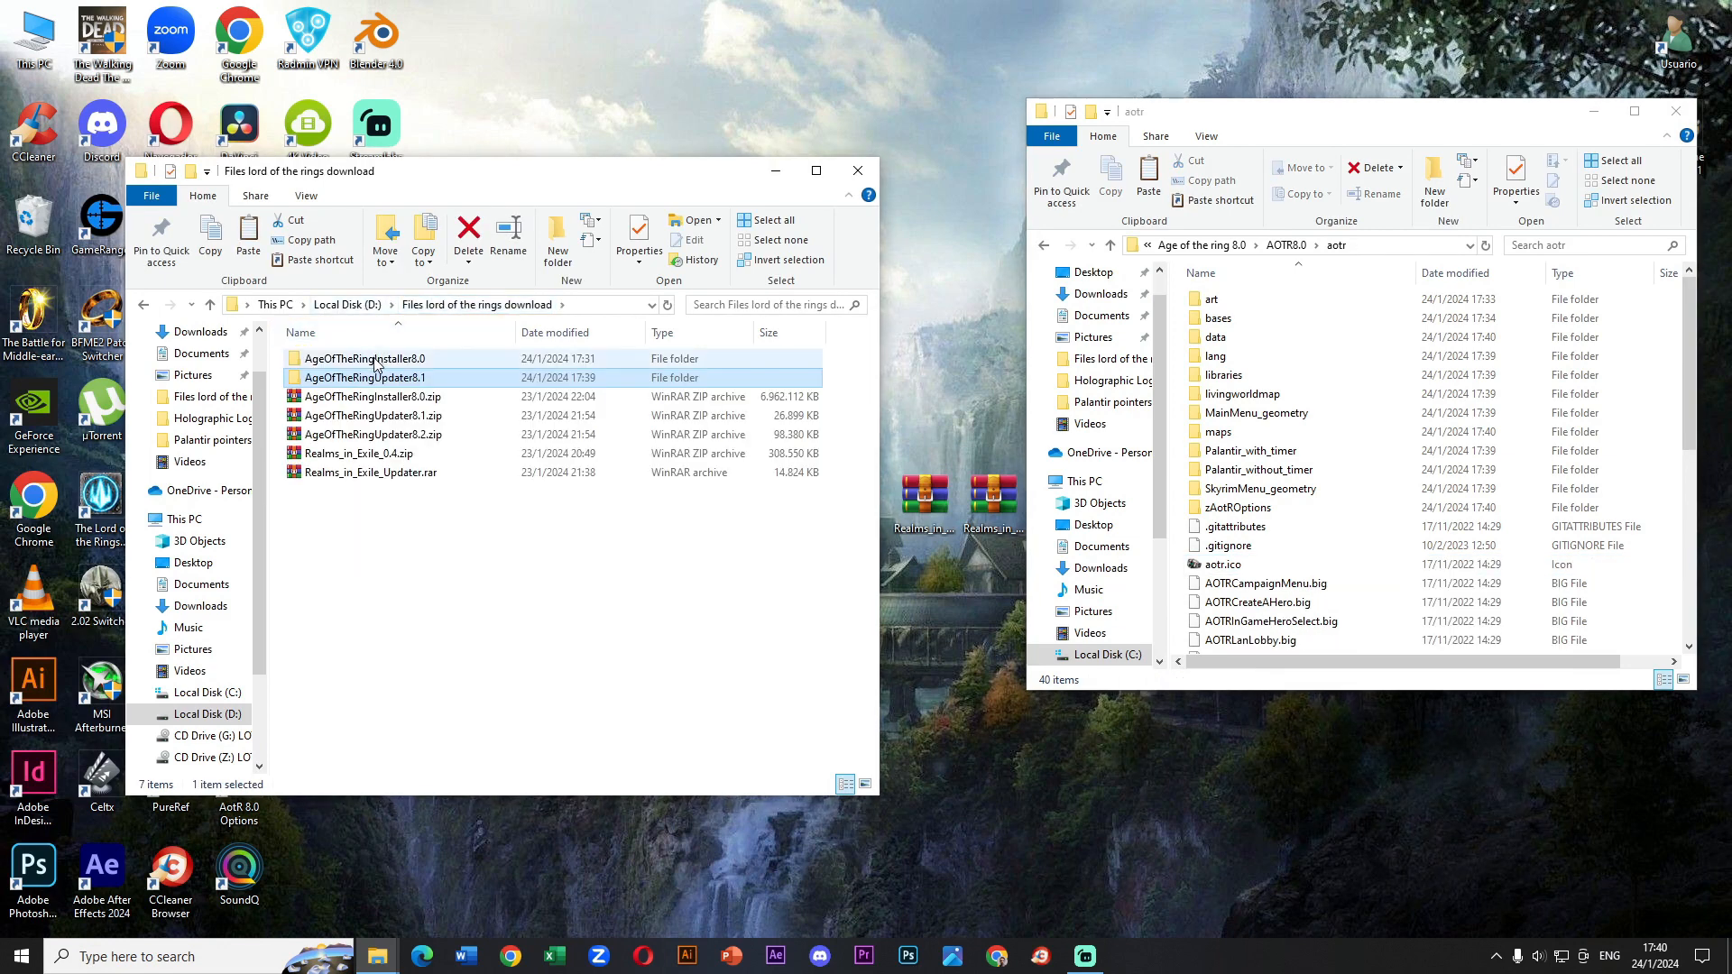
- Extract AgeOfTheRingUpdater8.2.zip and paste its exe and bin files into aotr with admin permission
right_click(364, 434)
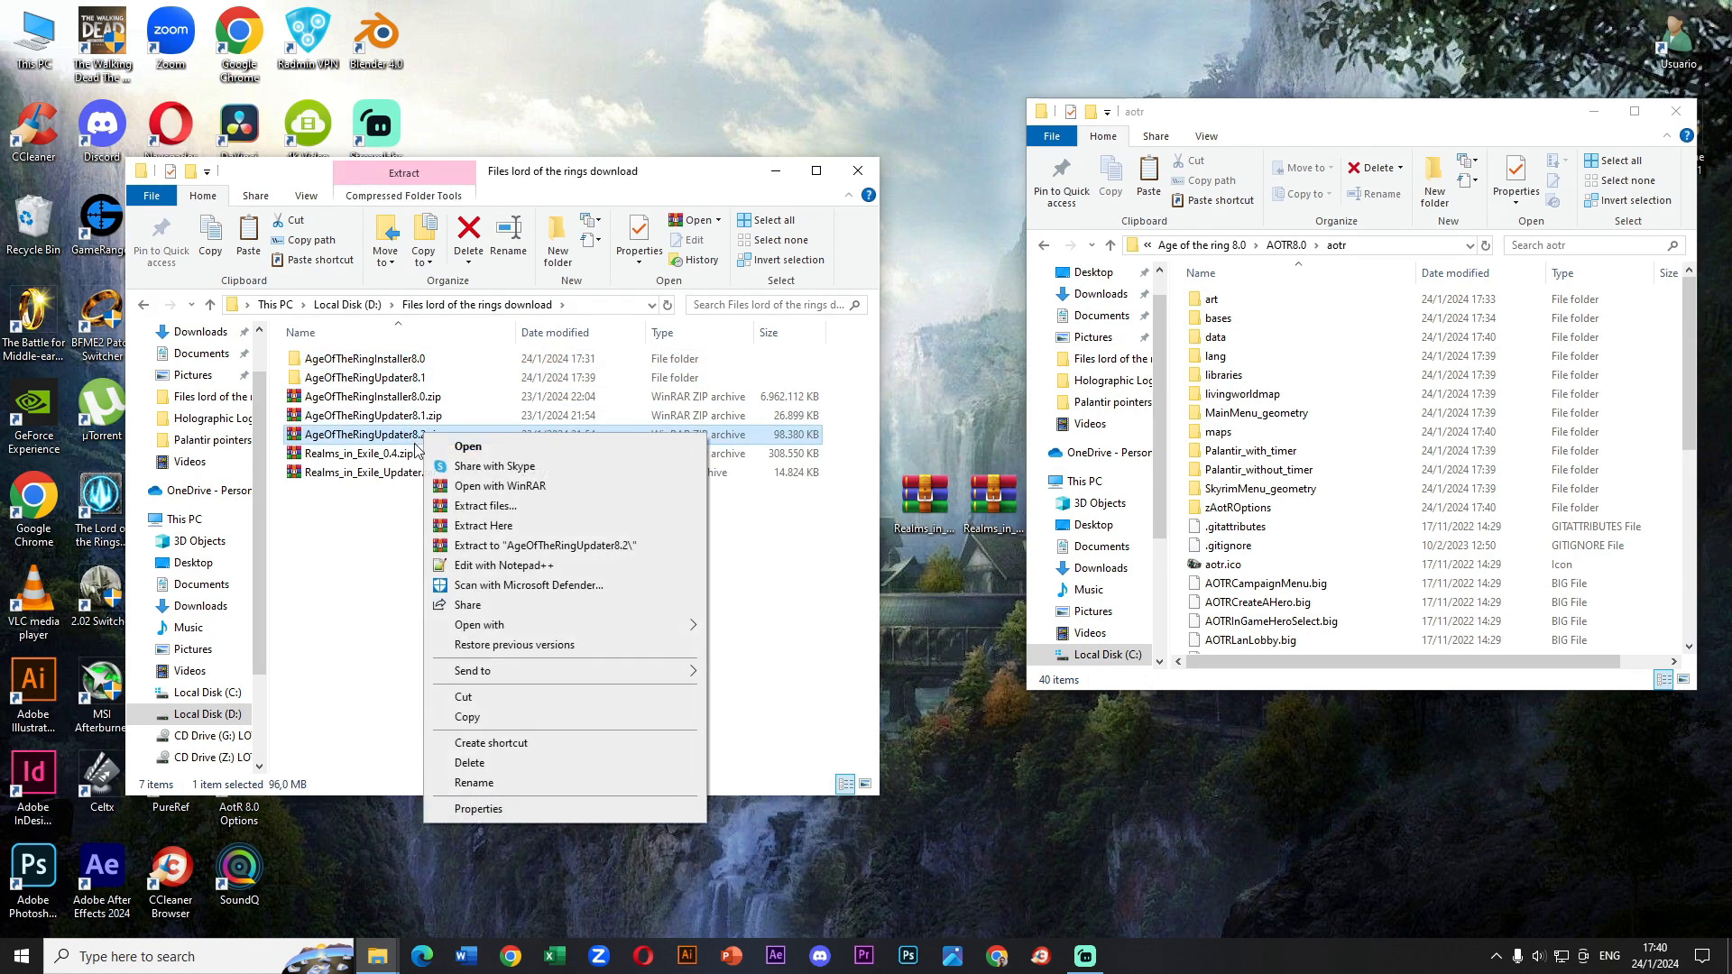
mouse_move(521, 555)
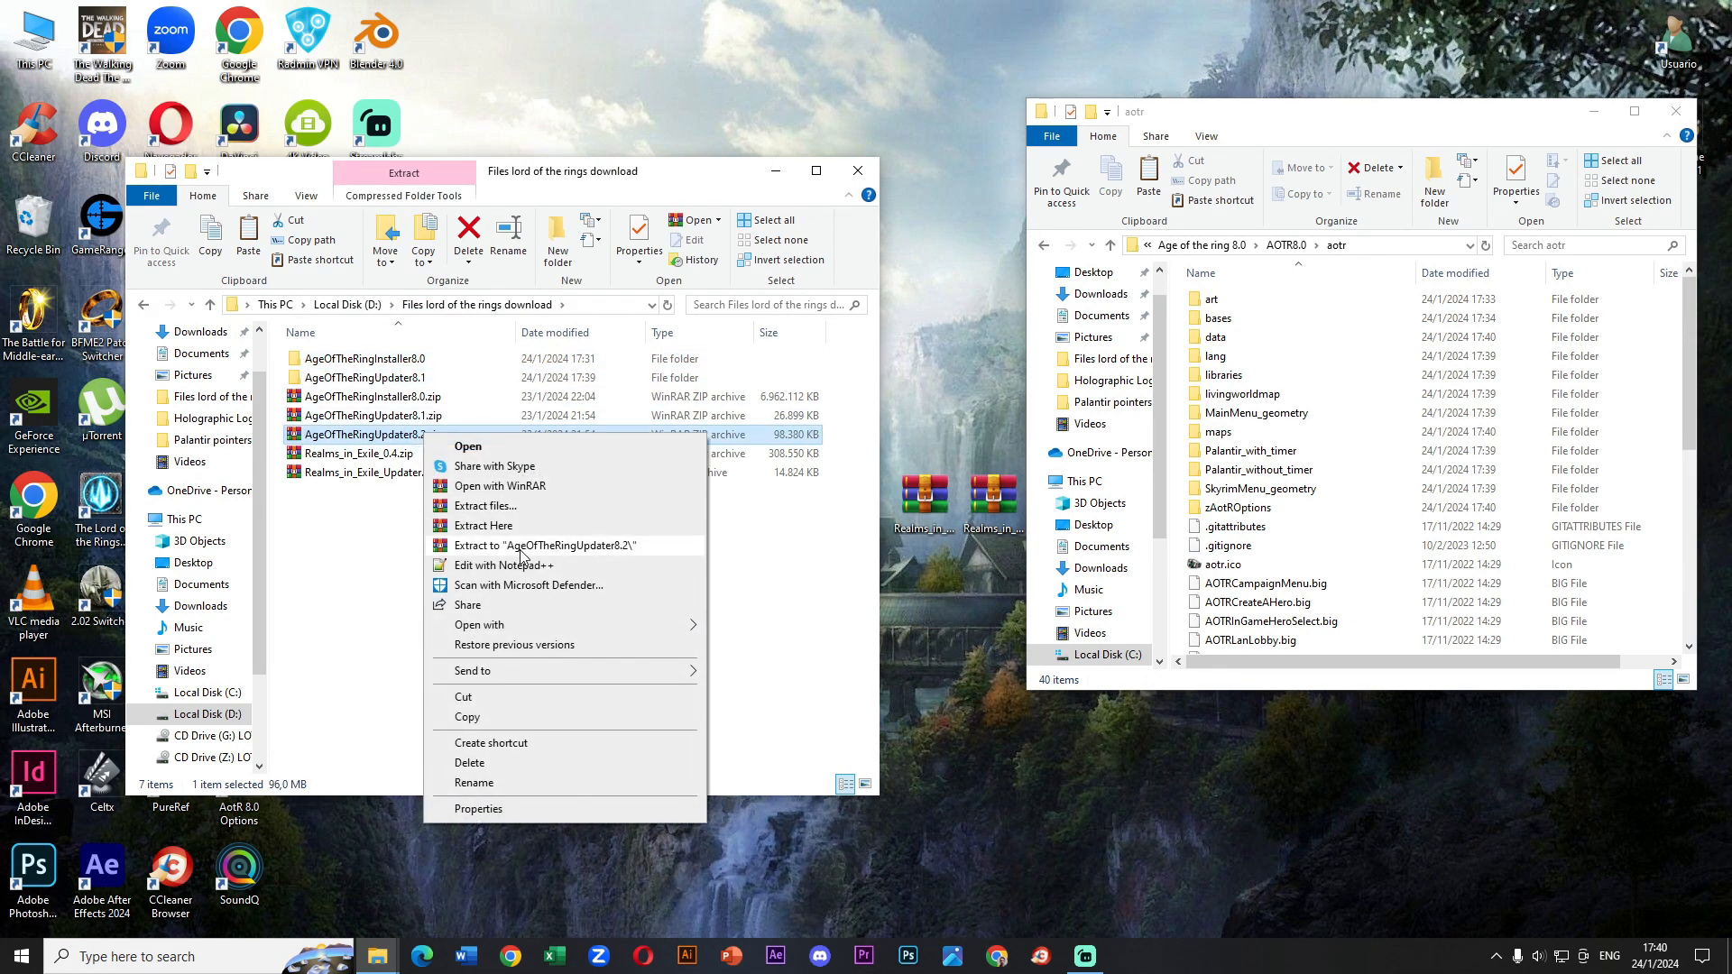
click(545, 544)
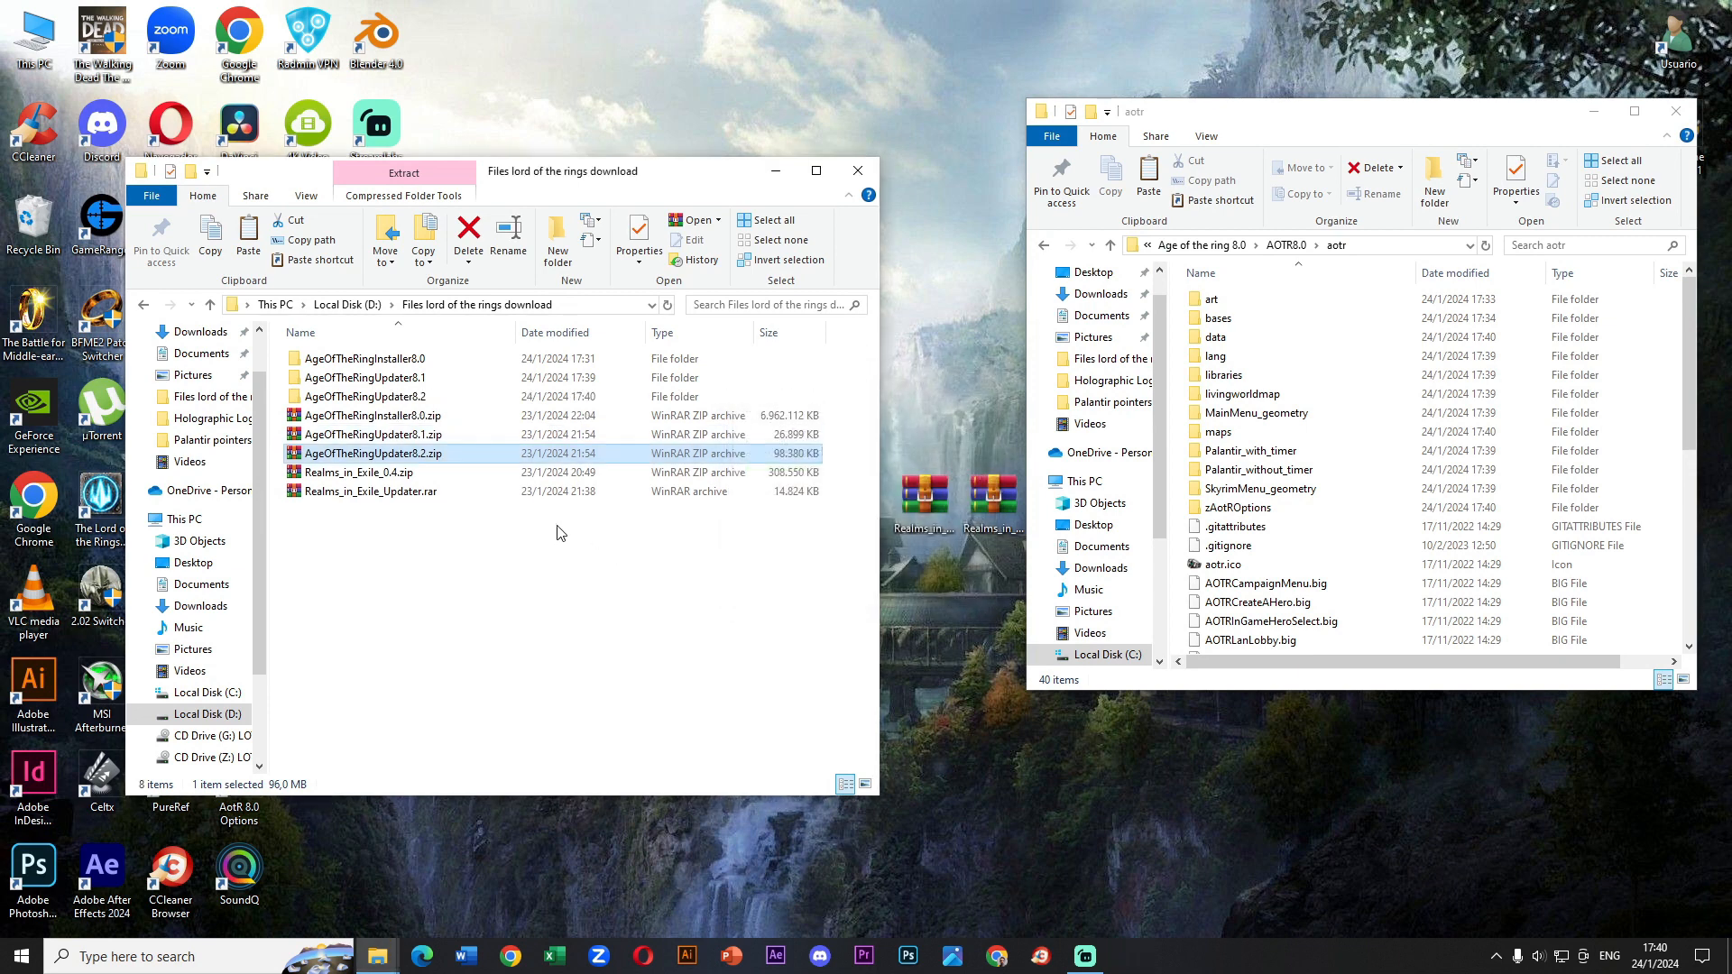
double_click(364, 453)
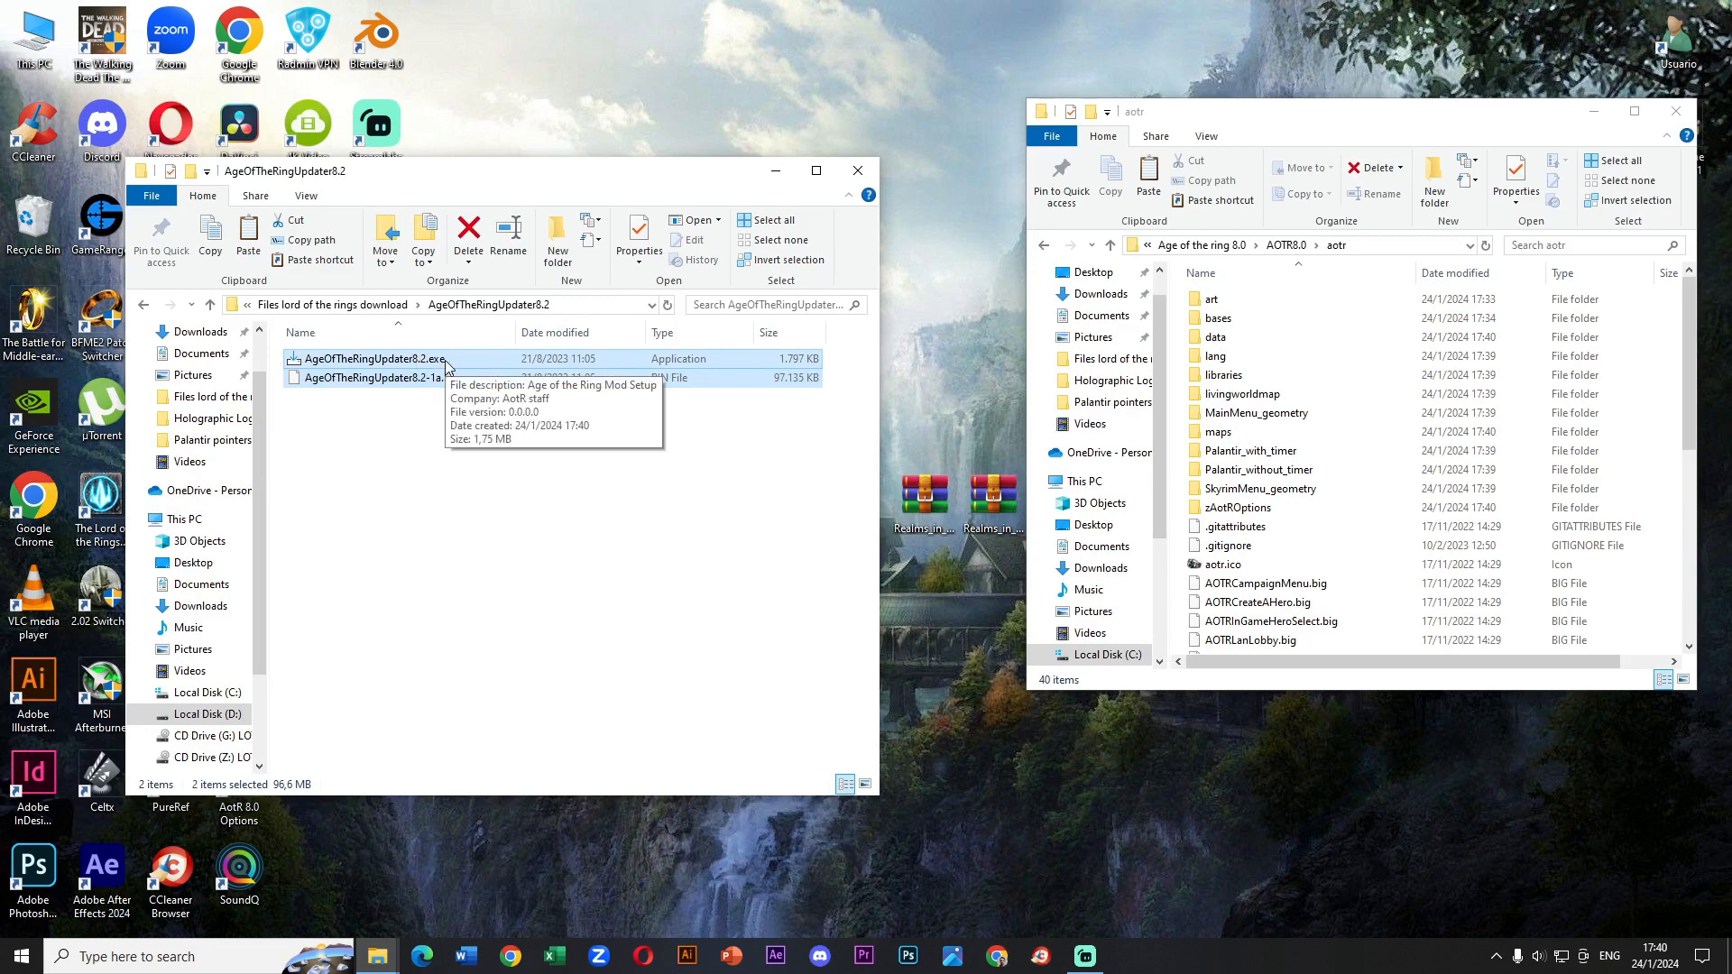
right_click(370, 359)
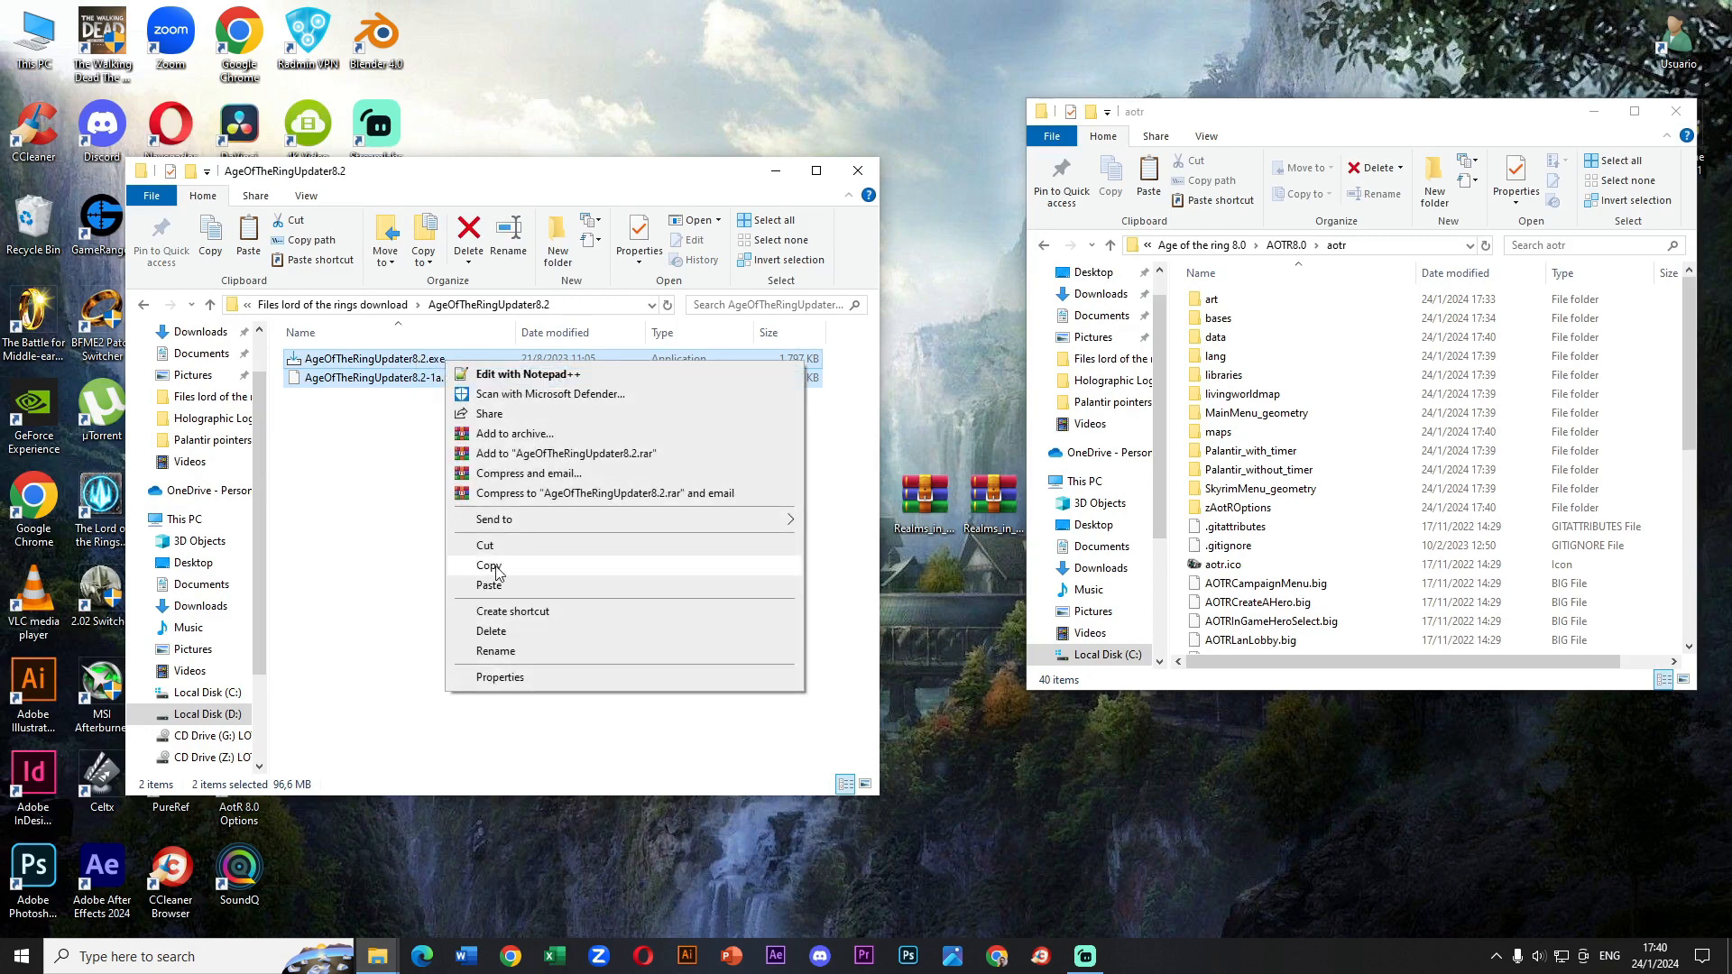
click(488, 565)
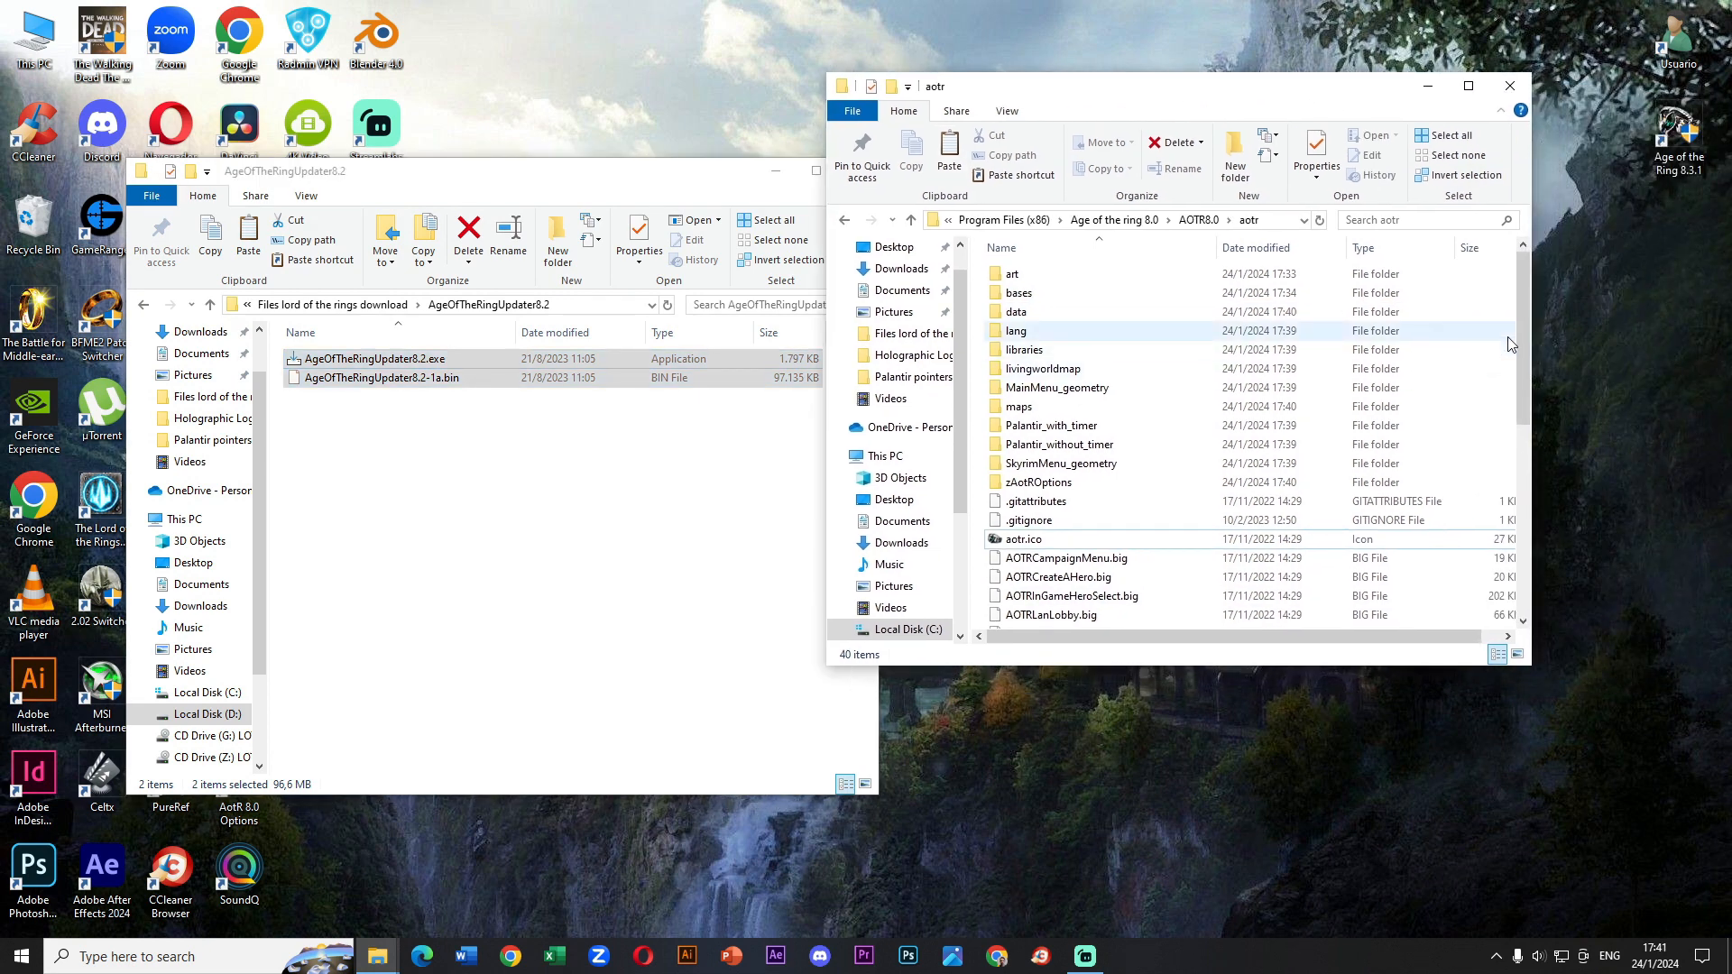
click(949, 152)
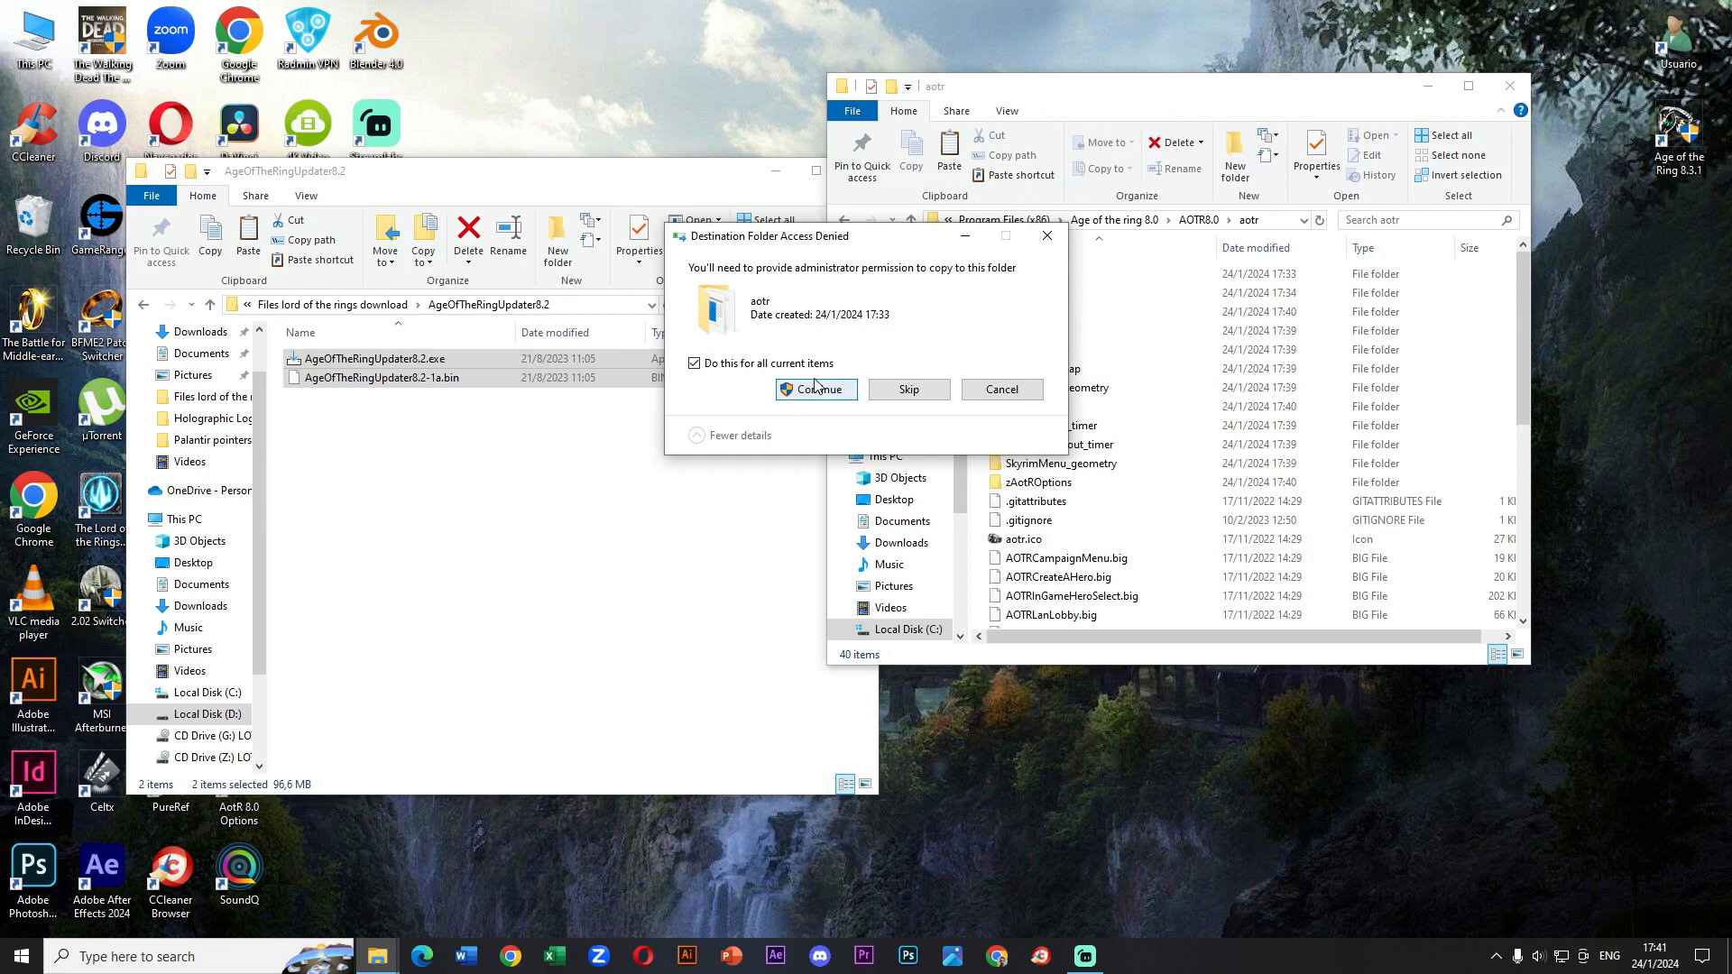
click(815, 388)
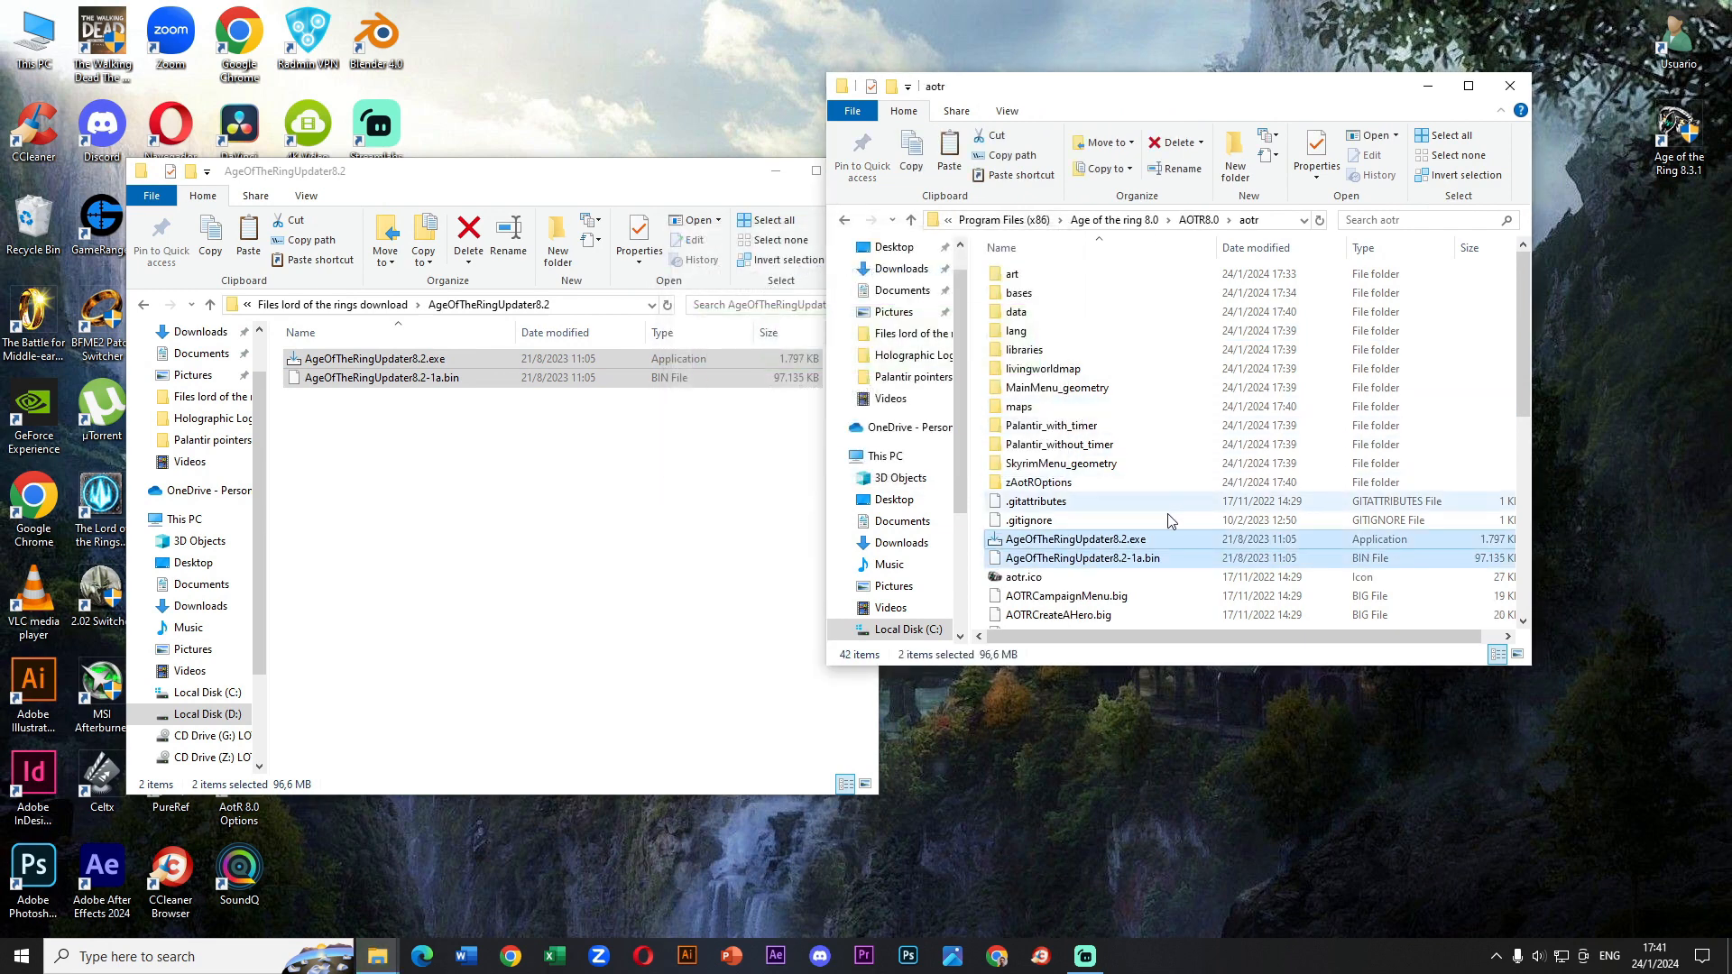
- Run the 8.2 updater as administrator to completion, then handle its leftover files in aotr
click(1076, 539)
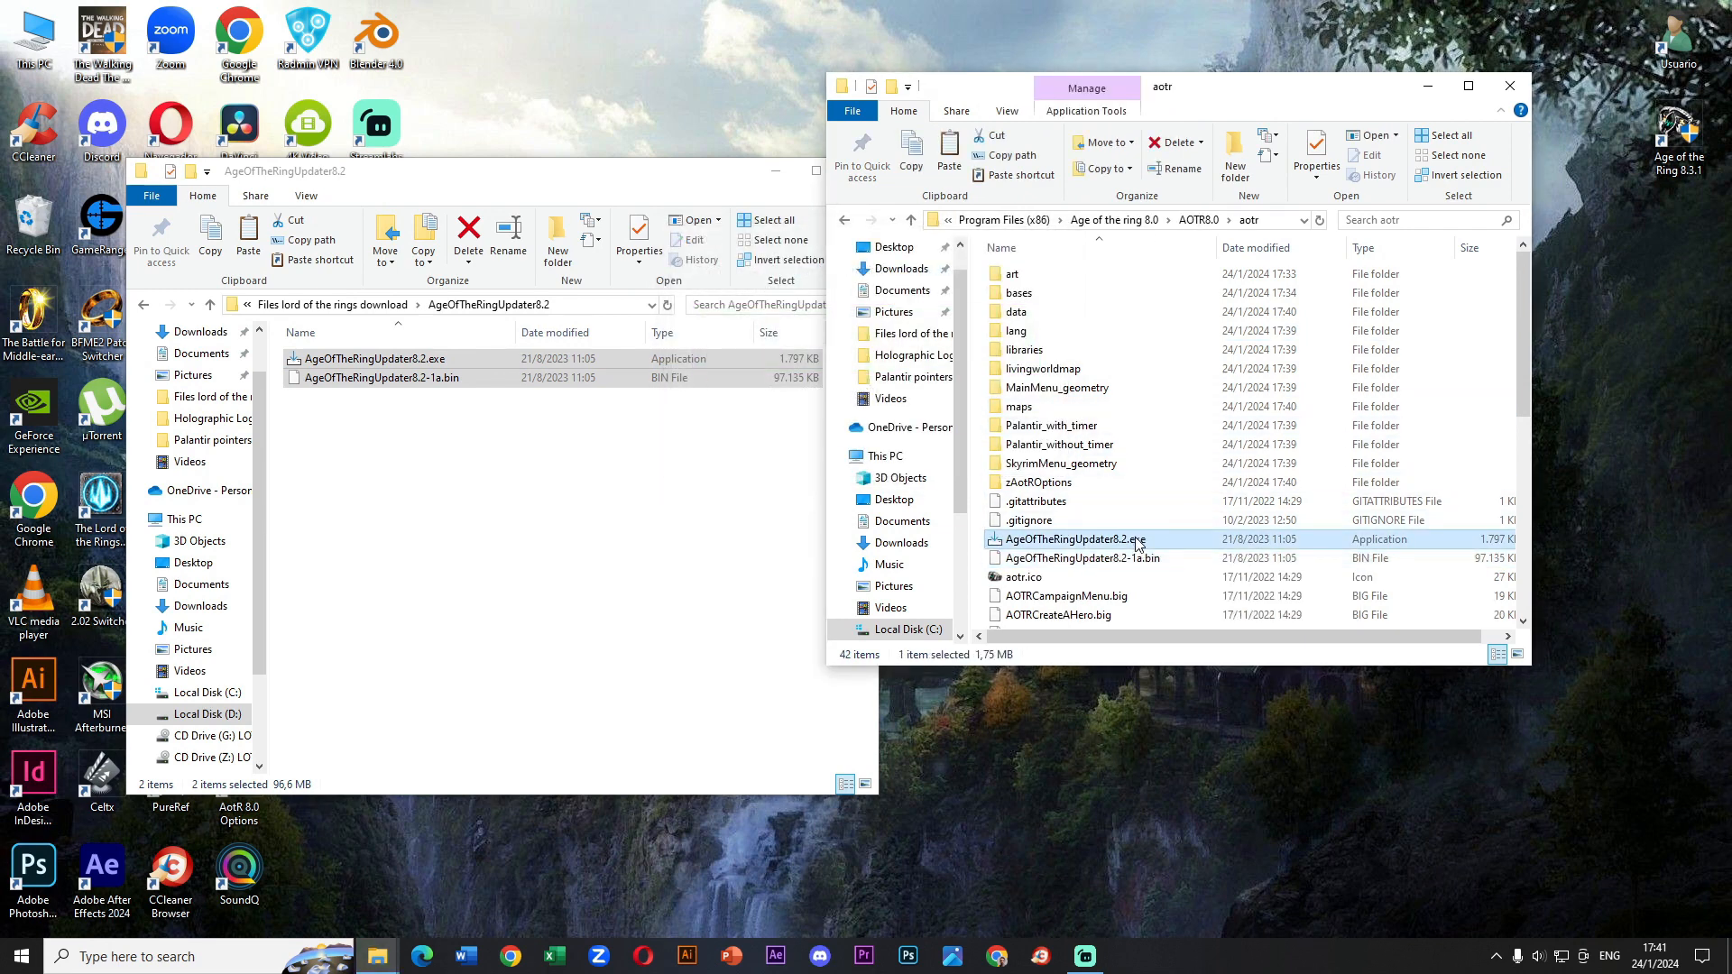
right_click(1073, 540)
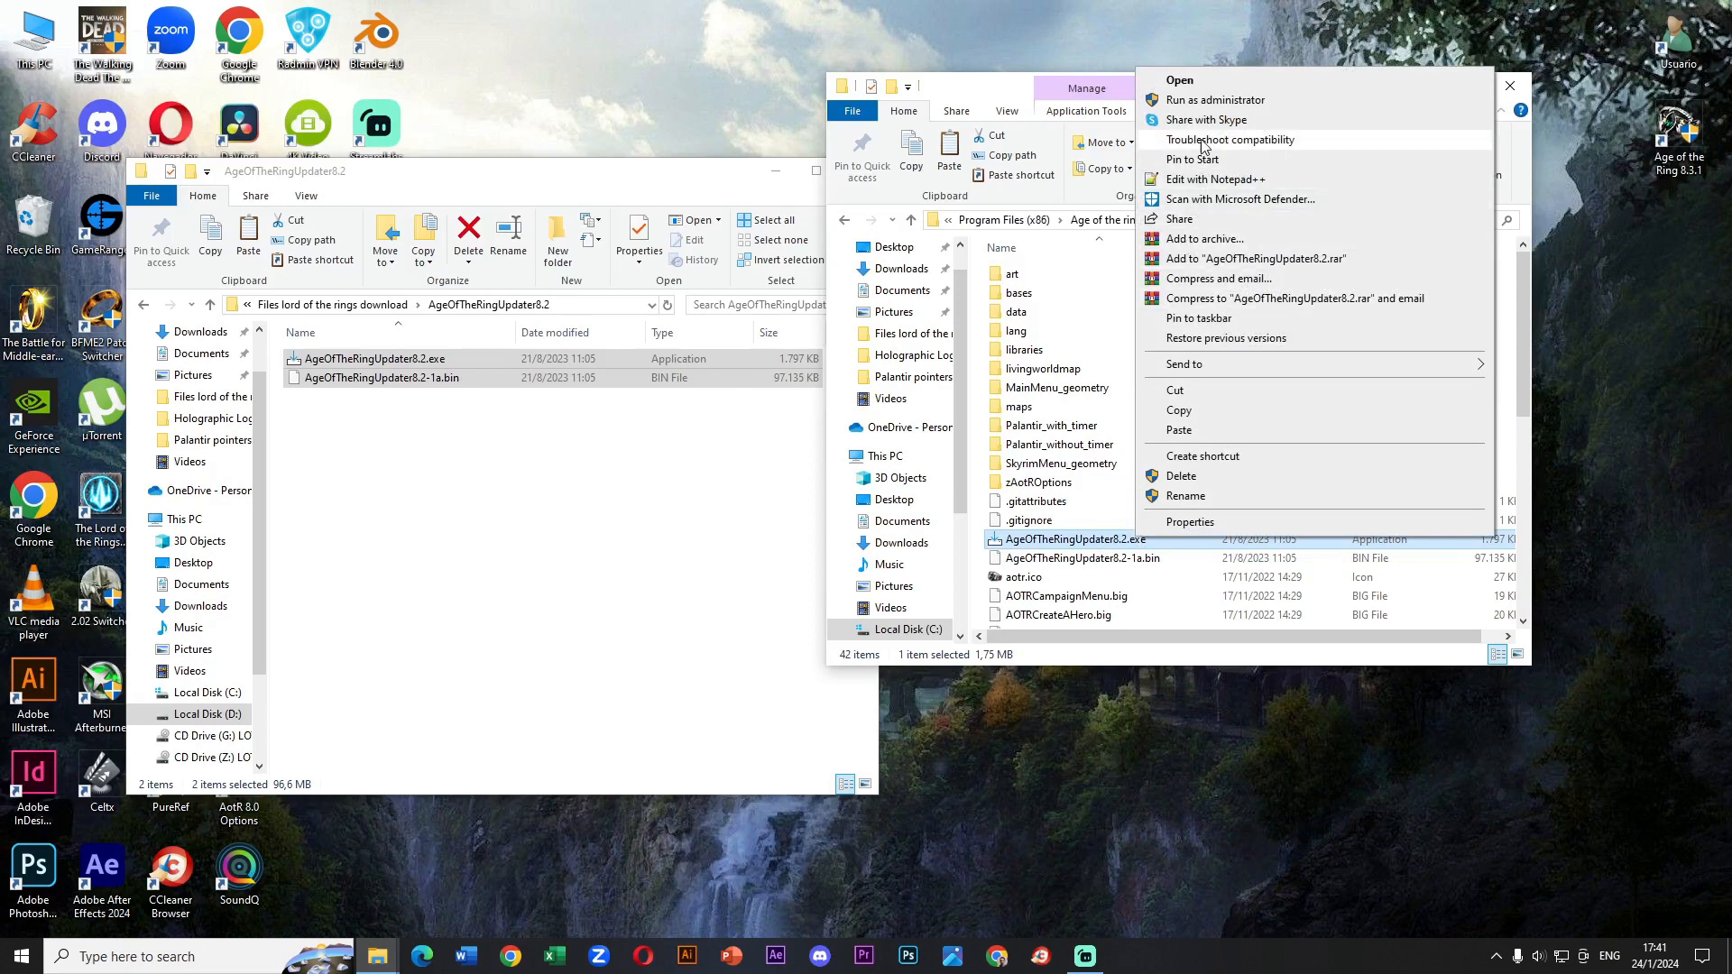
click(1179, 80)
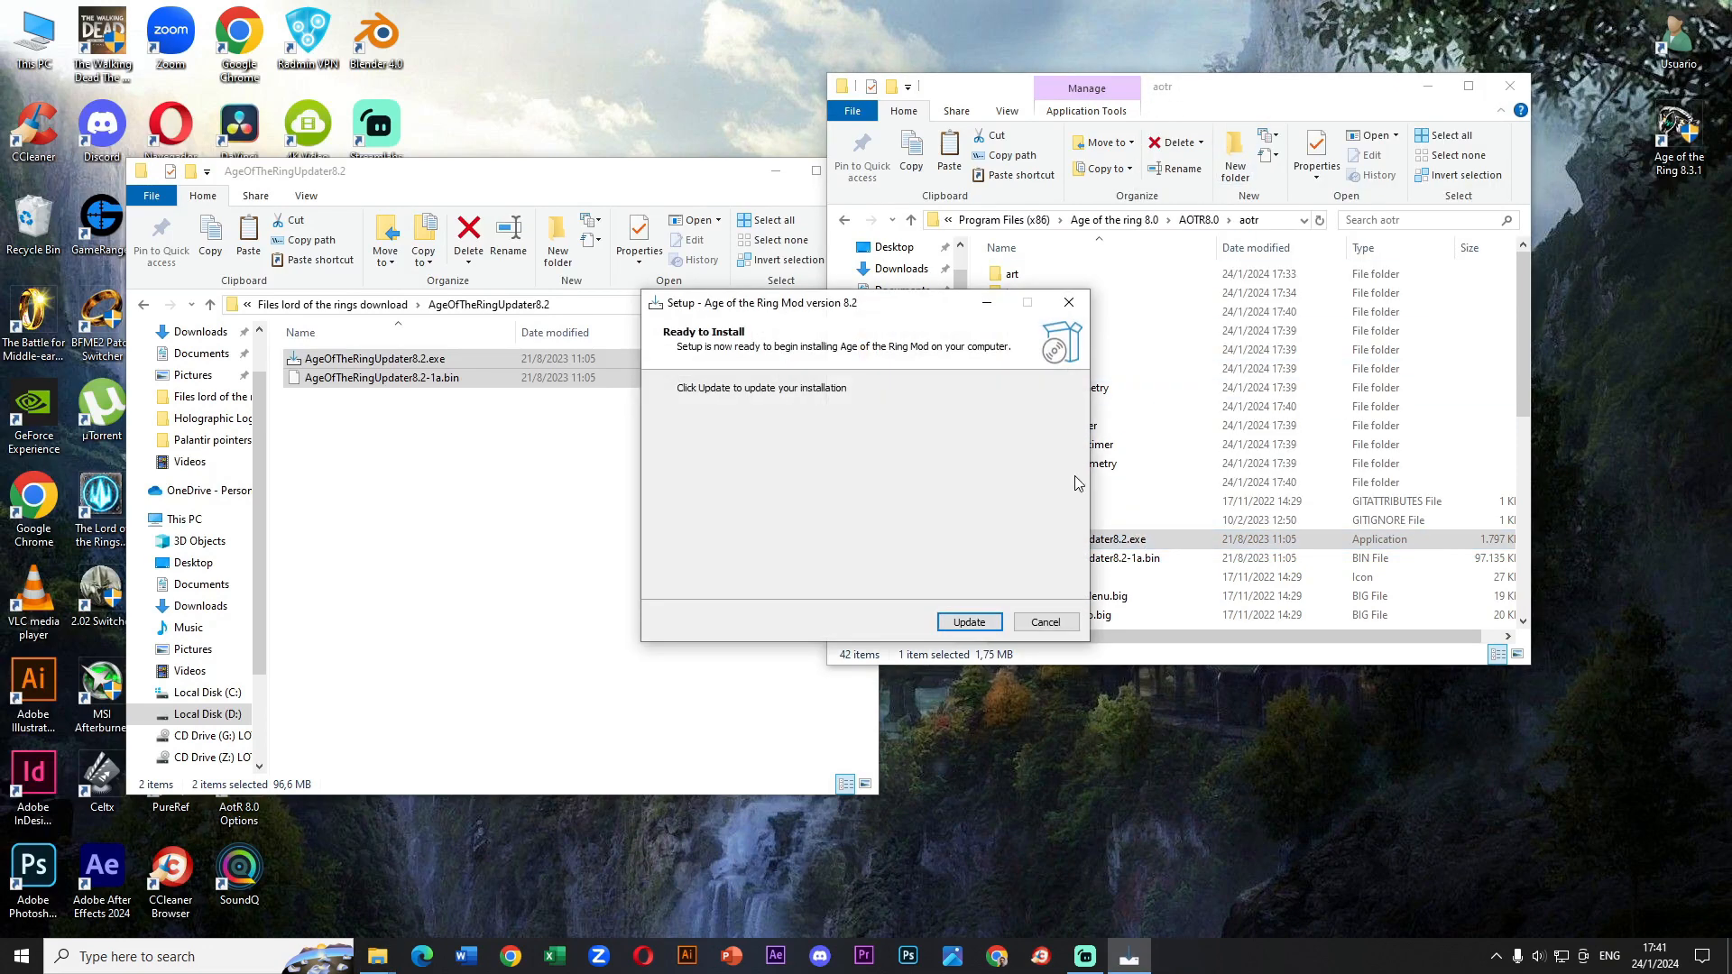
click(969, 622)
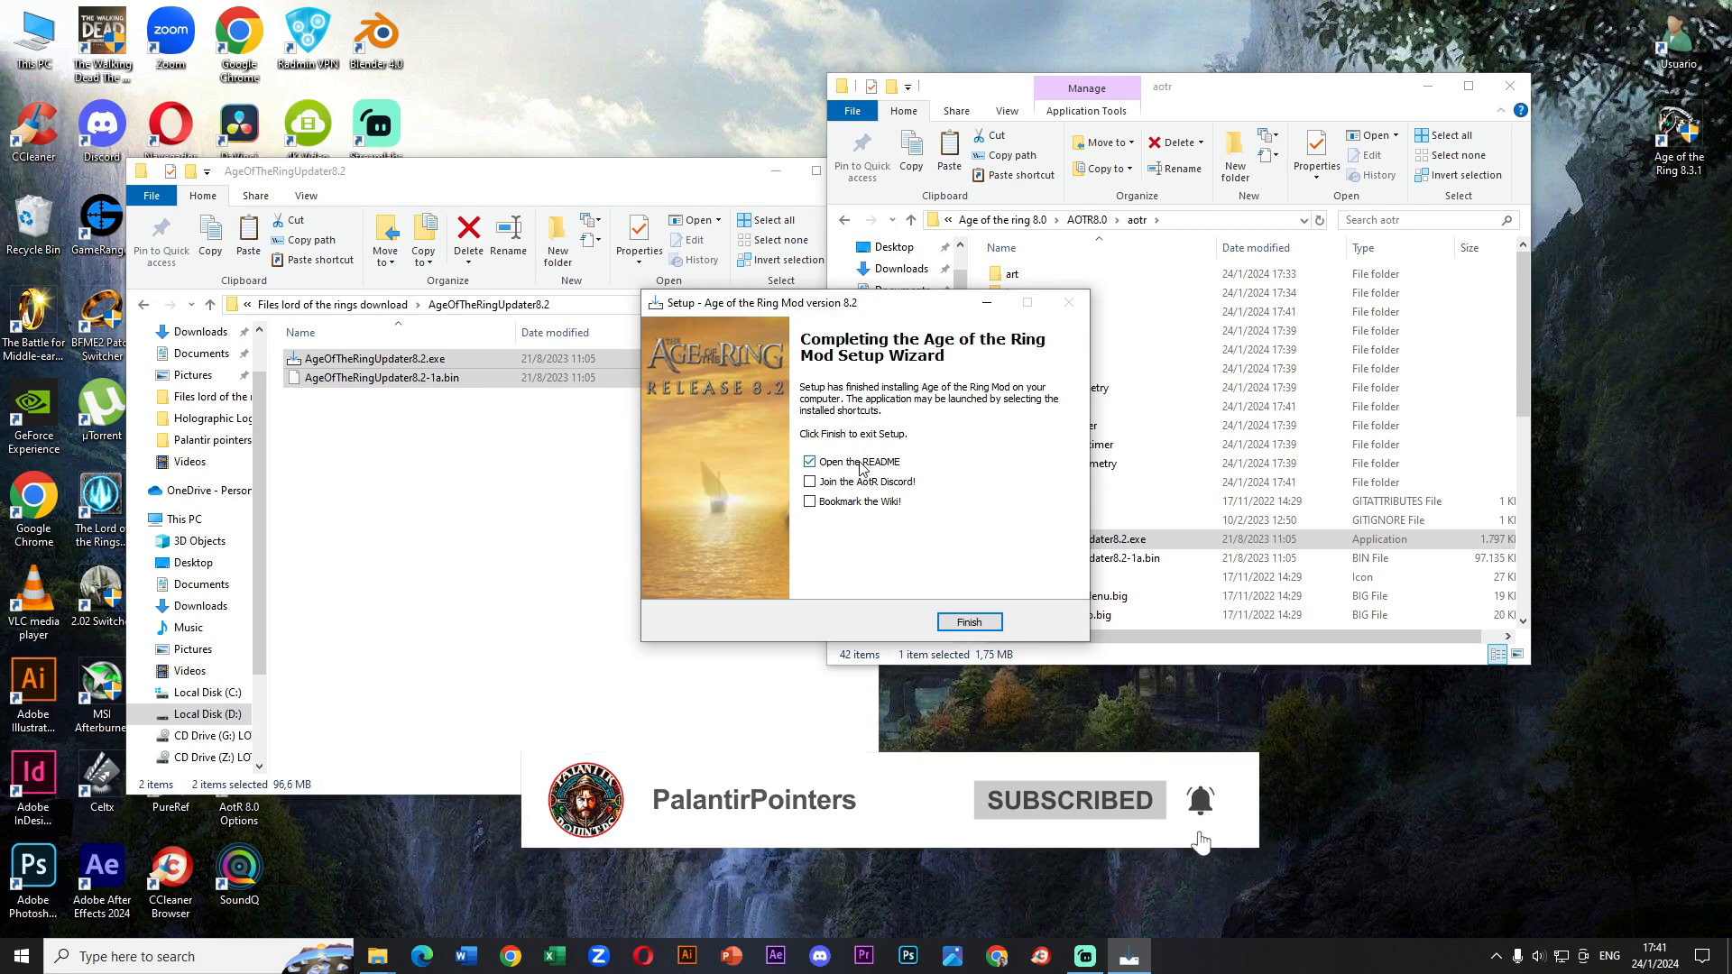
click(970, 621)
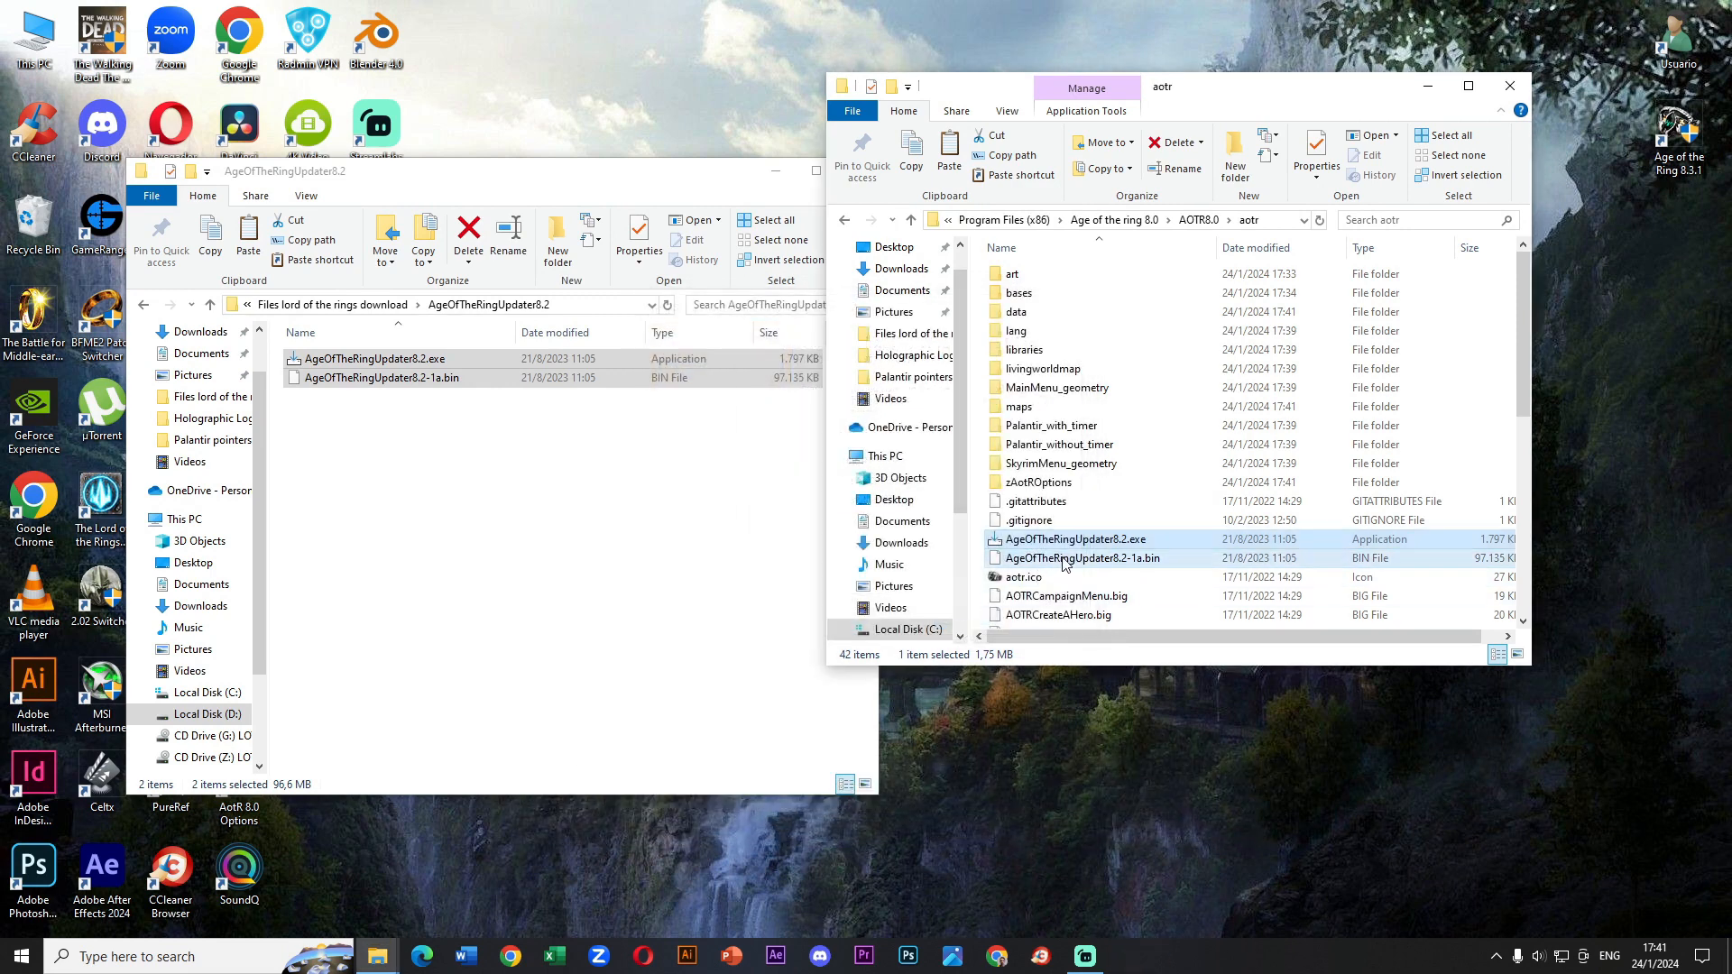
right_click(1077, 558)
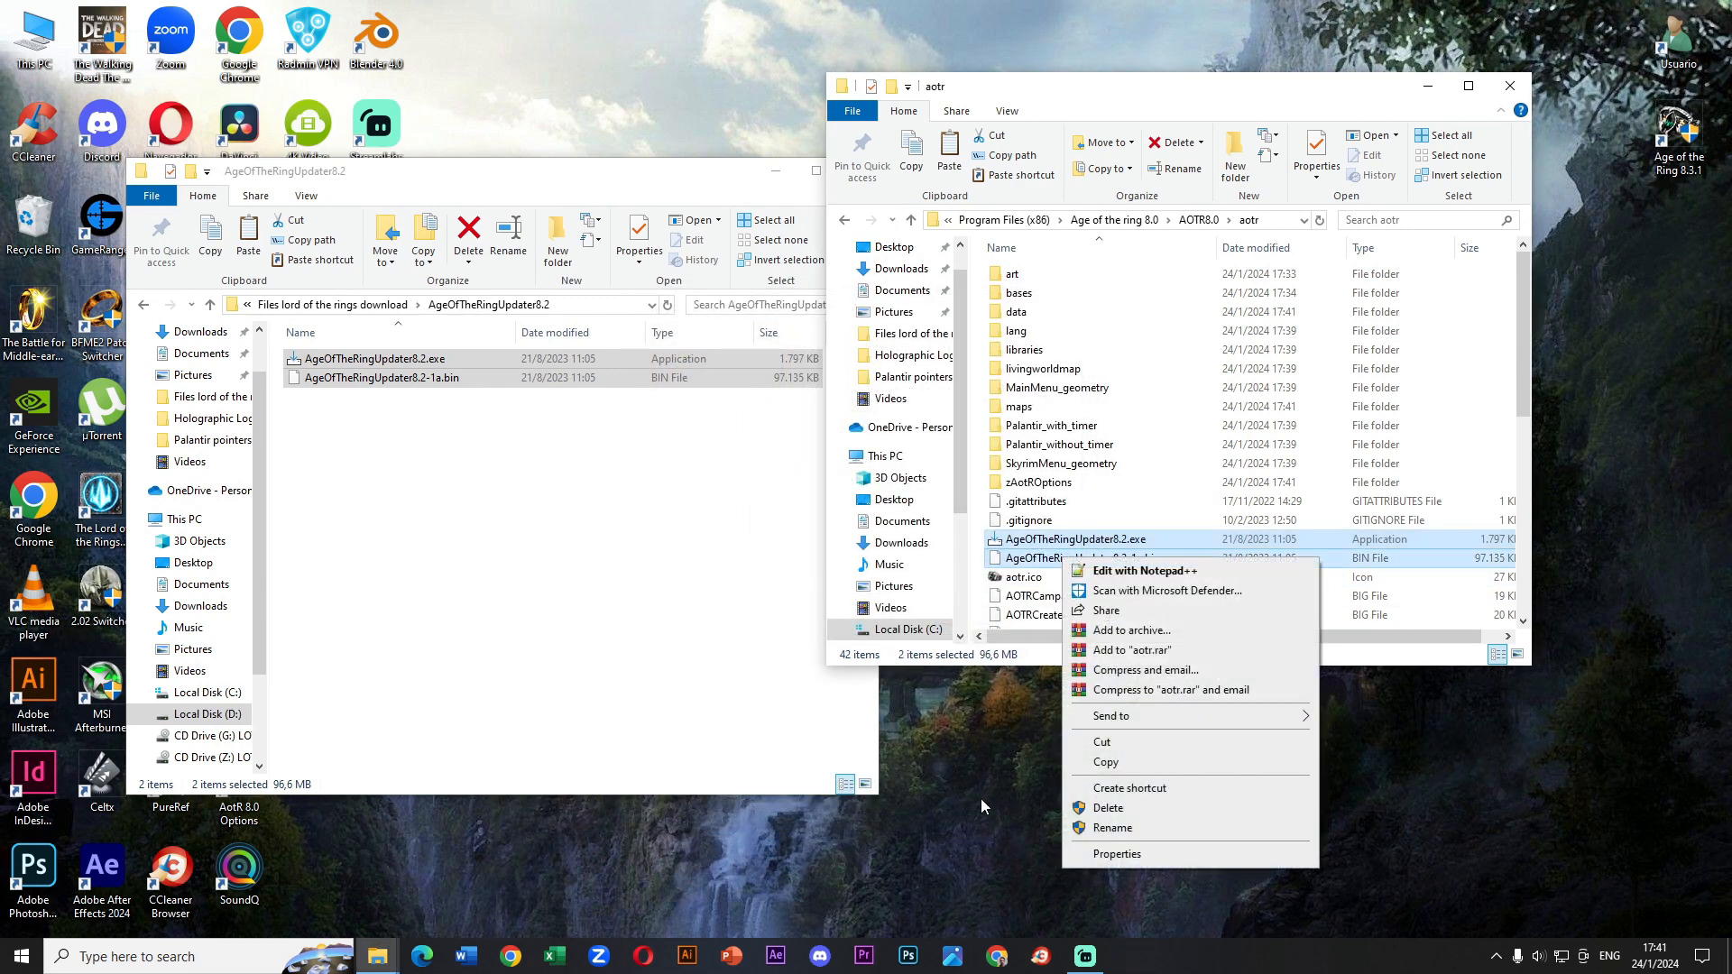
click(1153, 816)
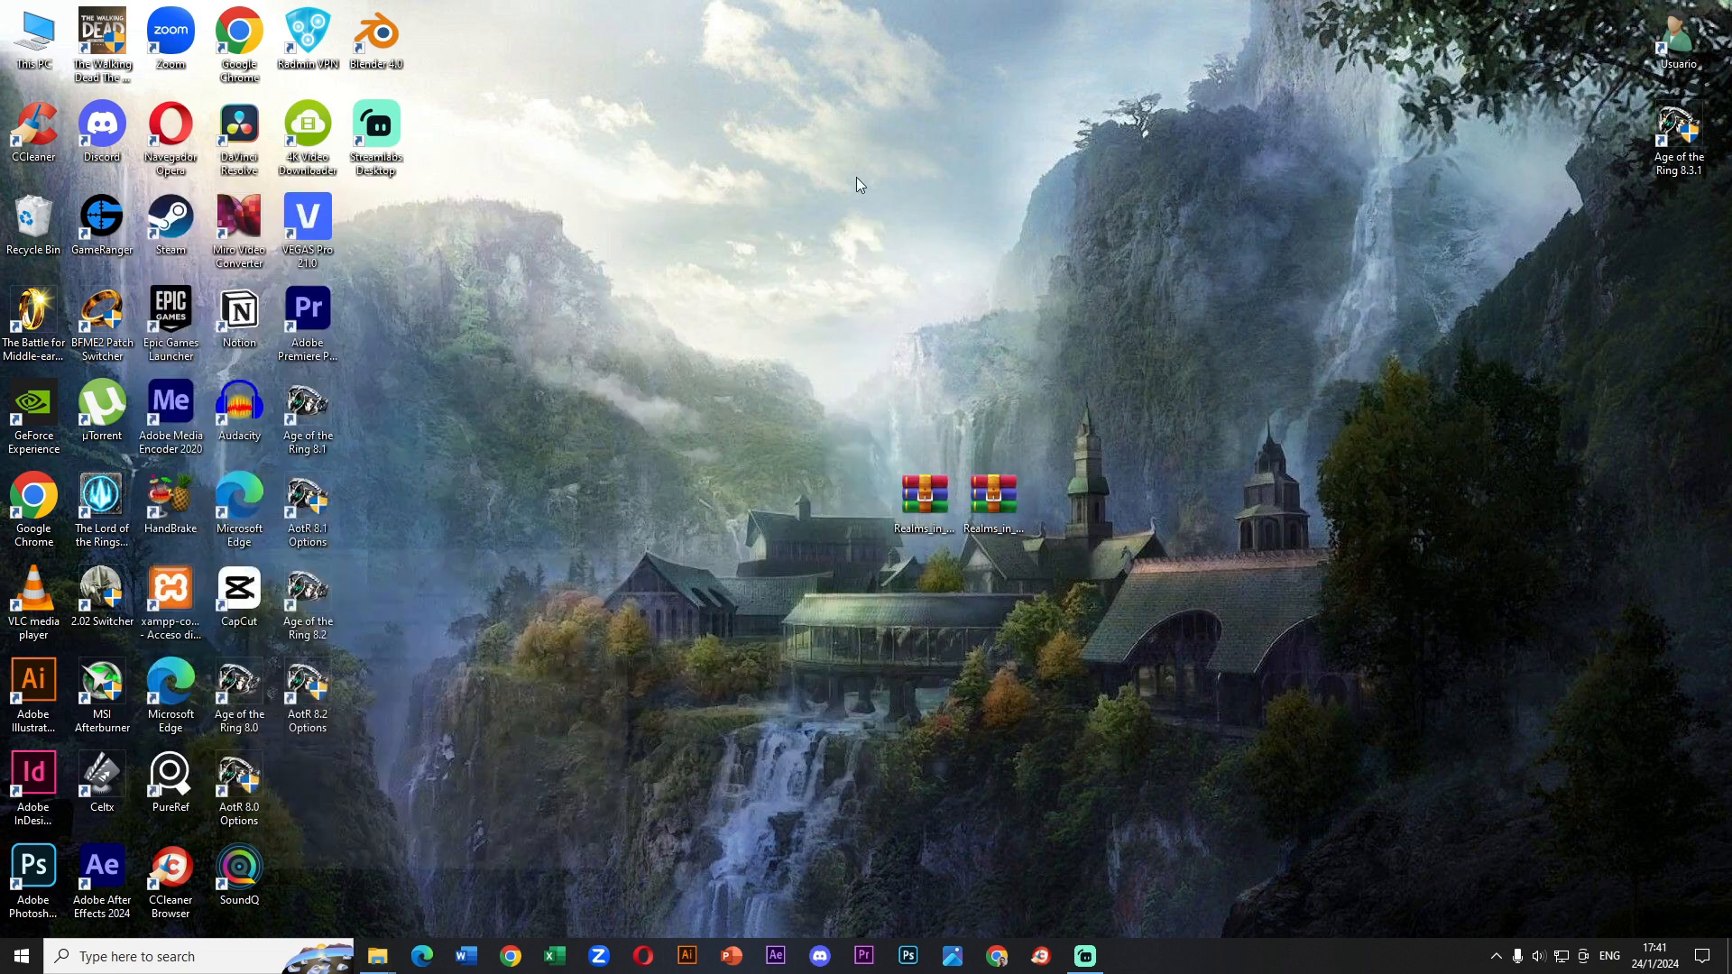
- Move the Age of the Ring 8.0/8.1/8.2 and AotR Options shortcuts into the right-hand column
click(923, 490)
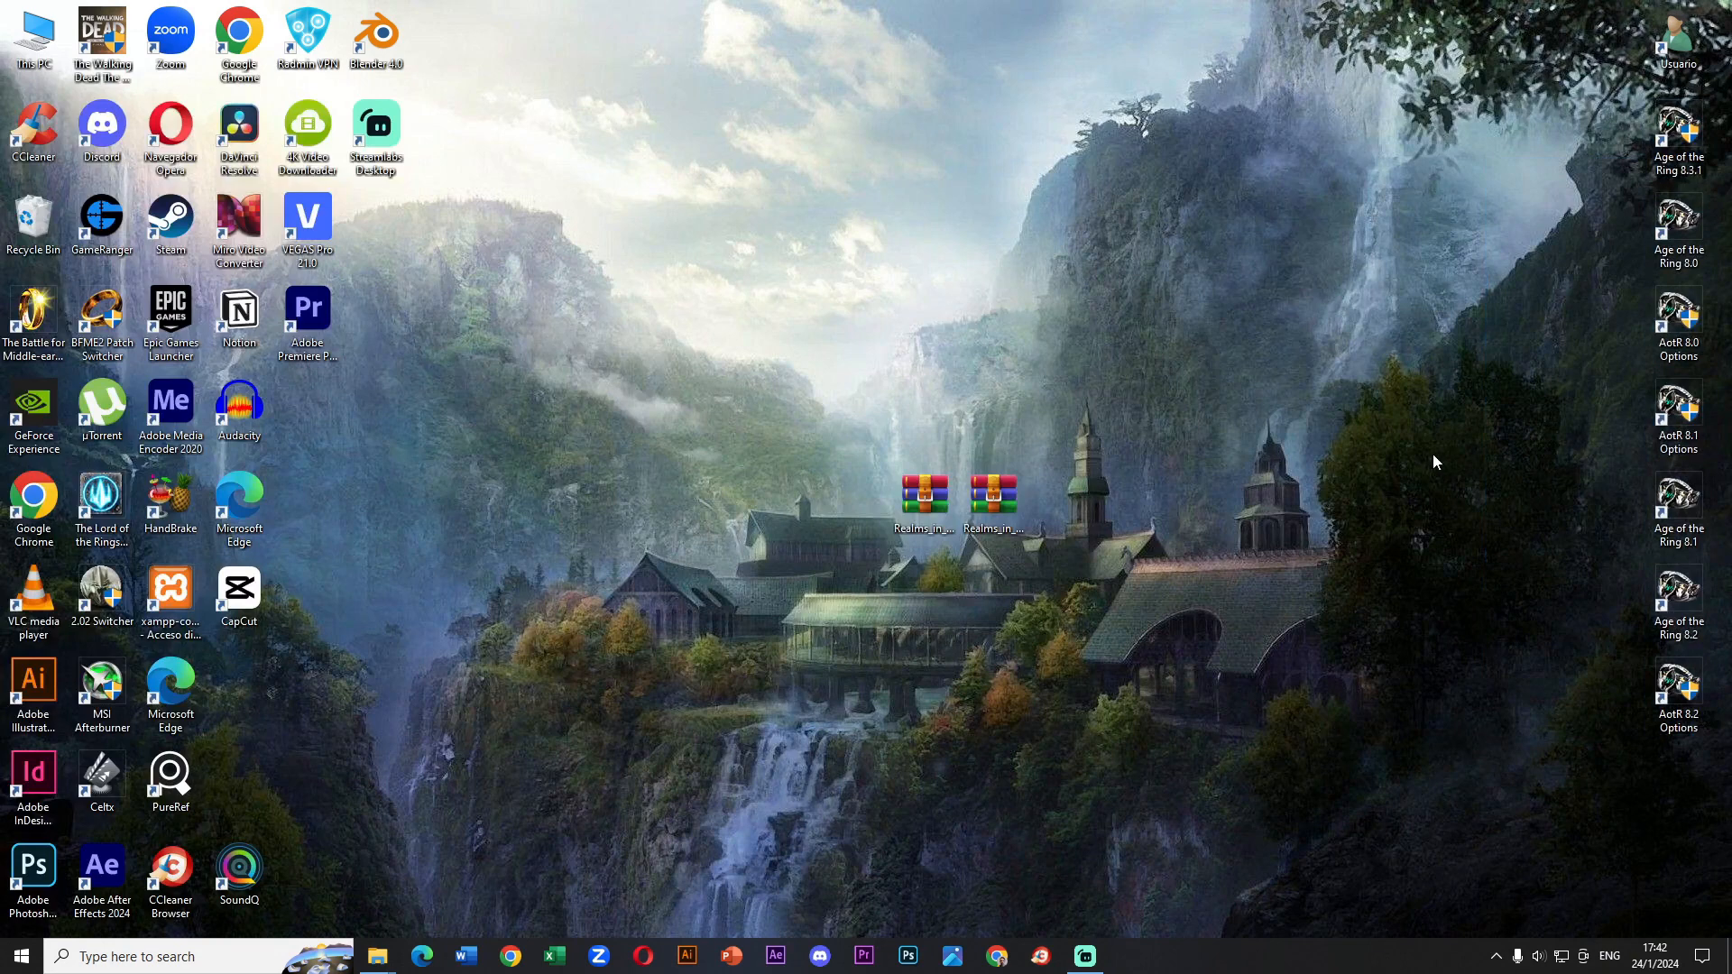
click(988, 497)
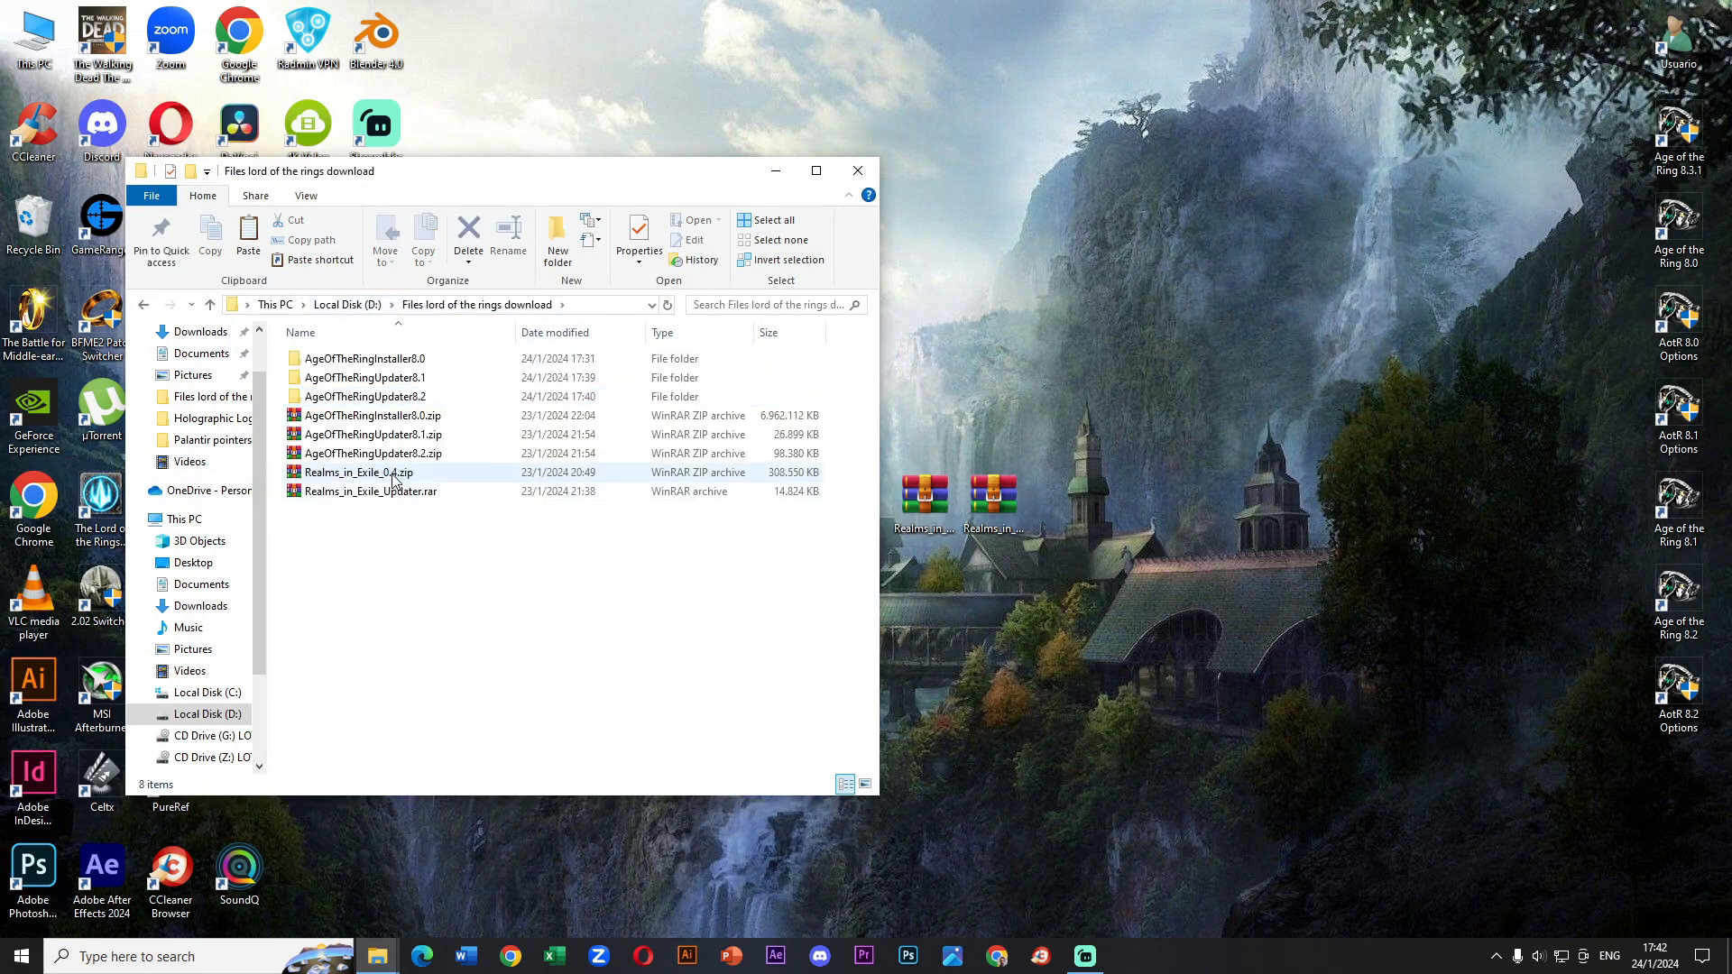
- Copy the Age of the ring 8.0 folder and paste a duplicate into Program Files (x86), granting admin permission
click(368, 491)
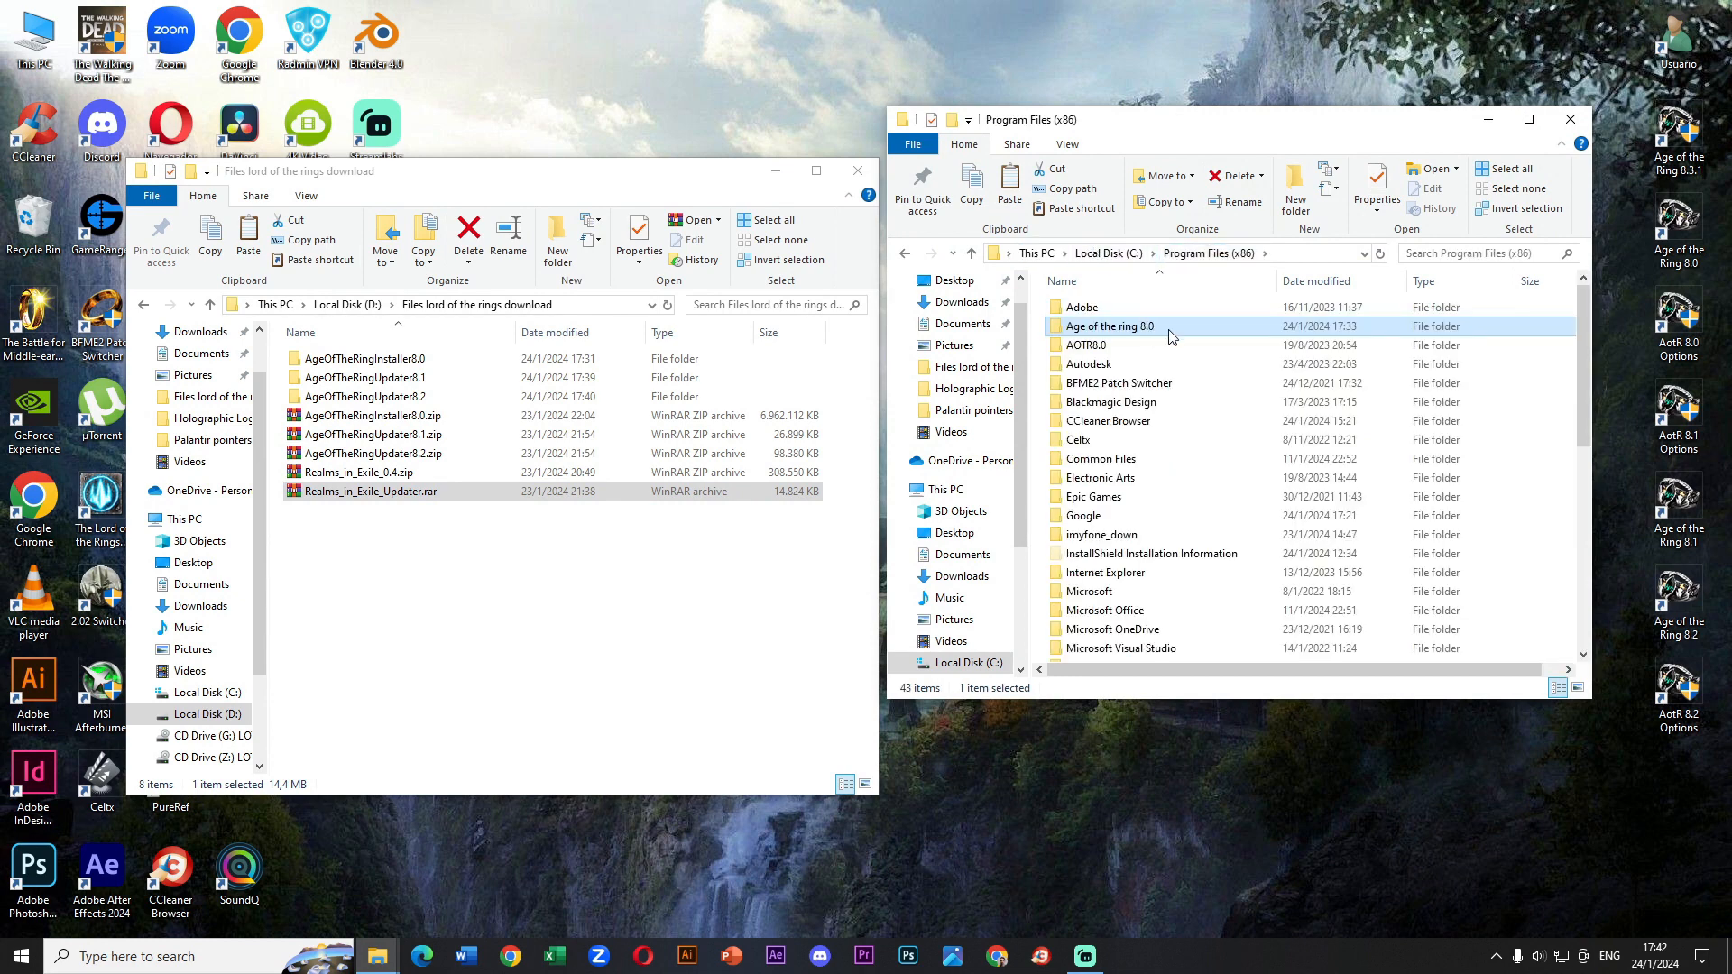
right_click(1110, 326)
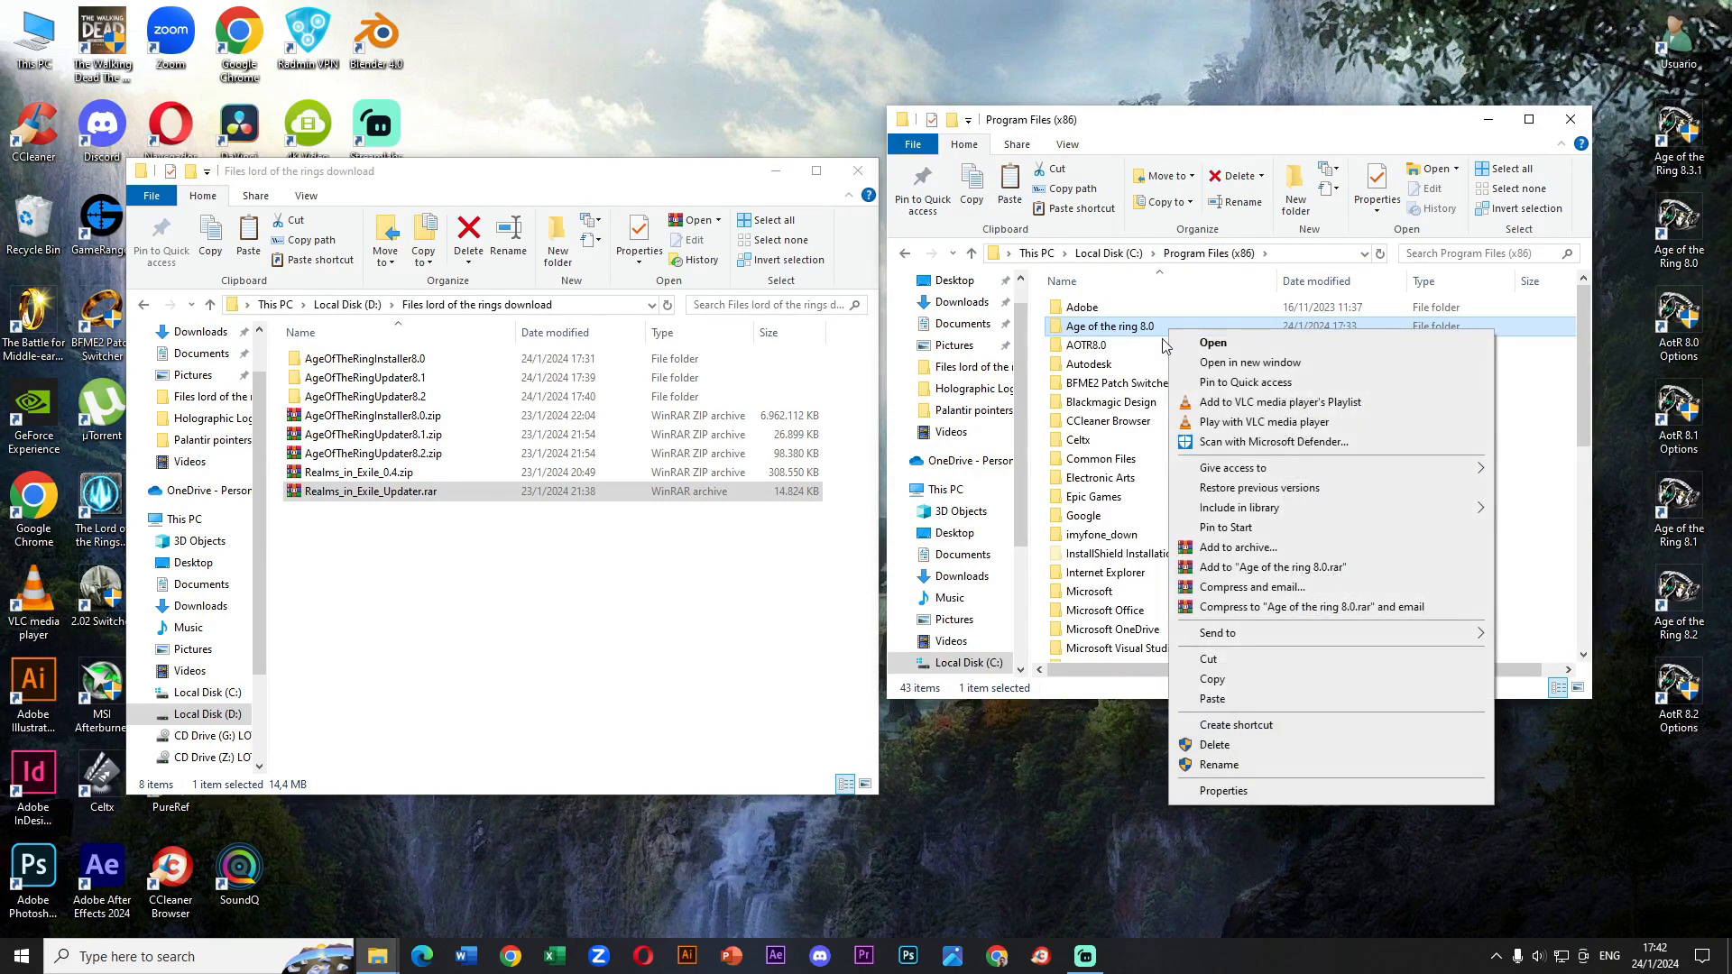
click(1620, 160)
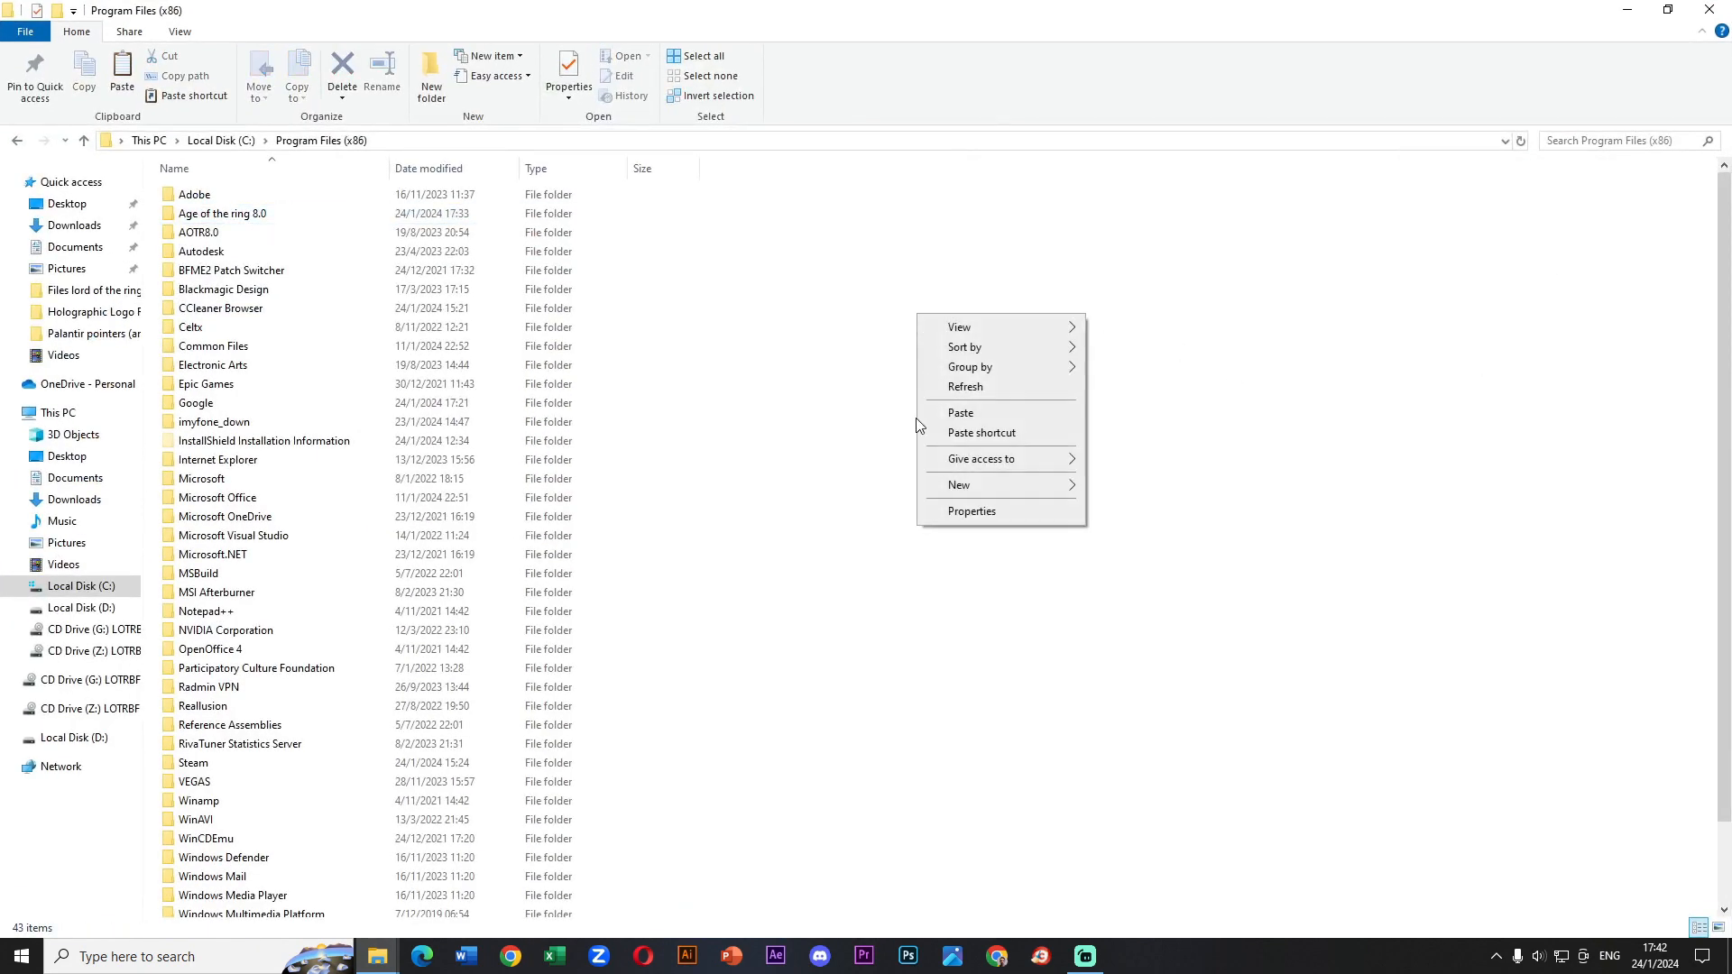
click(959, 412)
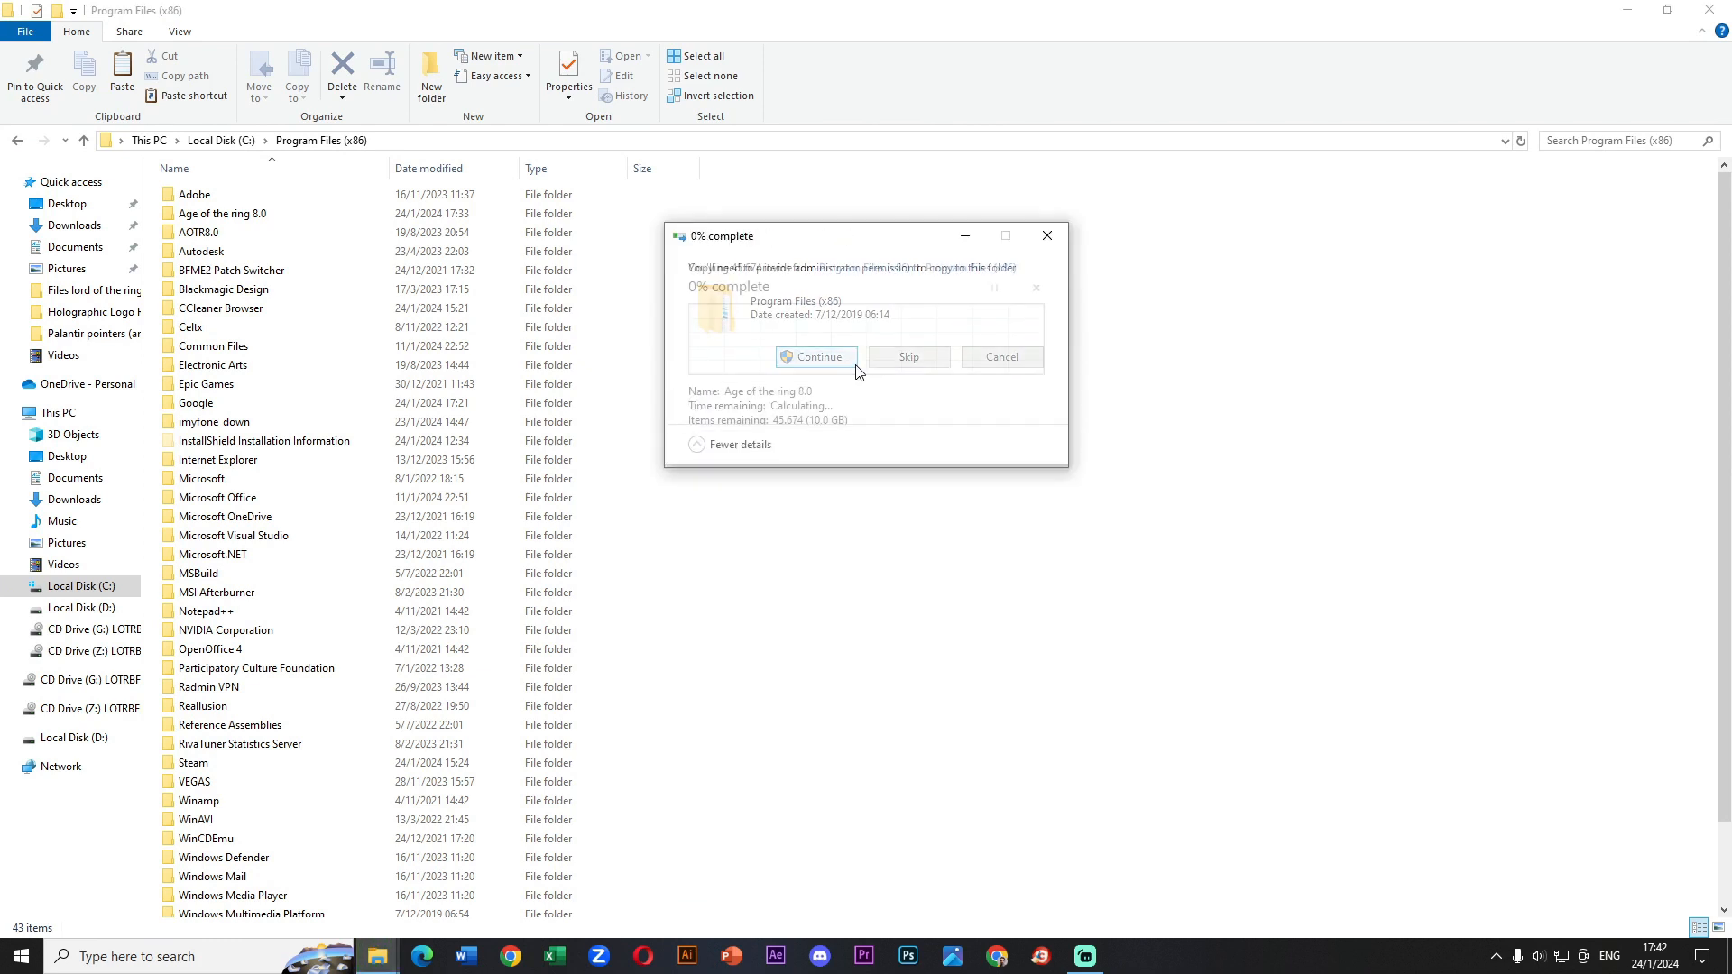
click(815, 358)
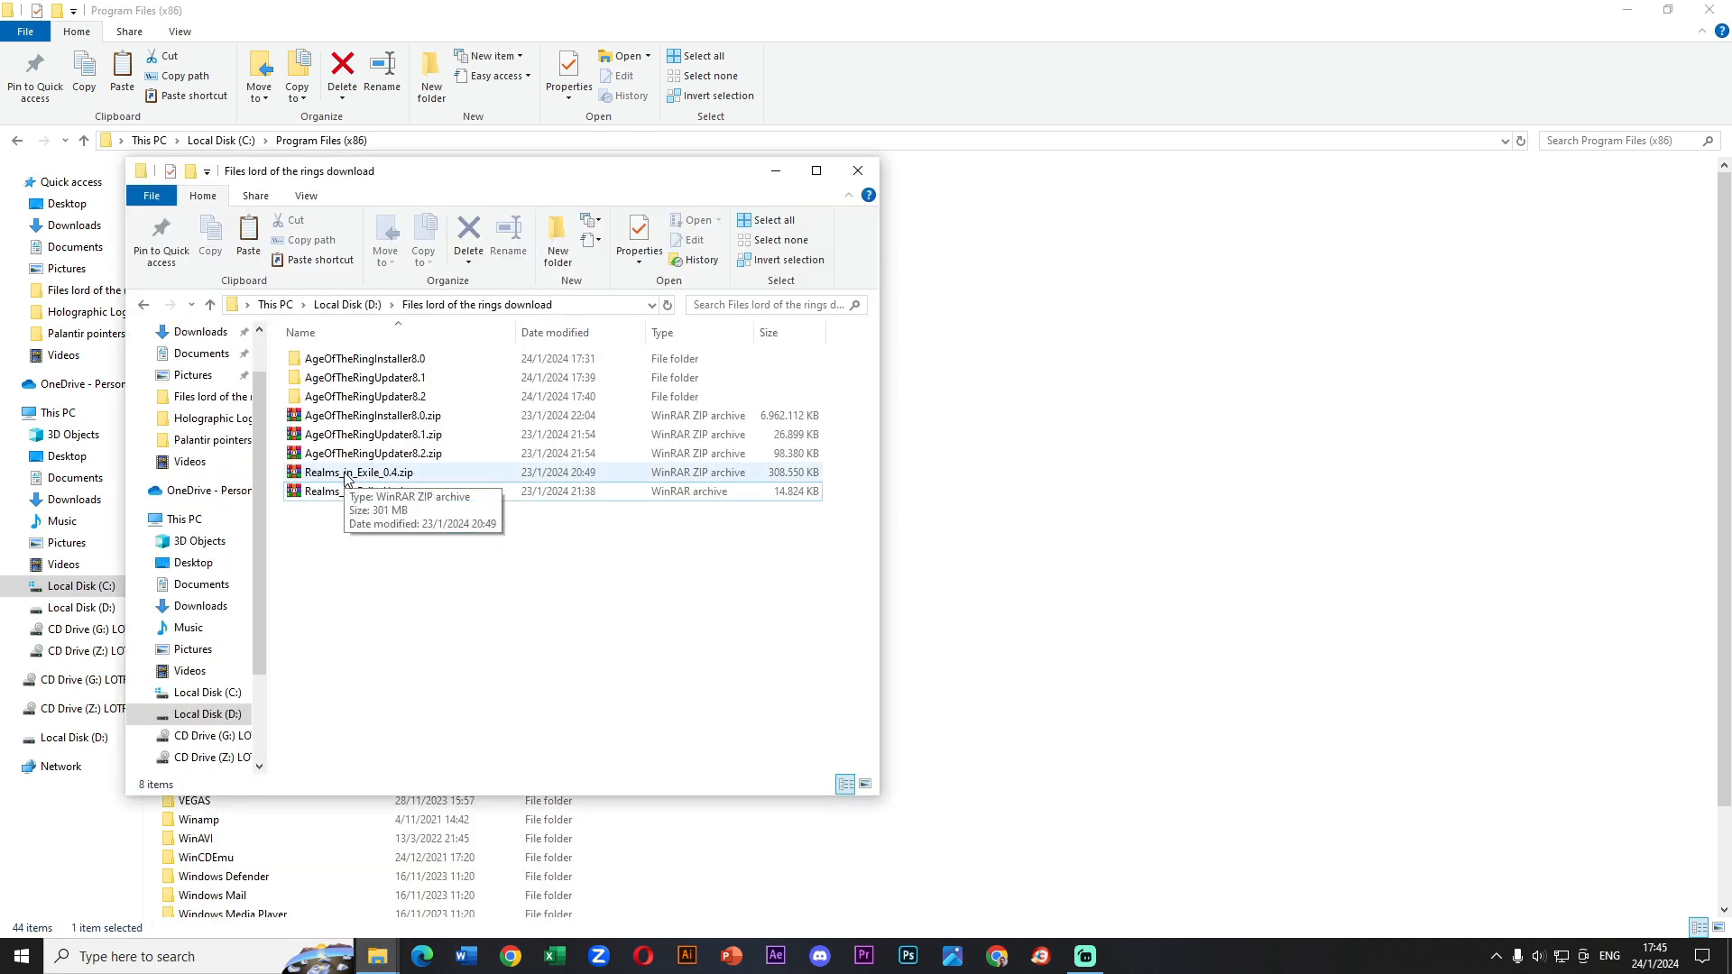
- Take the name Realms_in_Exile_0.4 from the zip archive and rename the copied folder with it
right_click(347, 472)
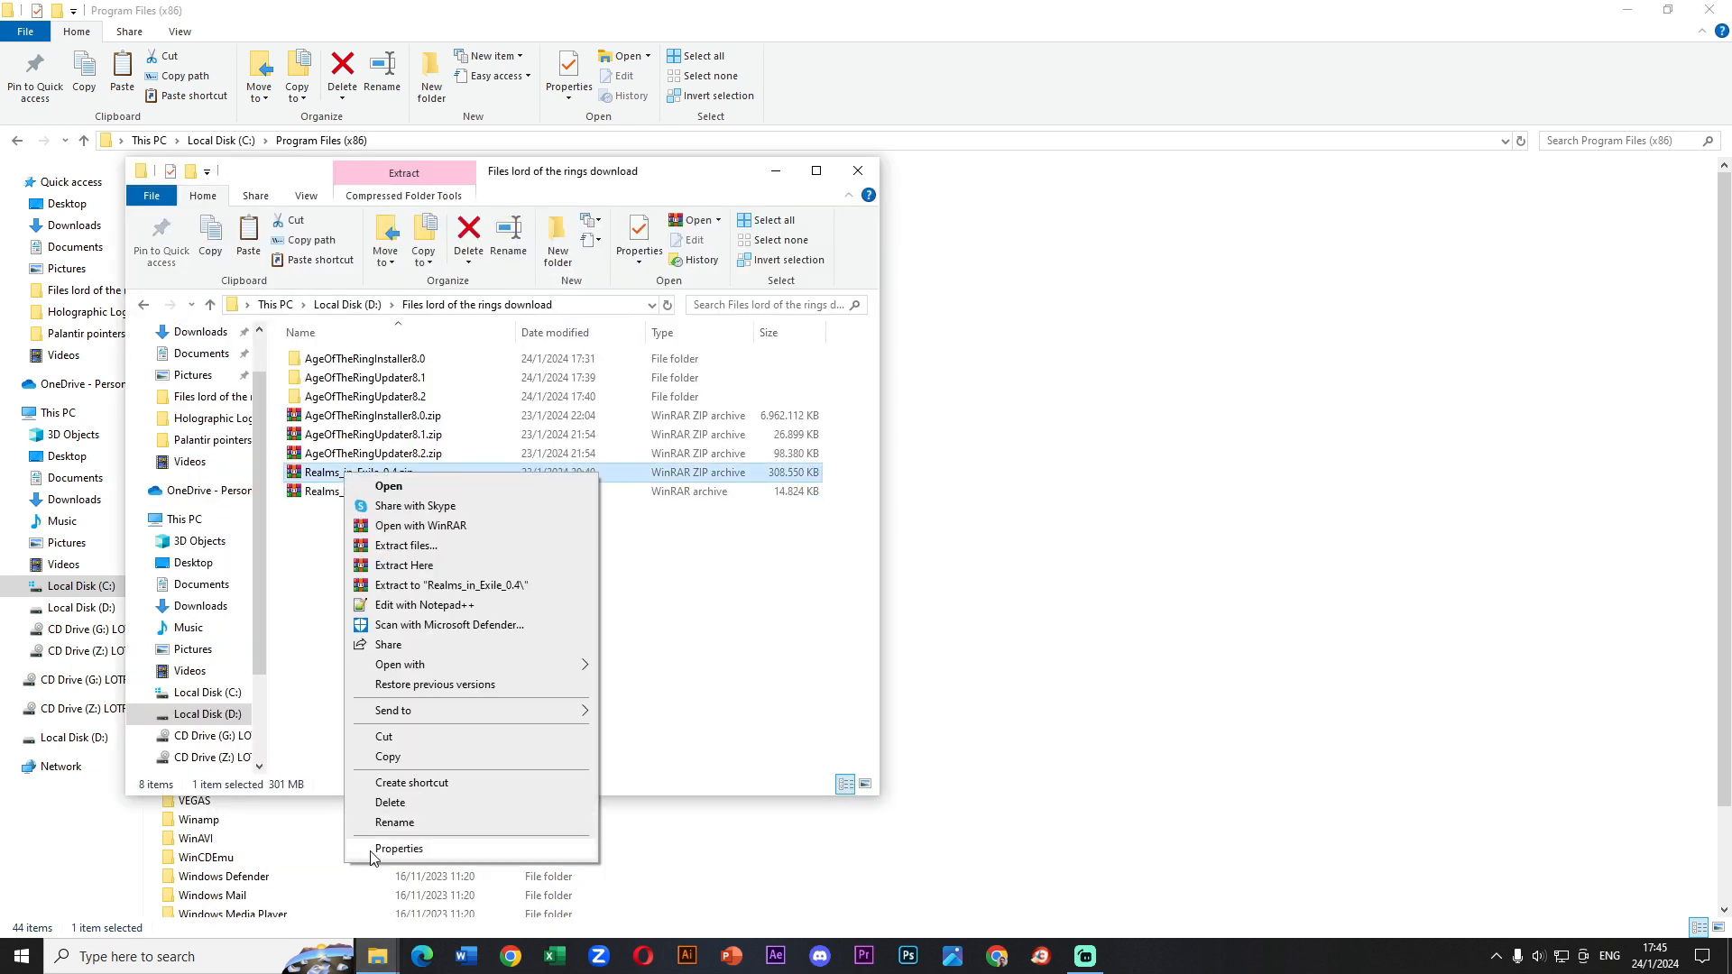
click(391, 821)
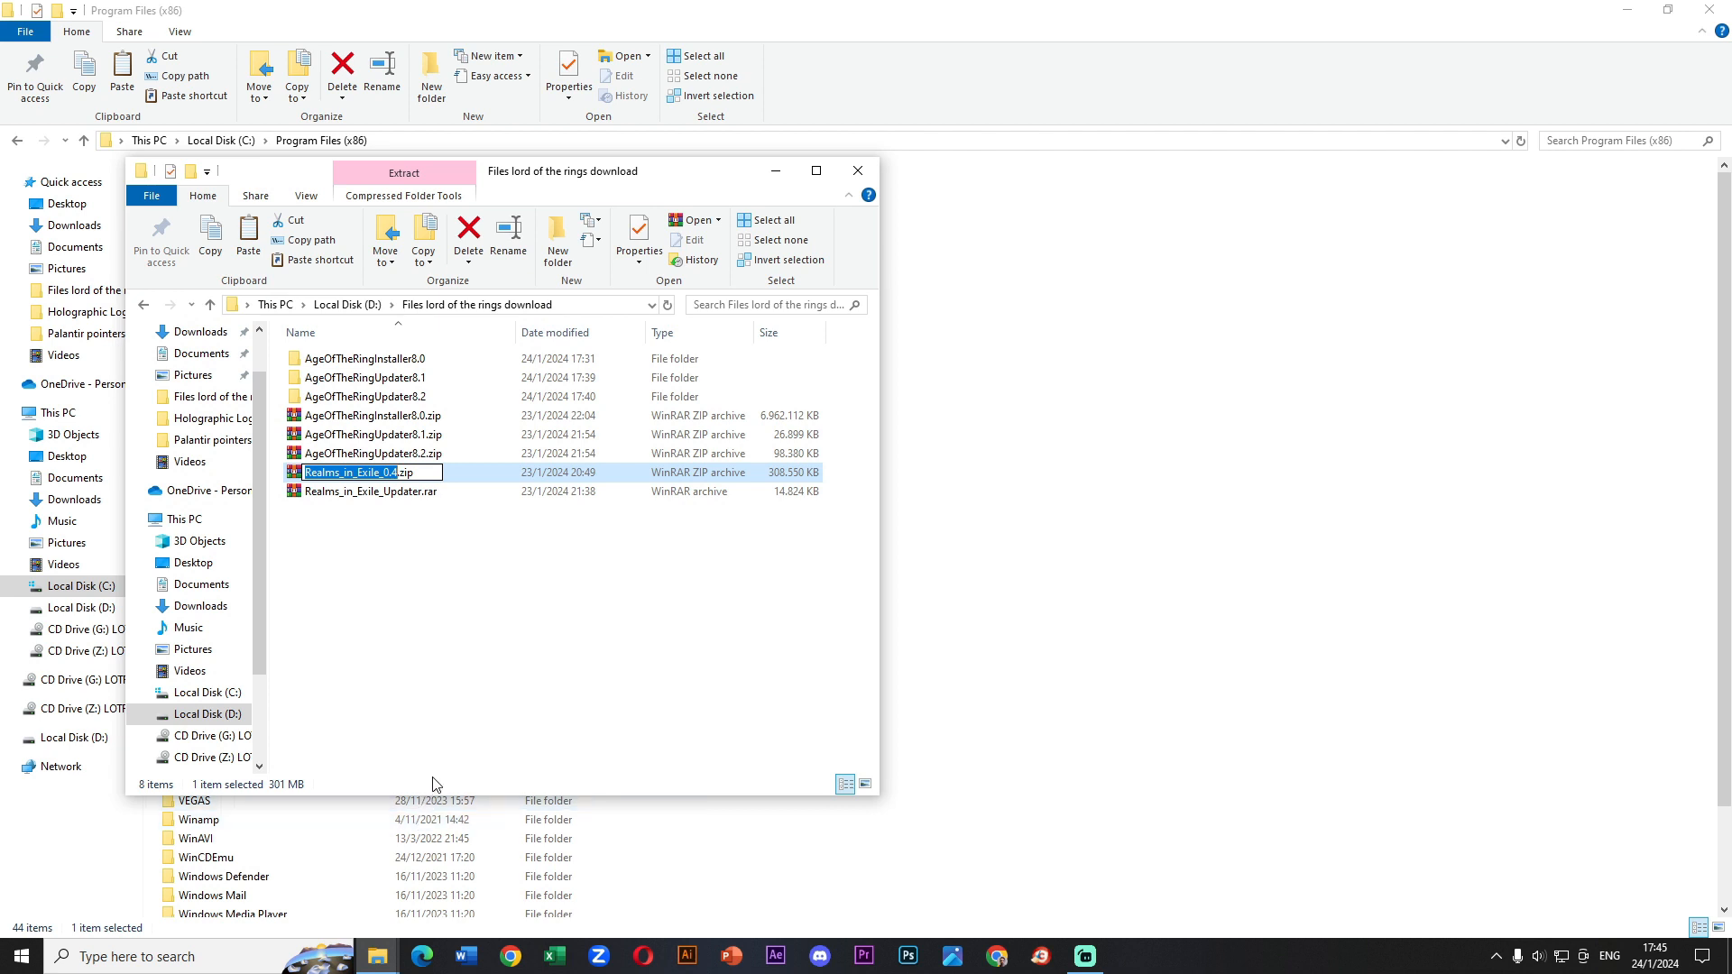
mouse_move(719, 205)
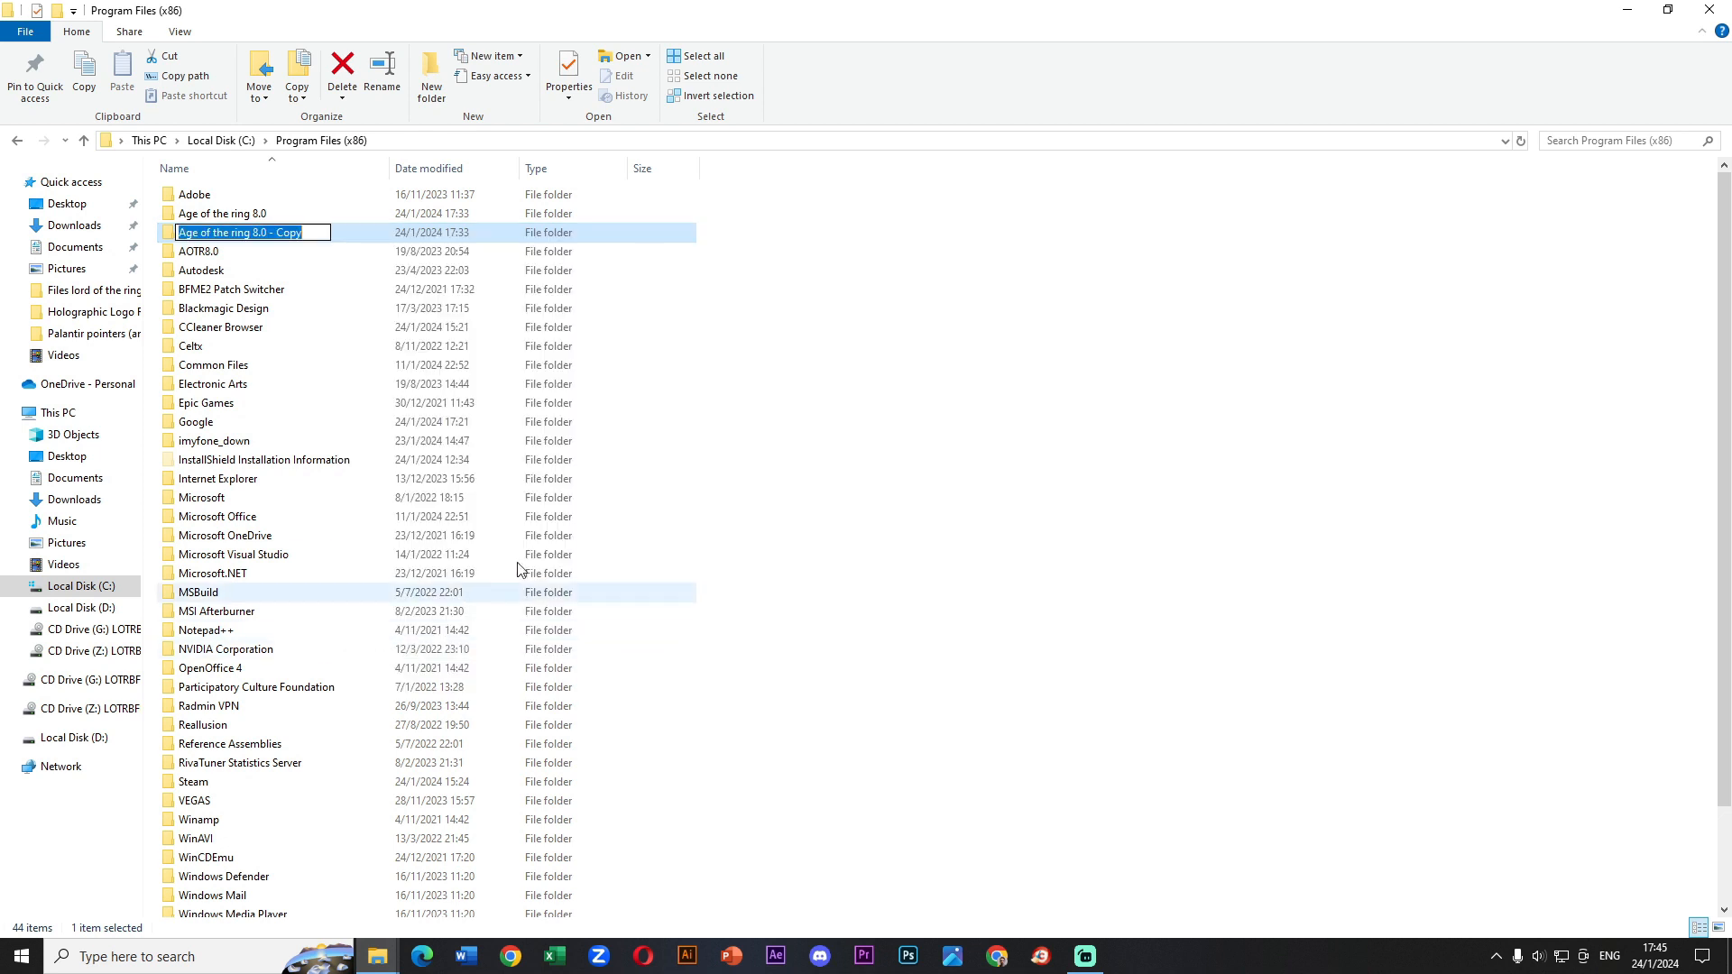
text(Realms_in_Exile_0.4)
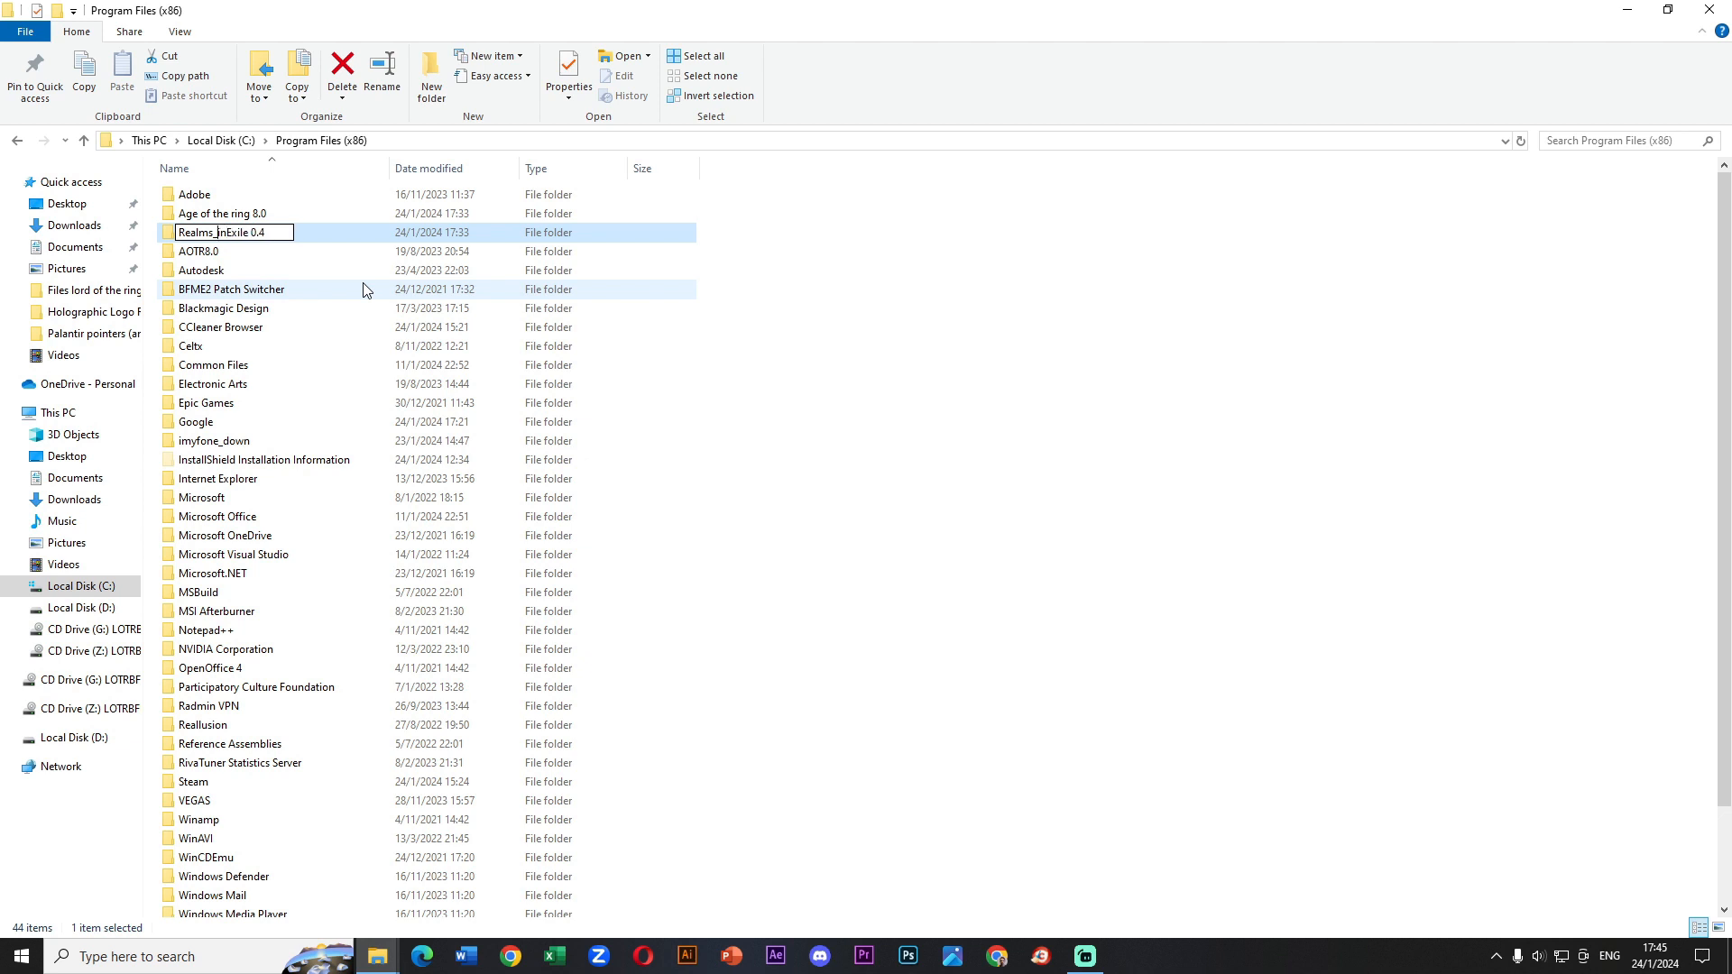
key(Backspace)
text( in )
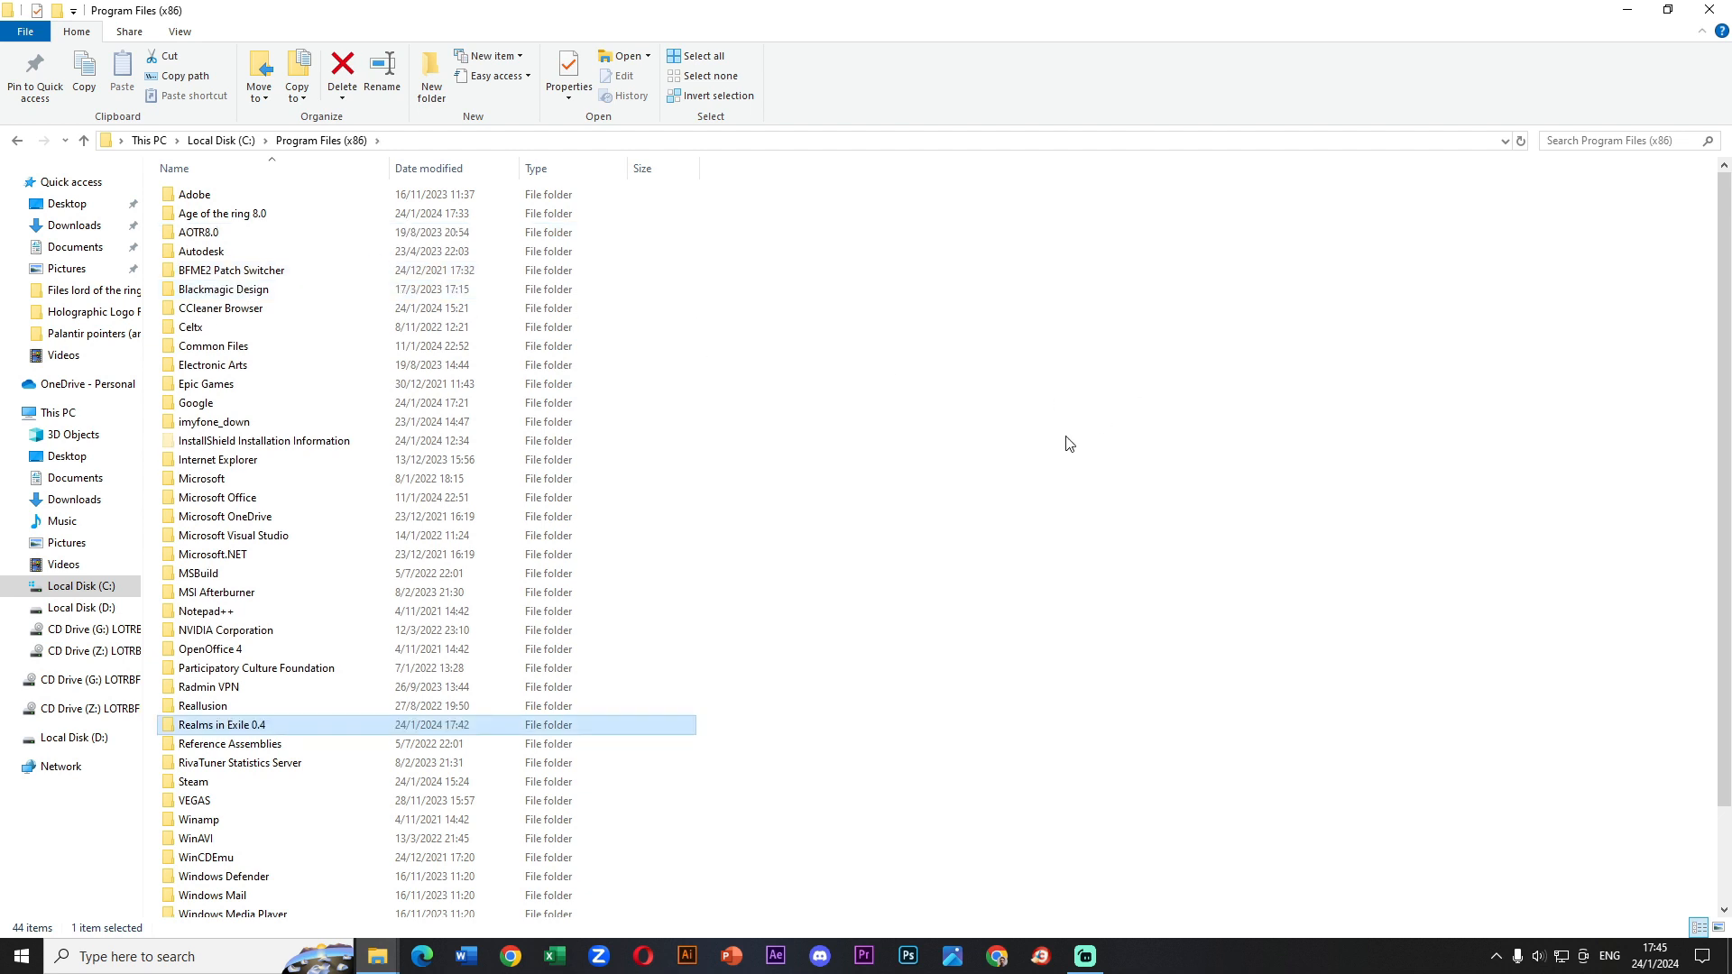
mouse_move(1074, 591)
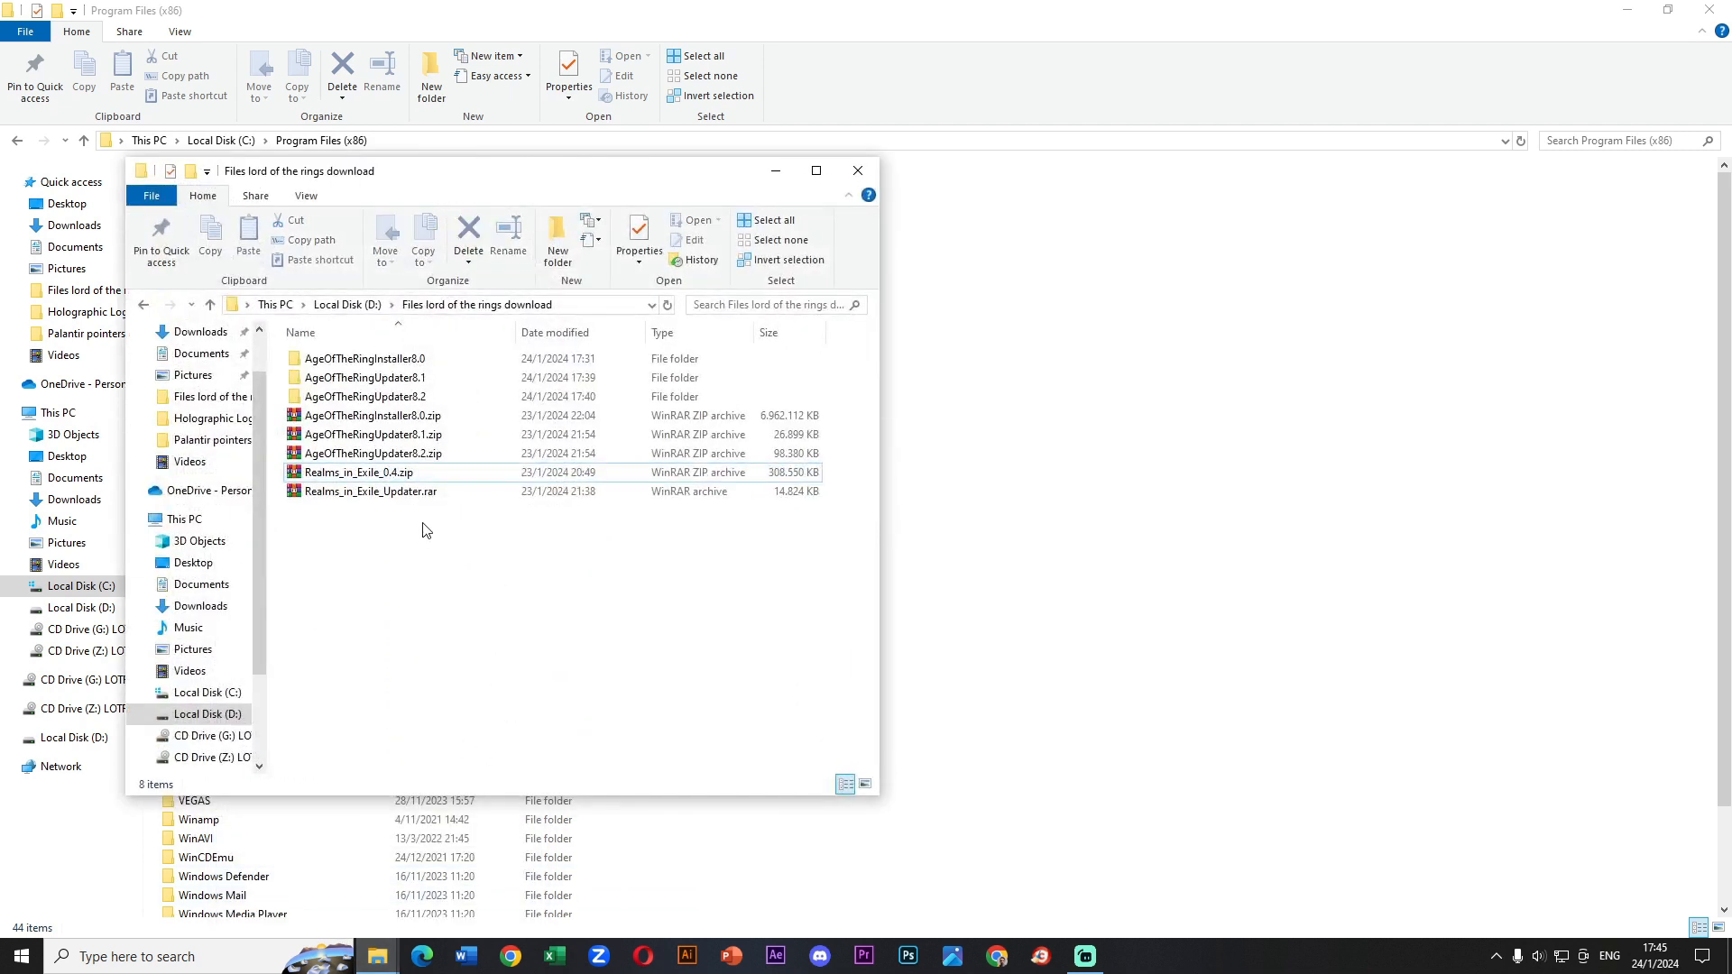
- Extract the Realms_in_Exile_Updater.rar archive and open its extracted folder to check the contents
click(369, 492)
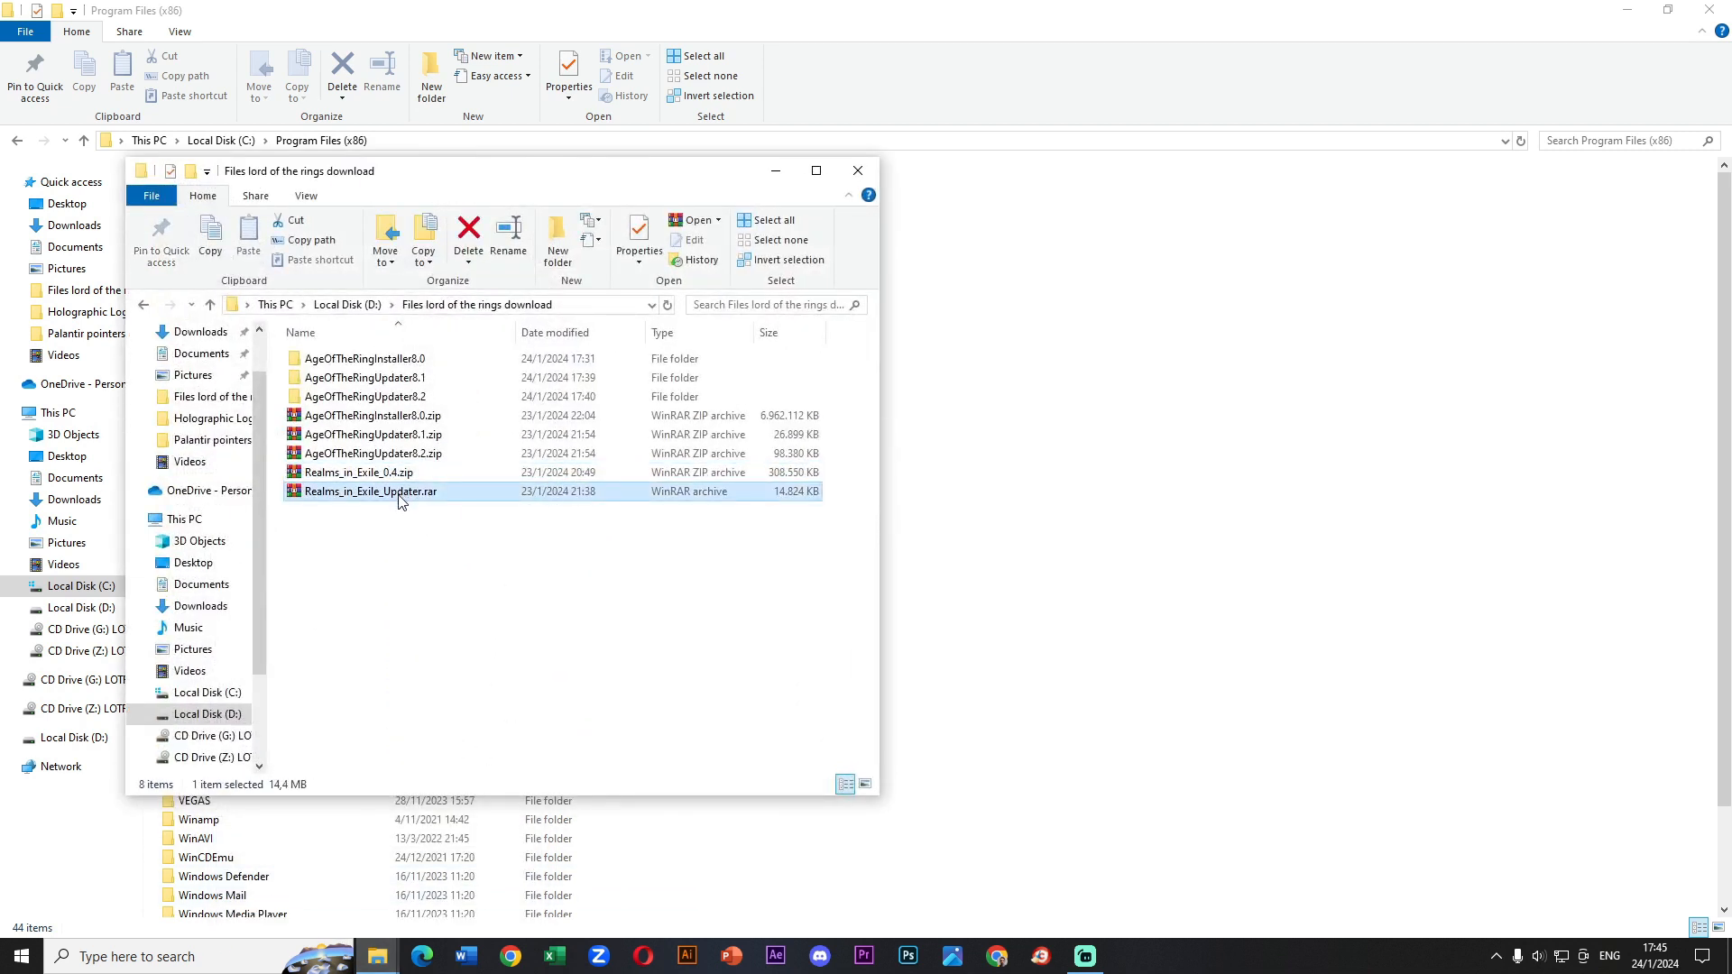
mouse_move(410, 497)
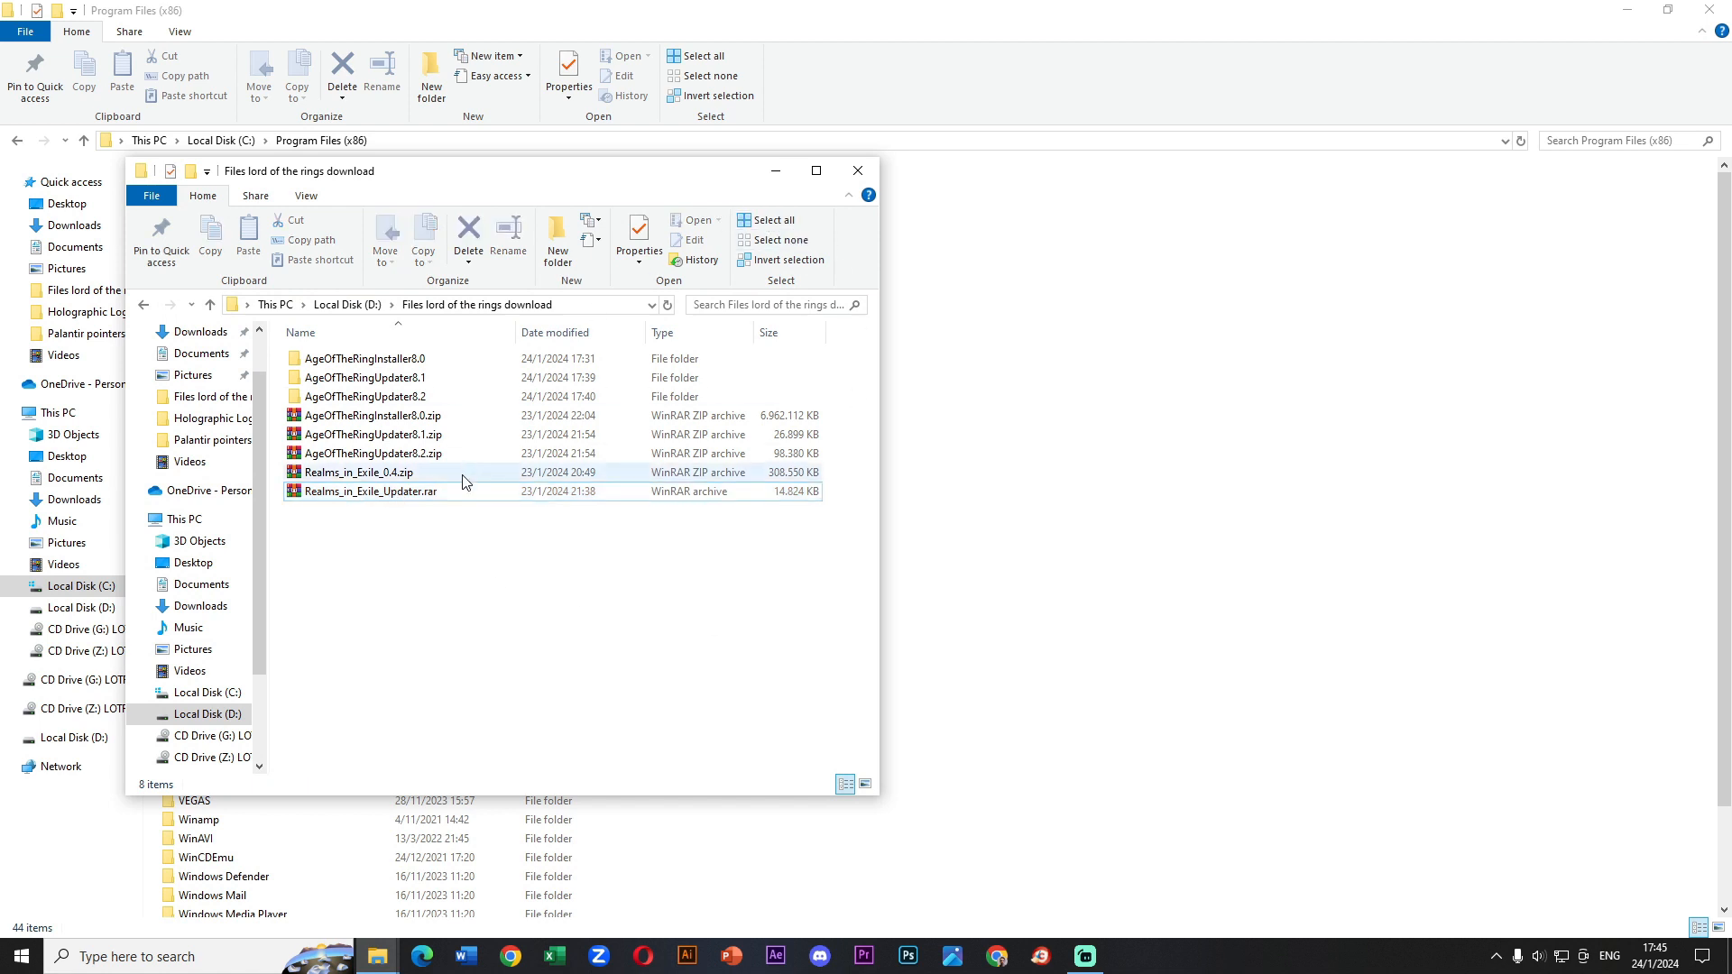
right_click(367, 491)
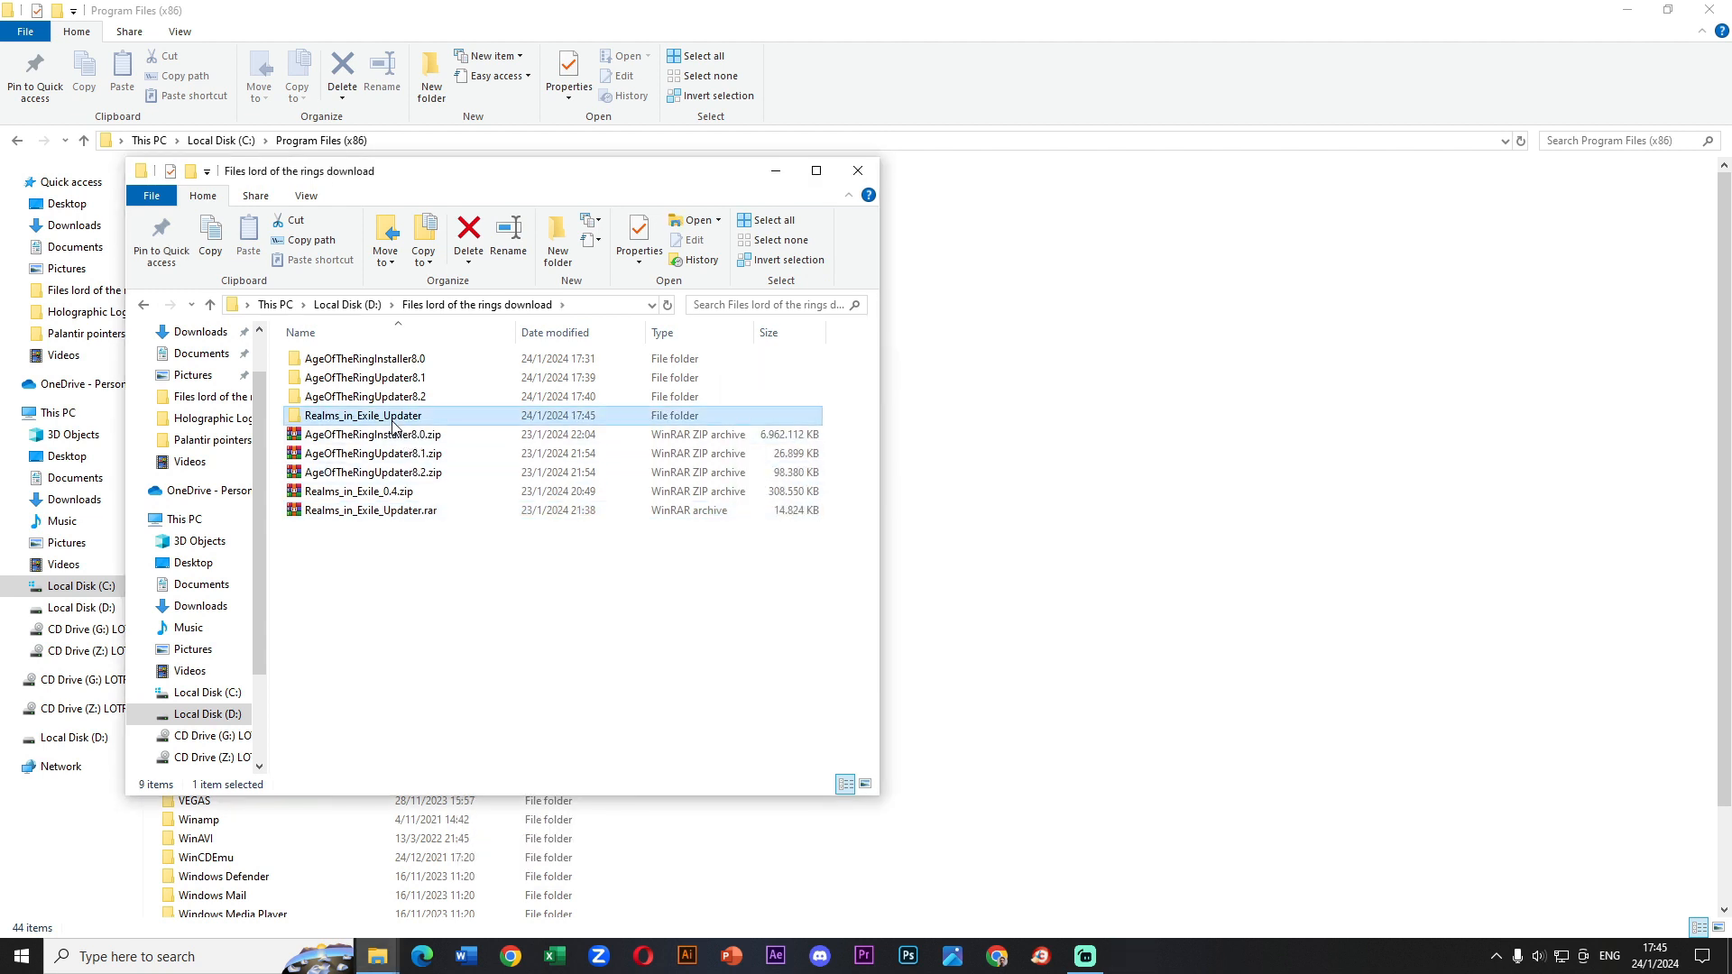
double_click(363, 415)
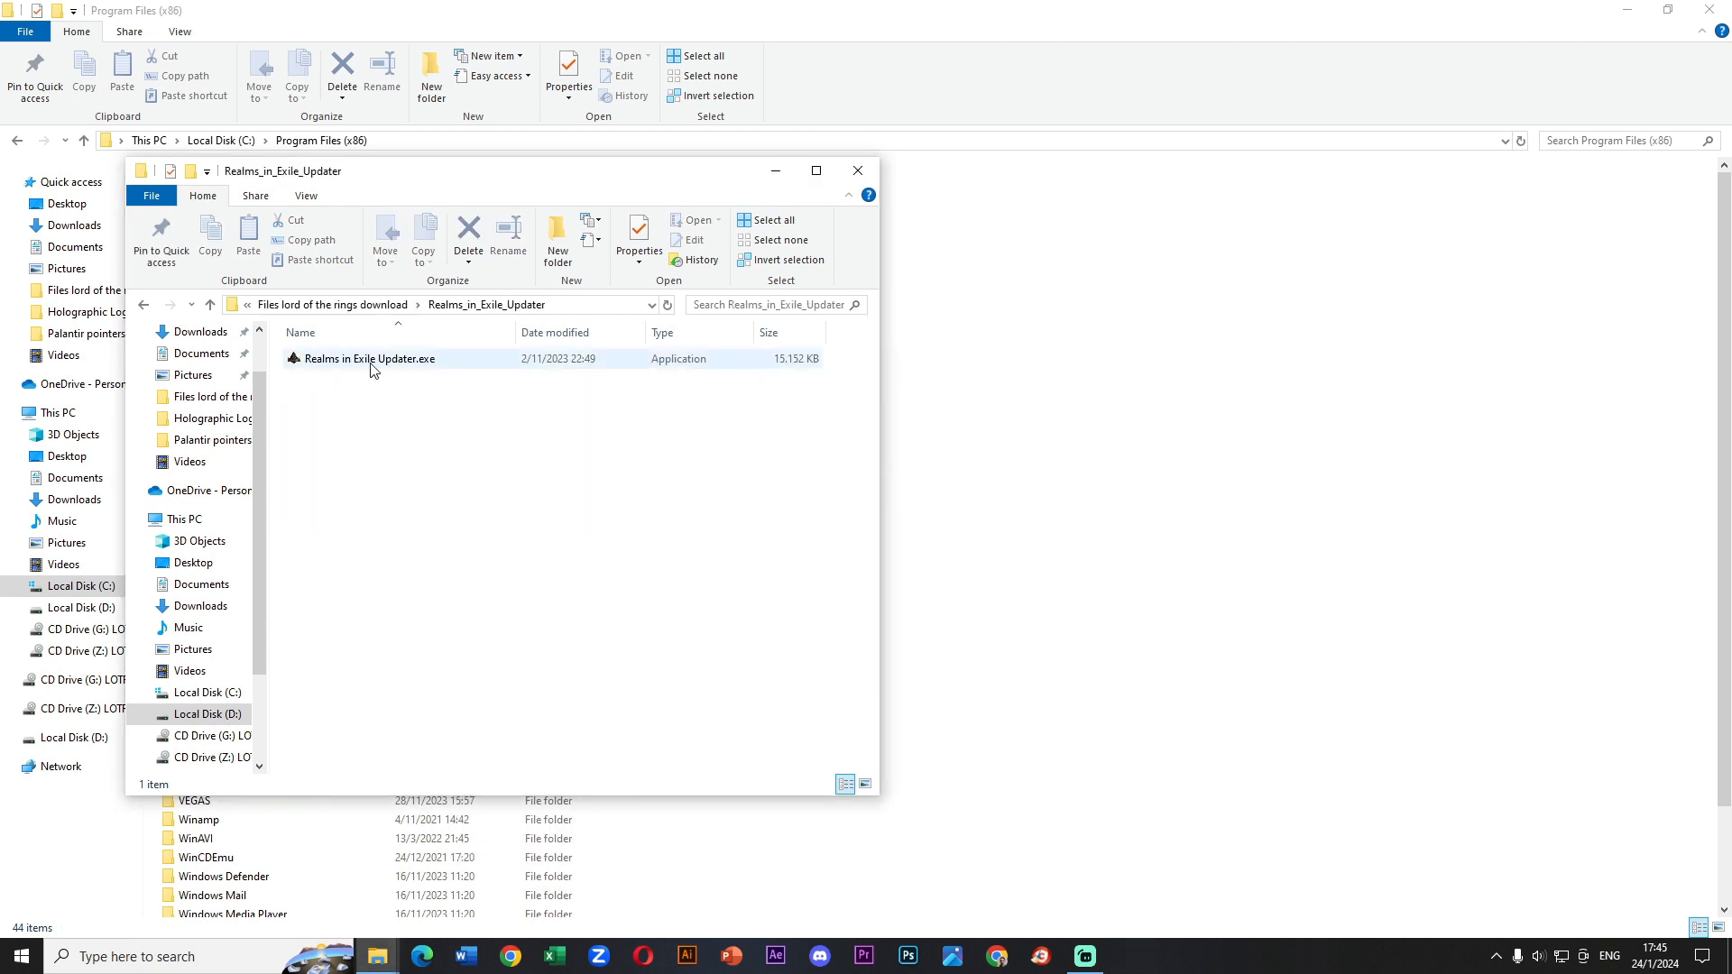
click(368, 358)
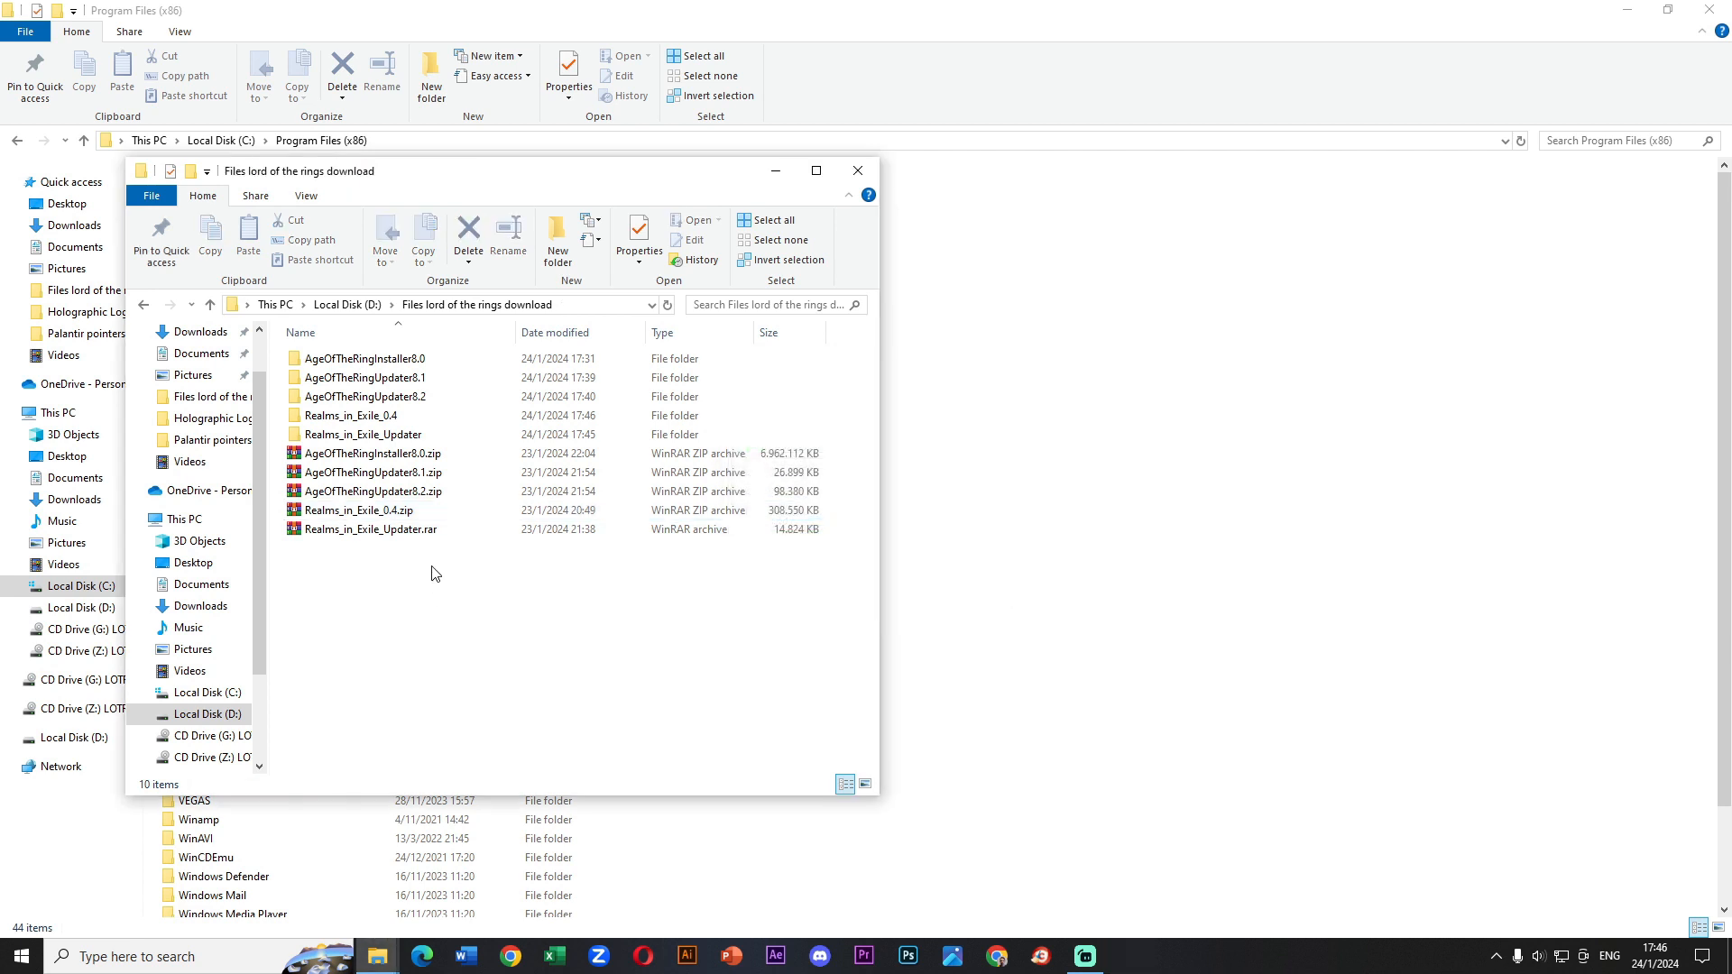
- Copy all mod files from the extracted Realms_in_Exile_0.4 folder
double_click(348, 415)
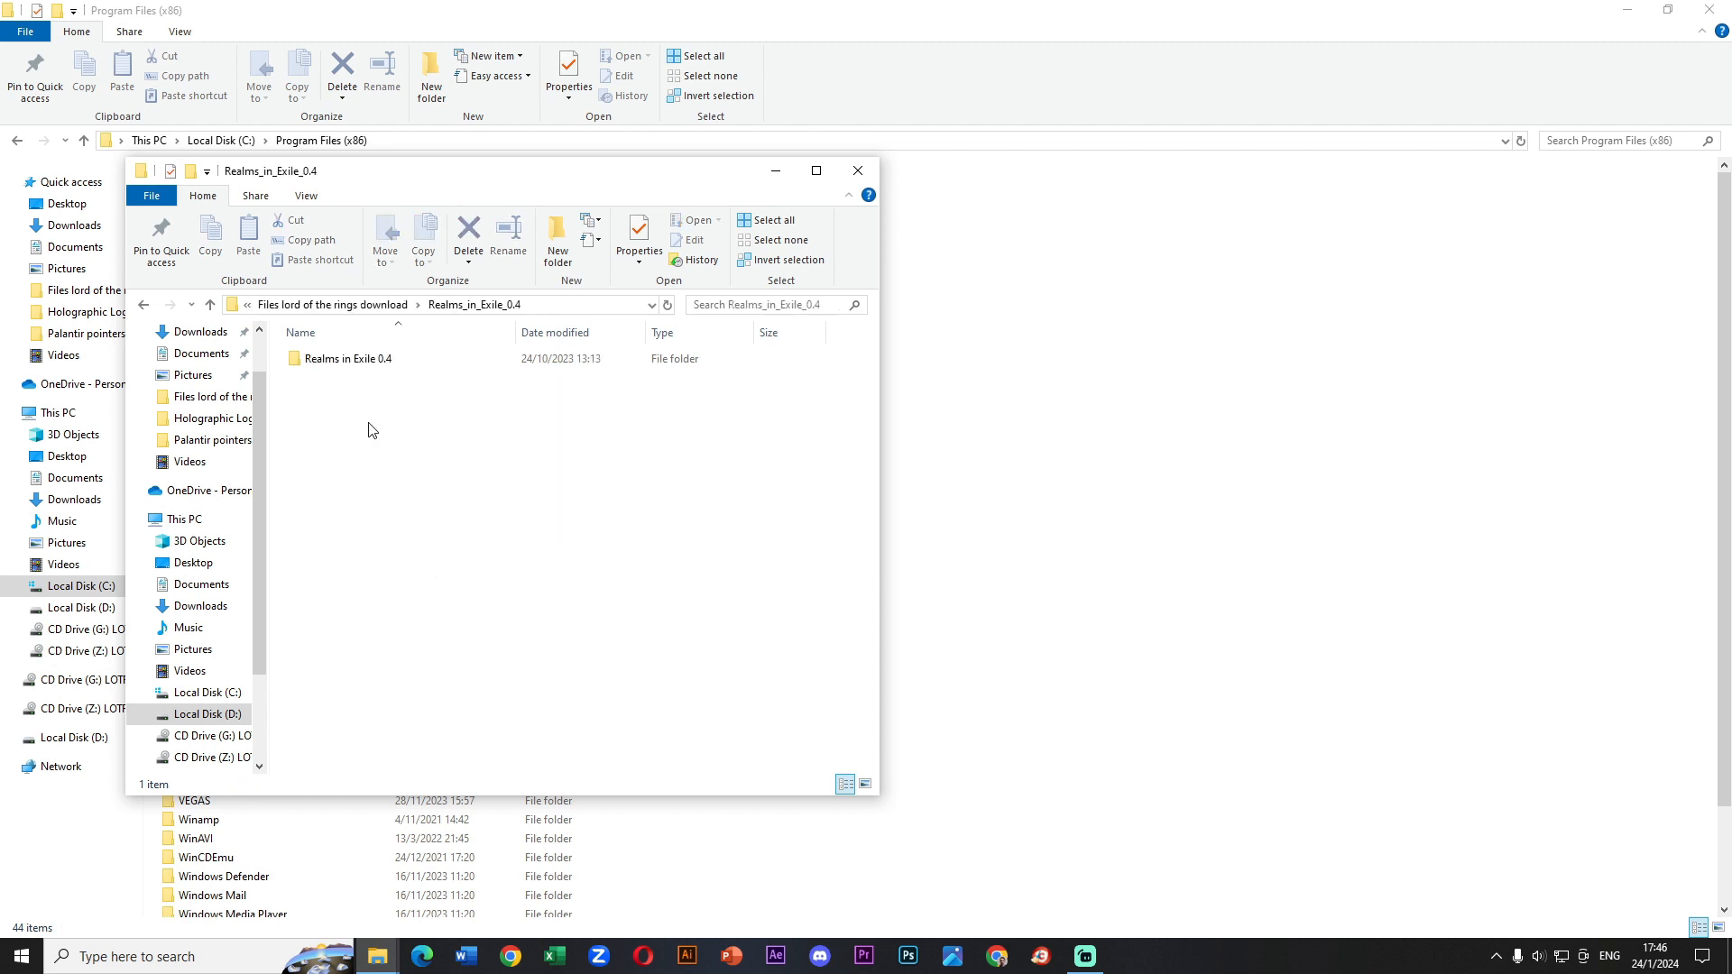
double_click(349, 359)
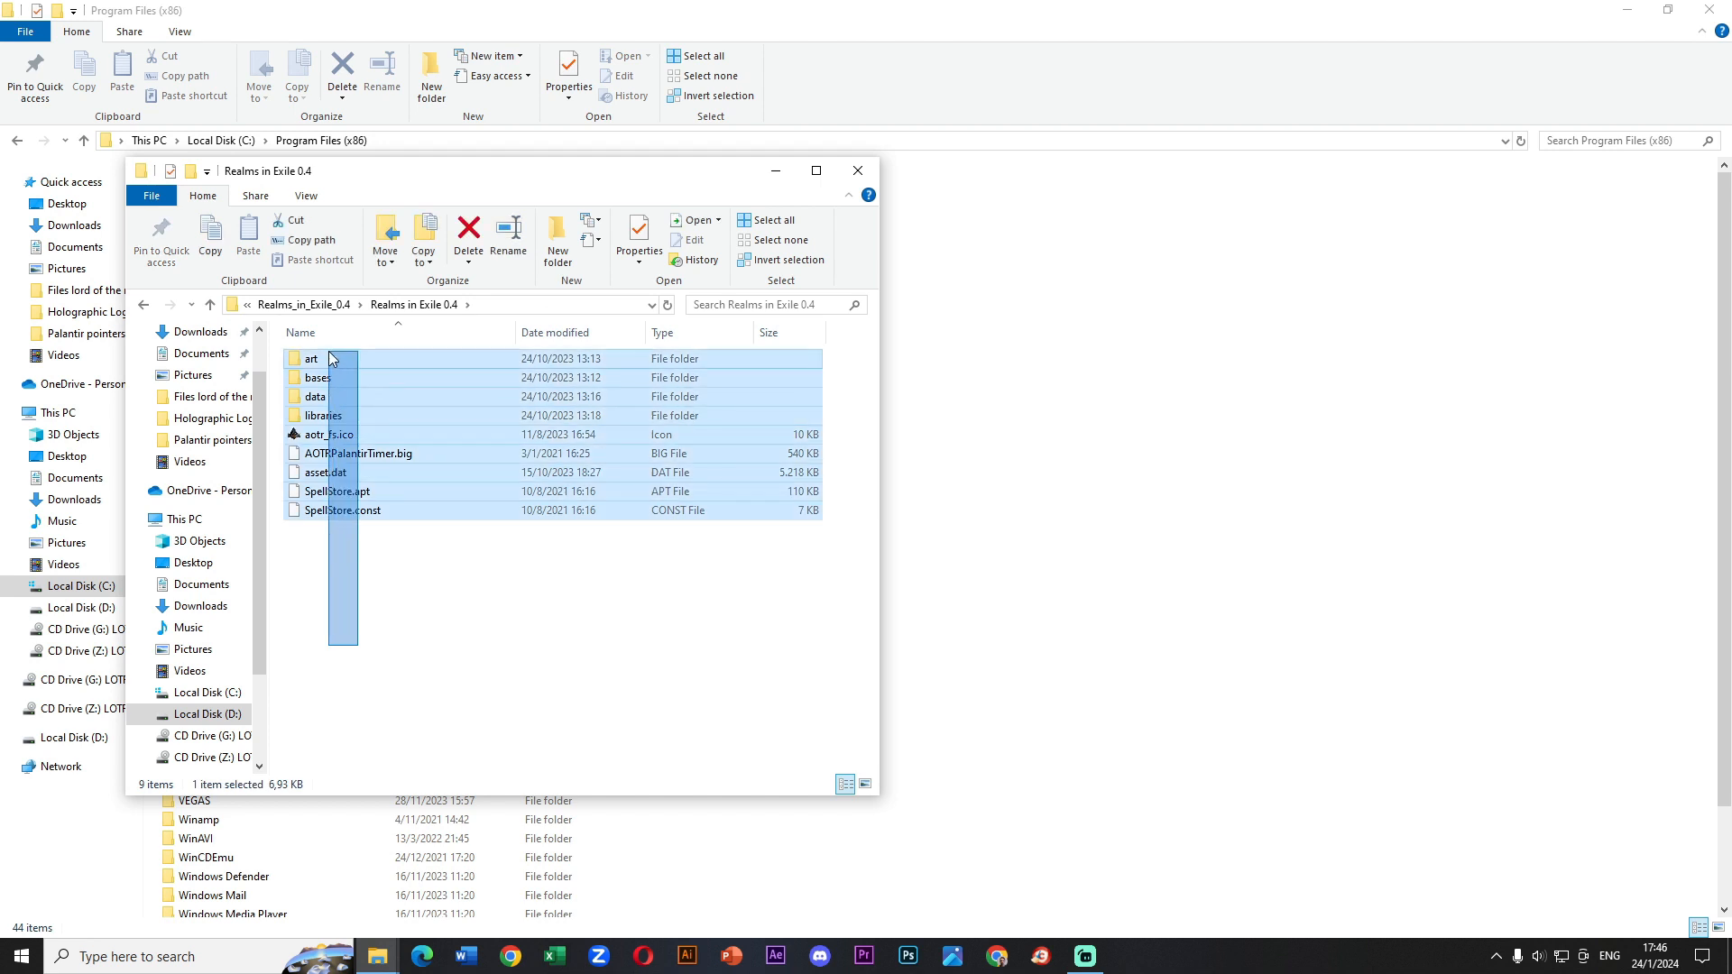
right_click(331, 358)
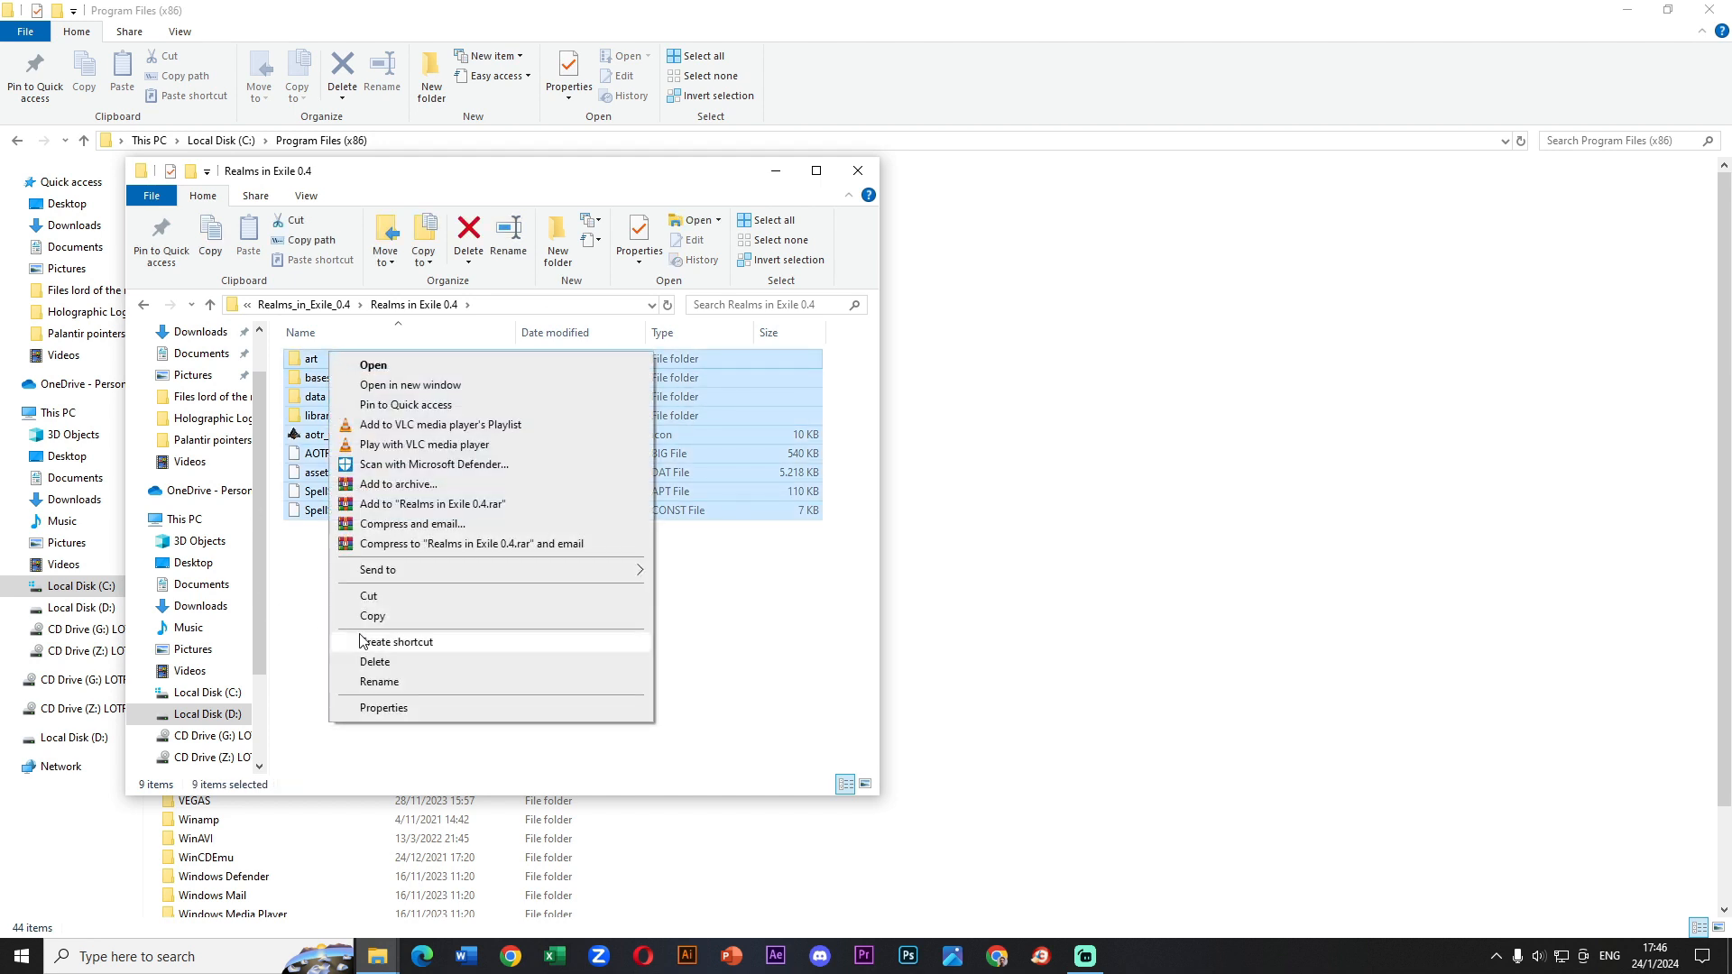
click(368, 616)
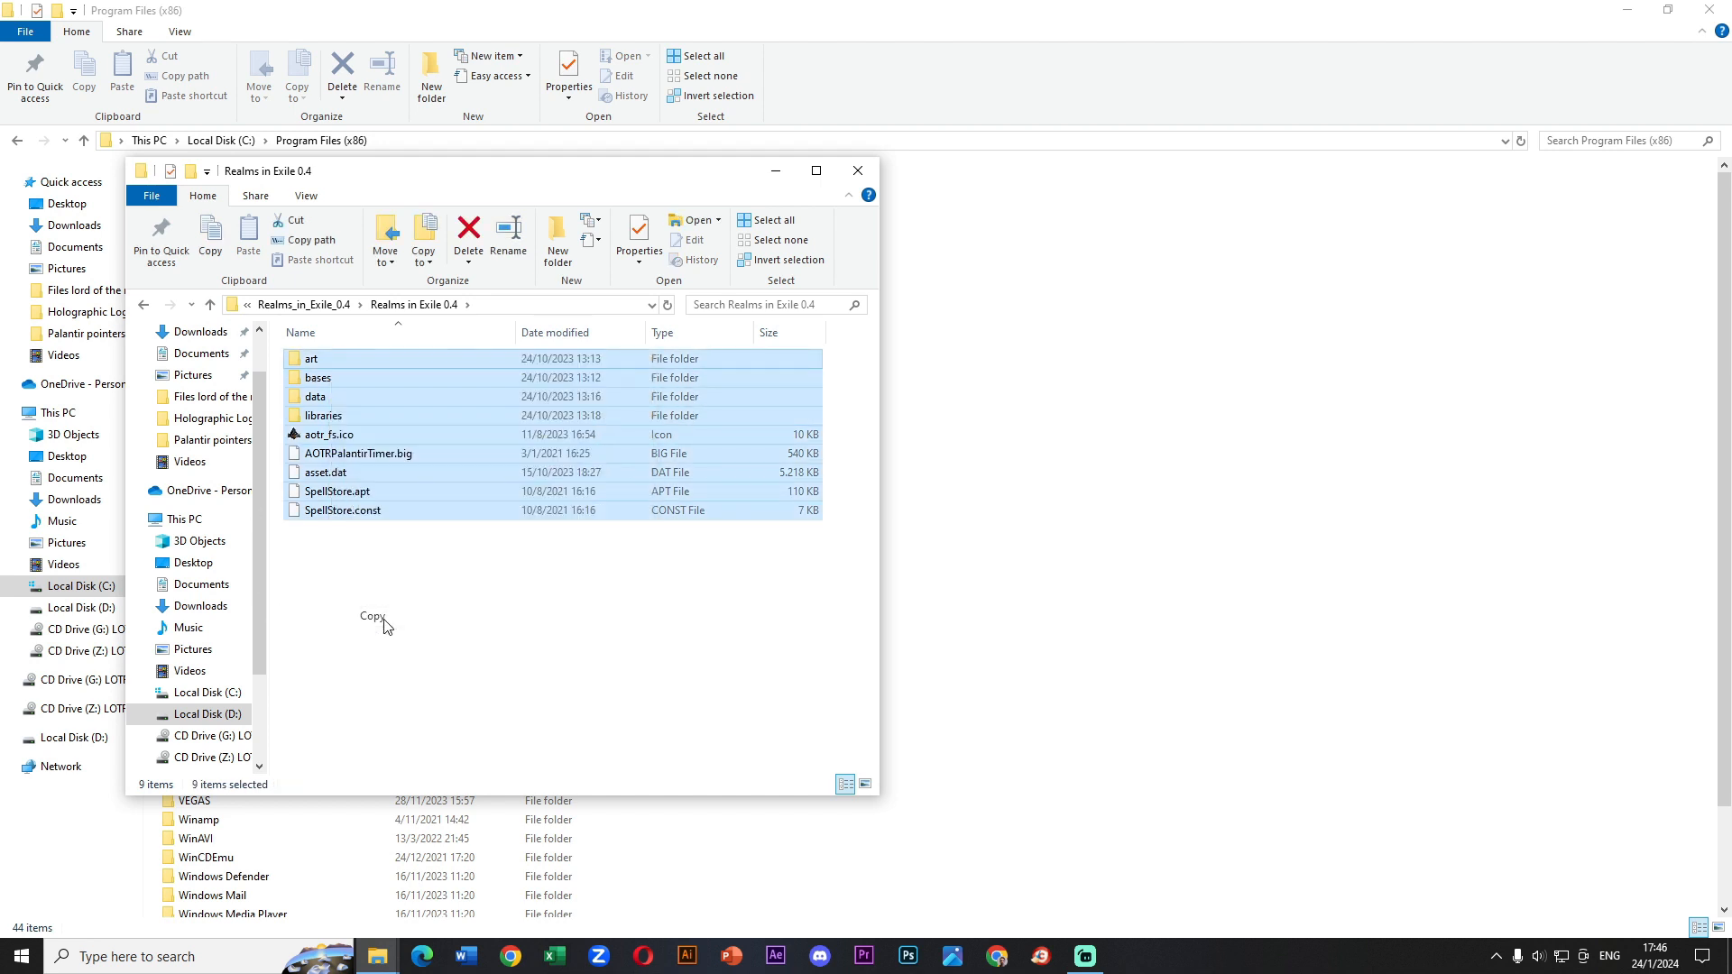
- Navigate into Realms in Exile 0.4 > AOTR8.0 in Program Files (x86)
click(857, 169)
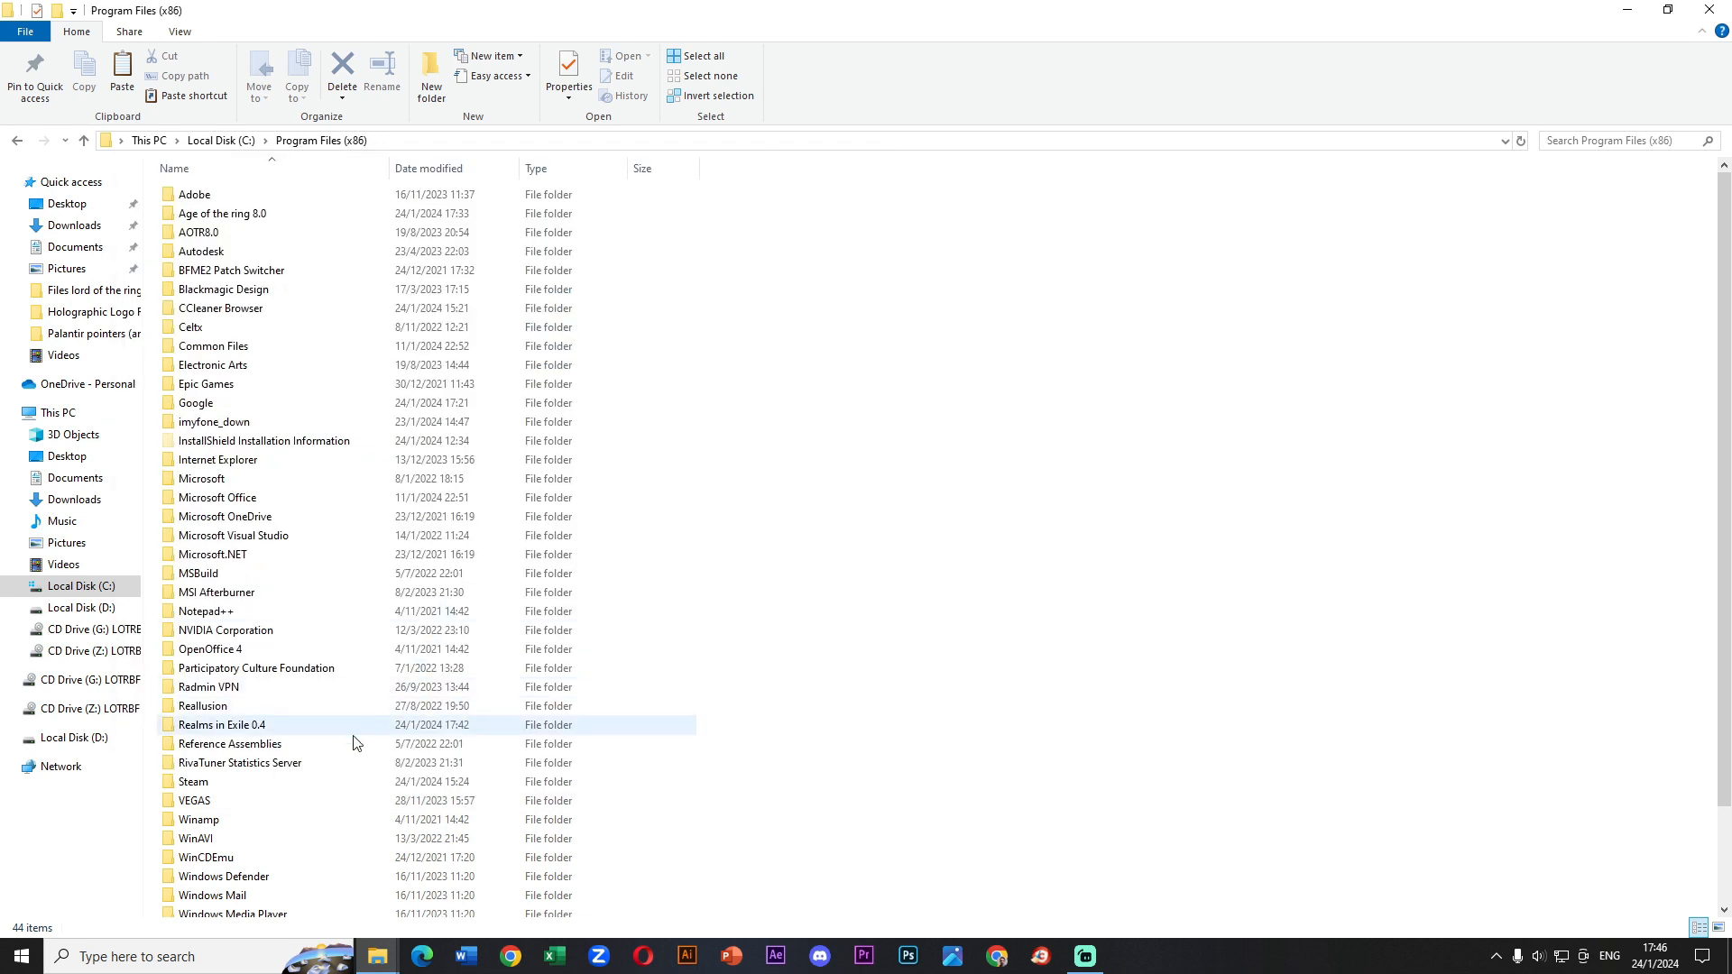
double_click(211, 724)
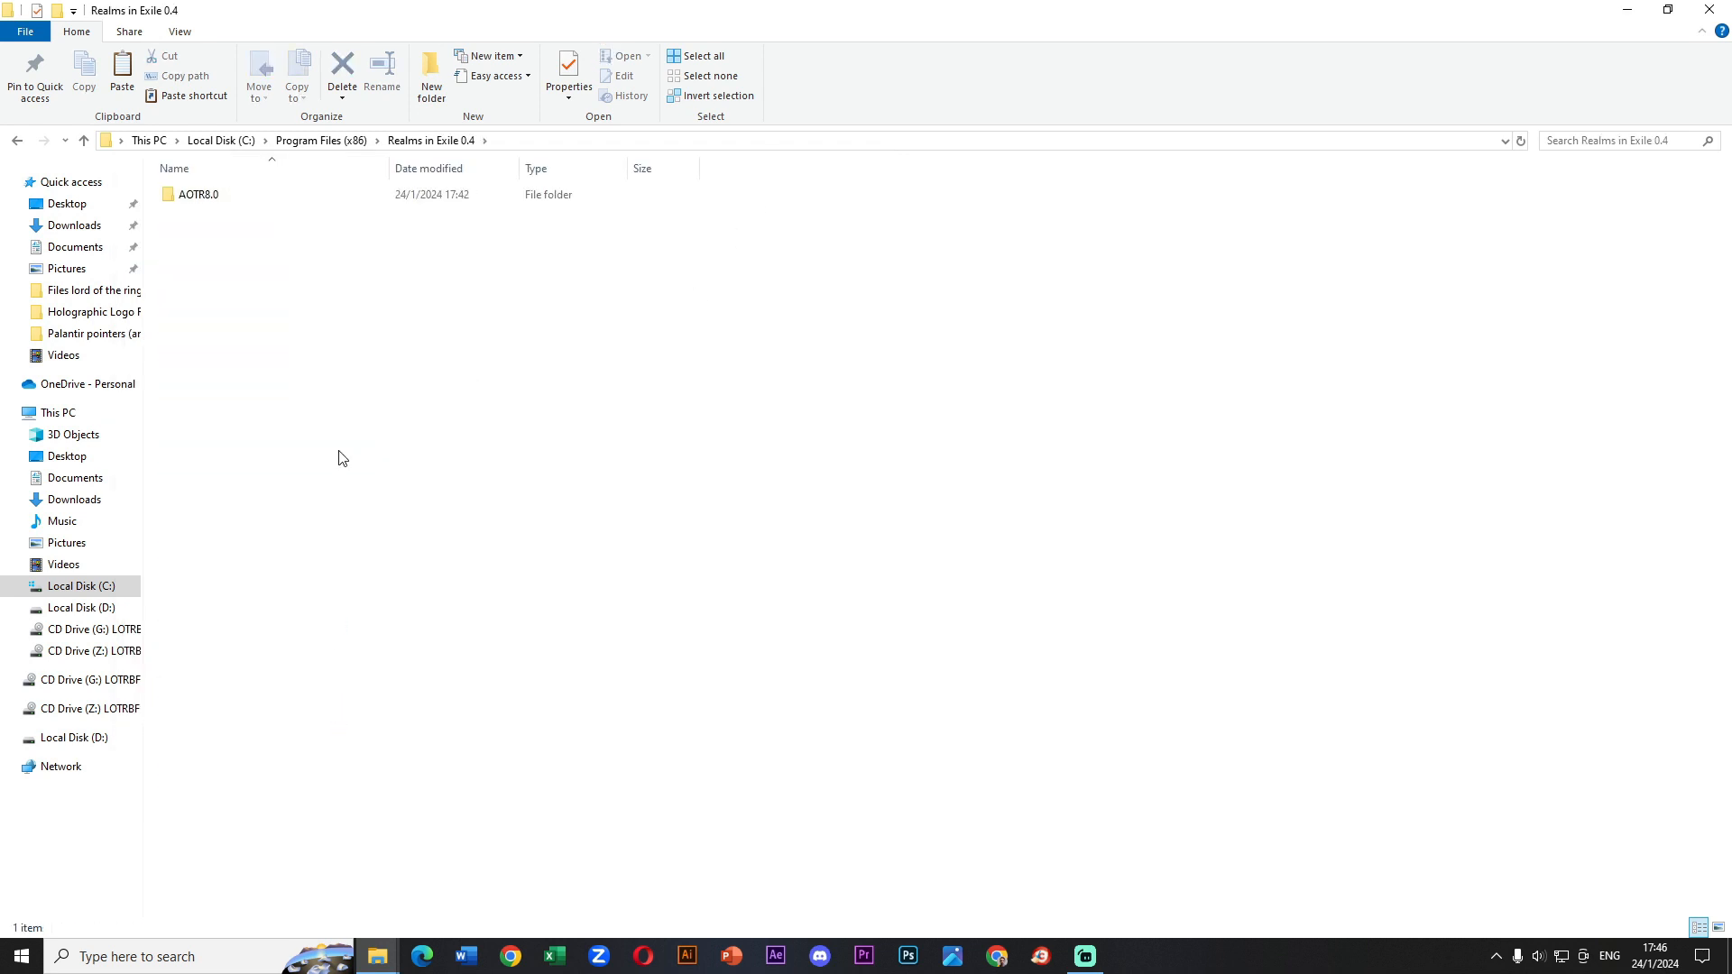
double_click(197, 195)
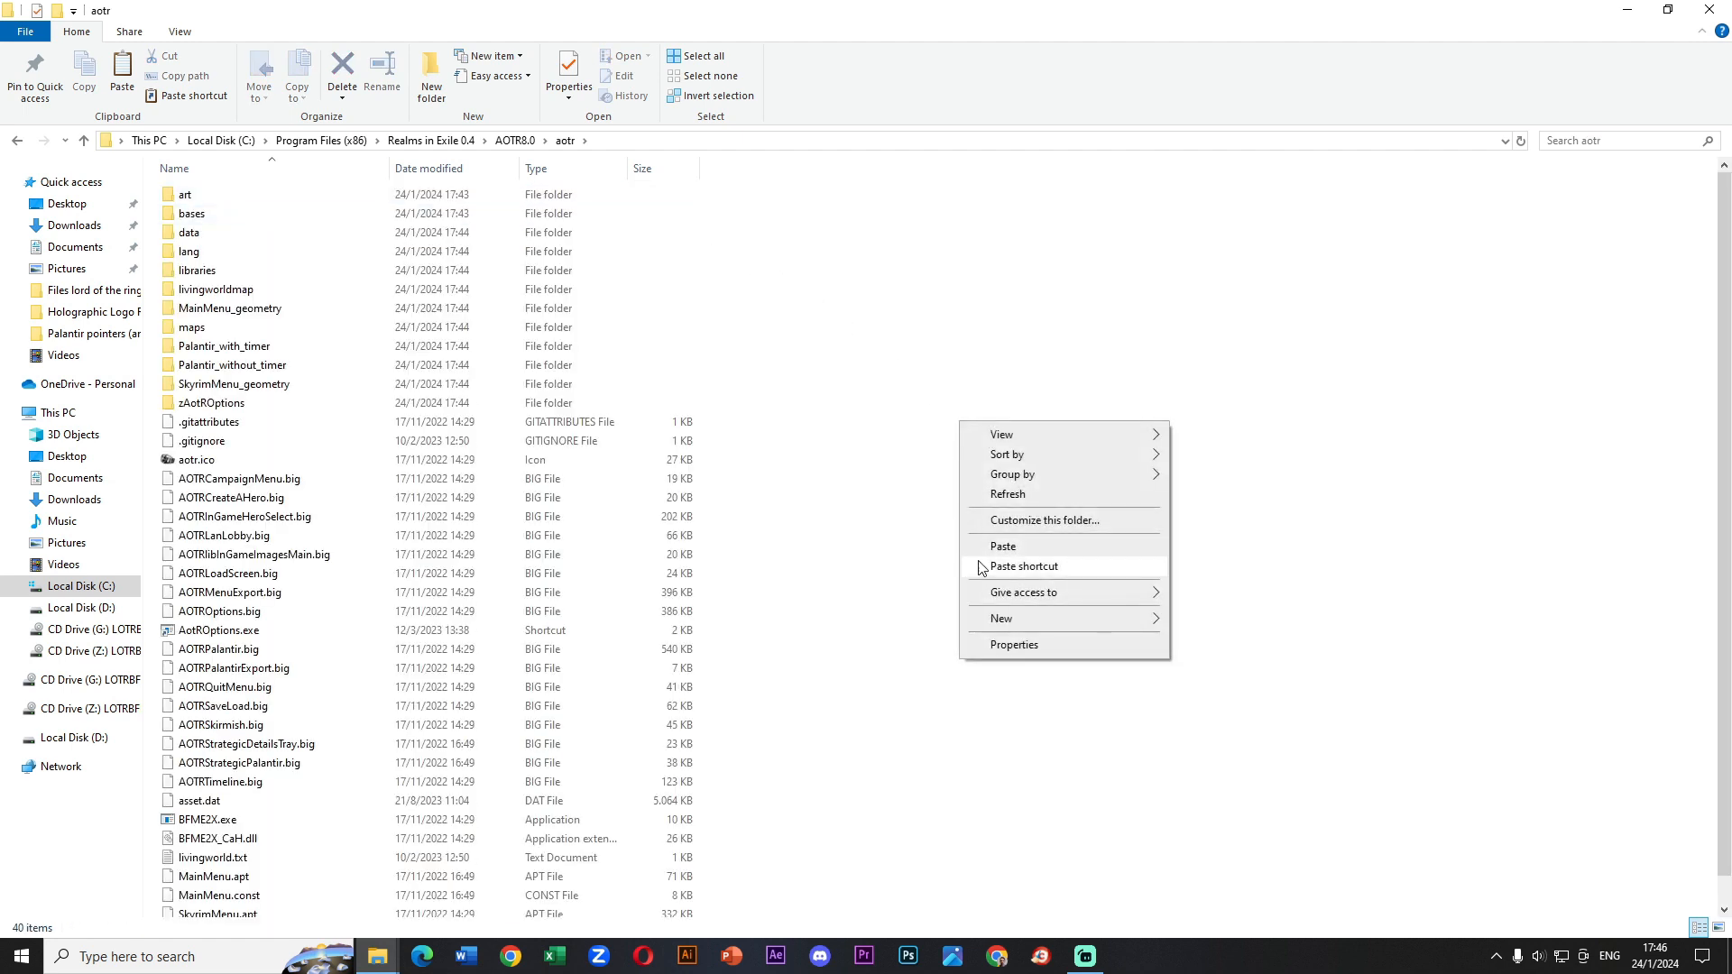
- Paste the Realms in Exile files into aotr, replacing same-named files with admin permission
click(1003, 546)
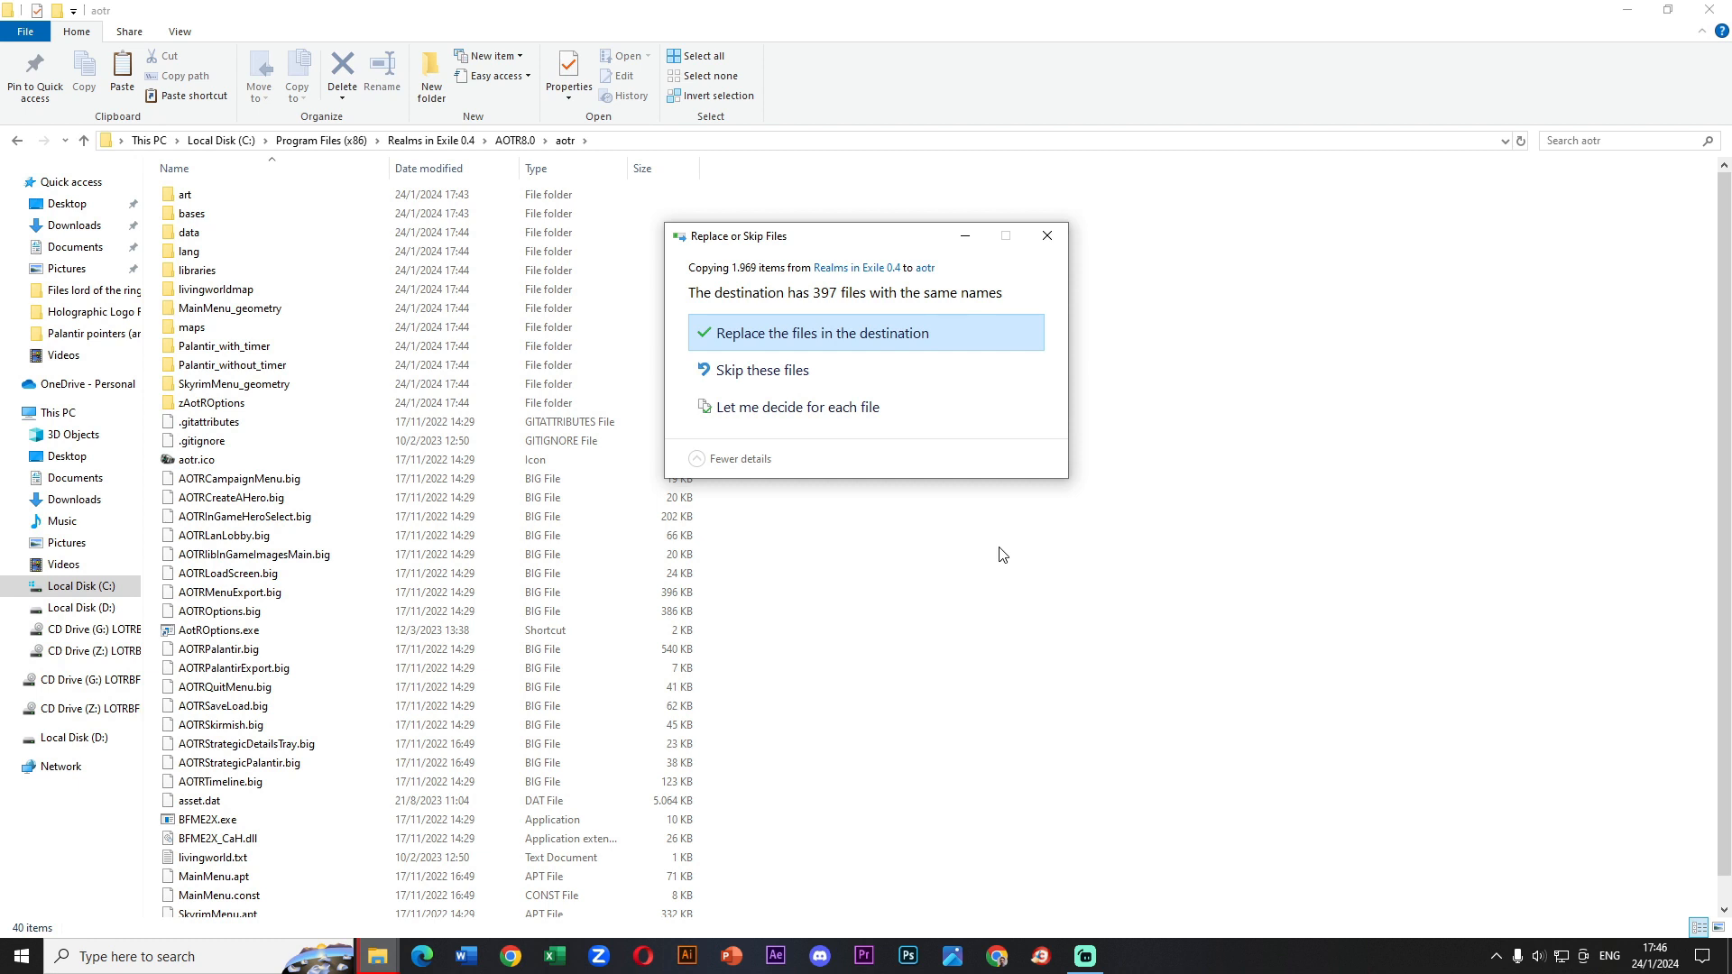
mouse_move(996, 369)
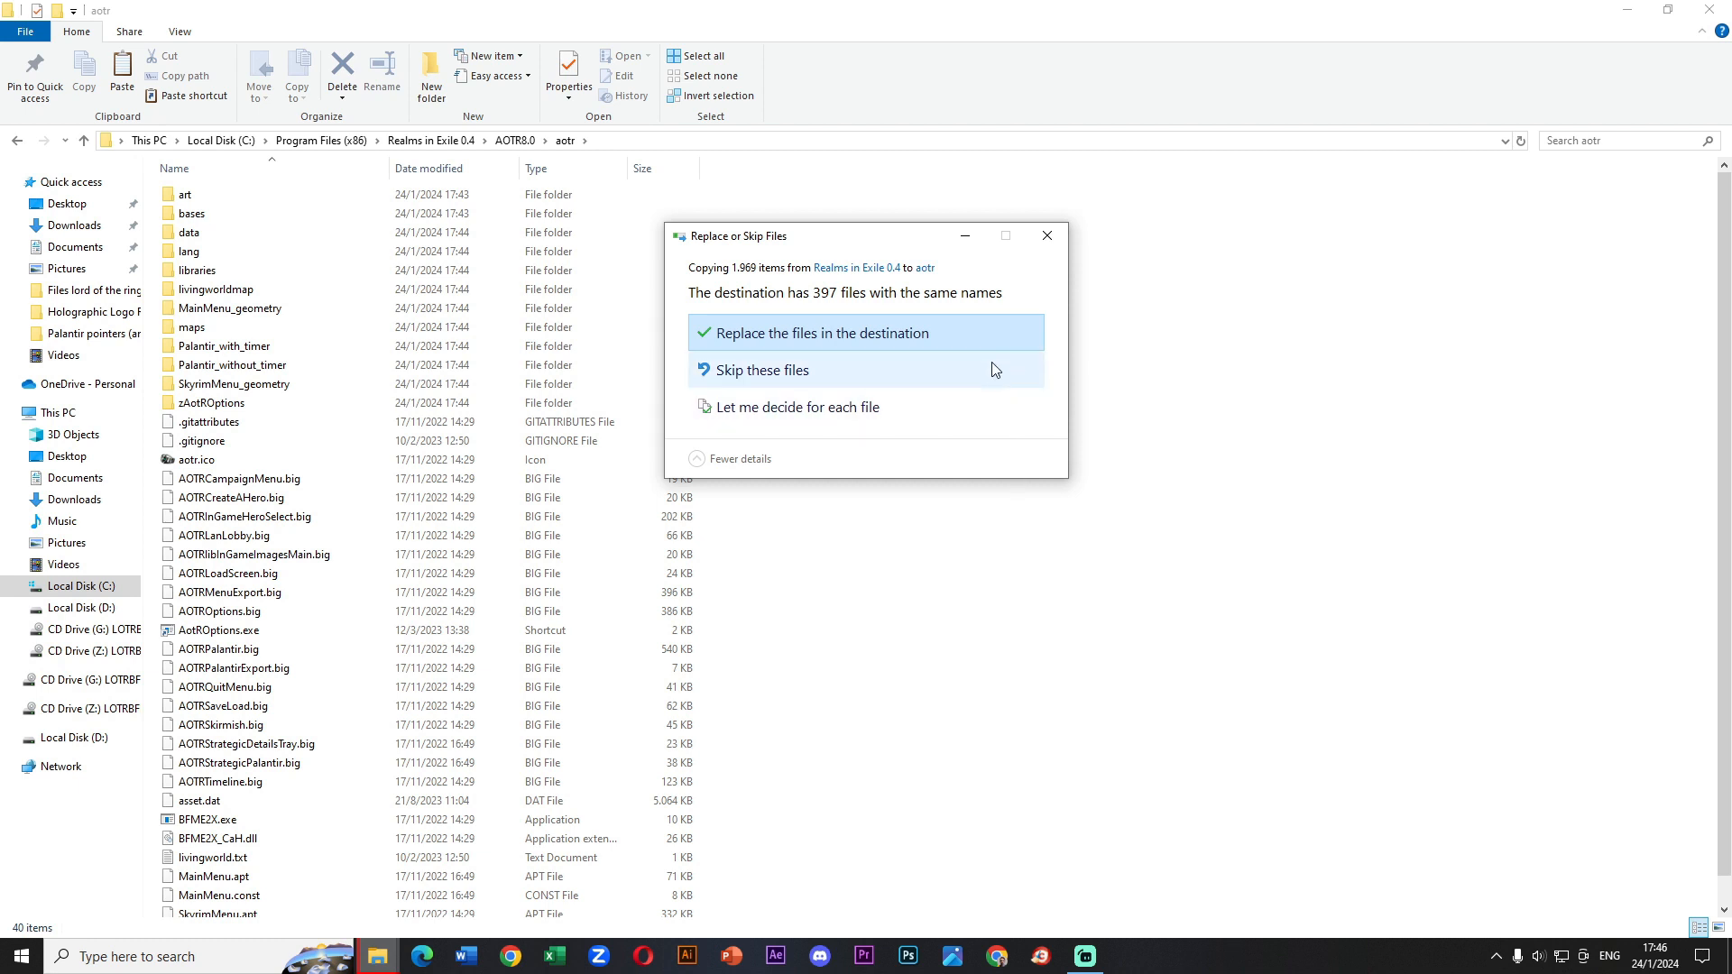
click(822, 333)
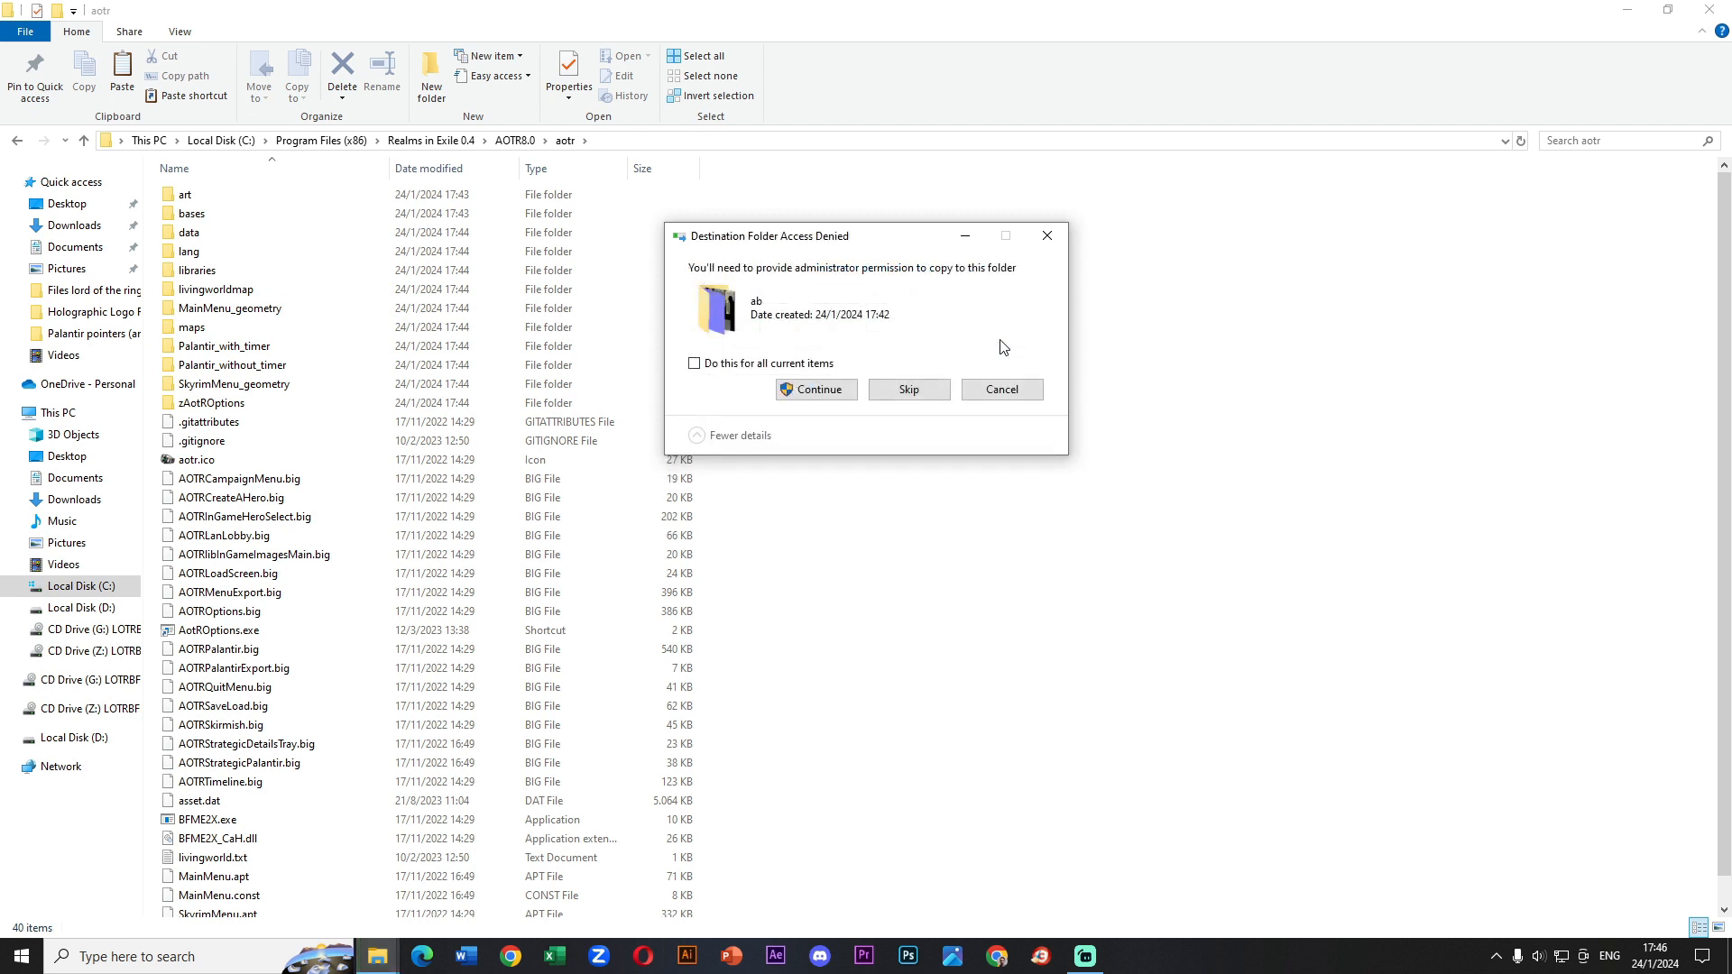
click(815, 389)
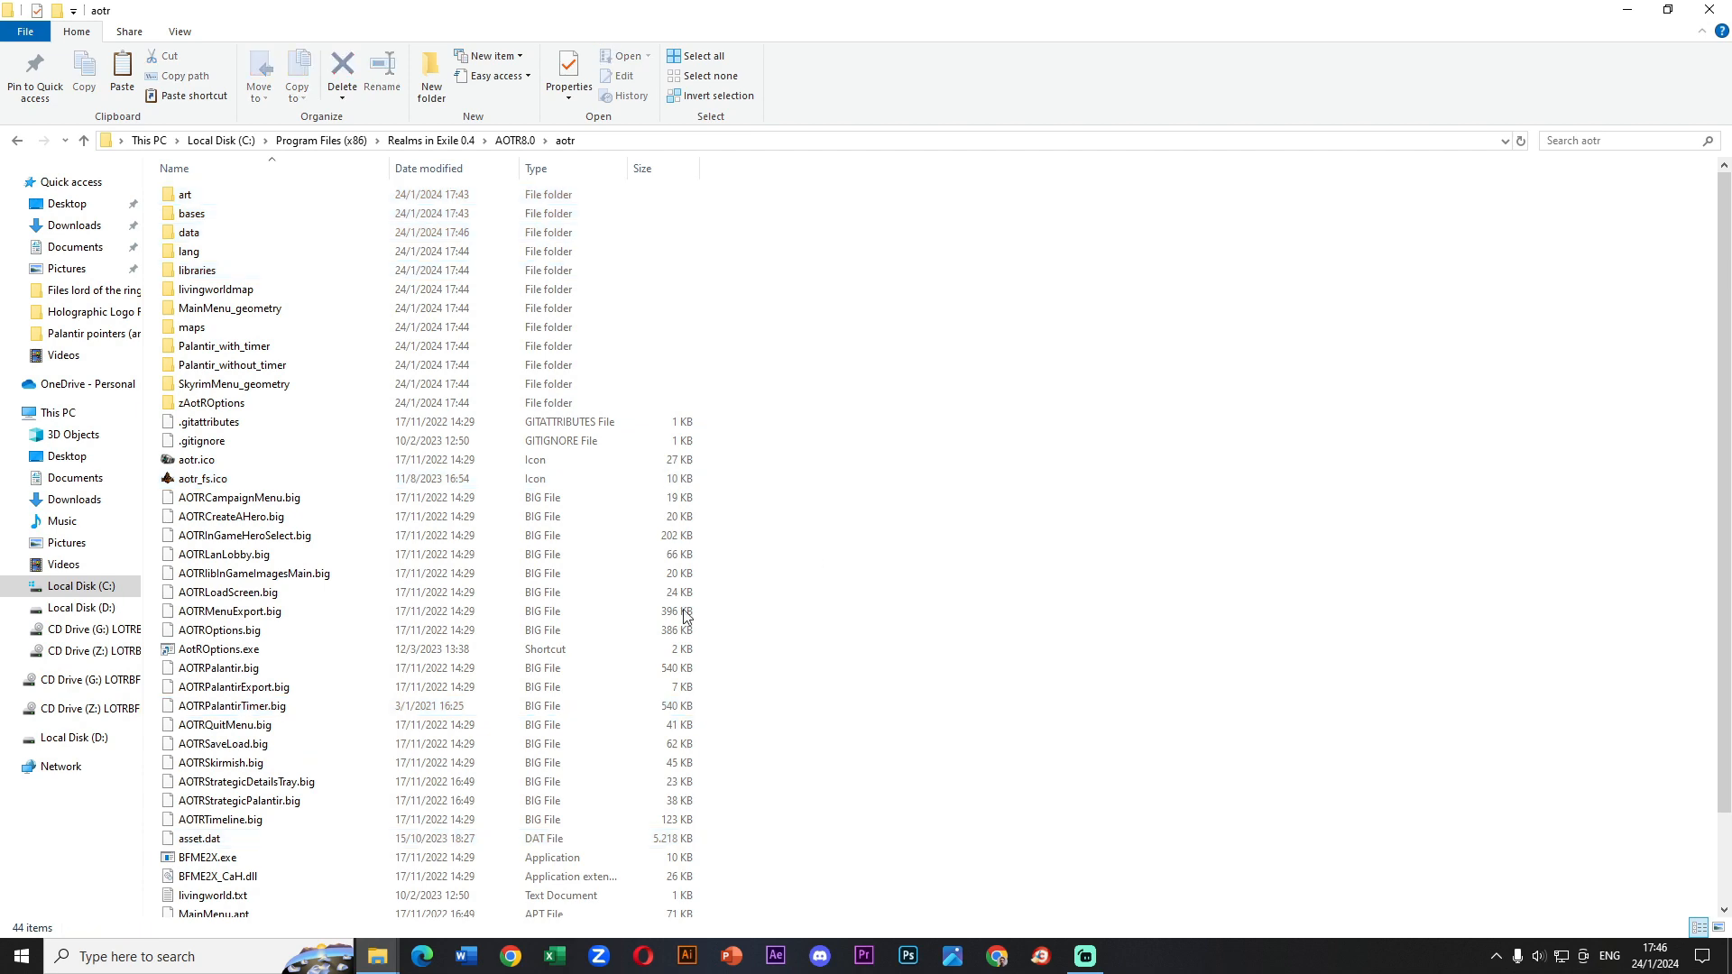
mouse_move(375, 956)
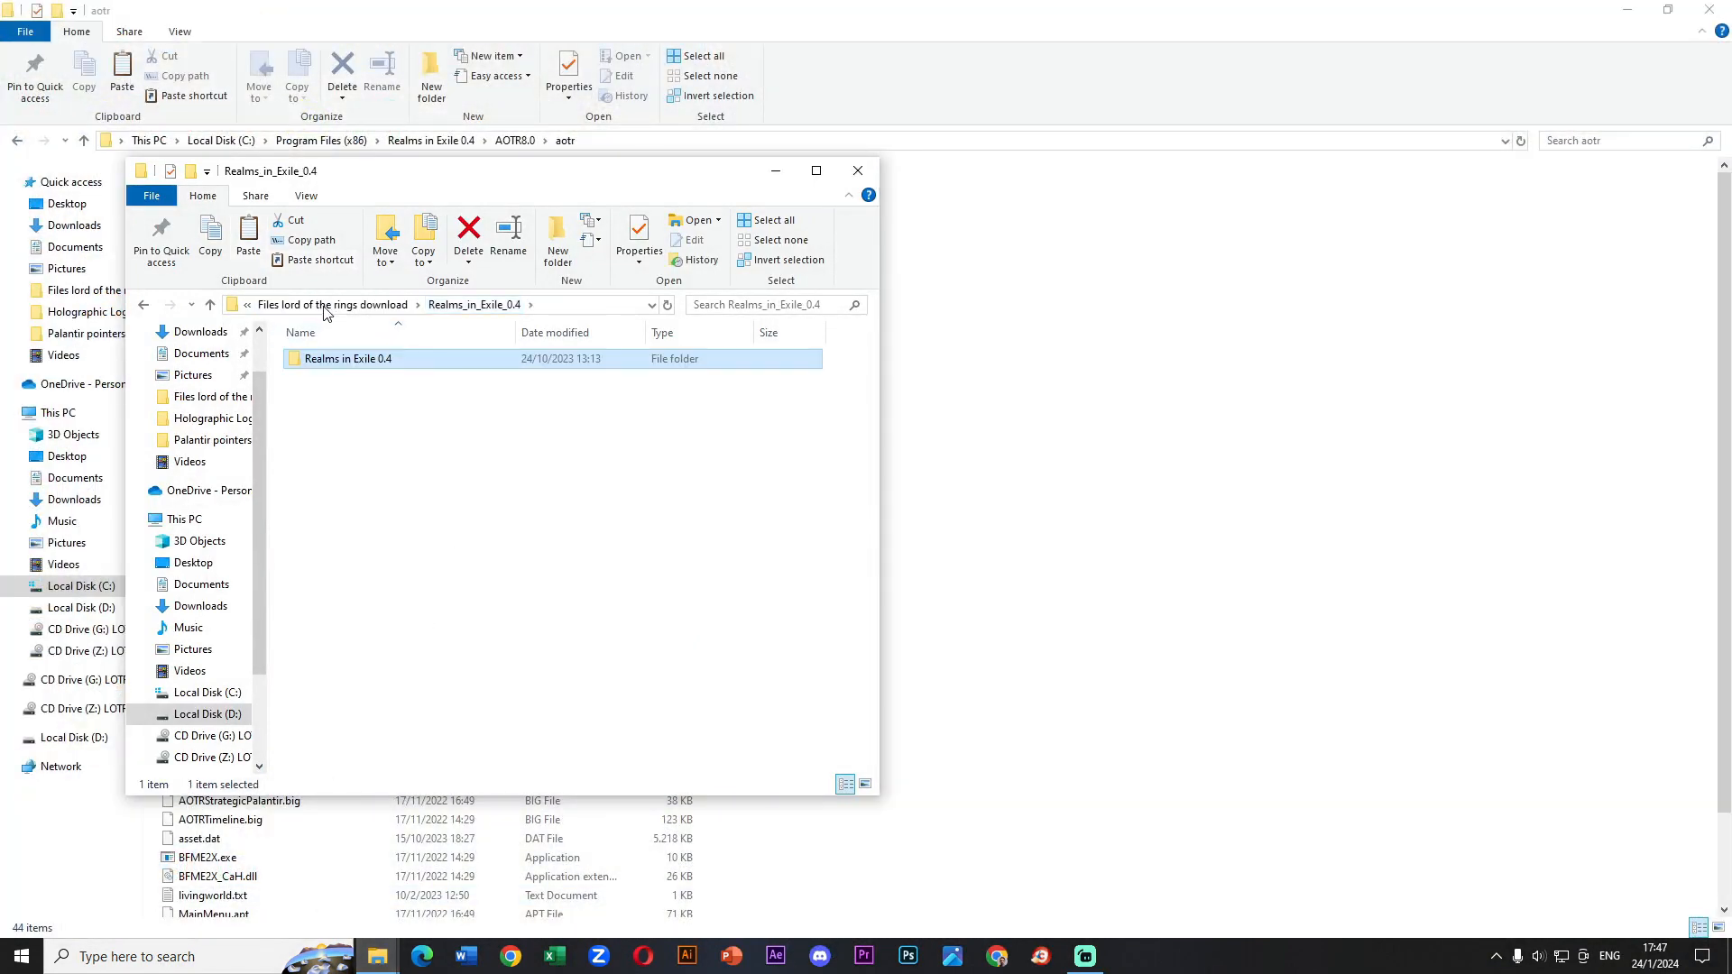
- Drag Realms in Exile Updater.exe from Realms_in_Exile_Updater into the aotr folder
click(332, 303)
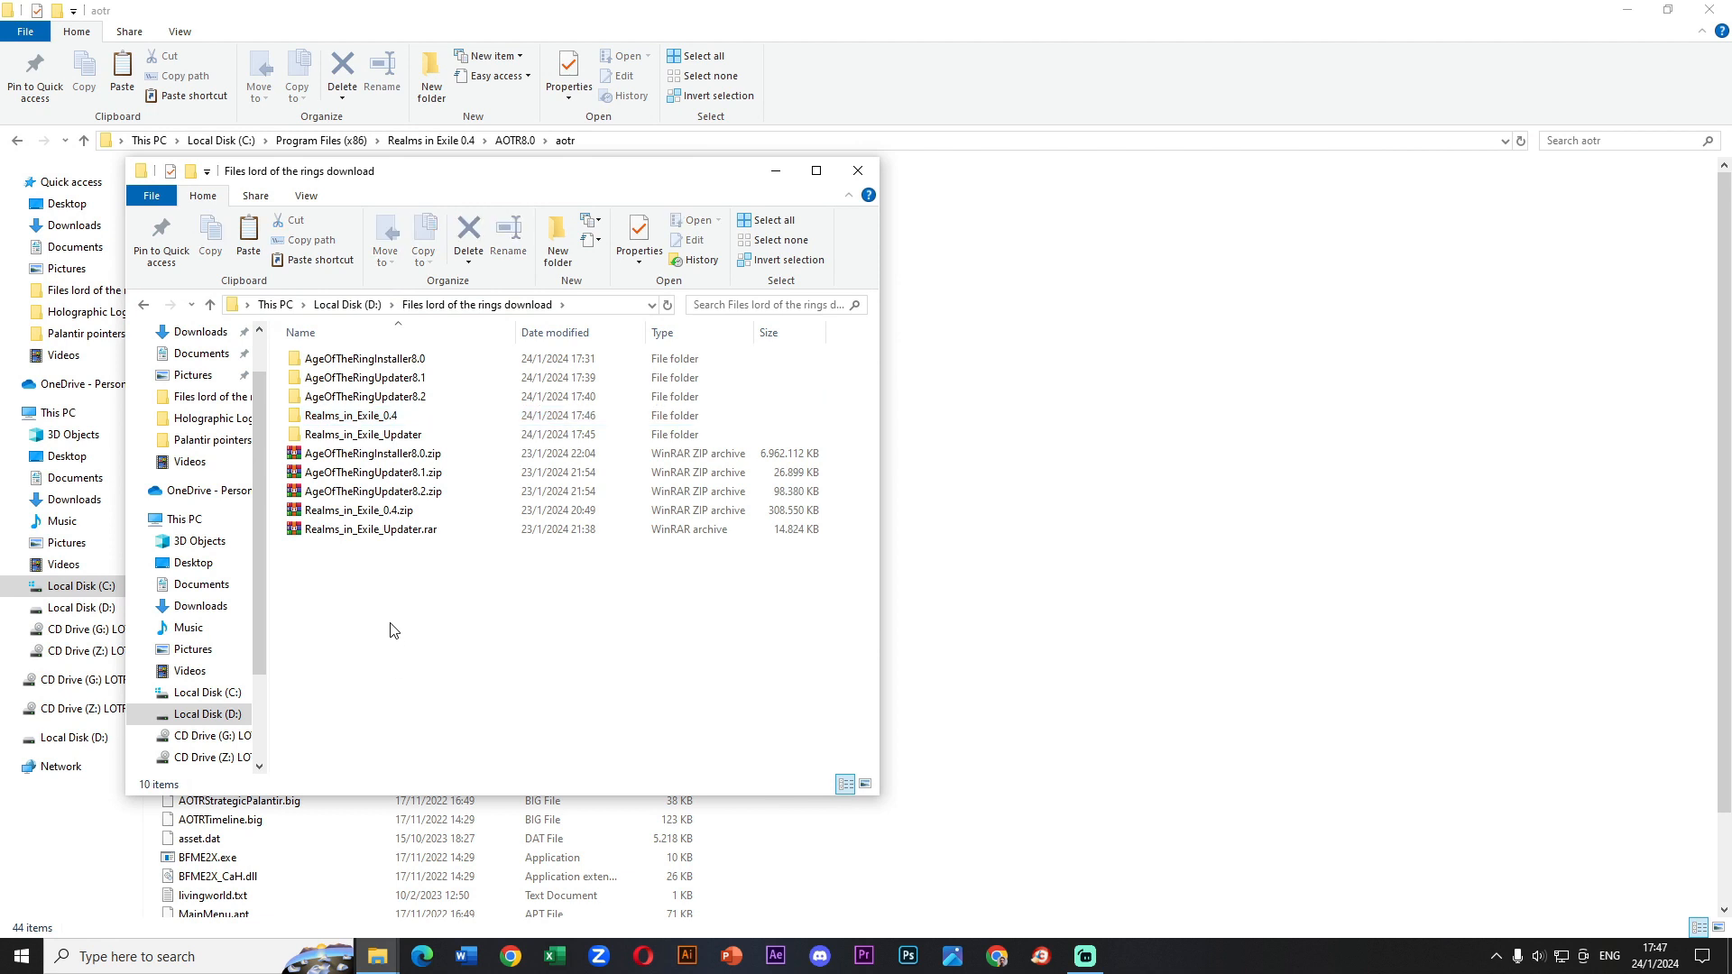
mouse_move(341, 436)
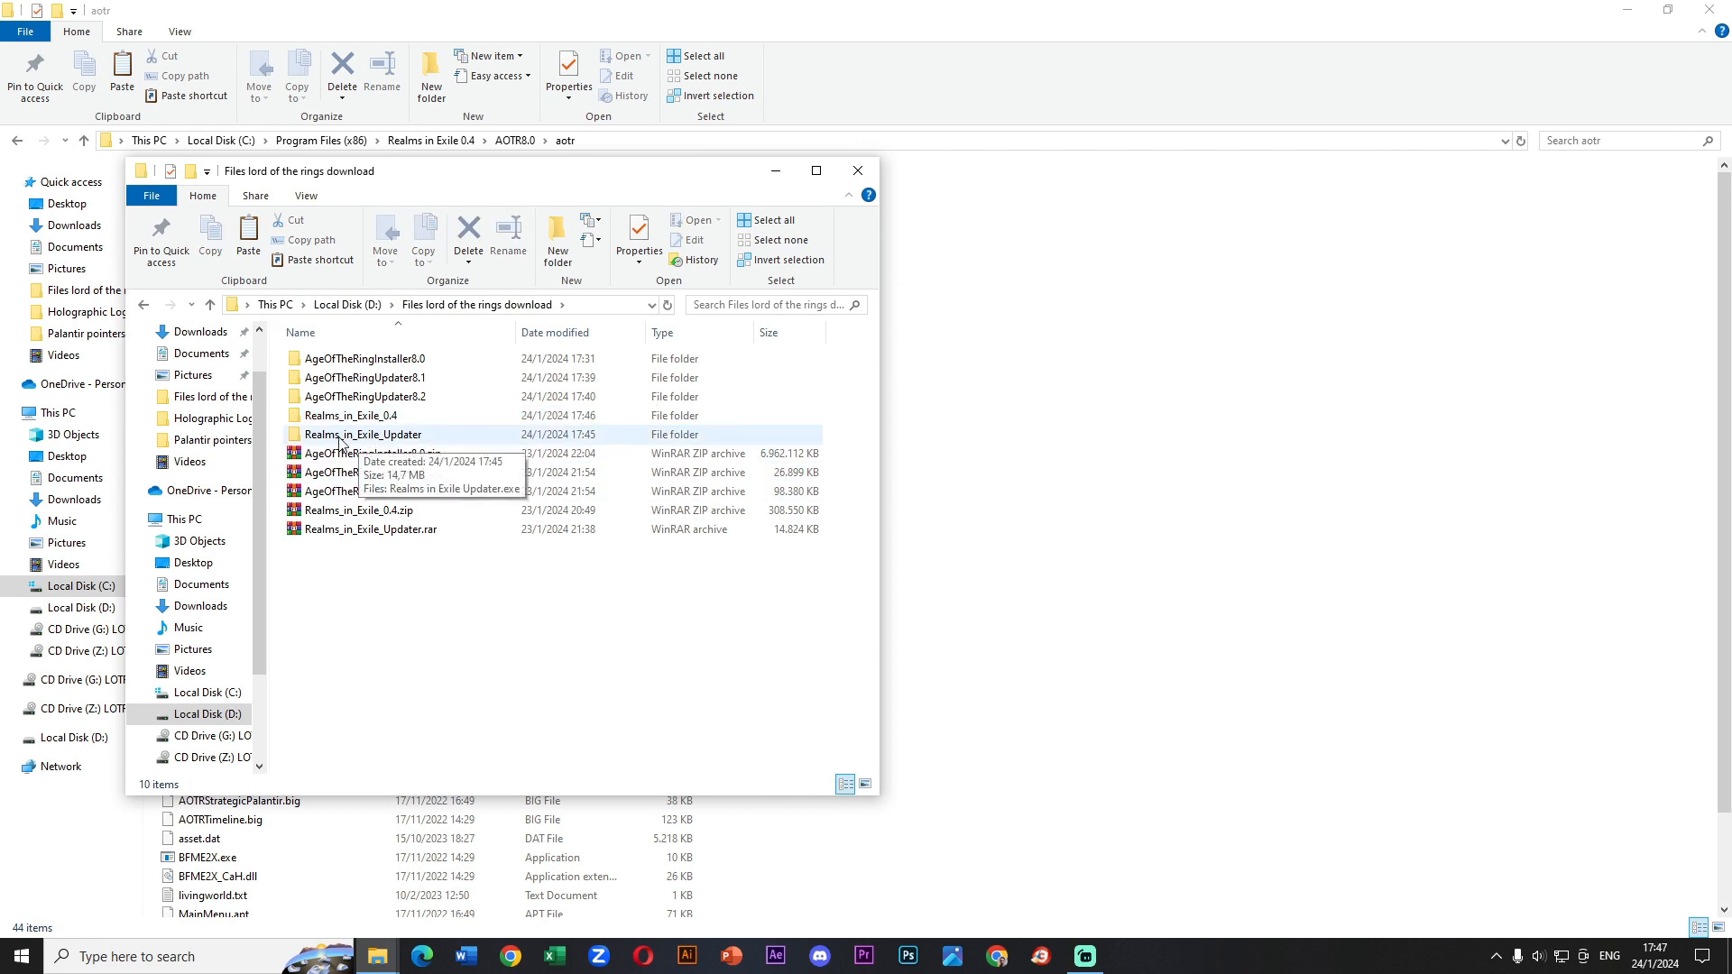
double_click(363, 433)
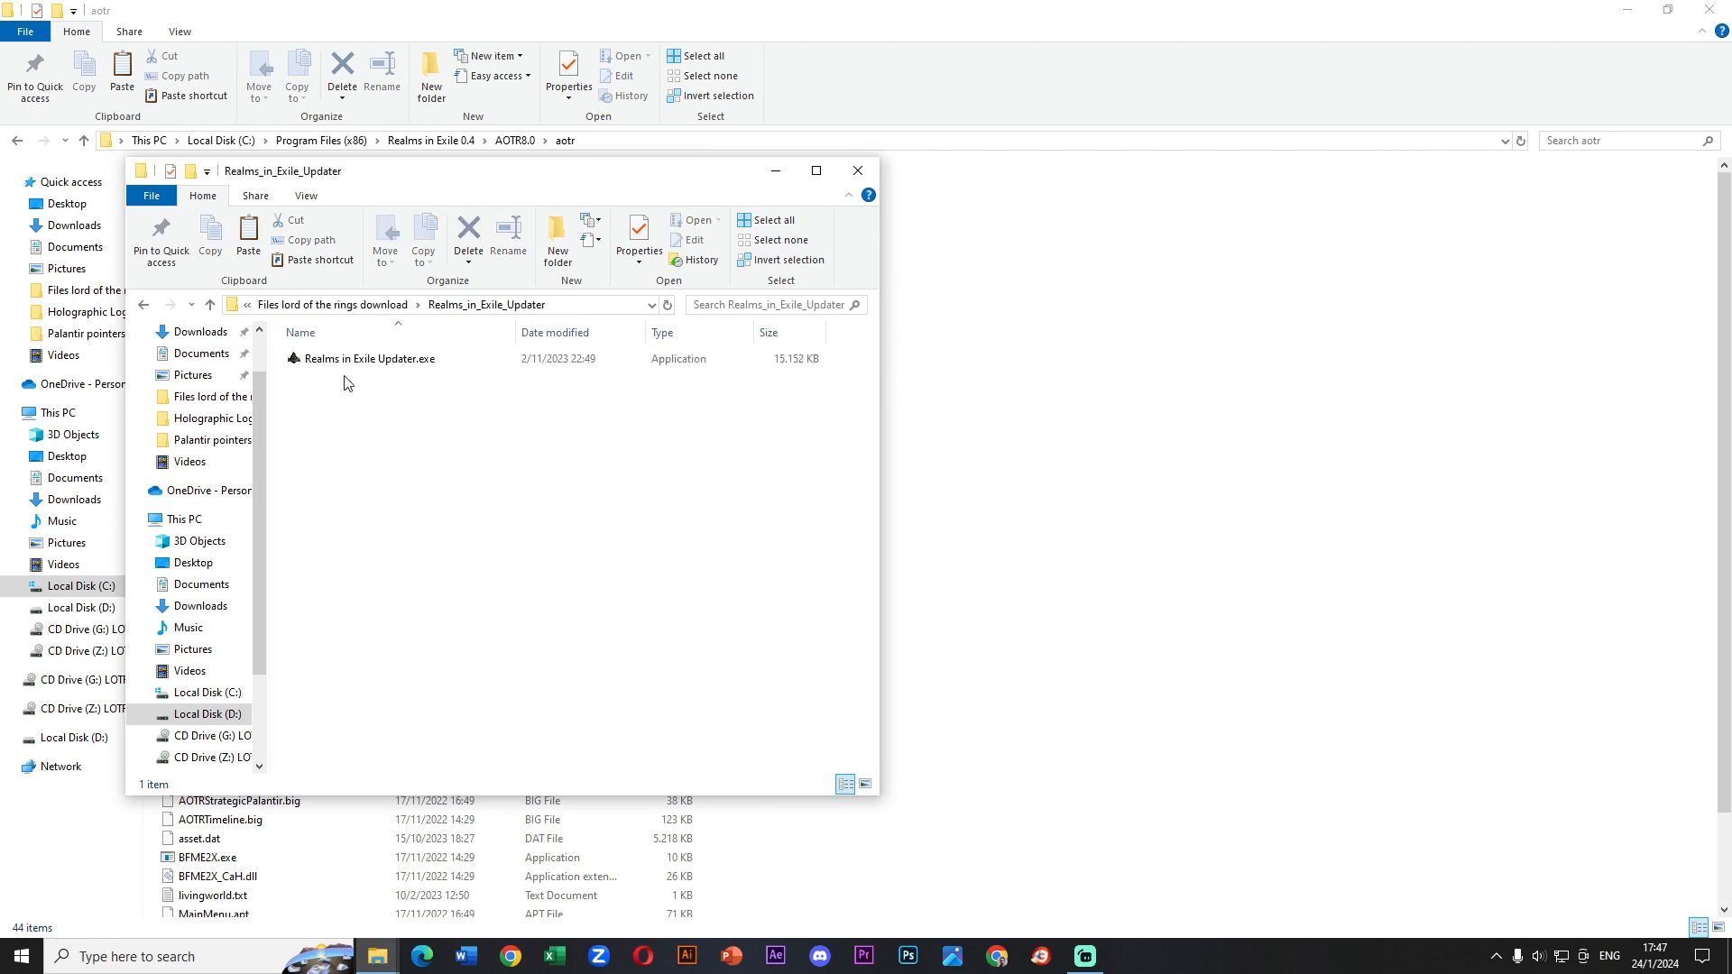
click(368, 358)
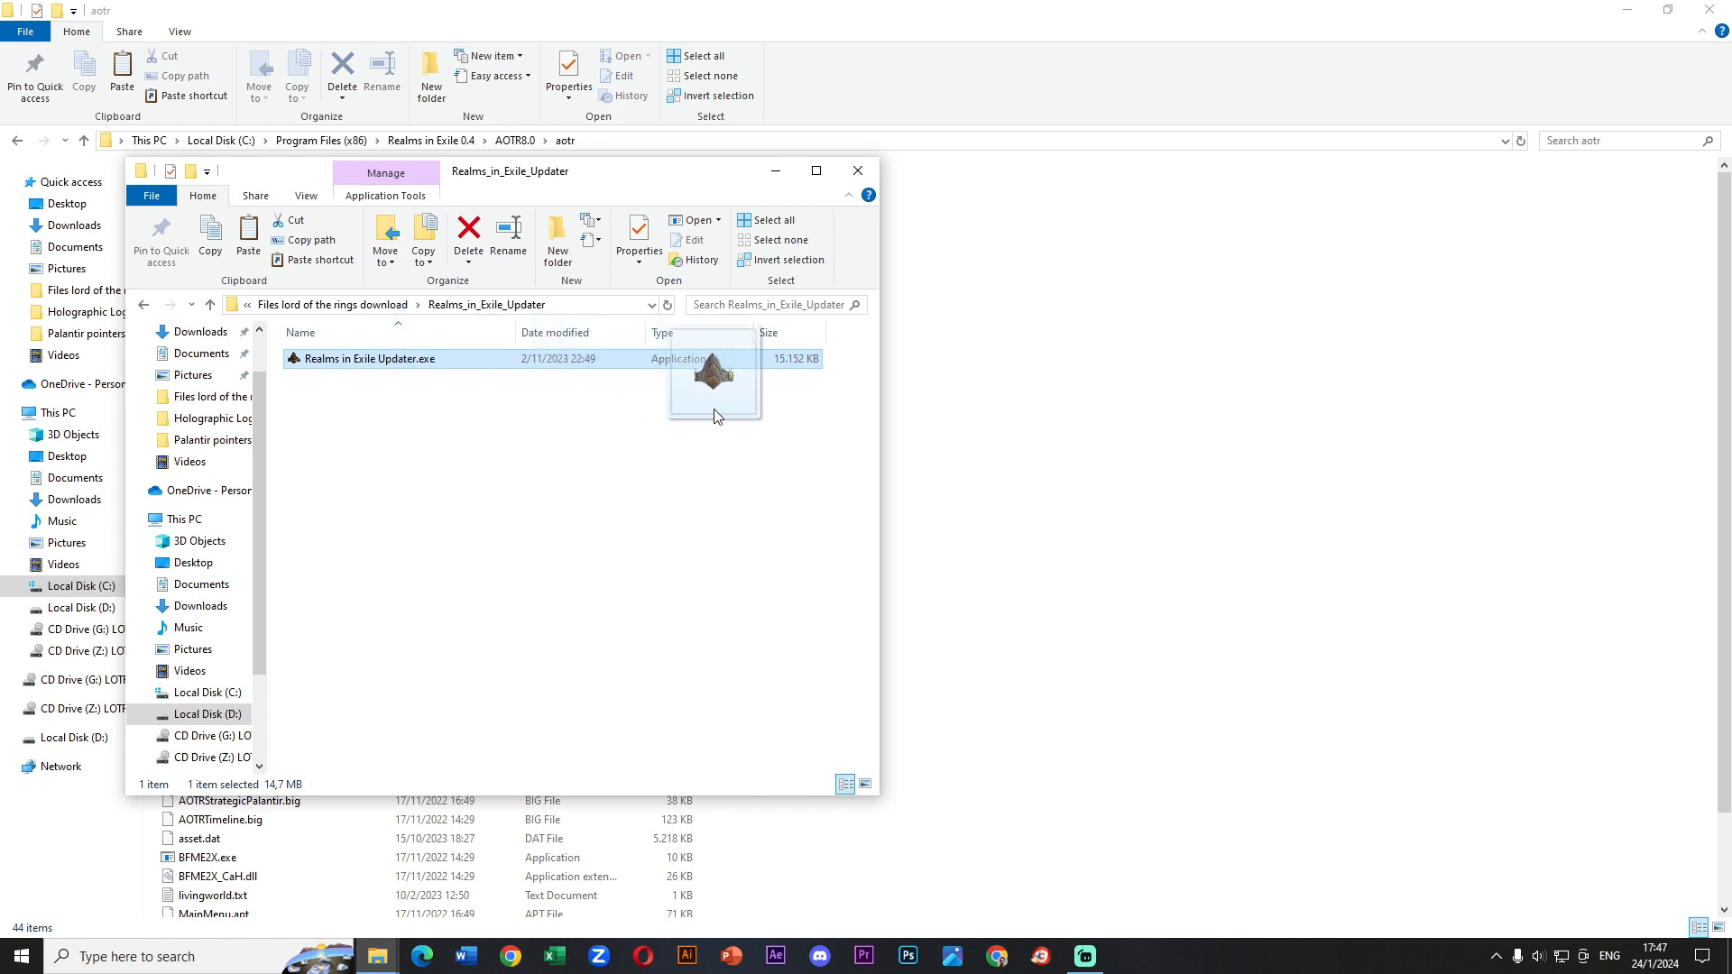
click(857, 170)
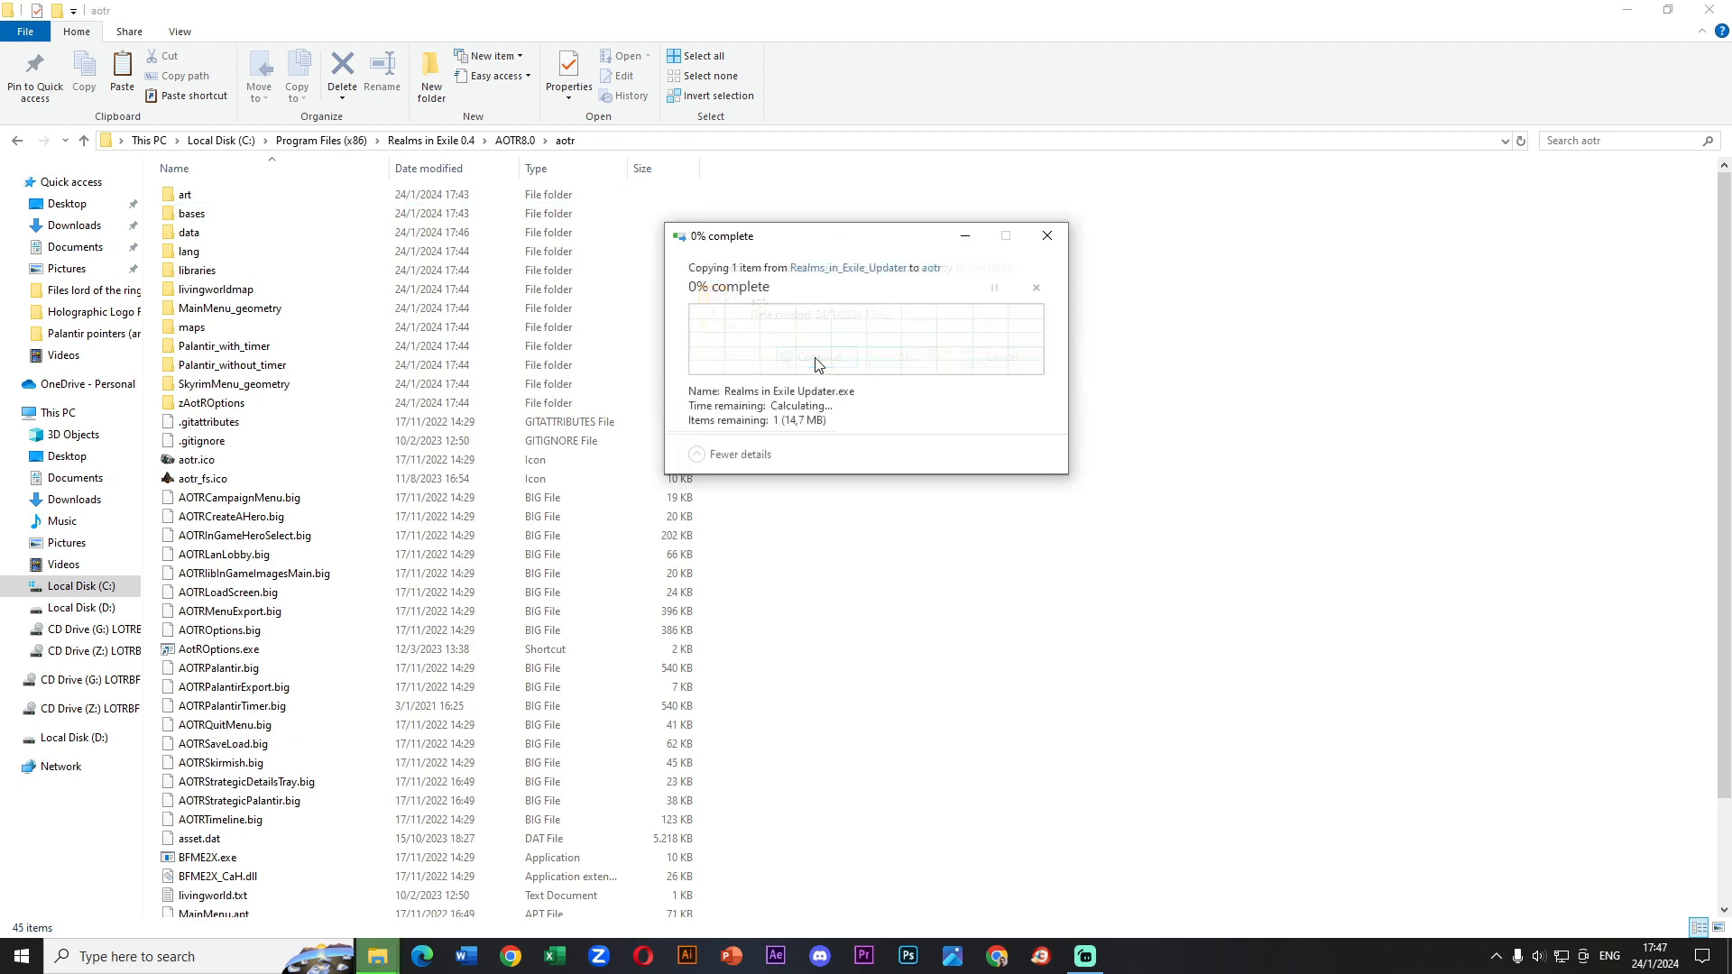
click(244, 906)
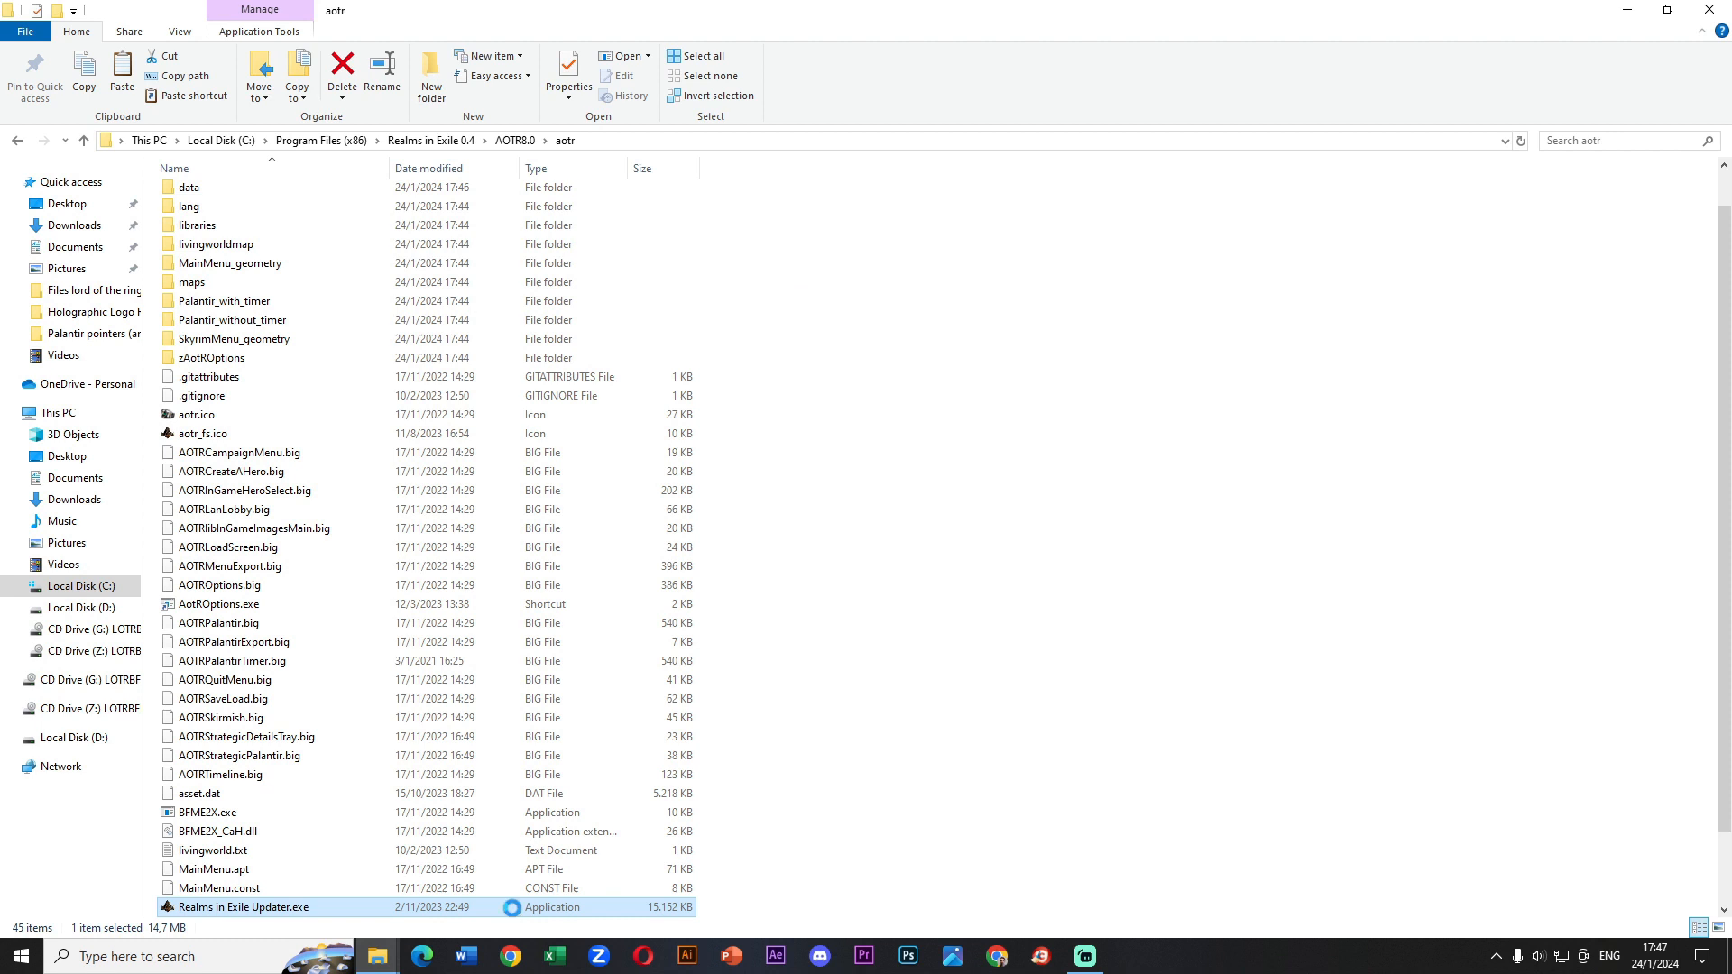
right_click(242, 907)
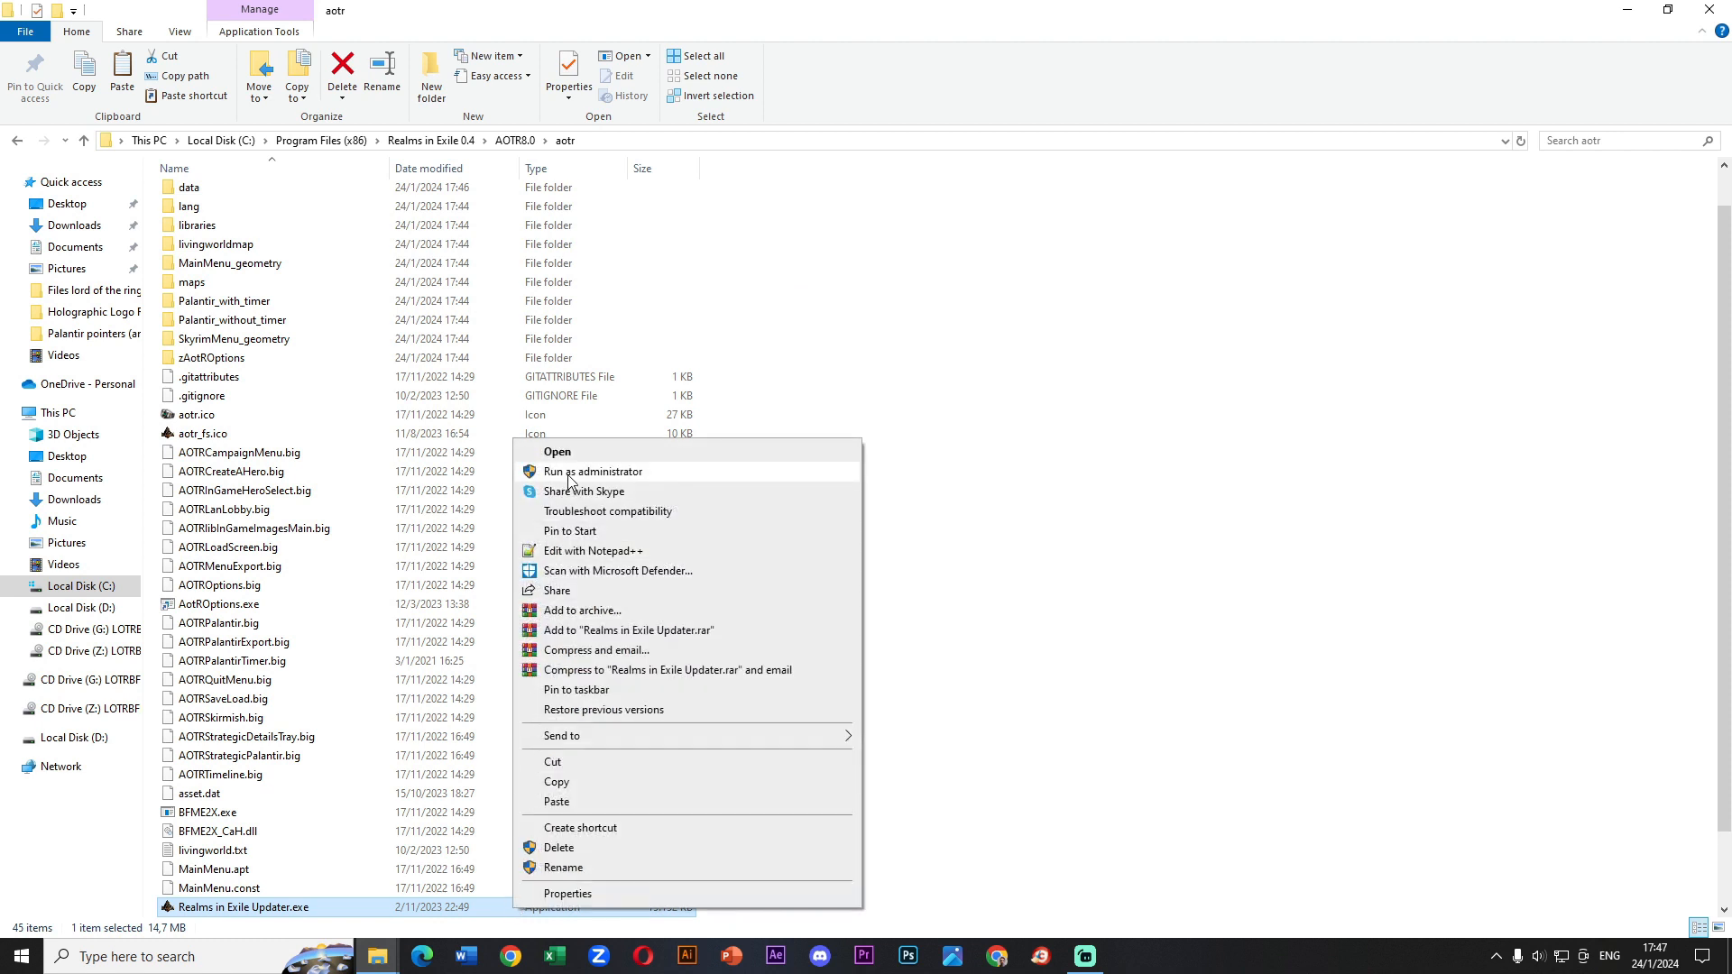
- Run the copied Realms in Exile Updater as administrator
click(591, 472)
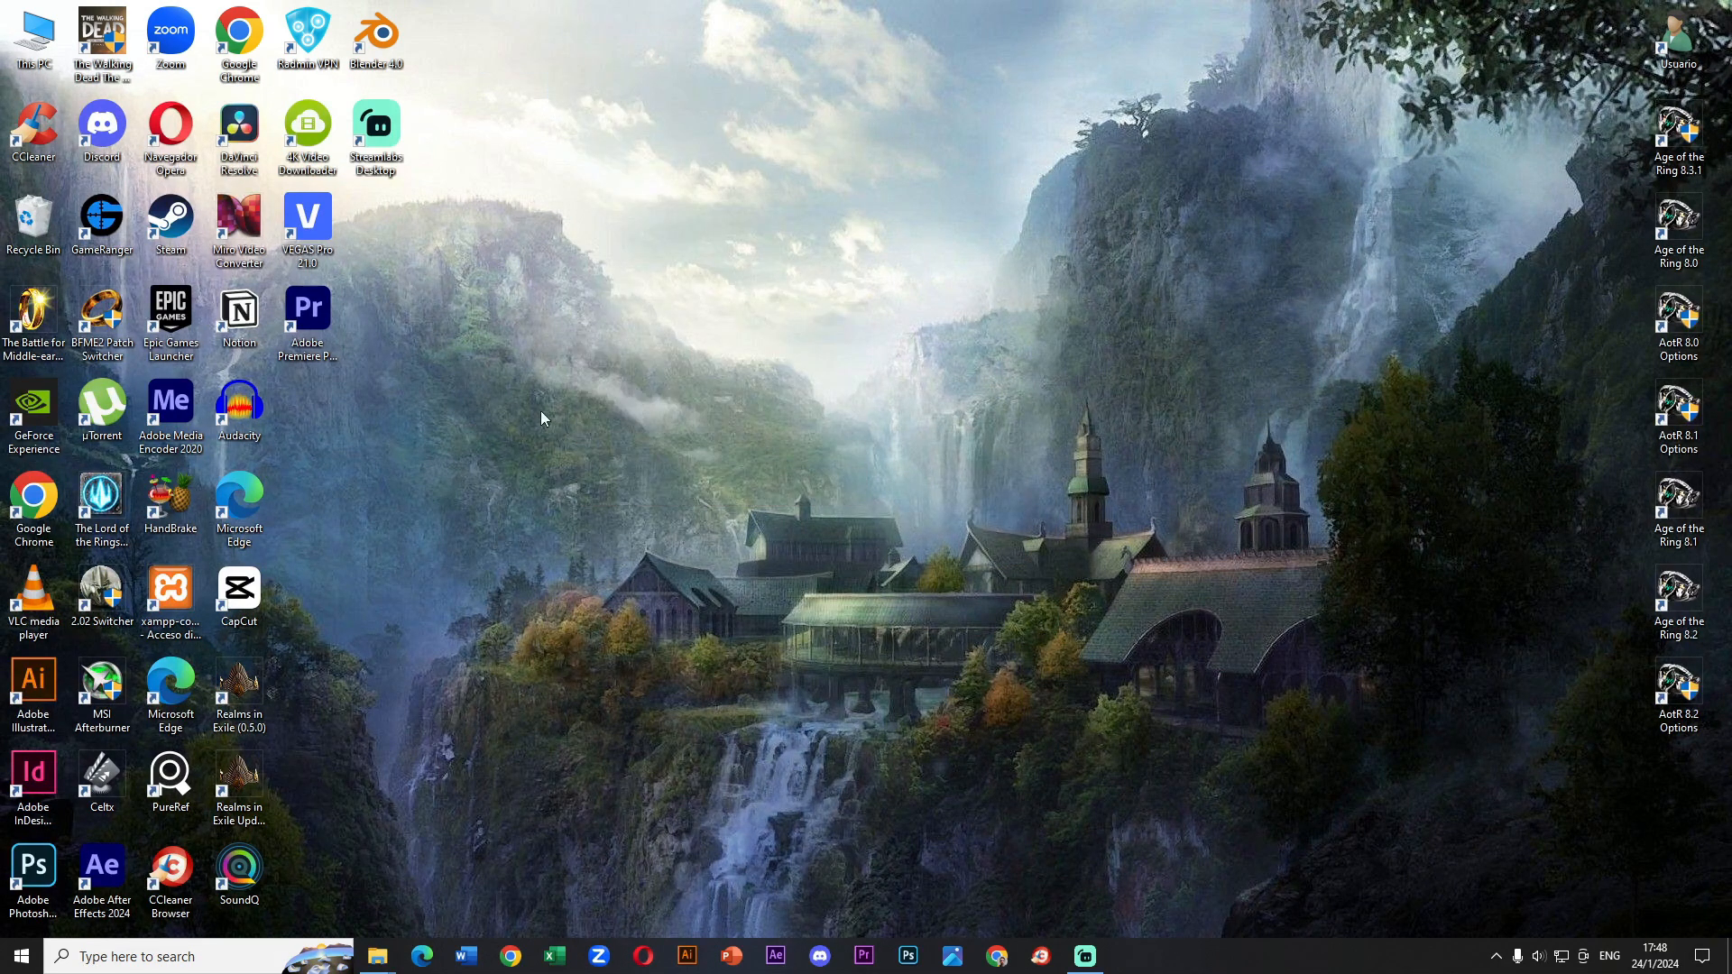
- Put the updater on the desktop, run it as administrator, and close its finished console
drag(237, 685, 1269, 718)
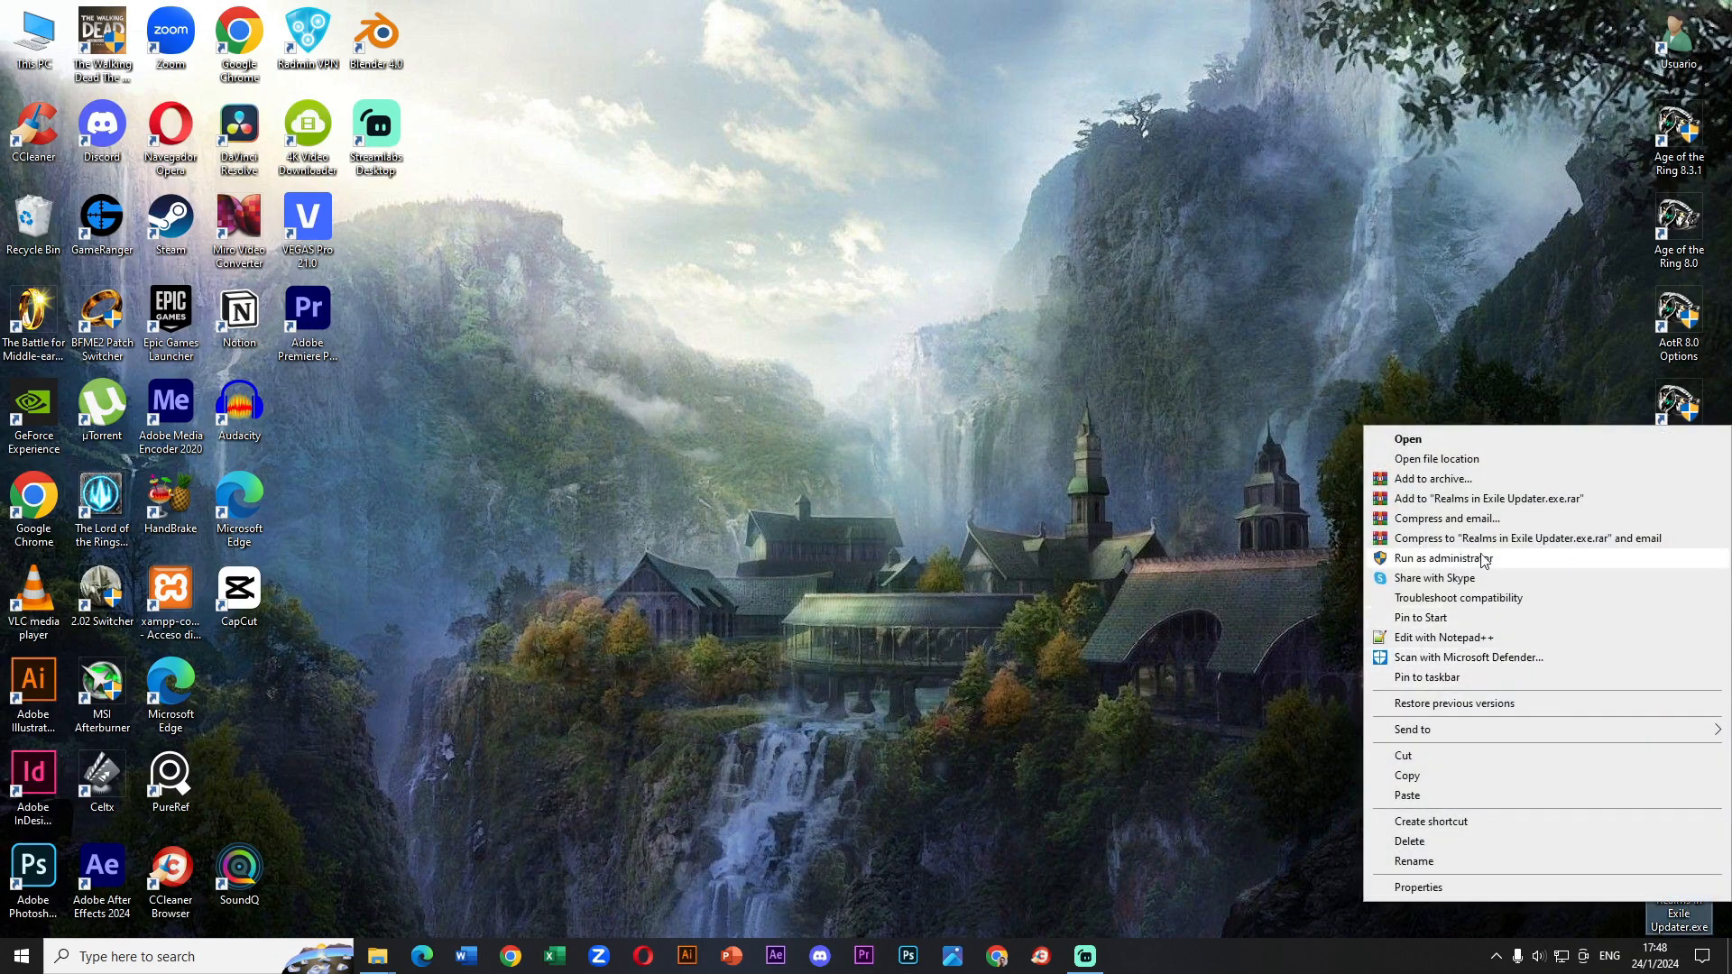
click(1440, 559)
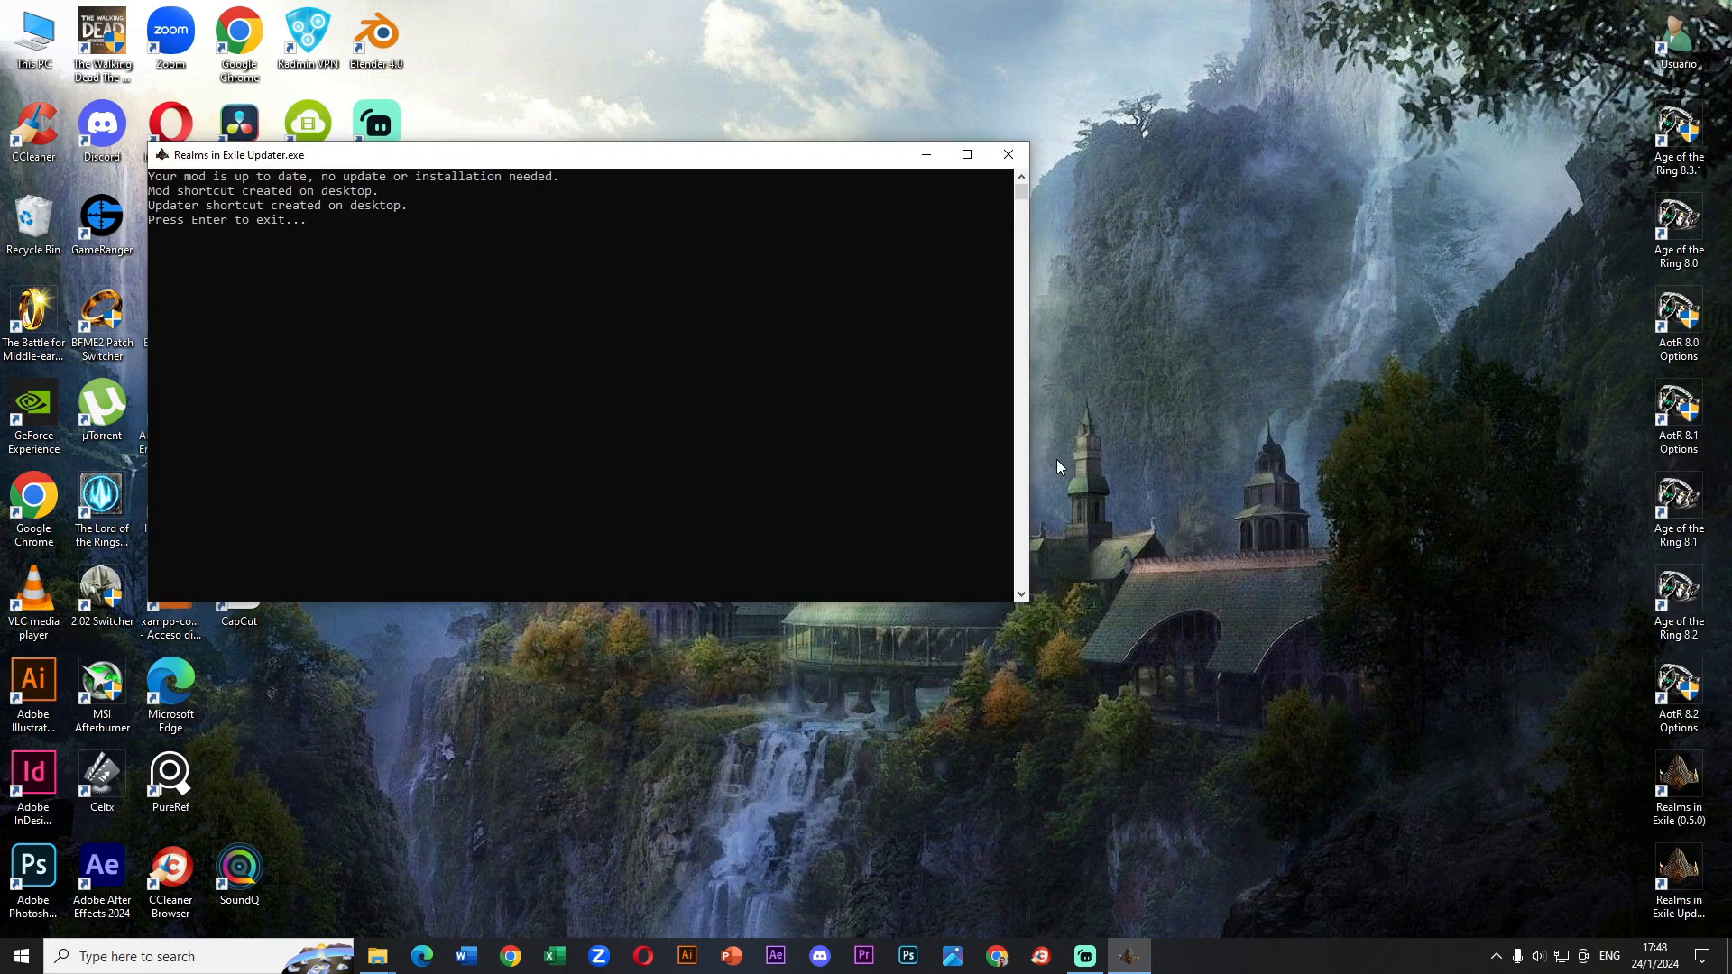
key(Enter)
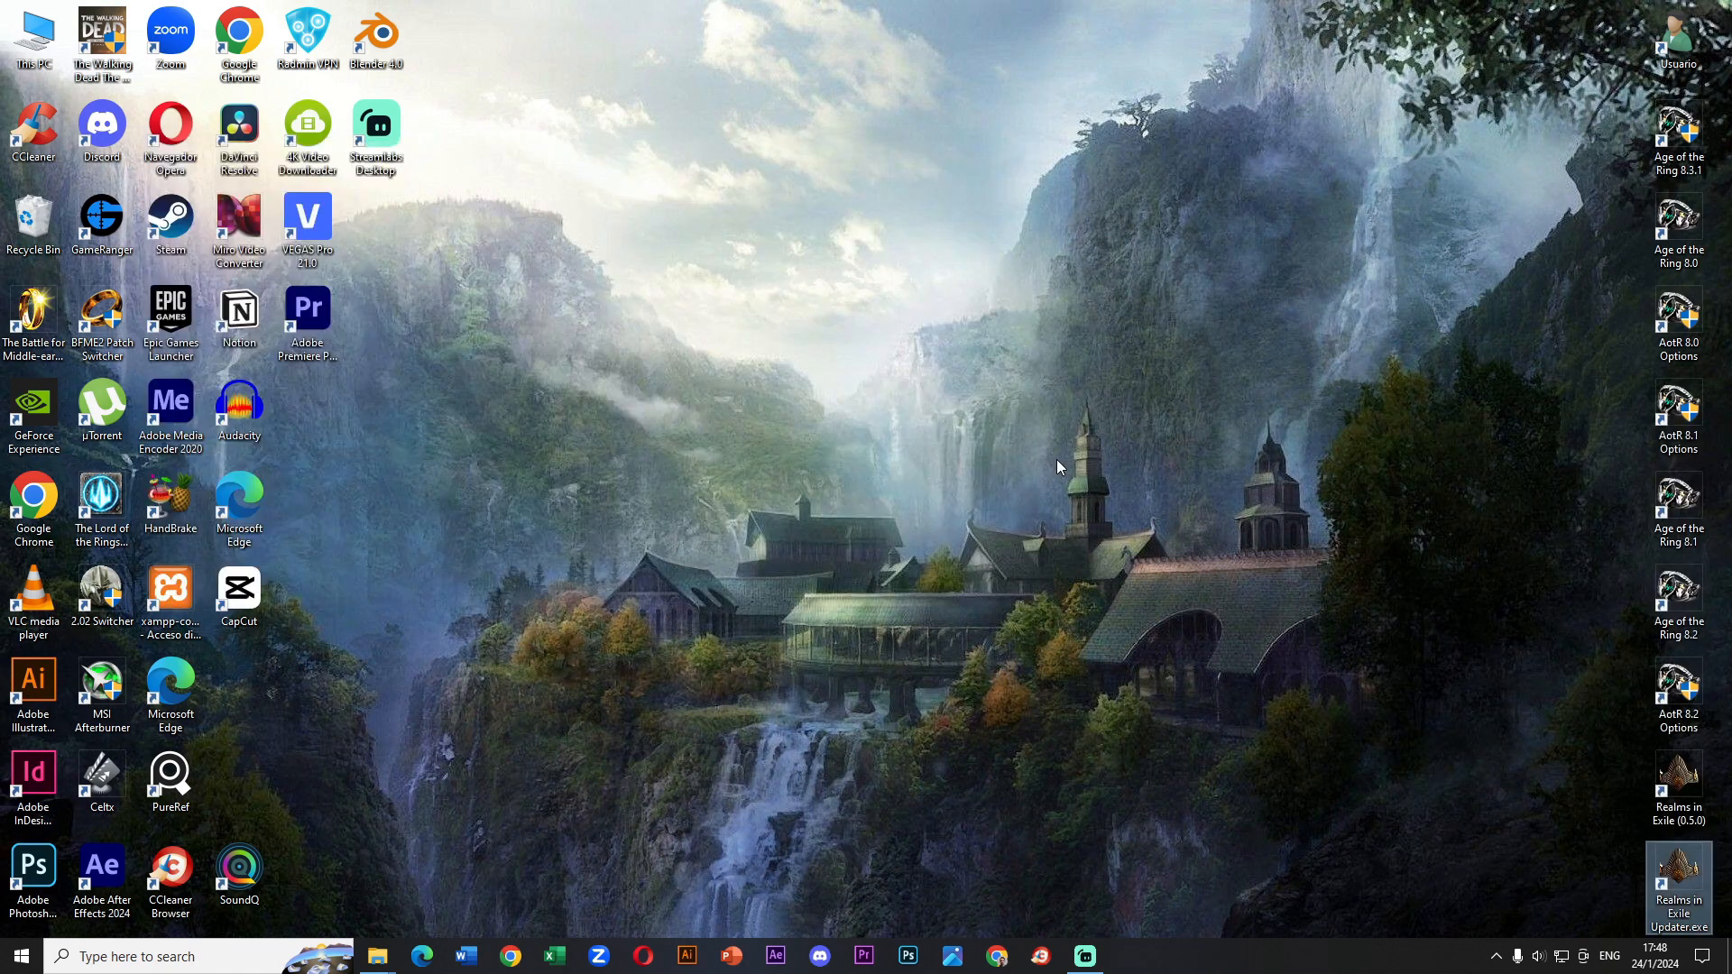
mouse_move(1397, 775)
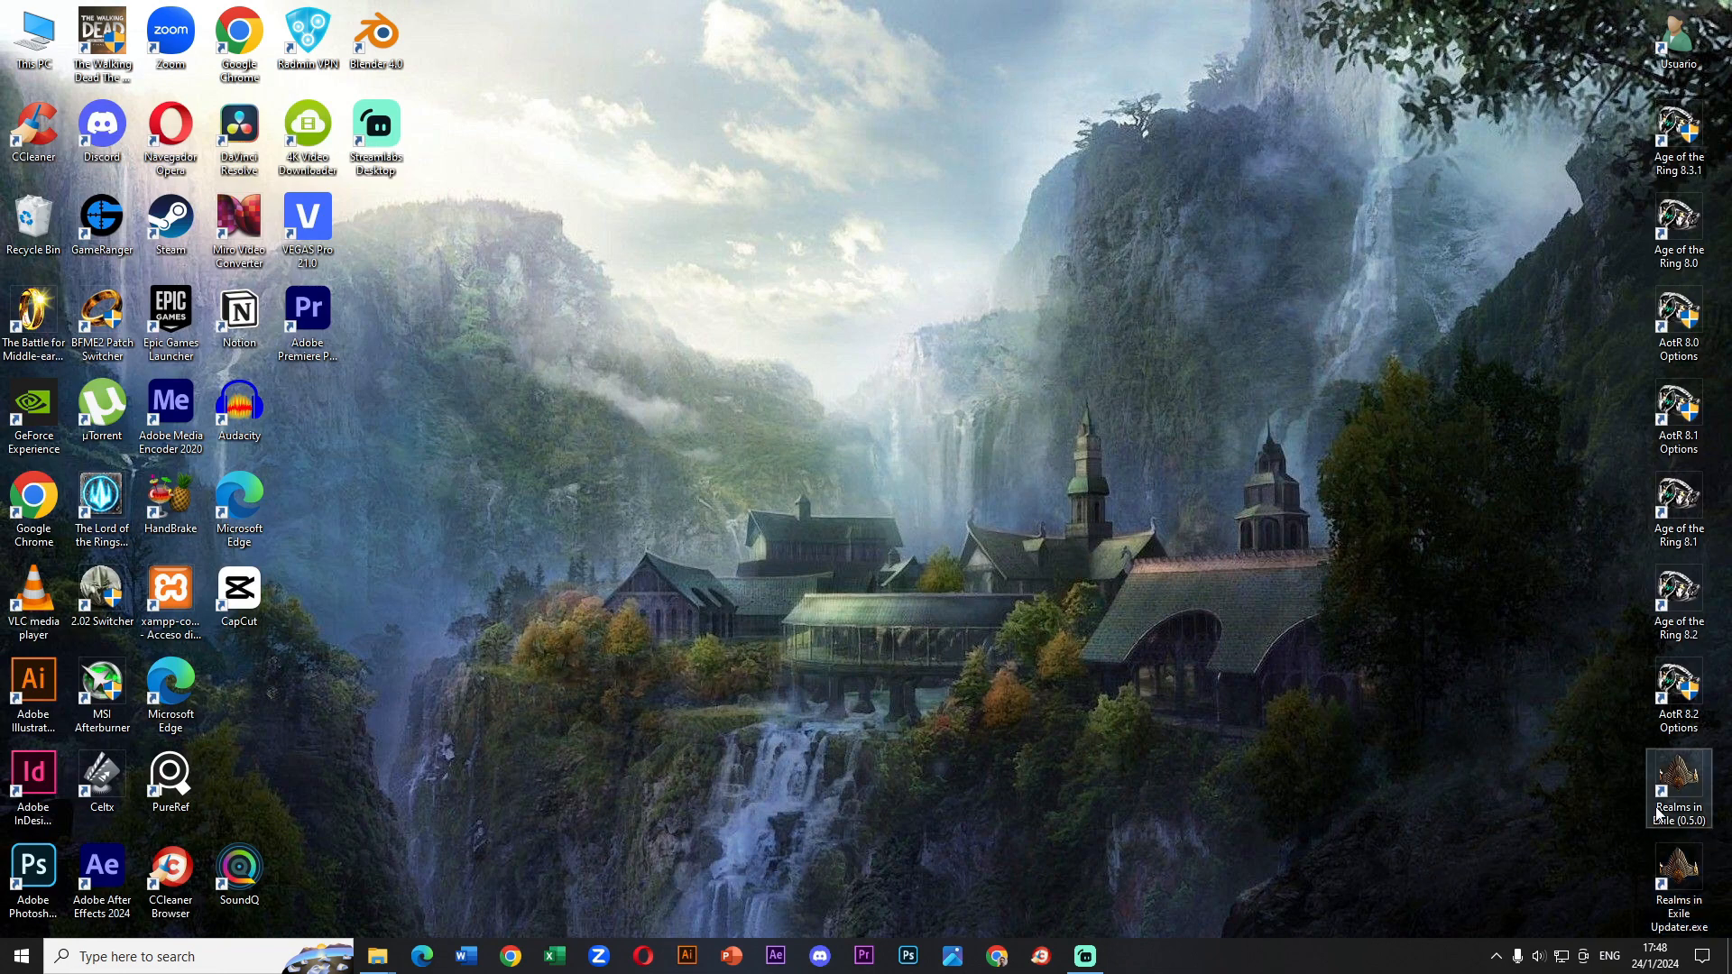
- Launch Realms in Exile 0.5.0 and start a skirmish on Dimrill Dale
click(1678, 813)
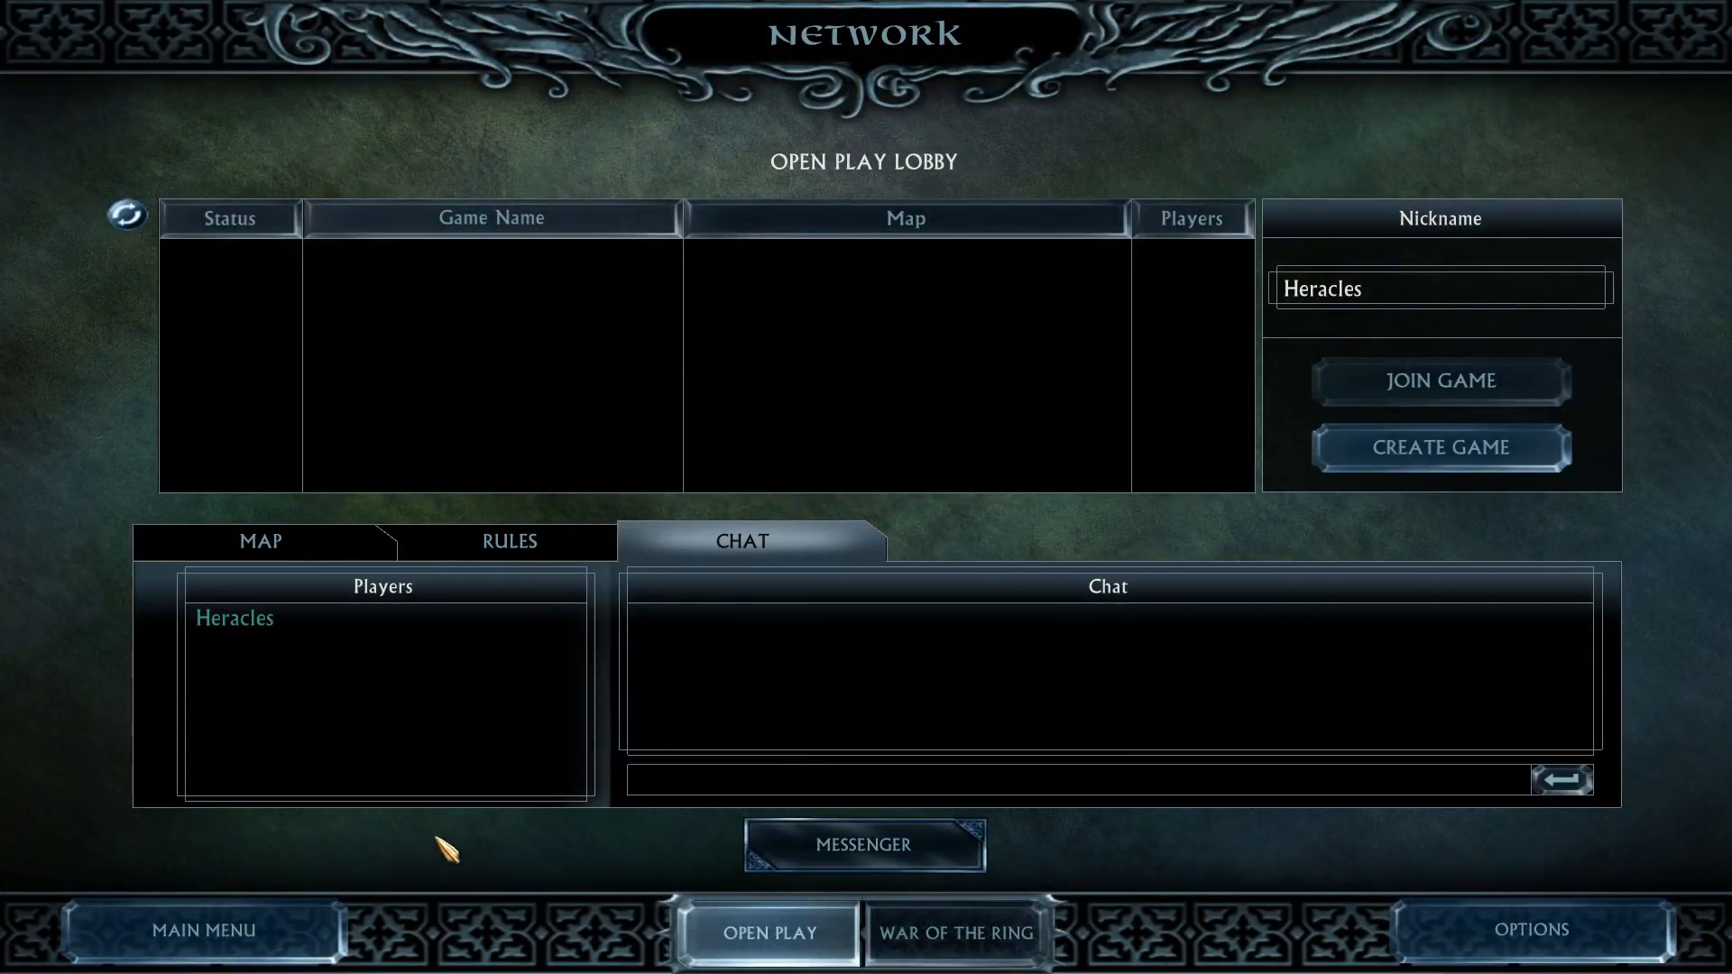
click(204, 929)
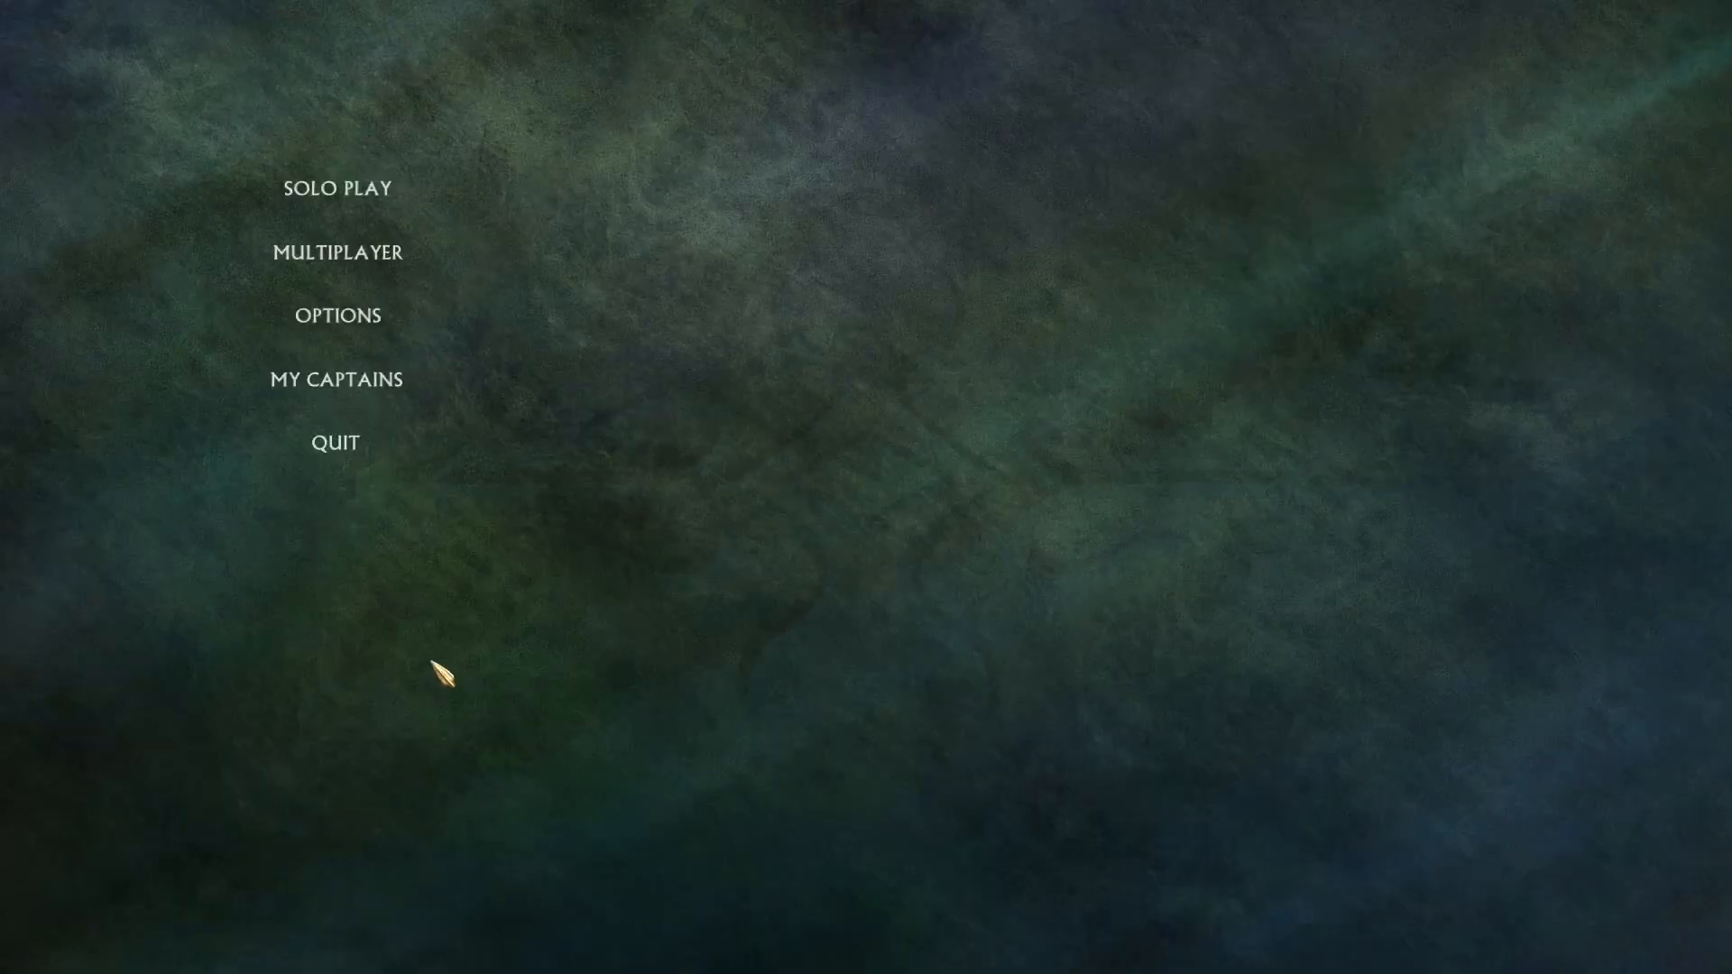
click(337, 188)
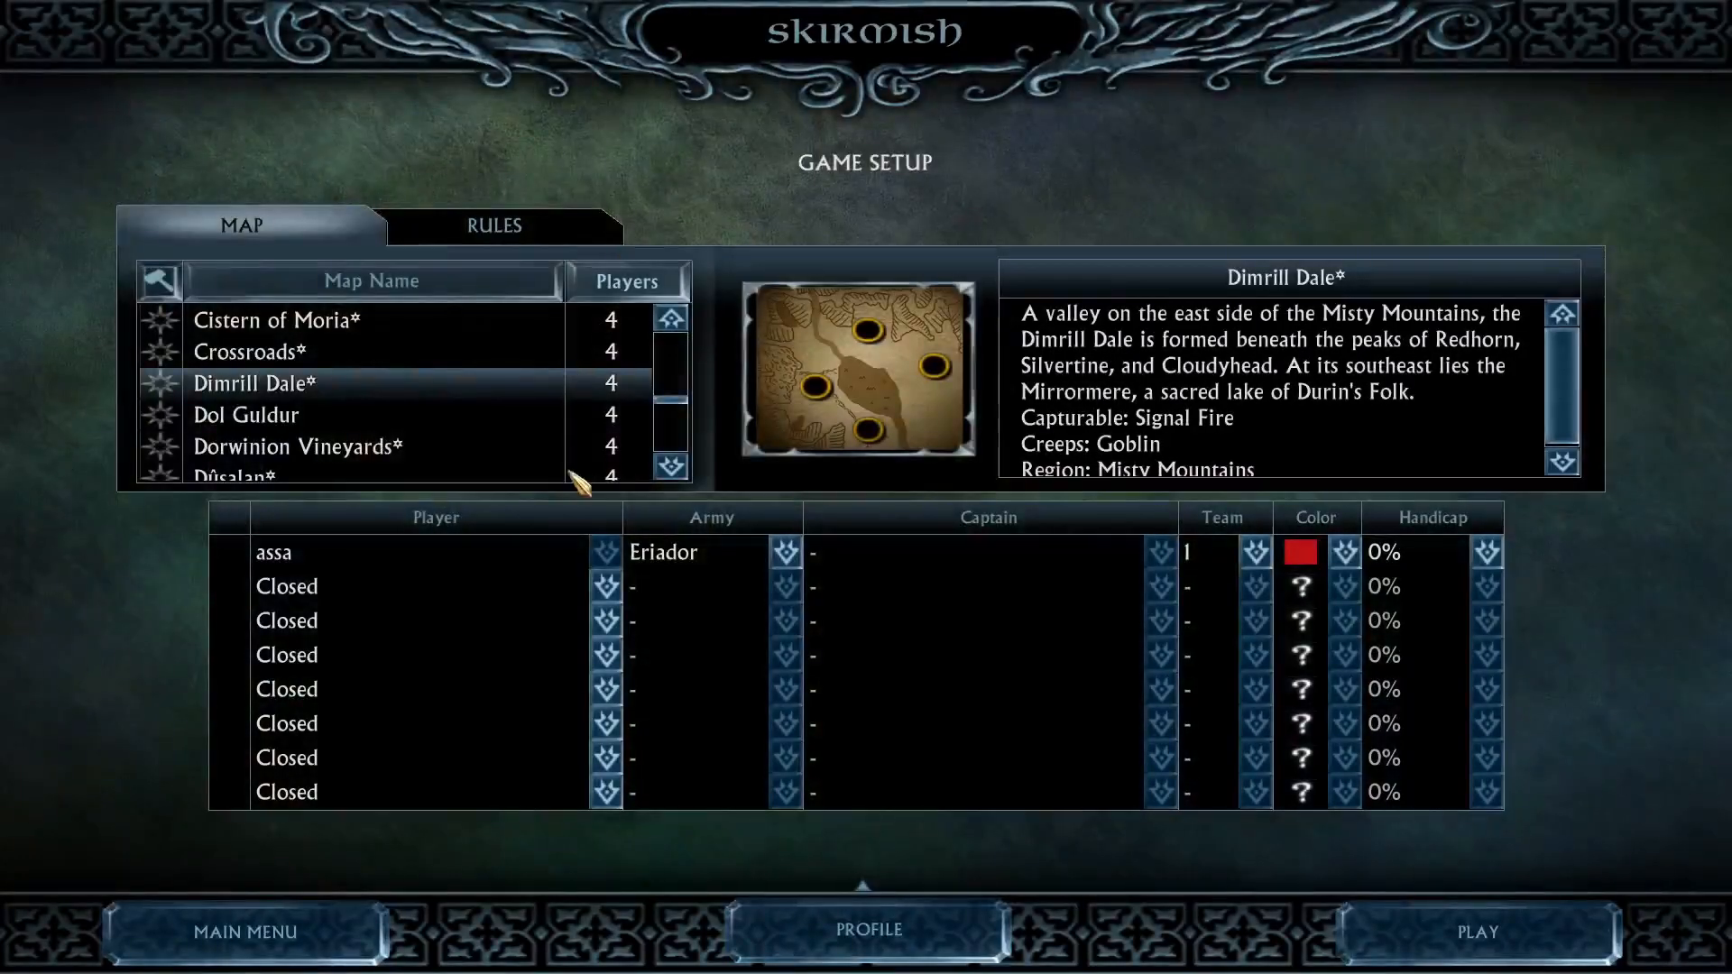
click(245, 414)
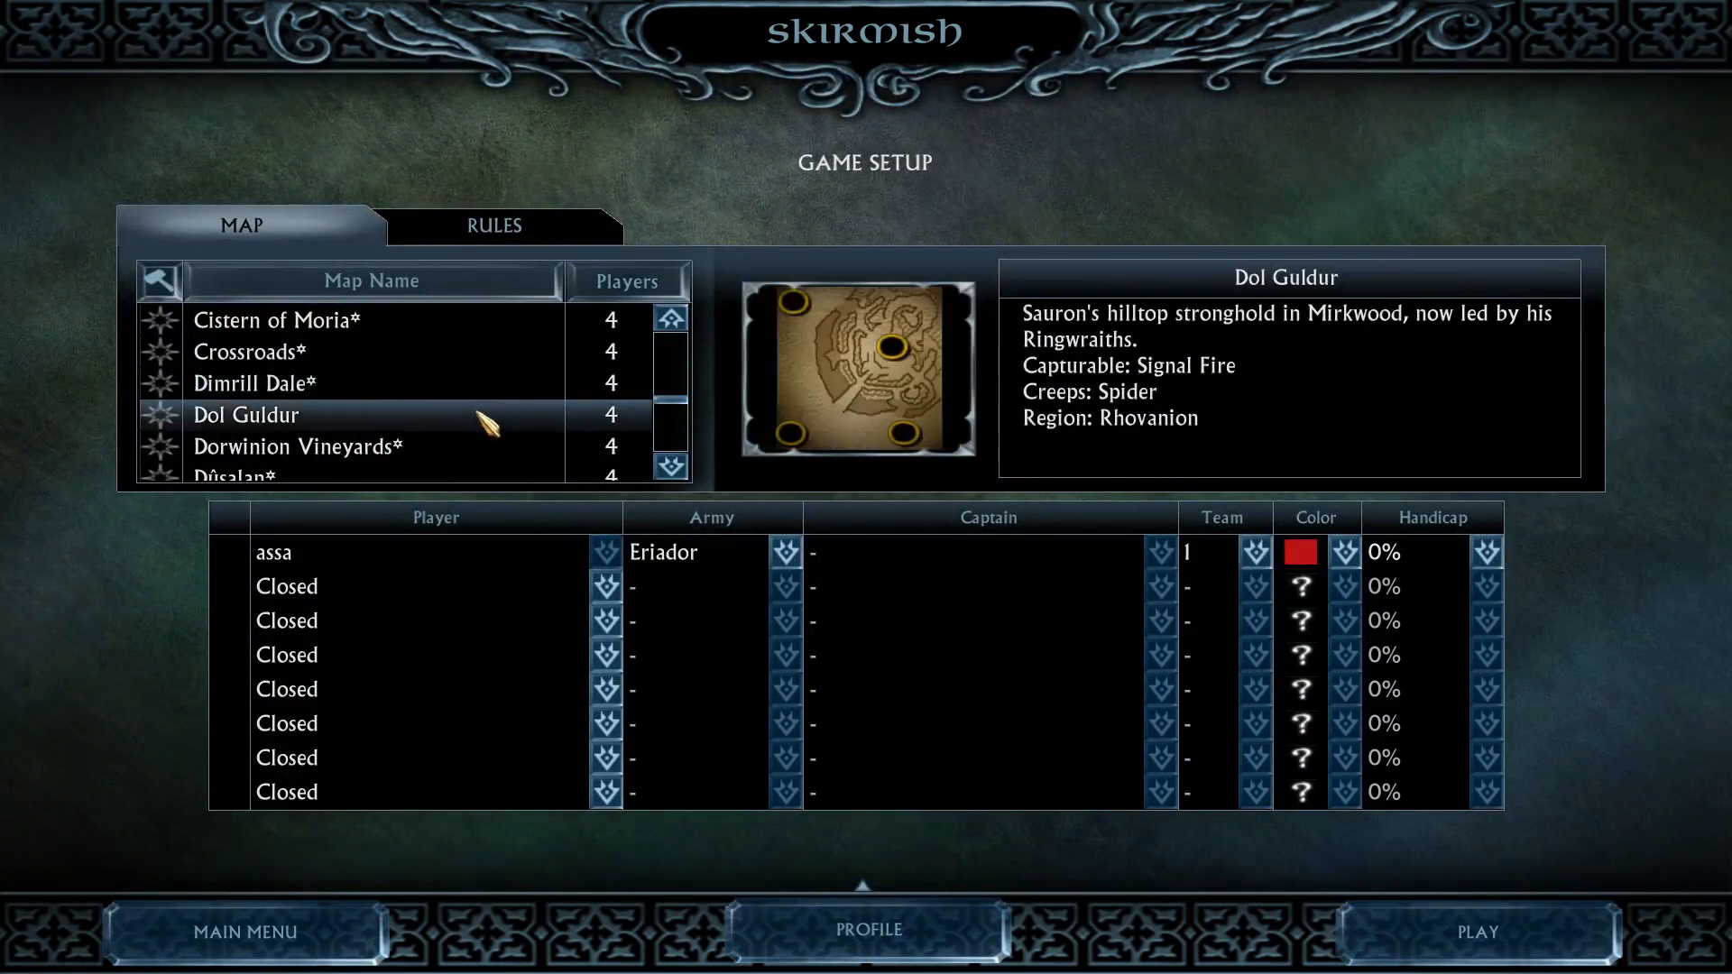
mouse_move(306, 381)
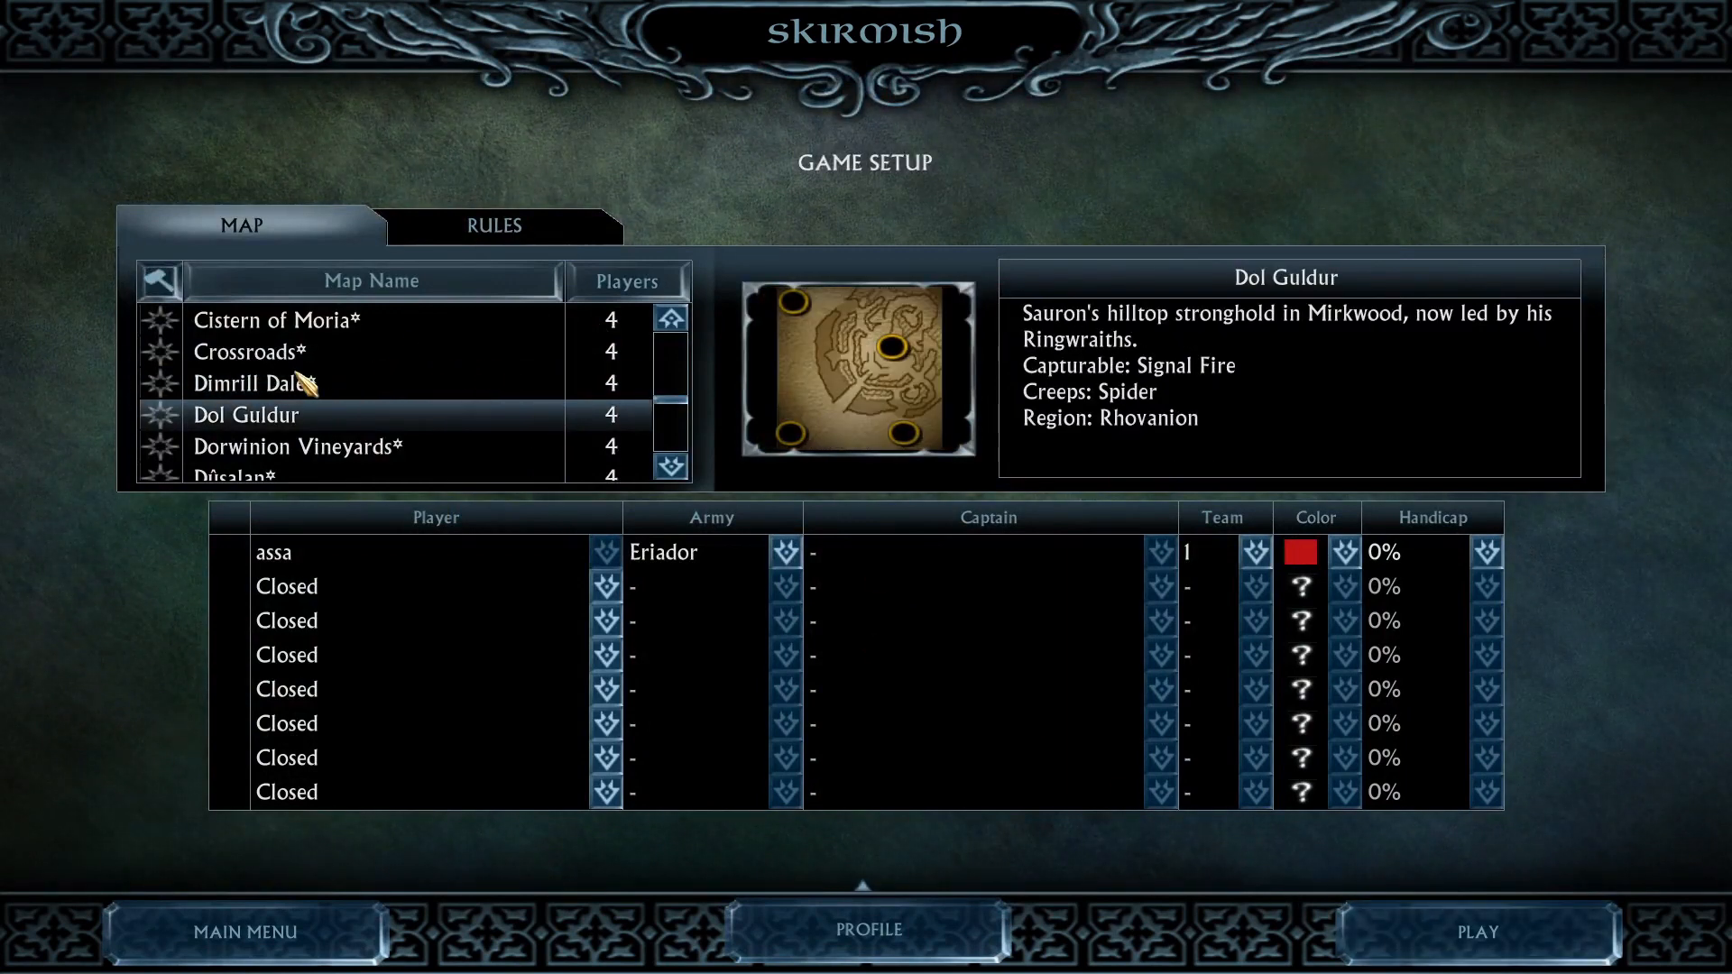
click(252, 382)
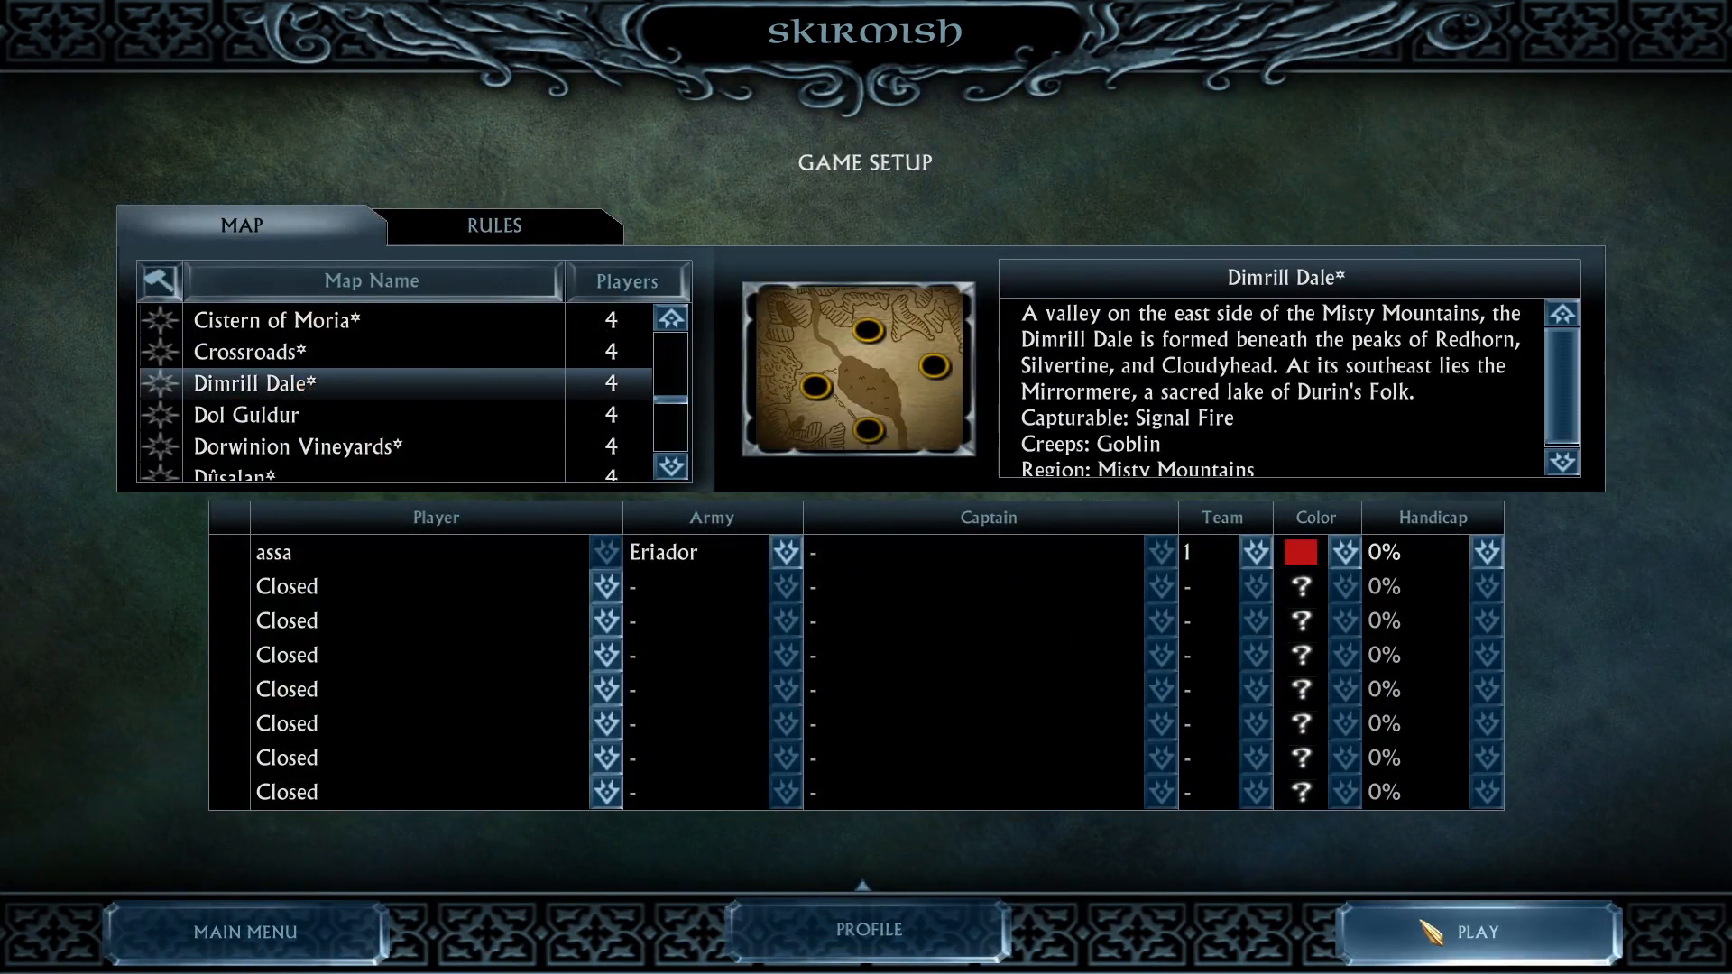
mouse_move(962, 491)
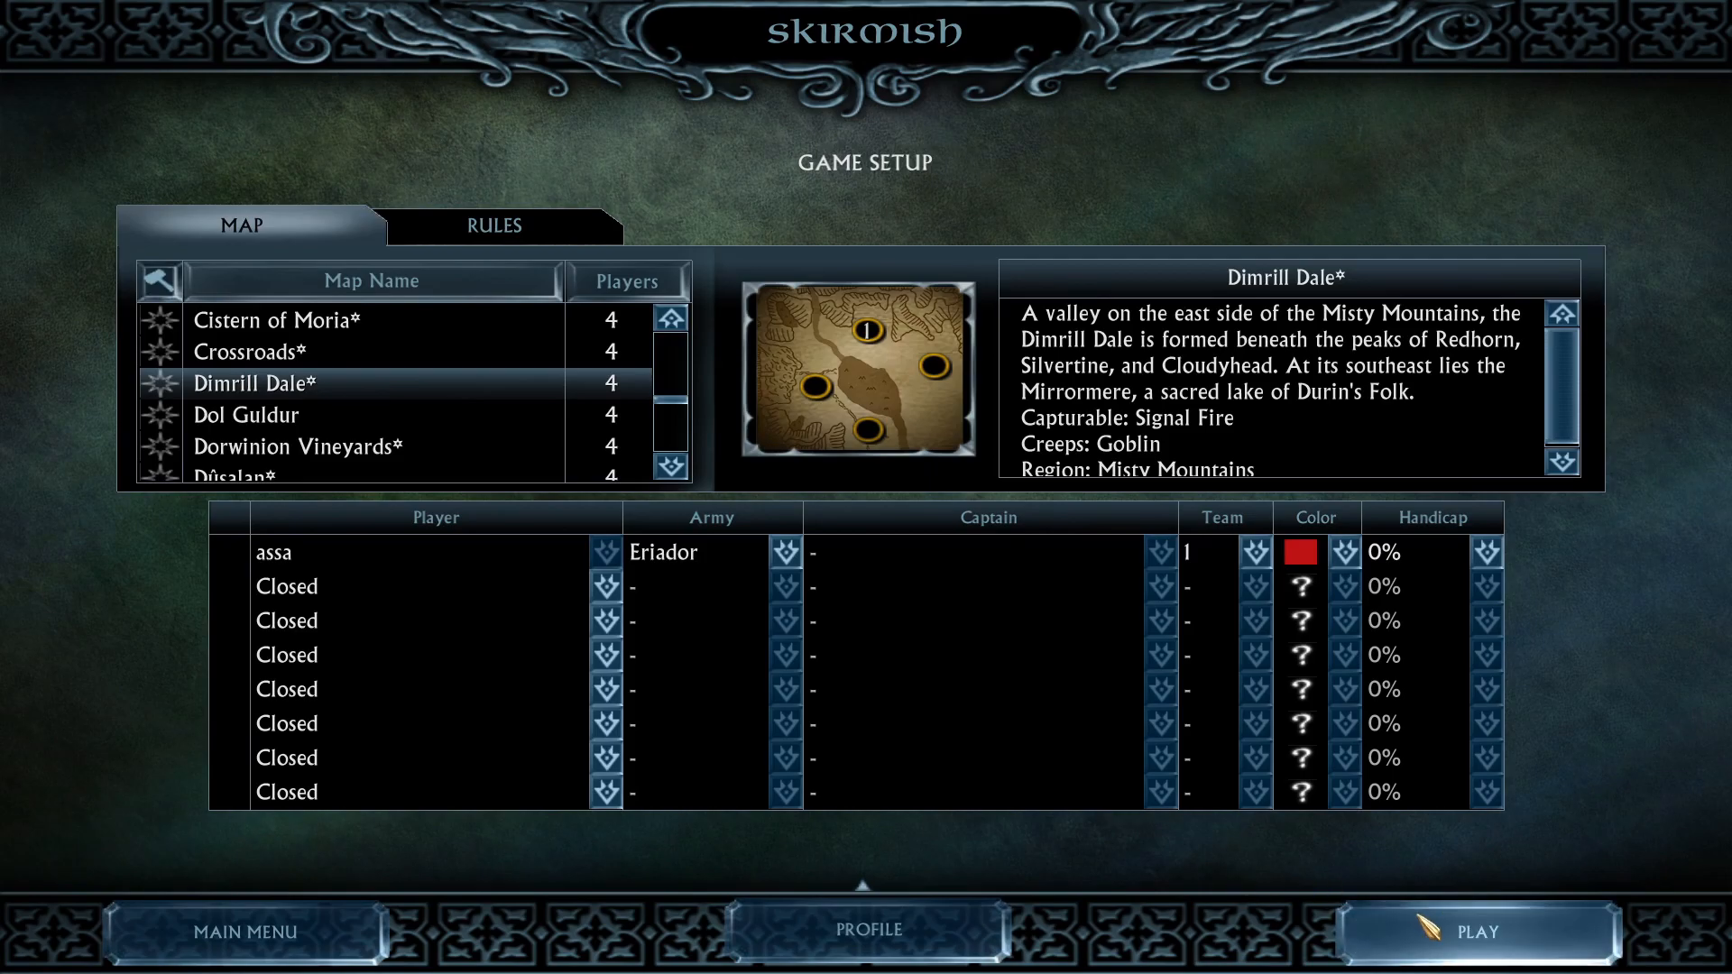
click(1478, 932)
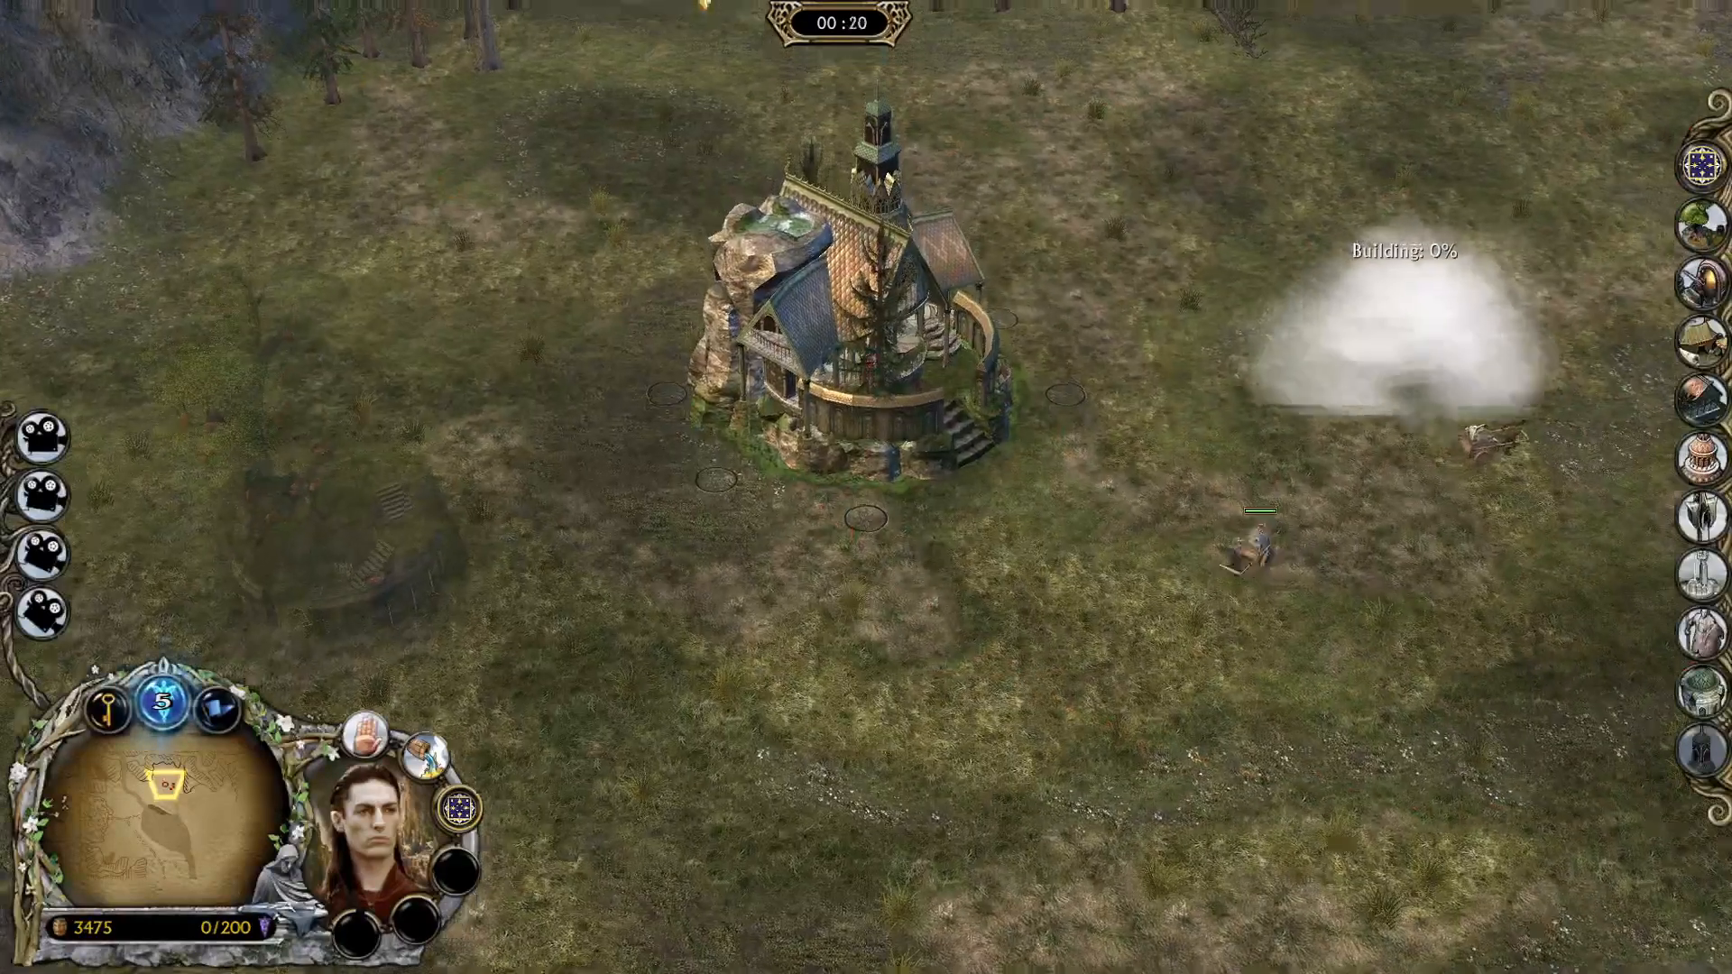
- Select the builders at the starting citadel
click(862, 331)
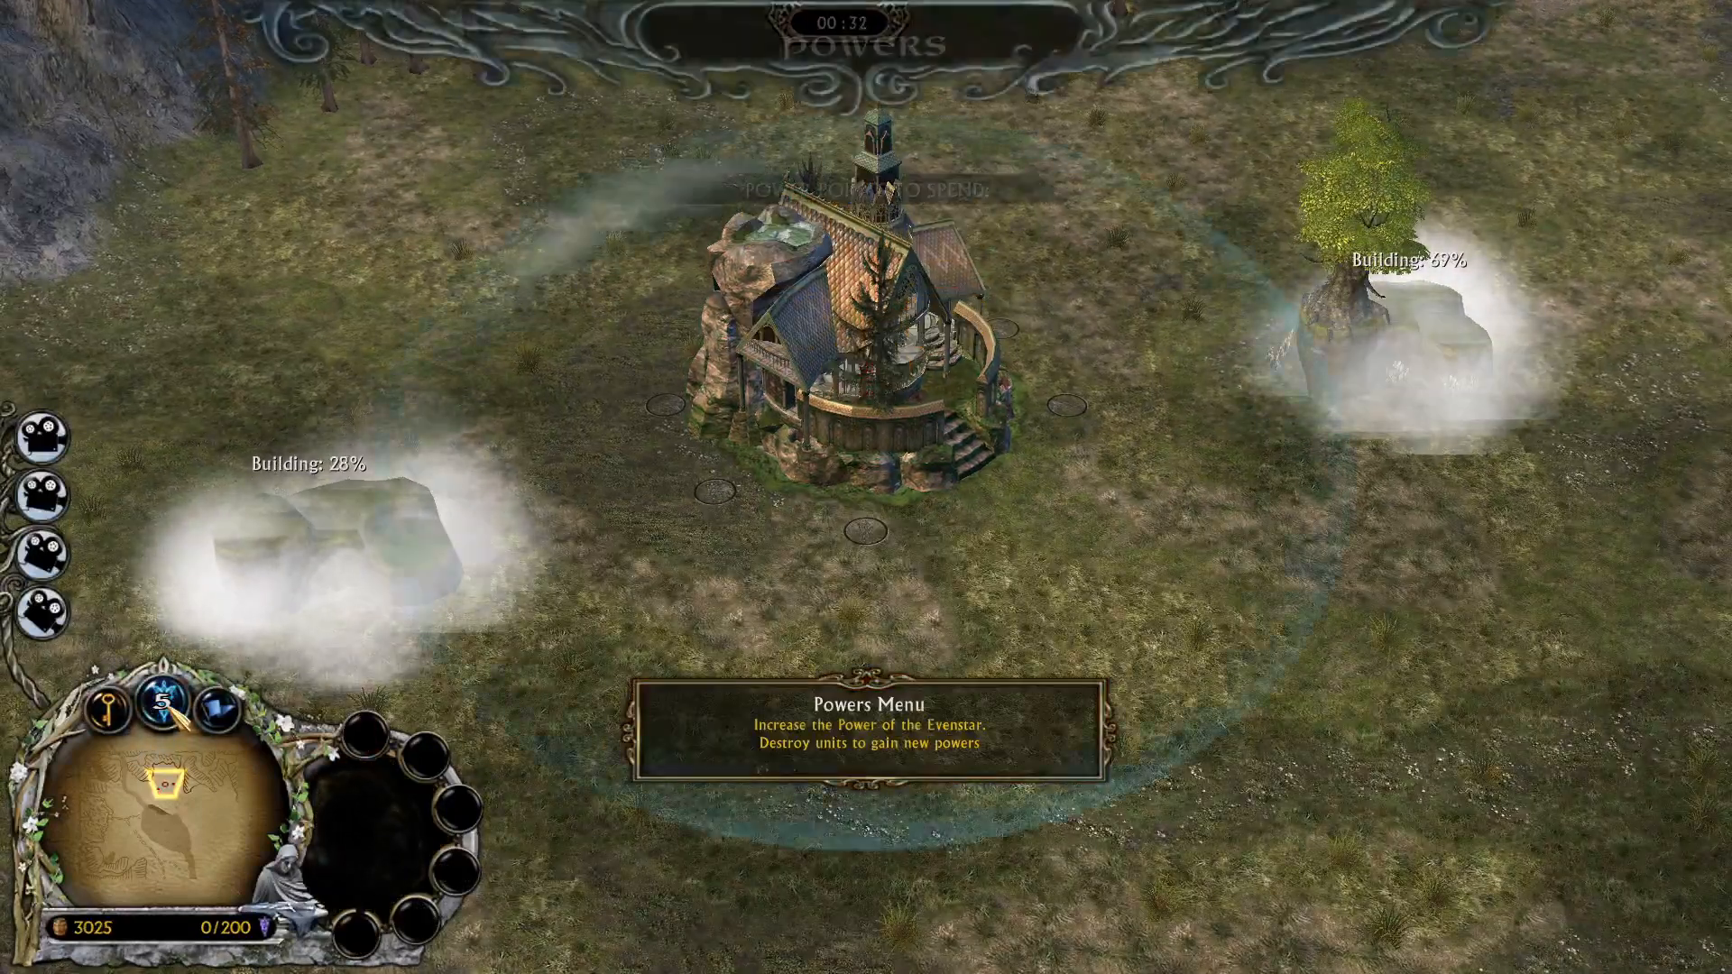
- Spend all five starting power points on the second 5-point Eriador power
click(162, 714)
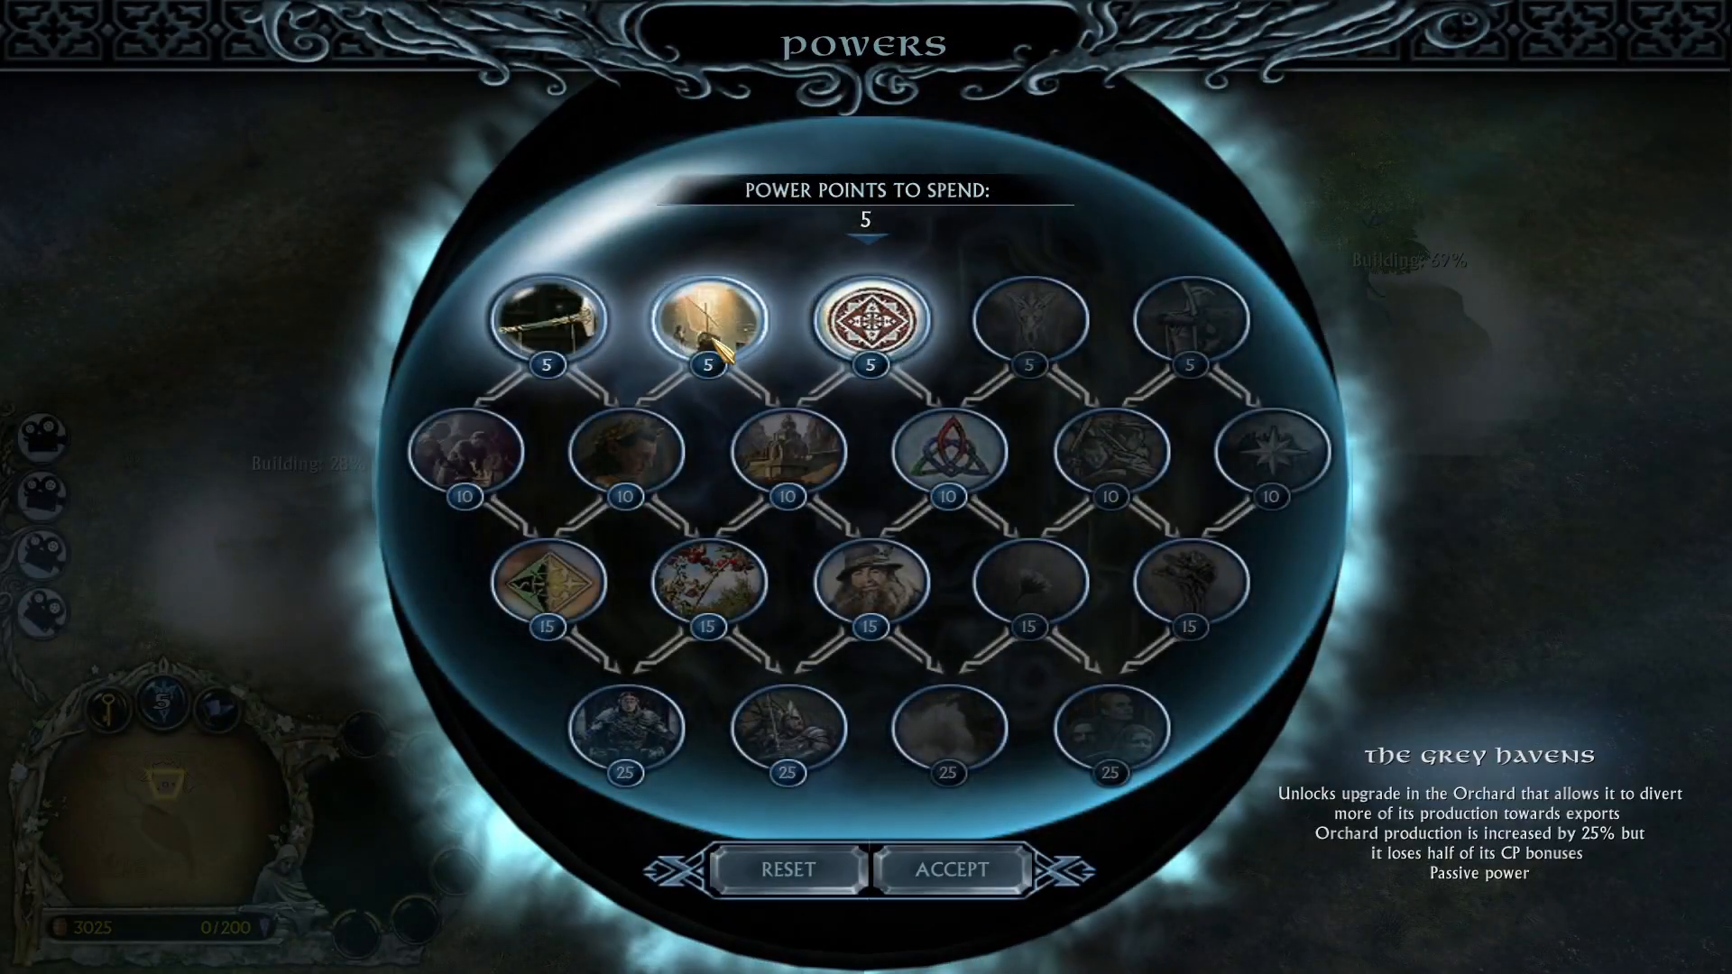
click(706, 332)
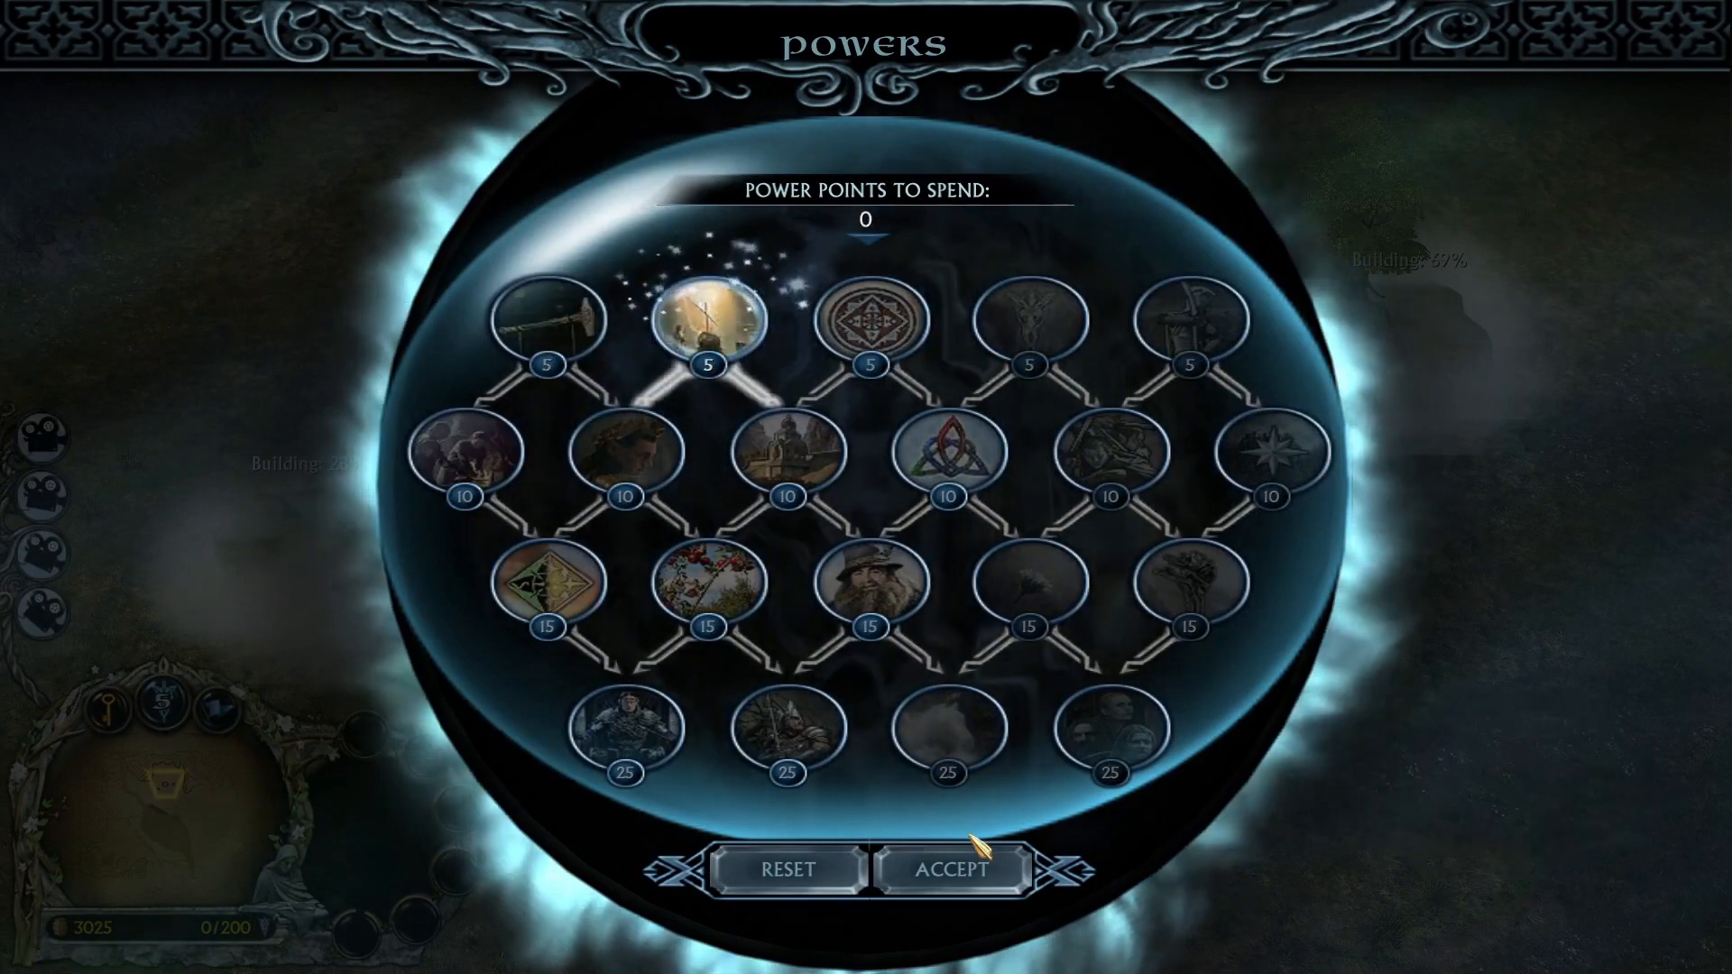
click(963, 870)
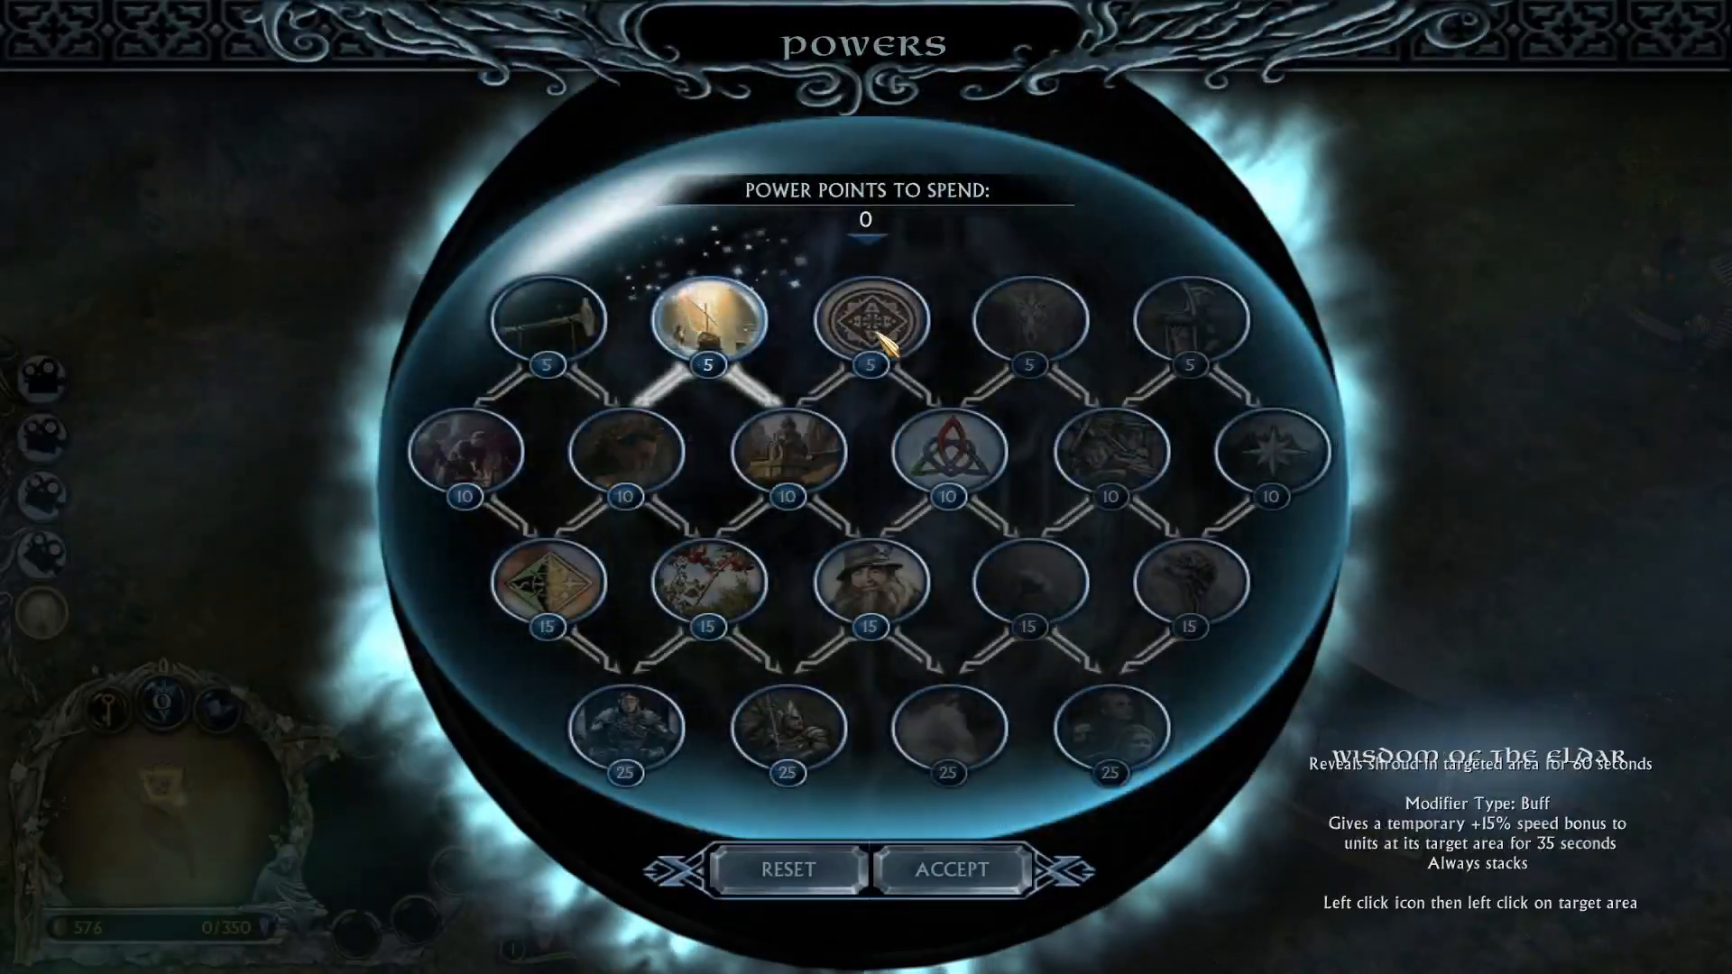
mouse_move(564, 335)
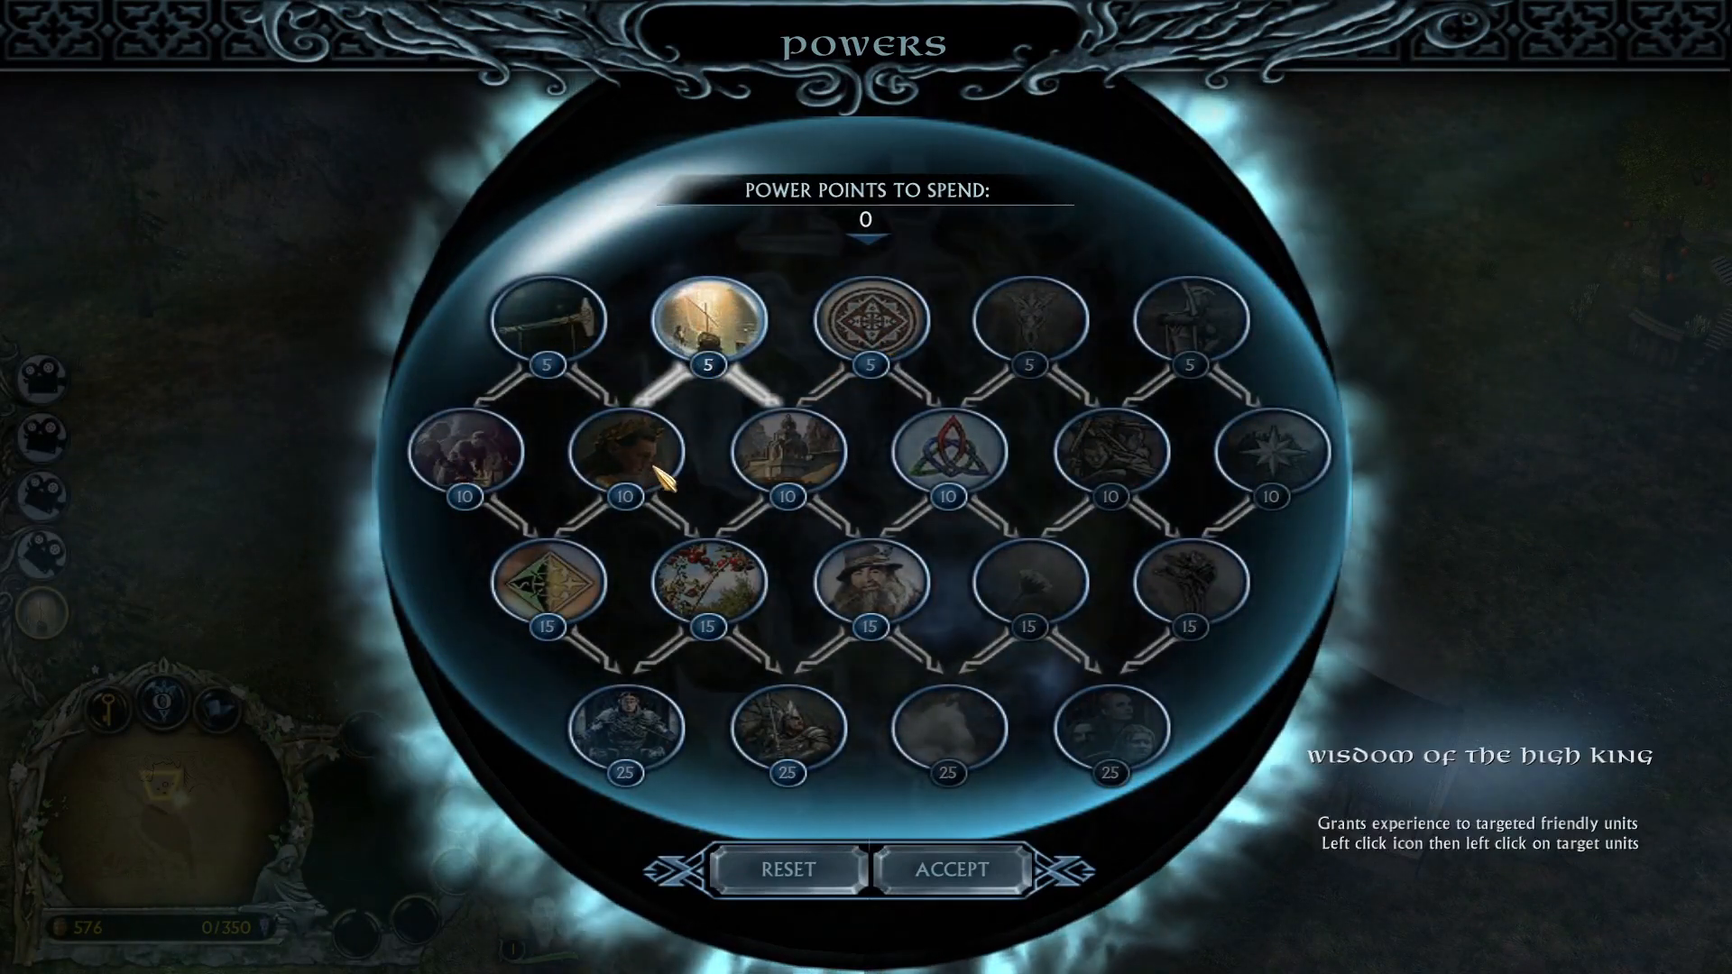
mouse_move(862, 597)
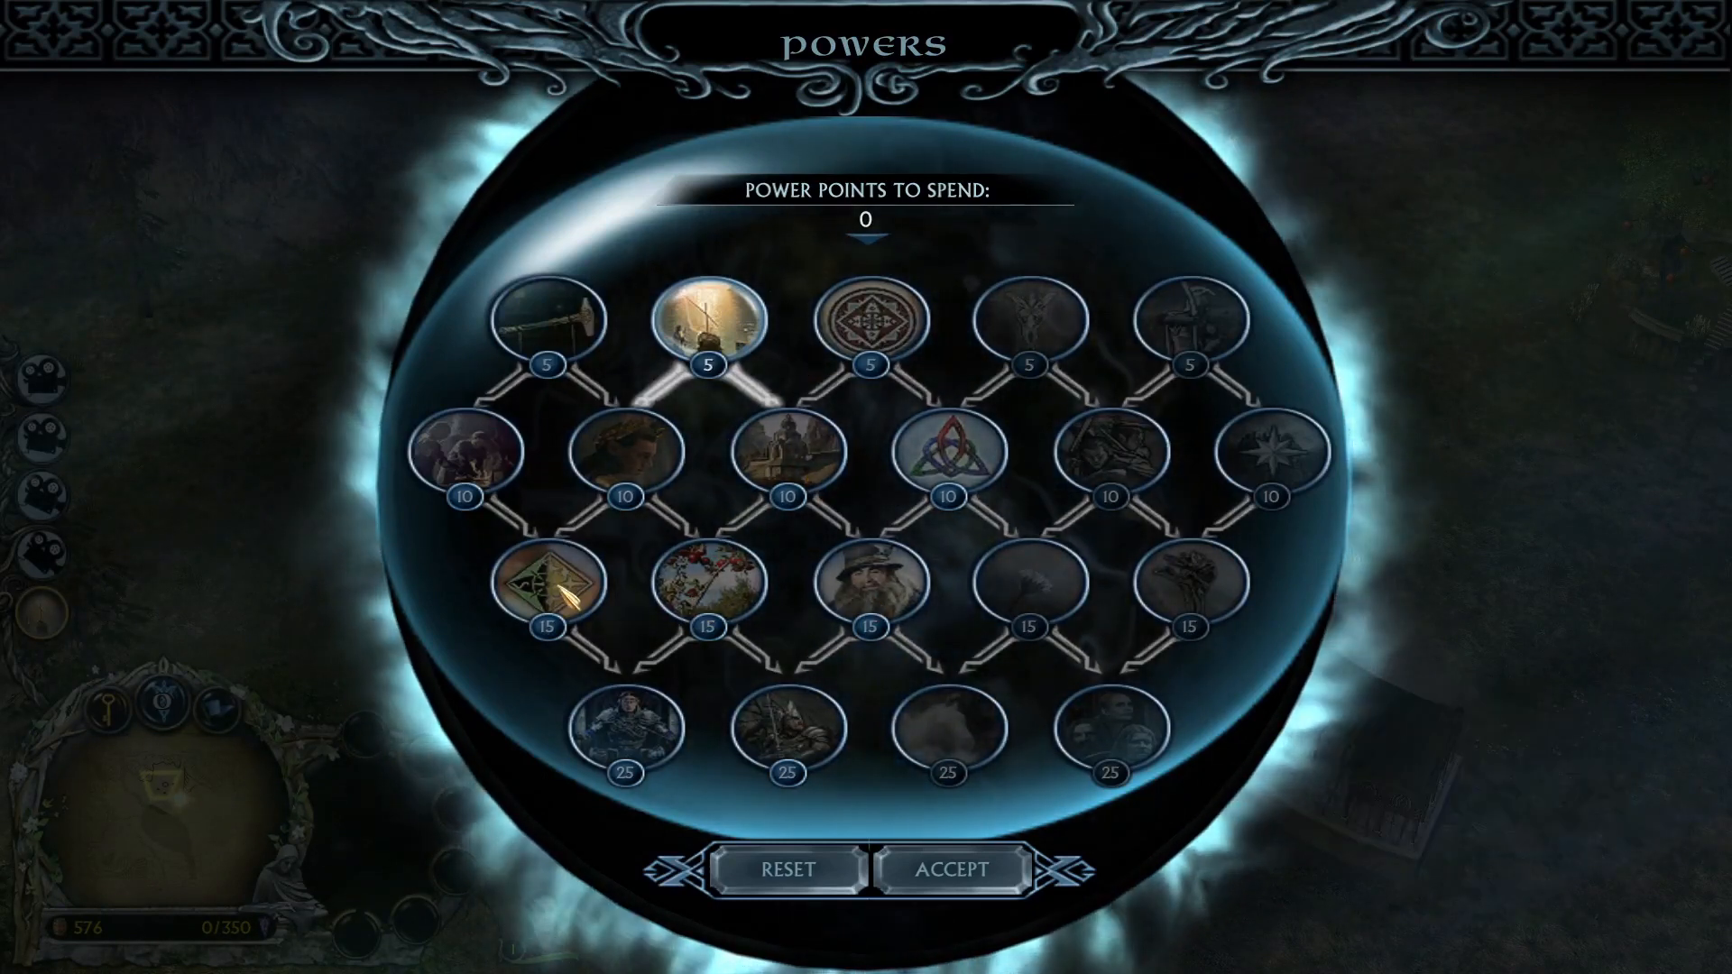
mouse_move(628, 737)
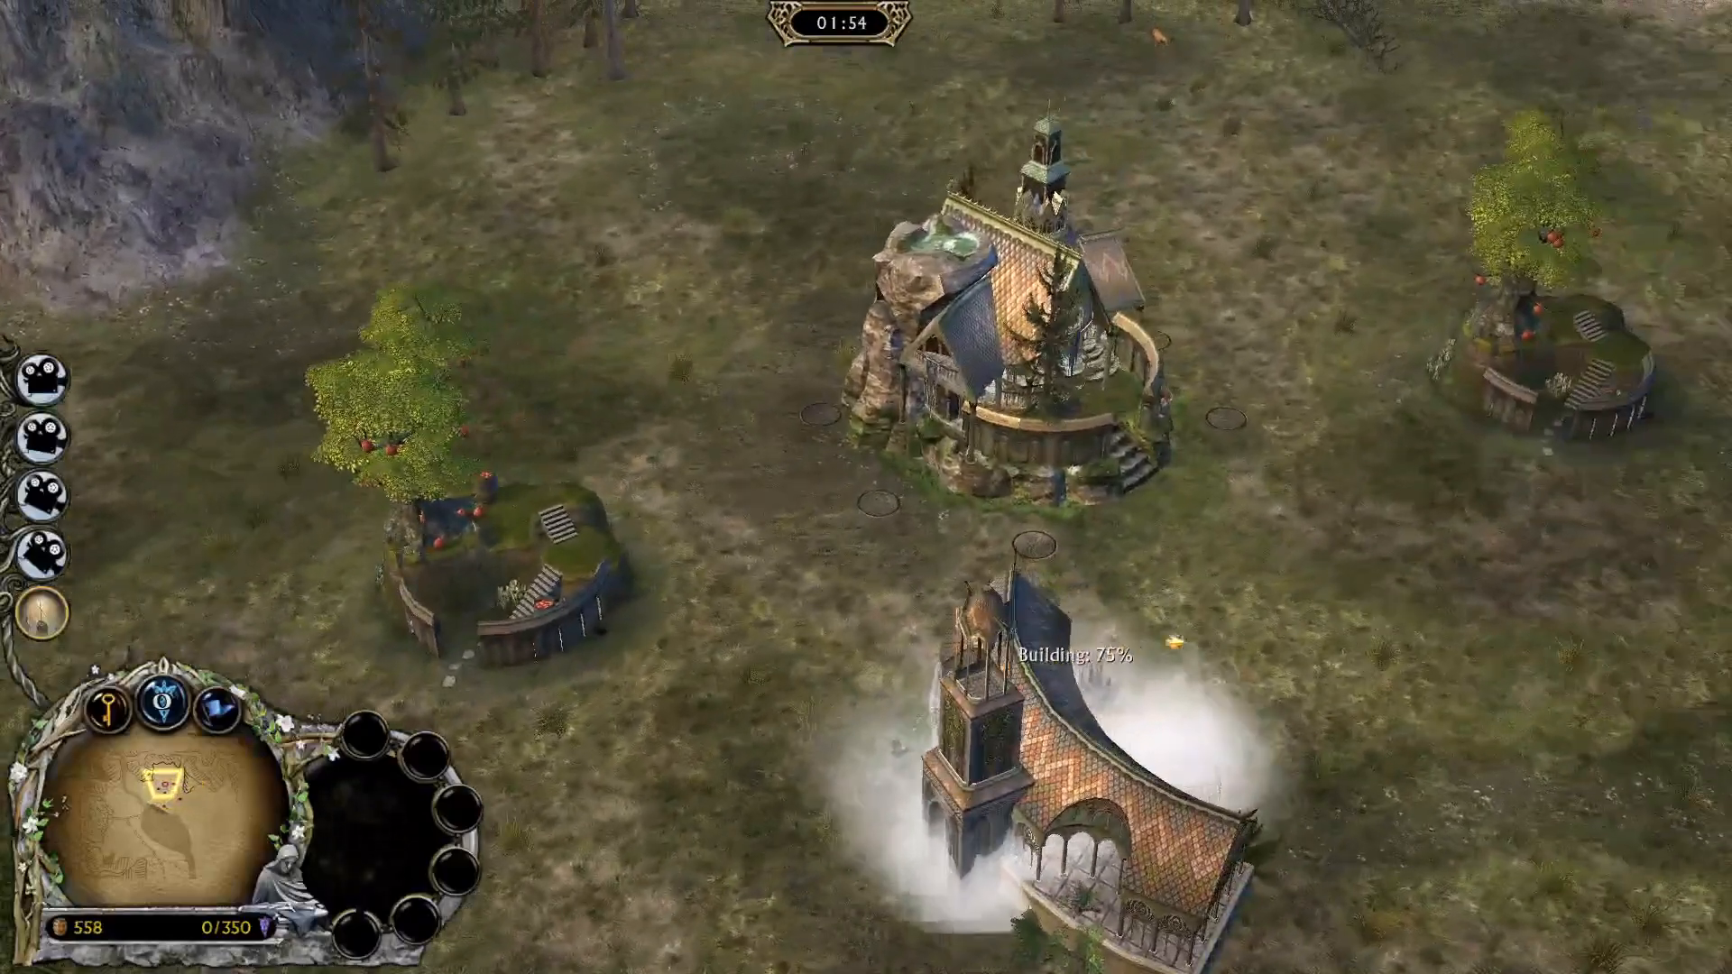
- Check the two heroes near the citadel, then pause the skirmish
click(1014, 349)
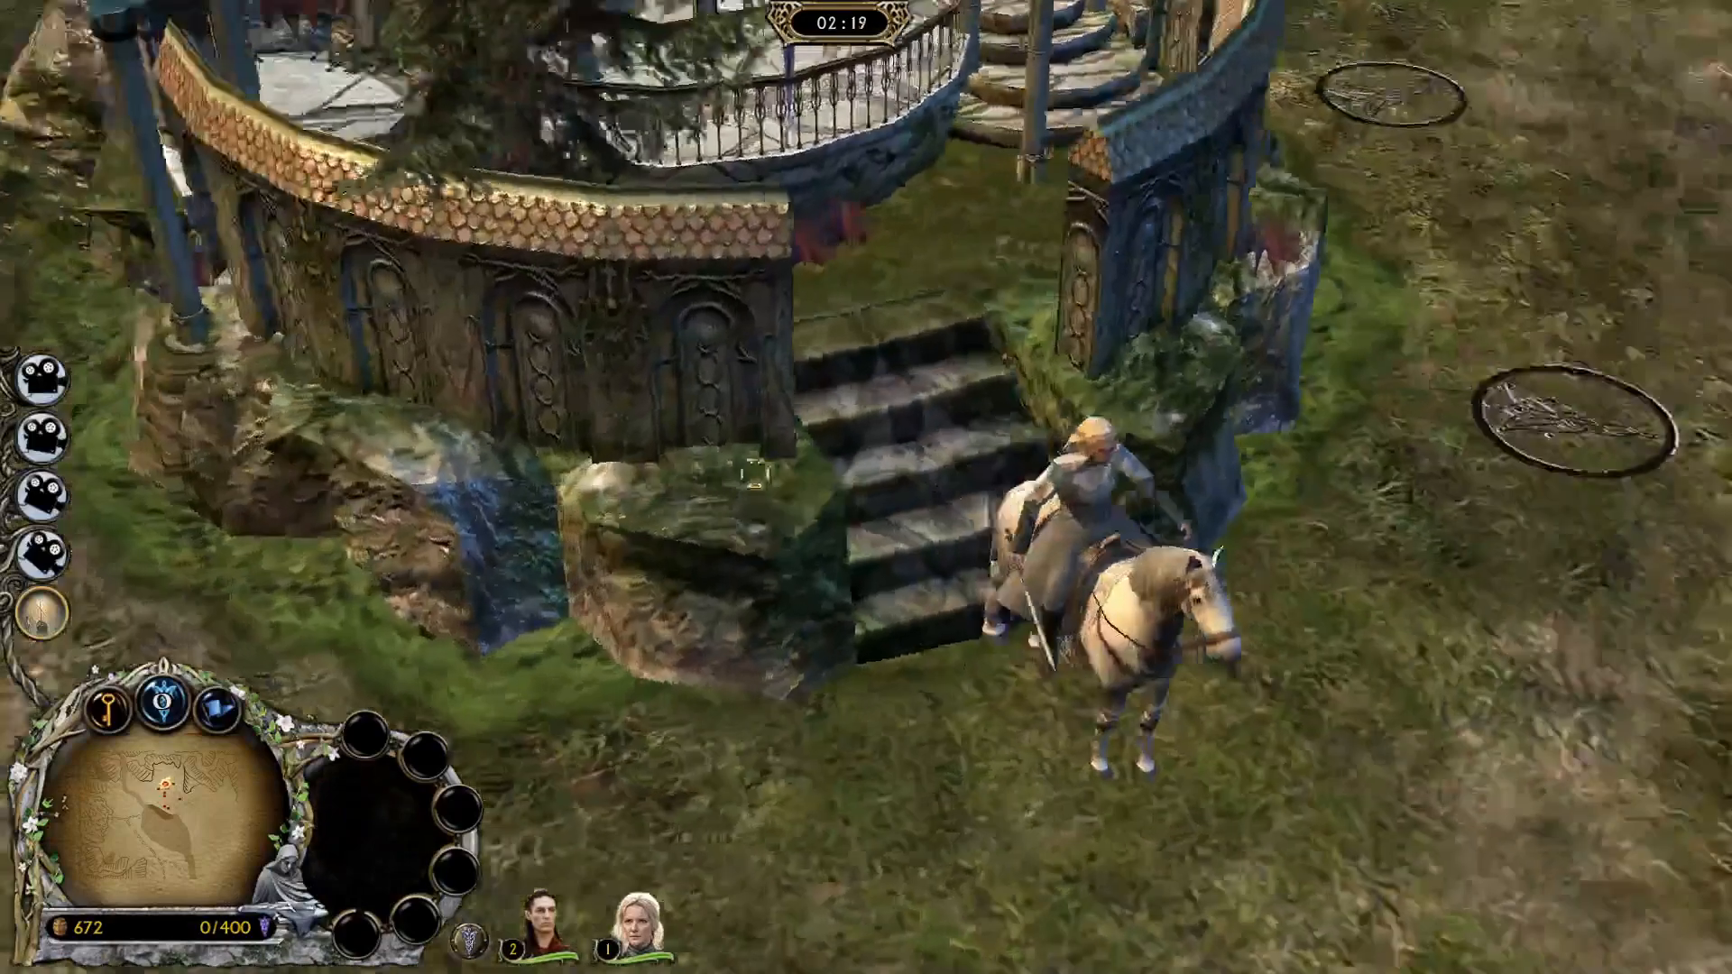
click(638, 929)
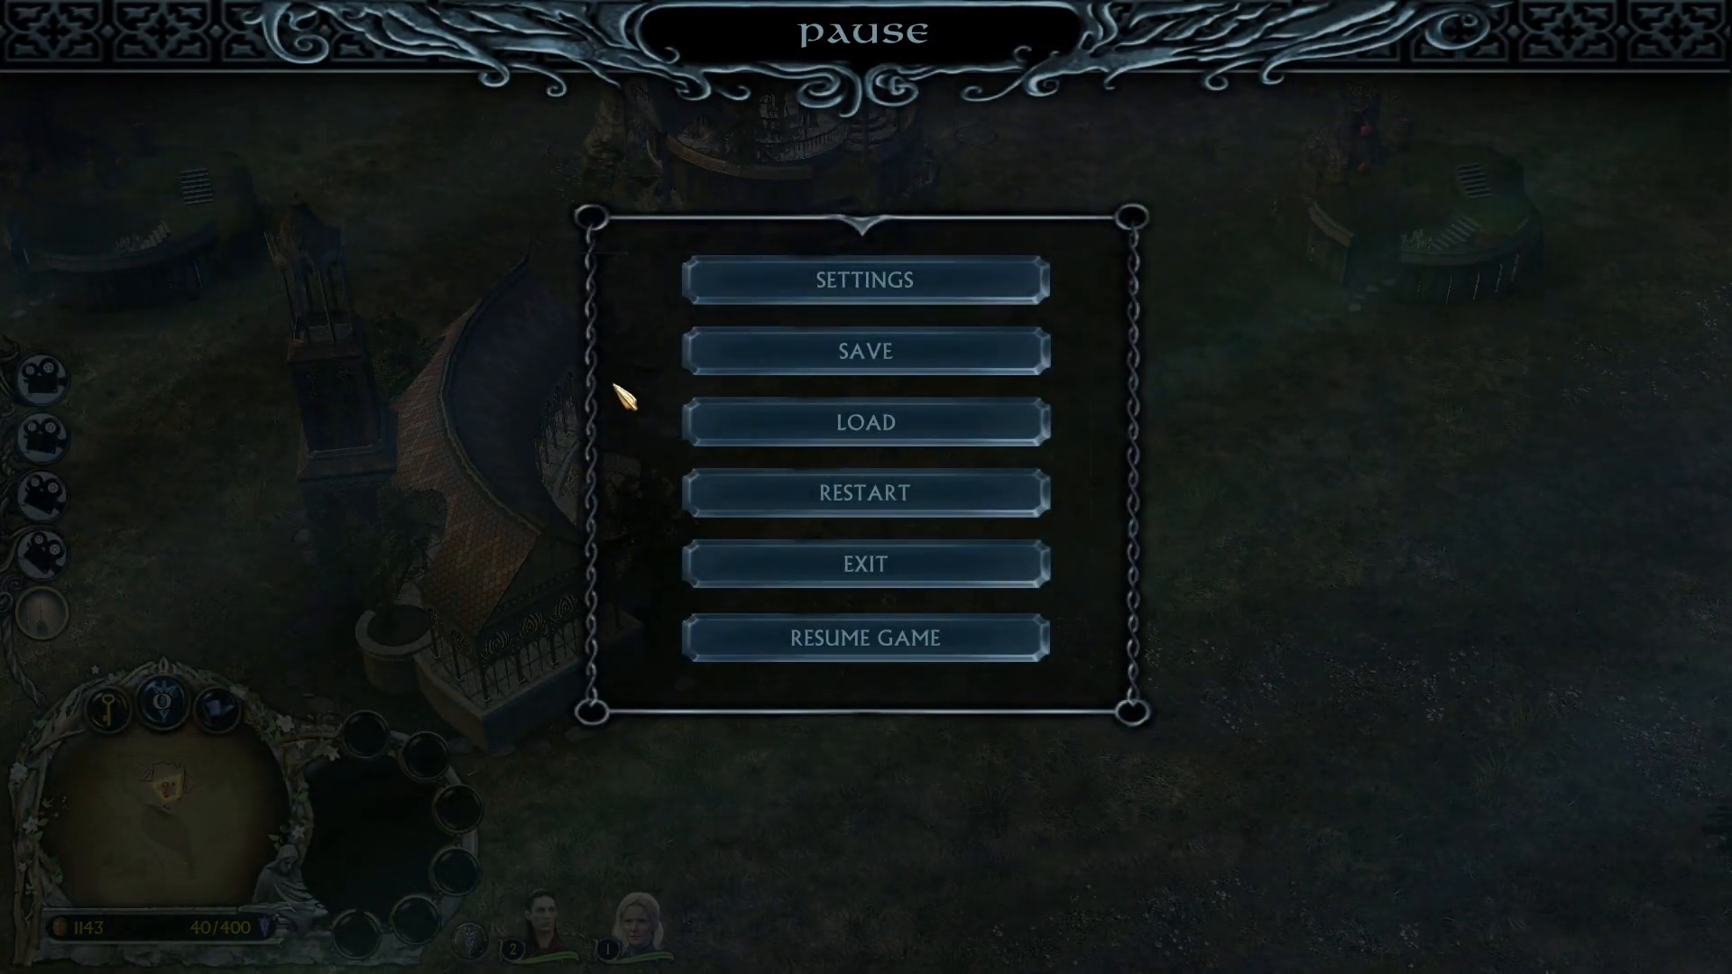
- Verify Realms in Exile 0.5 in Settings, exit past the score screen, and quit
click(861, 279)
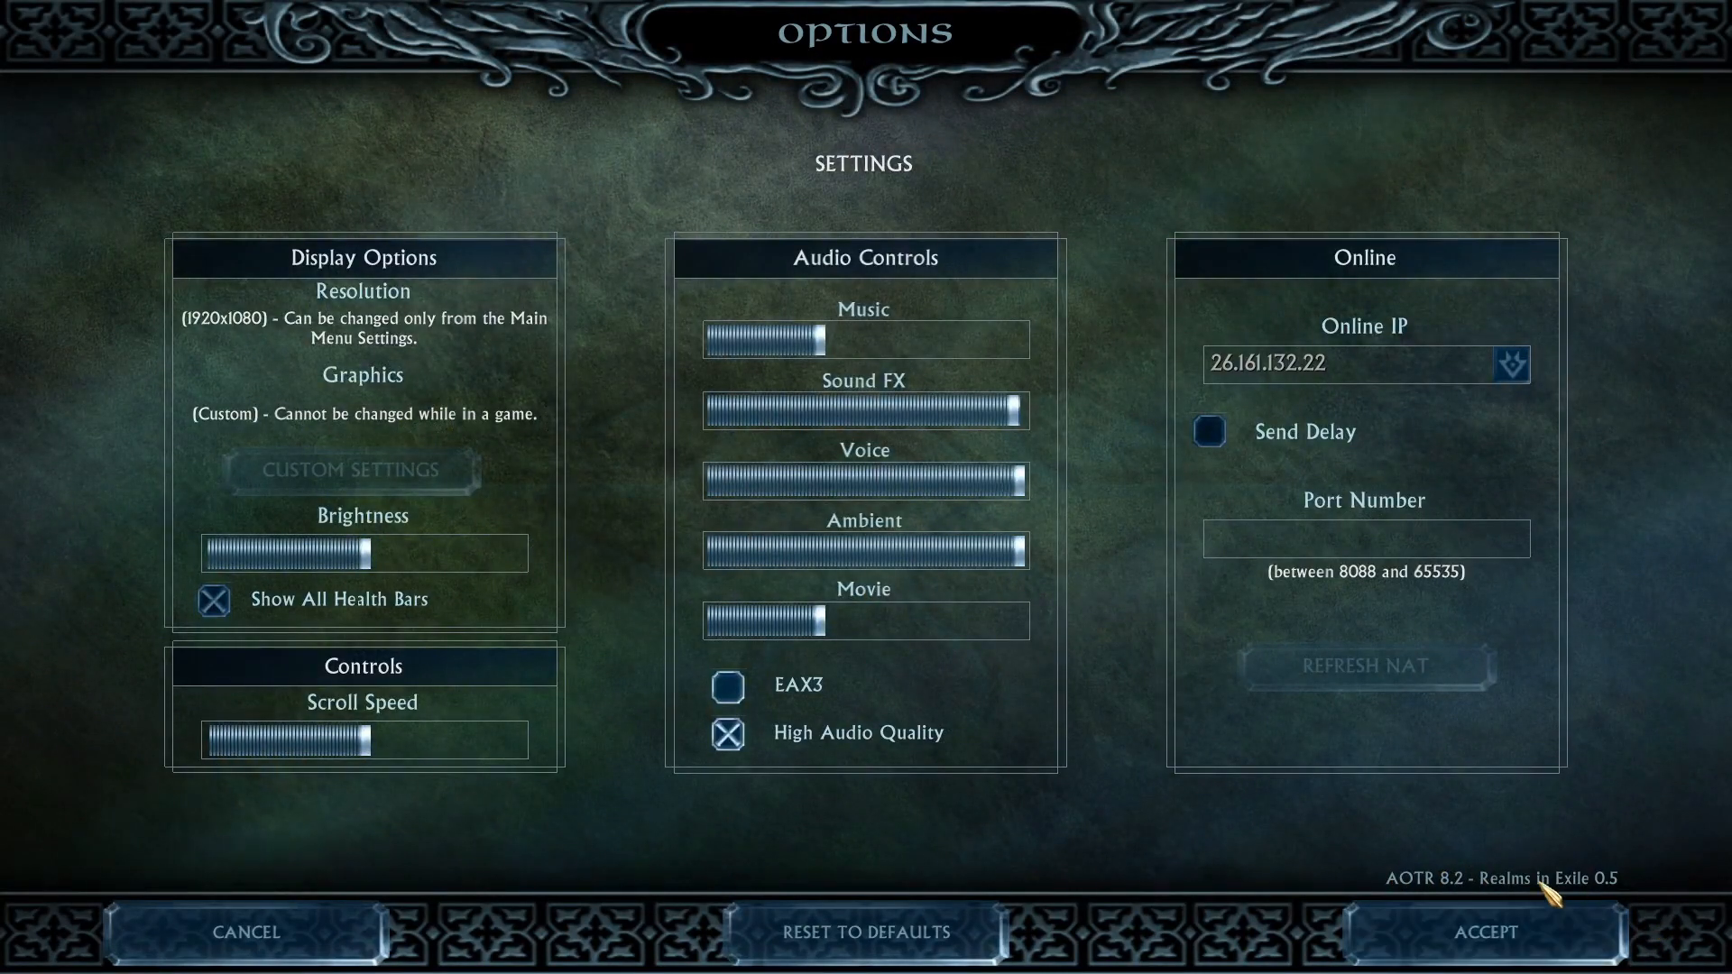
click(1484, 933)
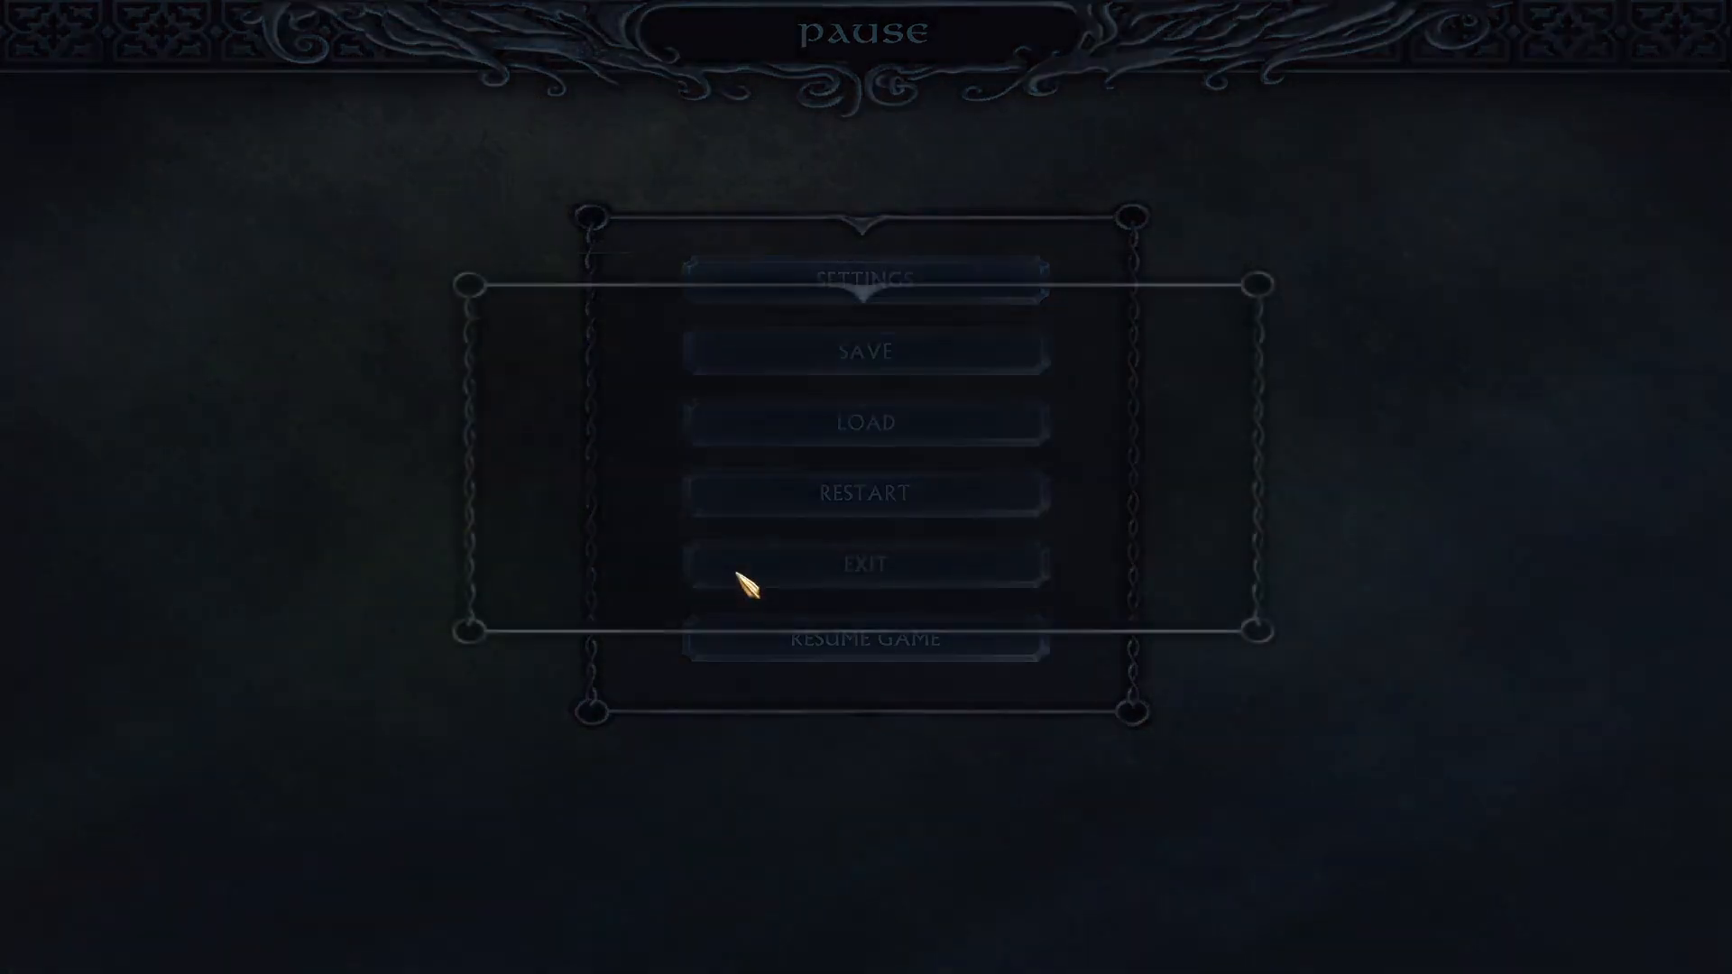
click(866, 563)
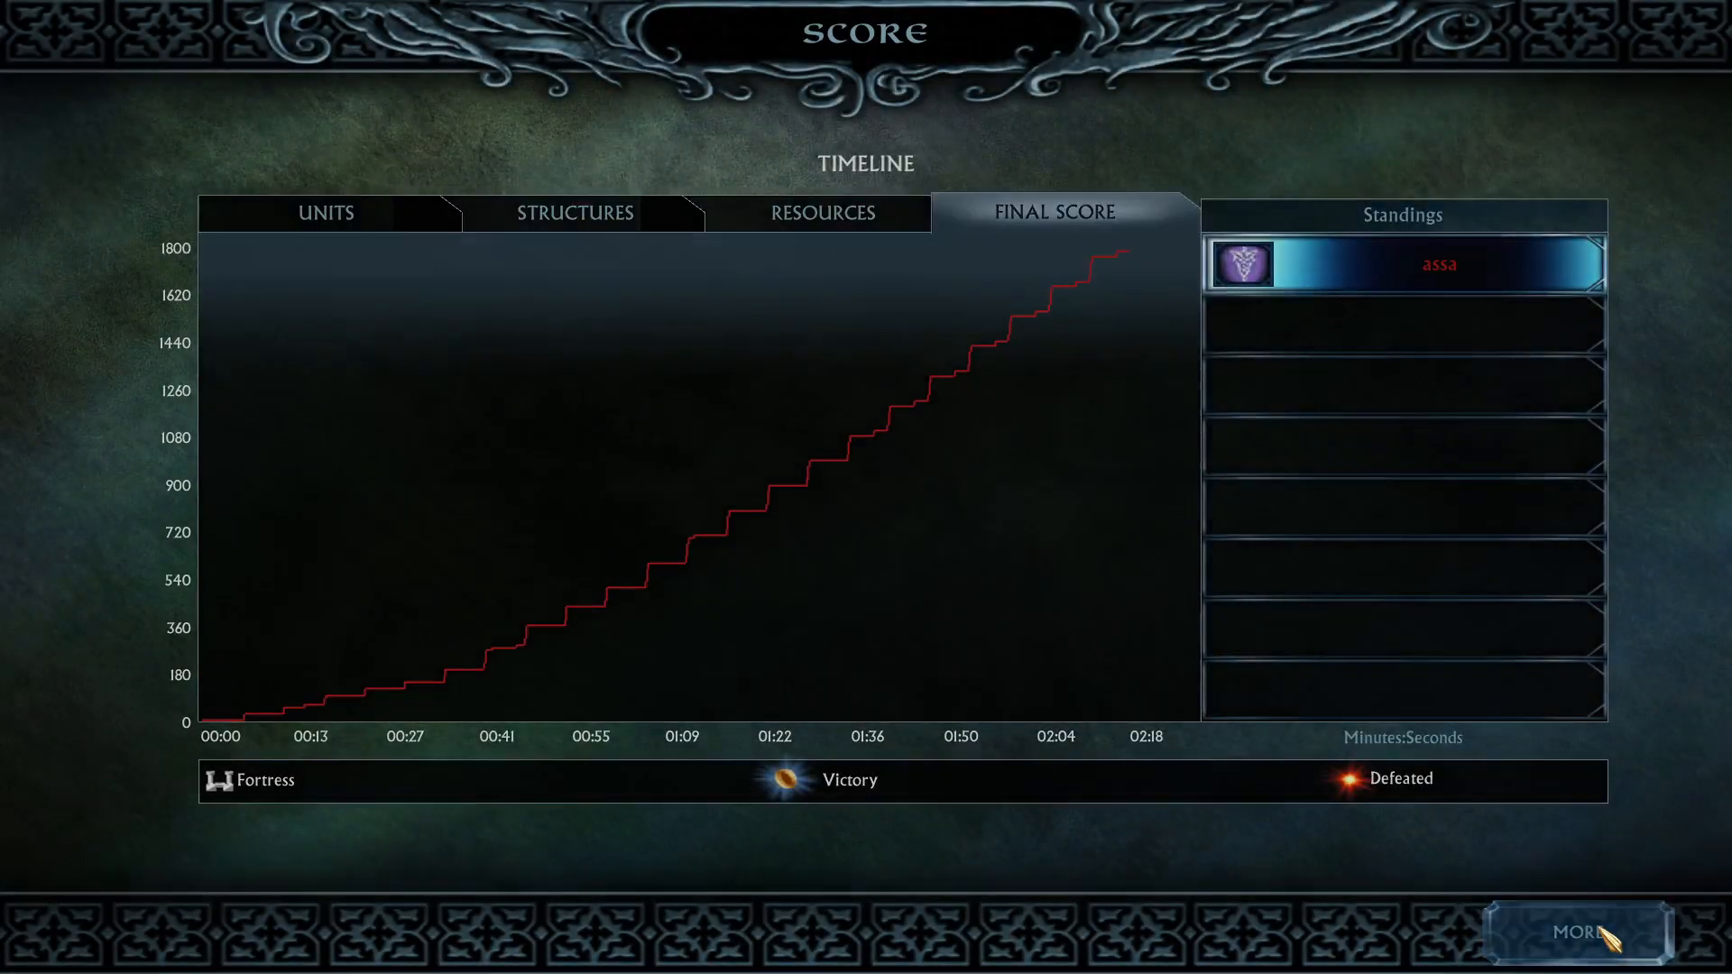
click(1578, 933)
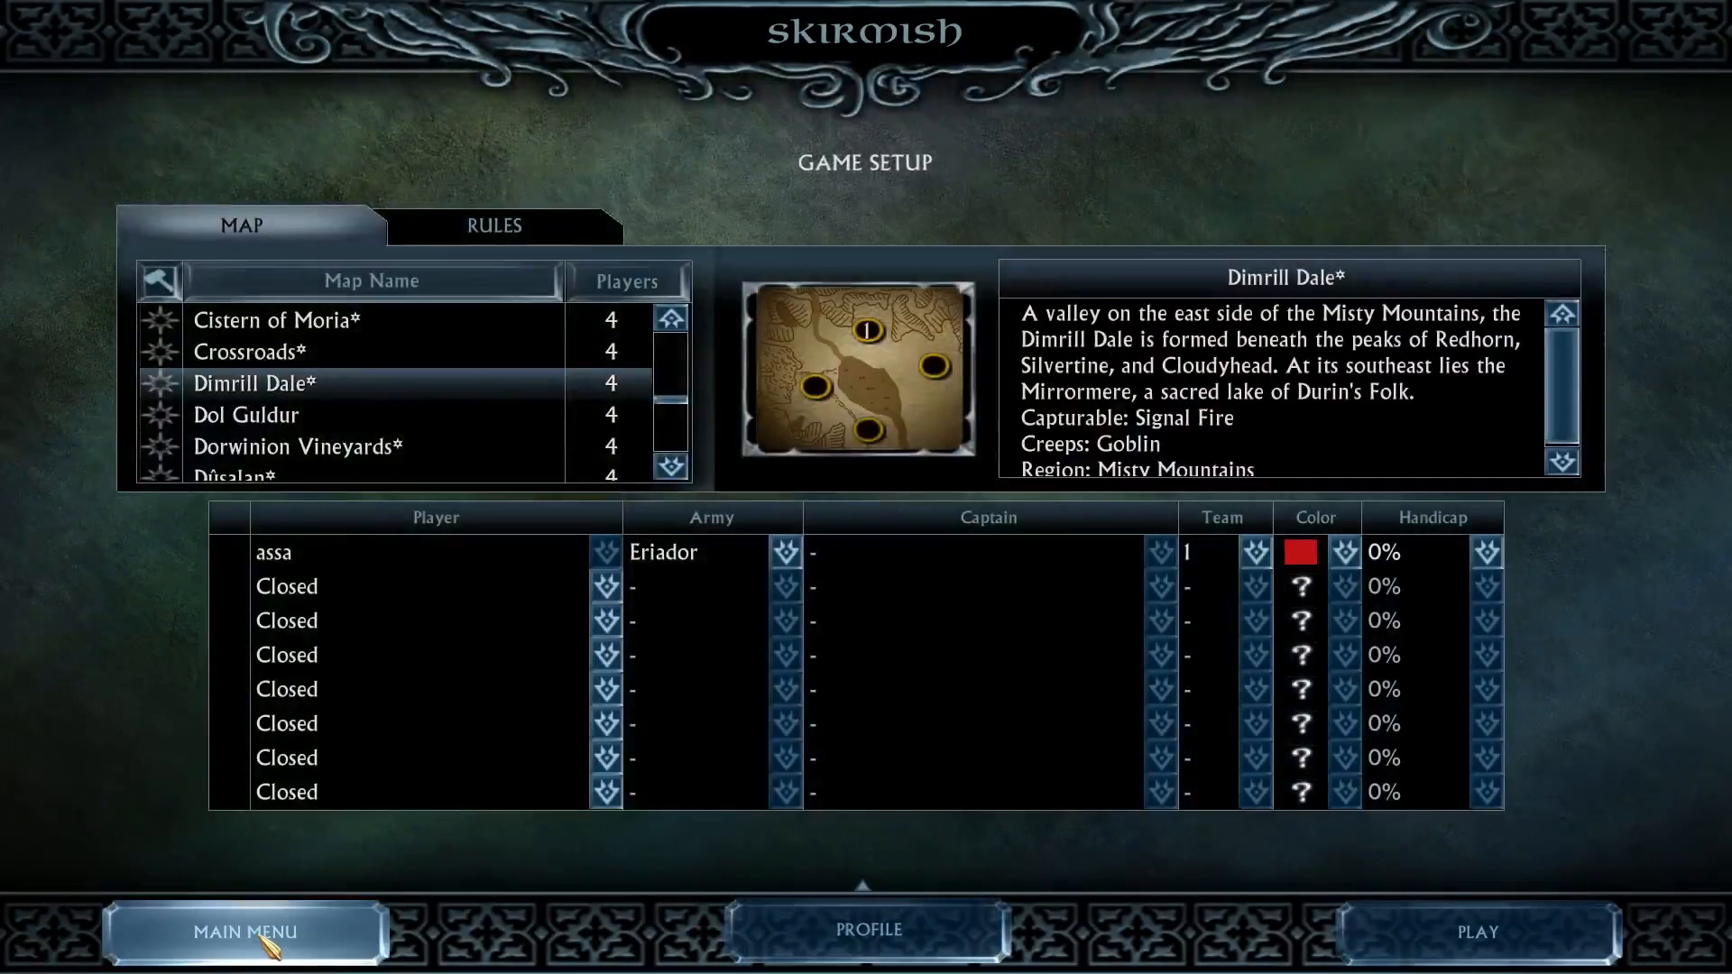
click(242, 934)
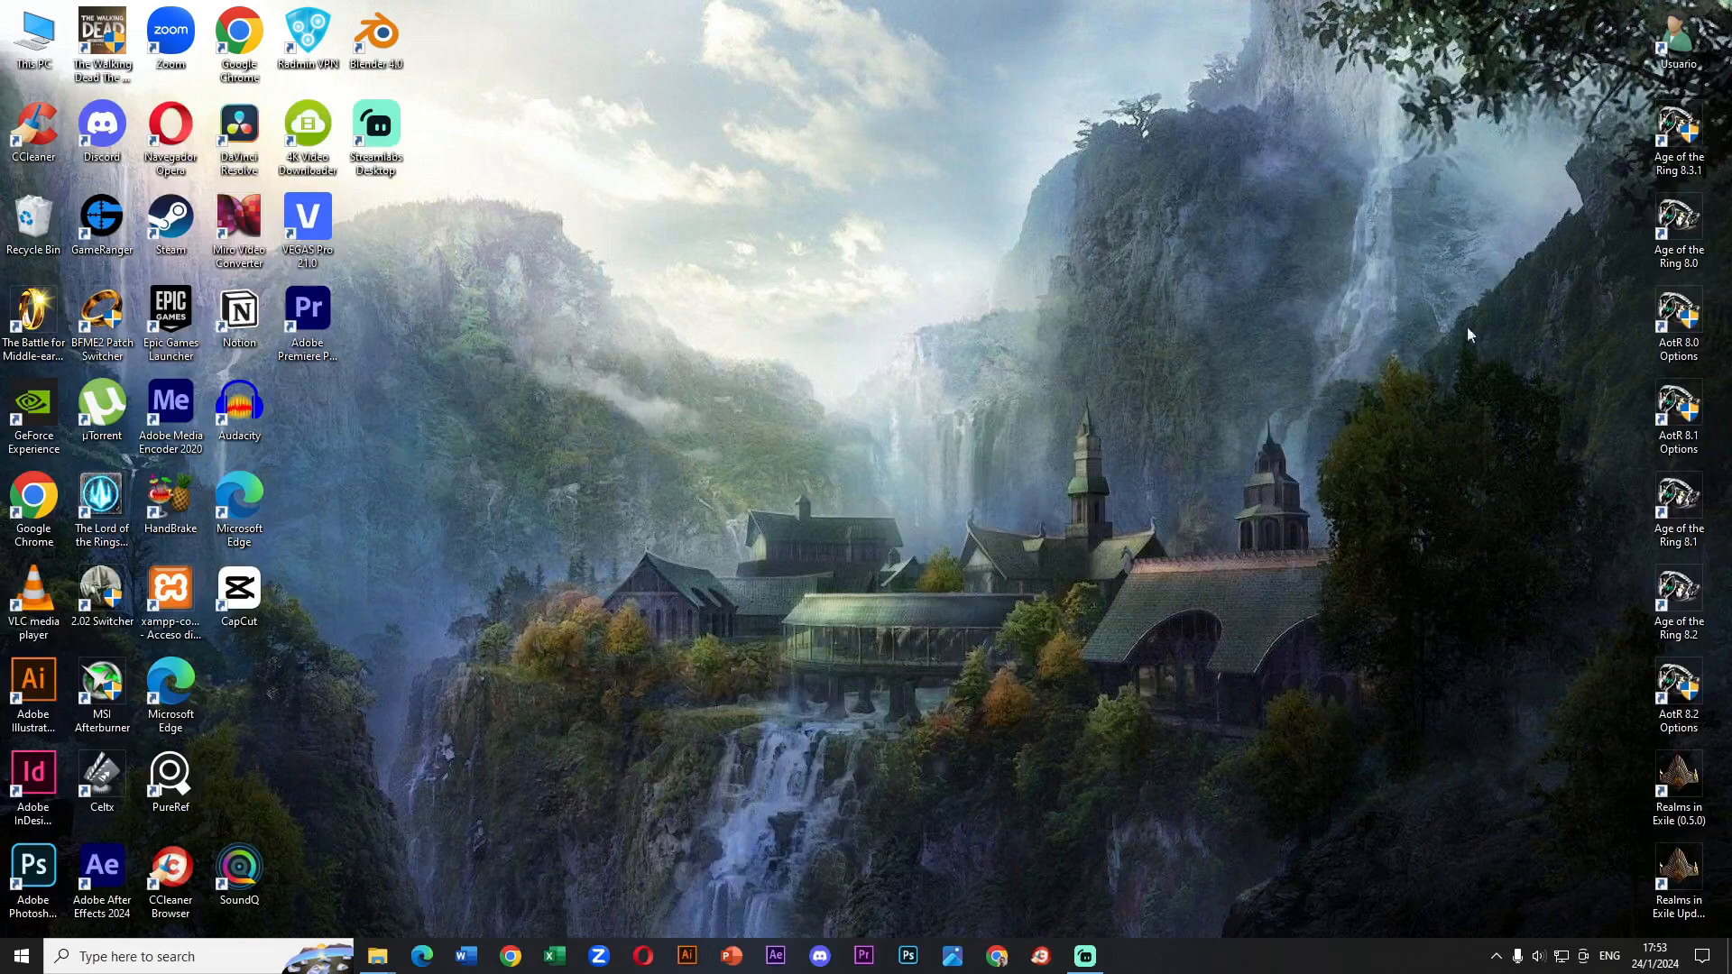
- Launch Age of the Ring 8.3.1 from its desktop shortcut's launcher via Play
right_click(1679, 122)
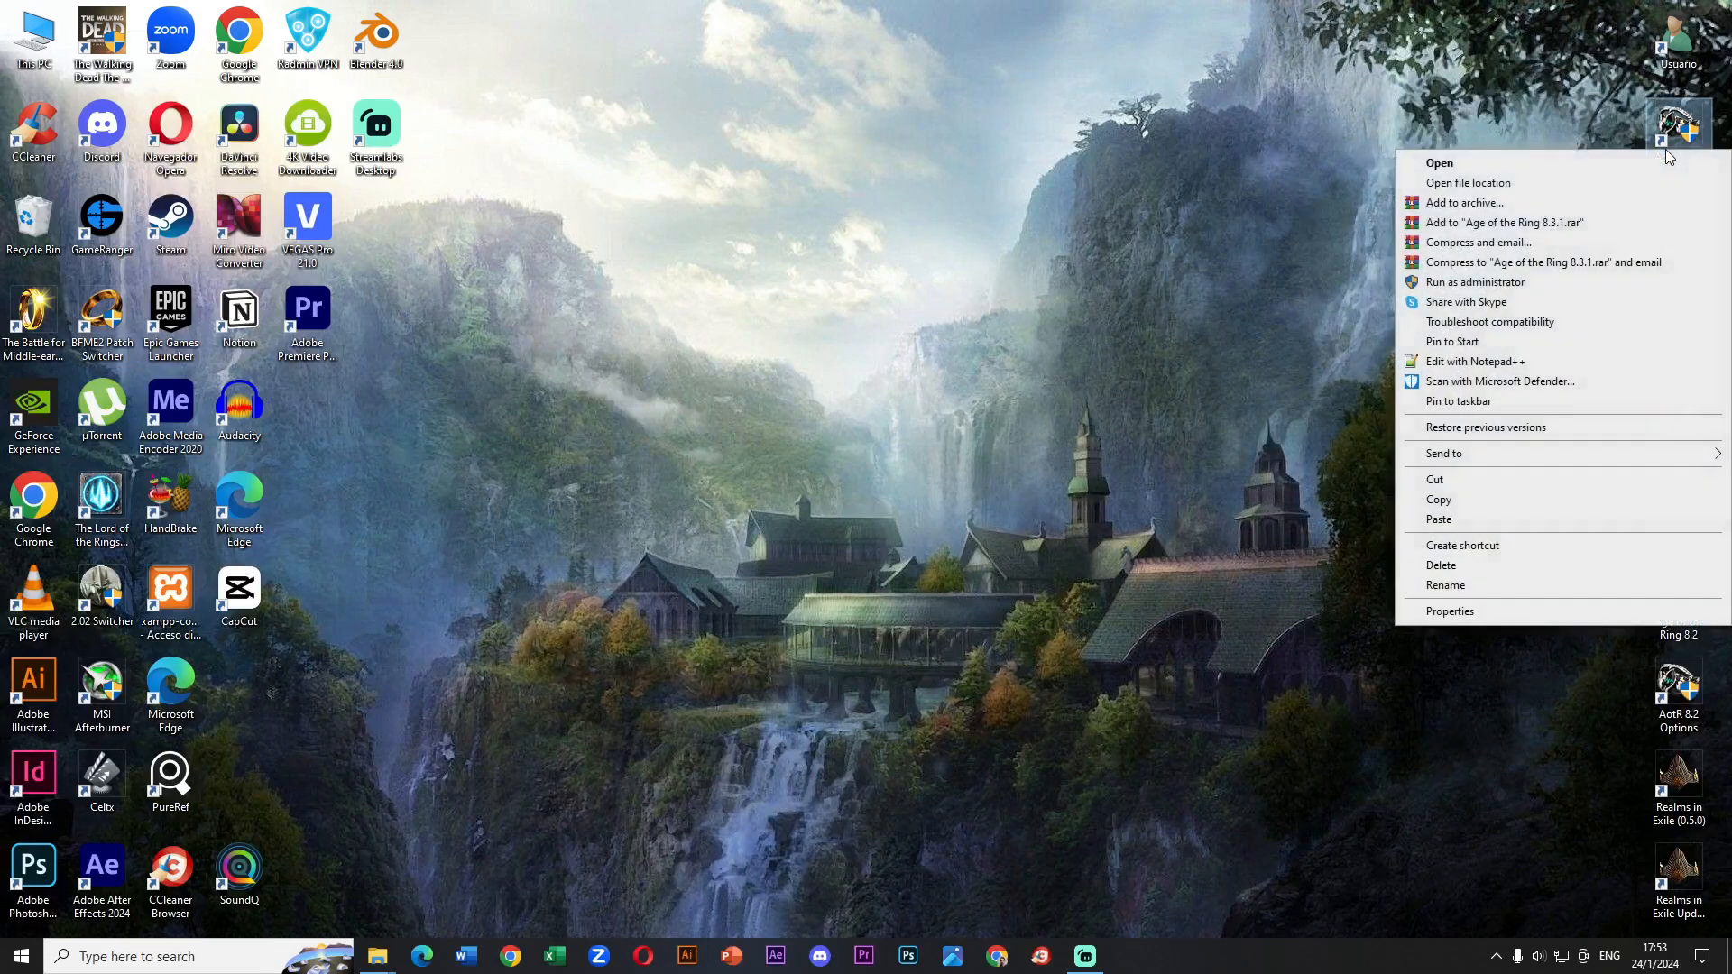
click(1440, 163)
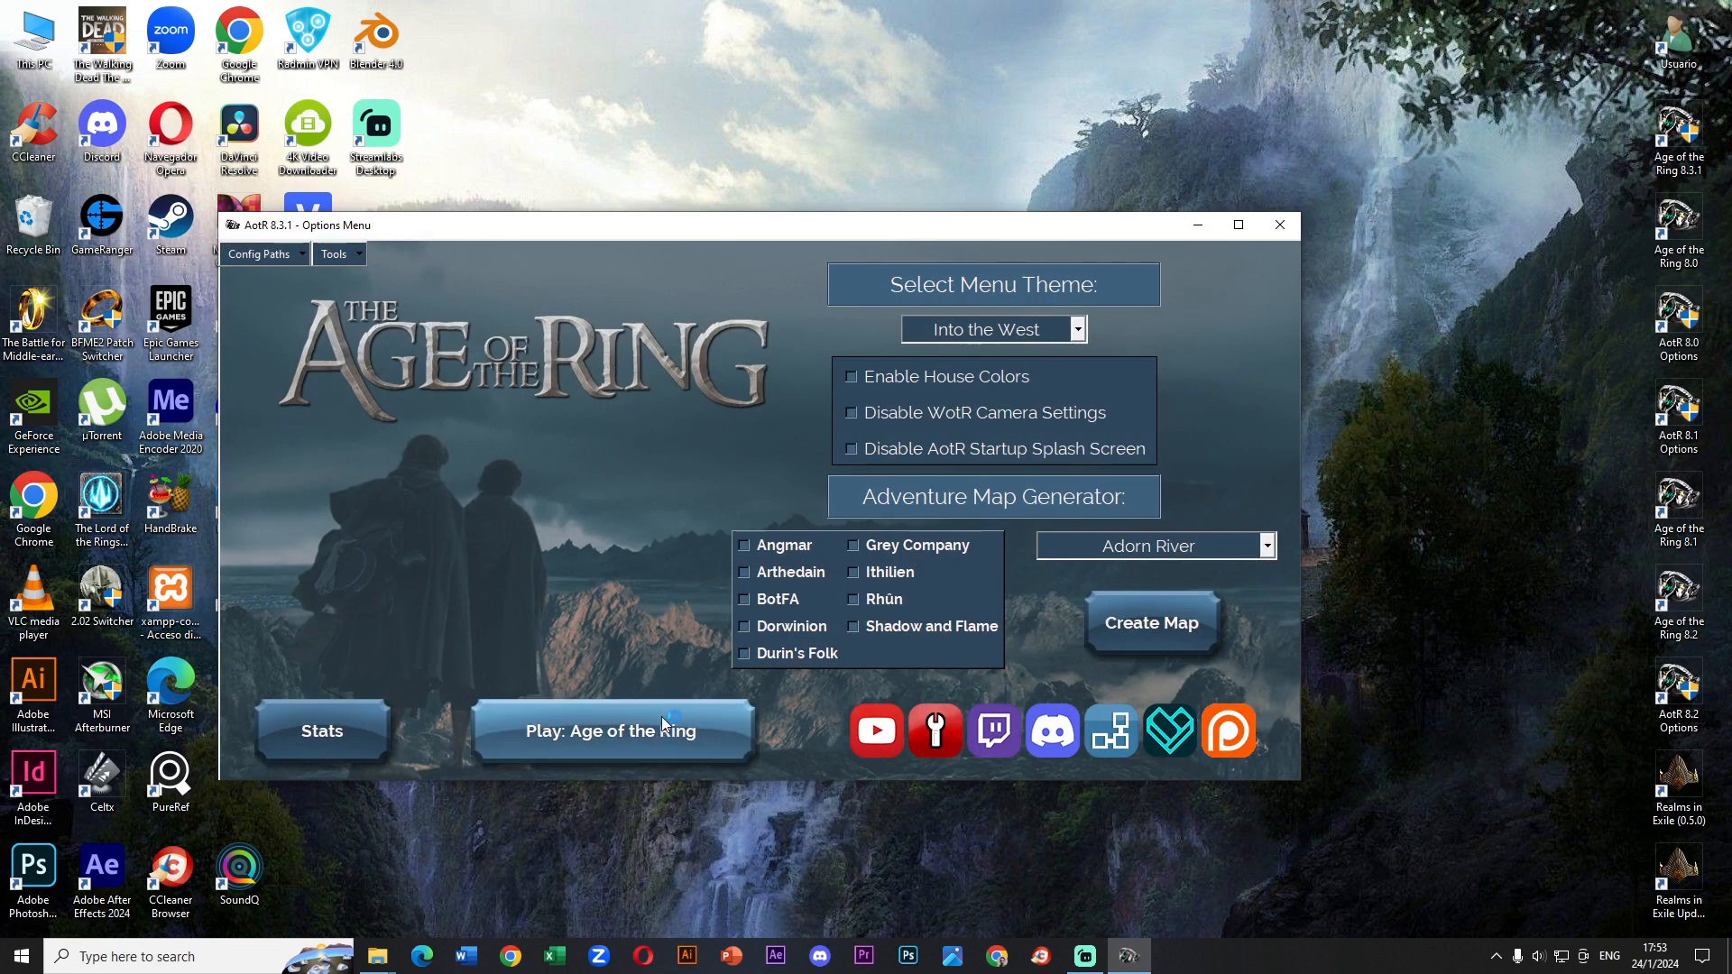
click(611, 730)
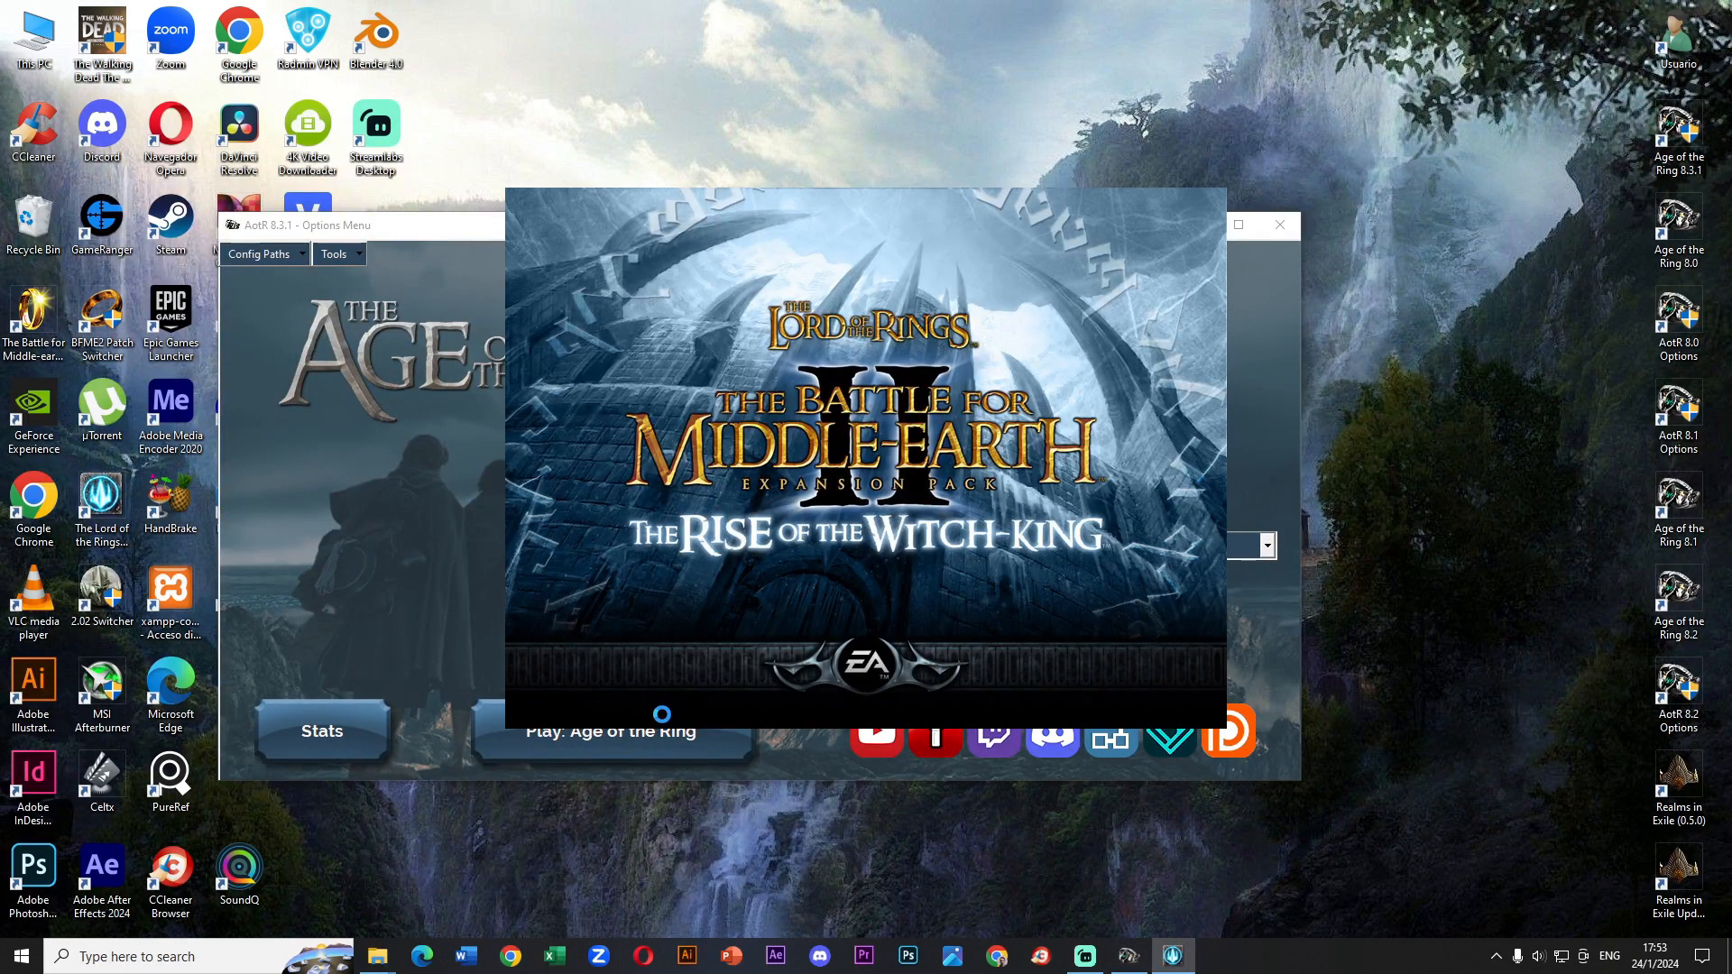
click(610, 731)
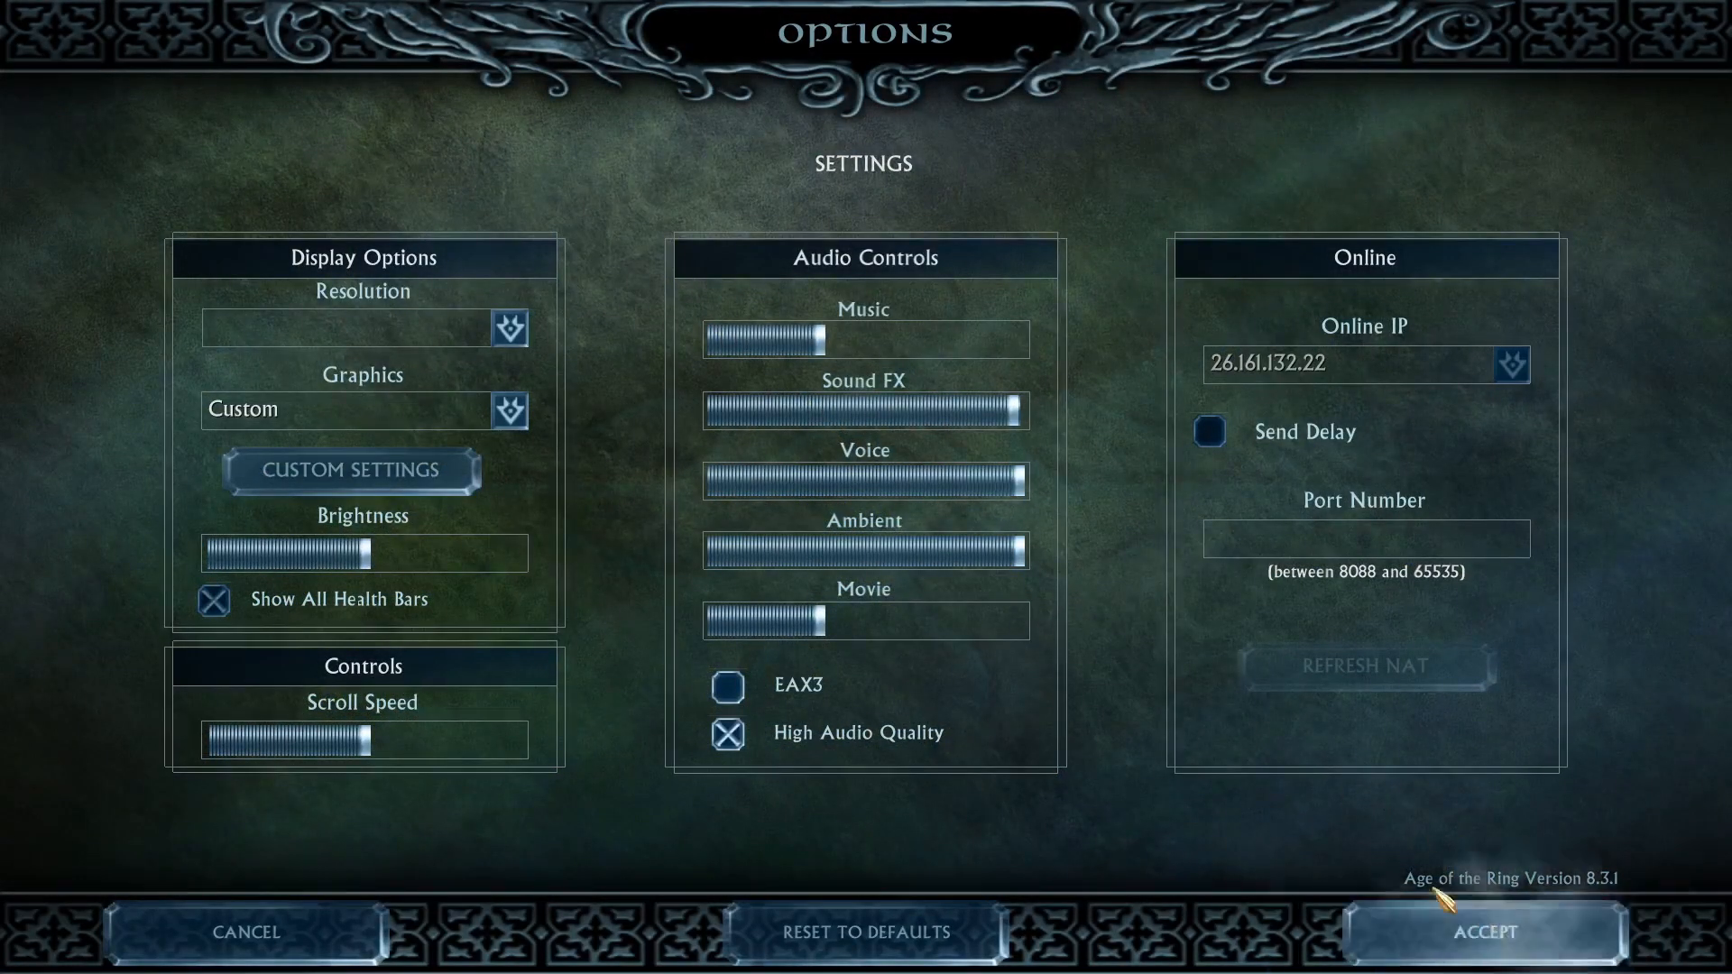
- Confirm version 8.3.1 and launch a Dimrill Dale skirmish as Rivendell
click(1482, 933)
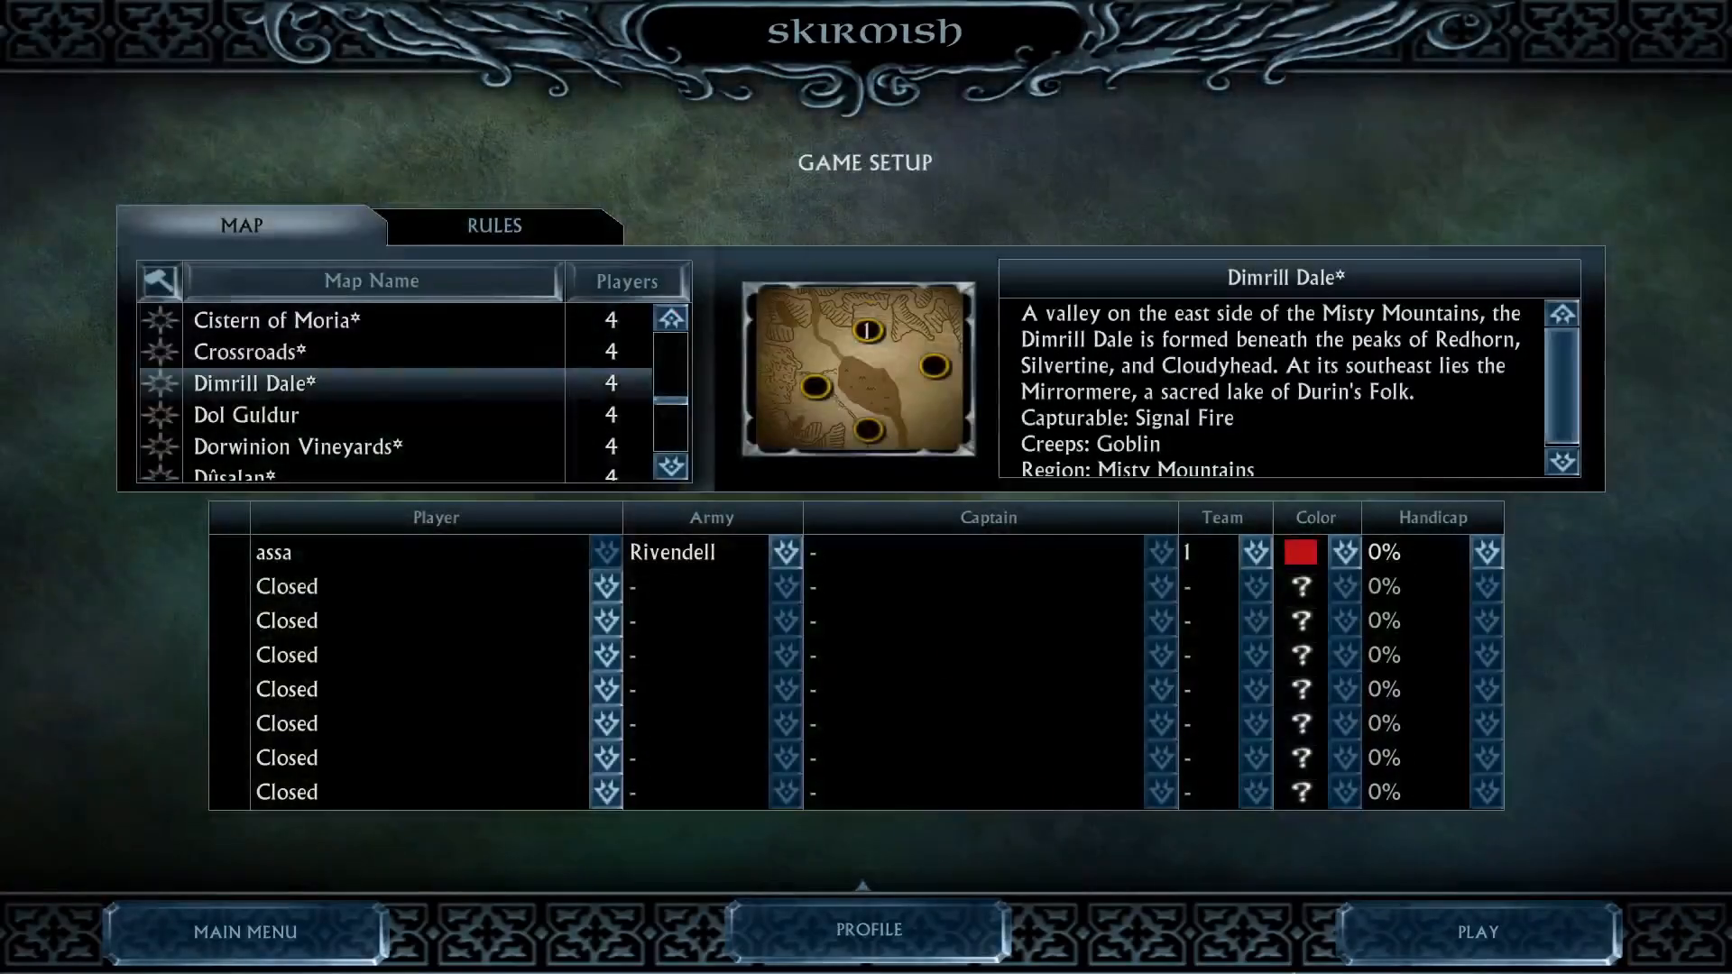
click(1479, 932)
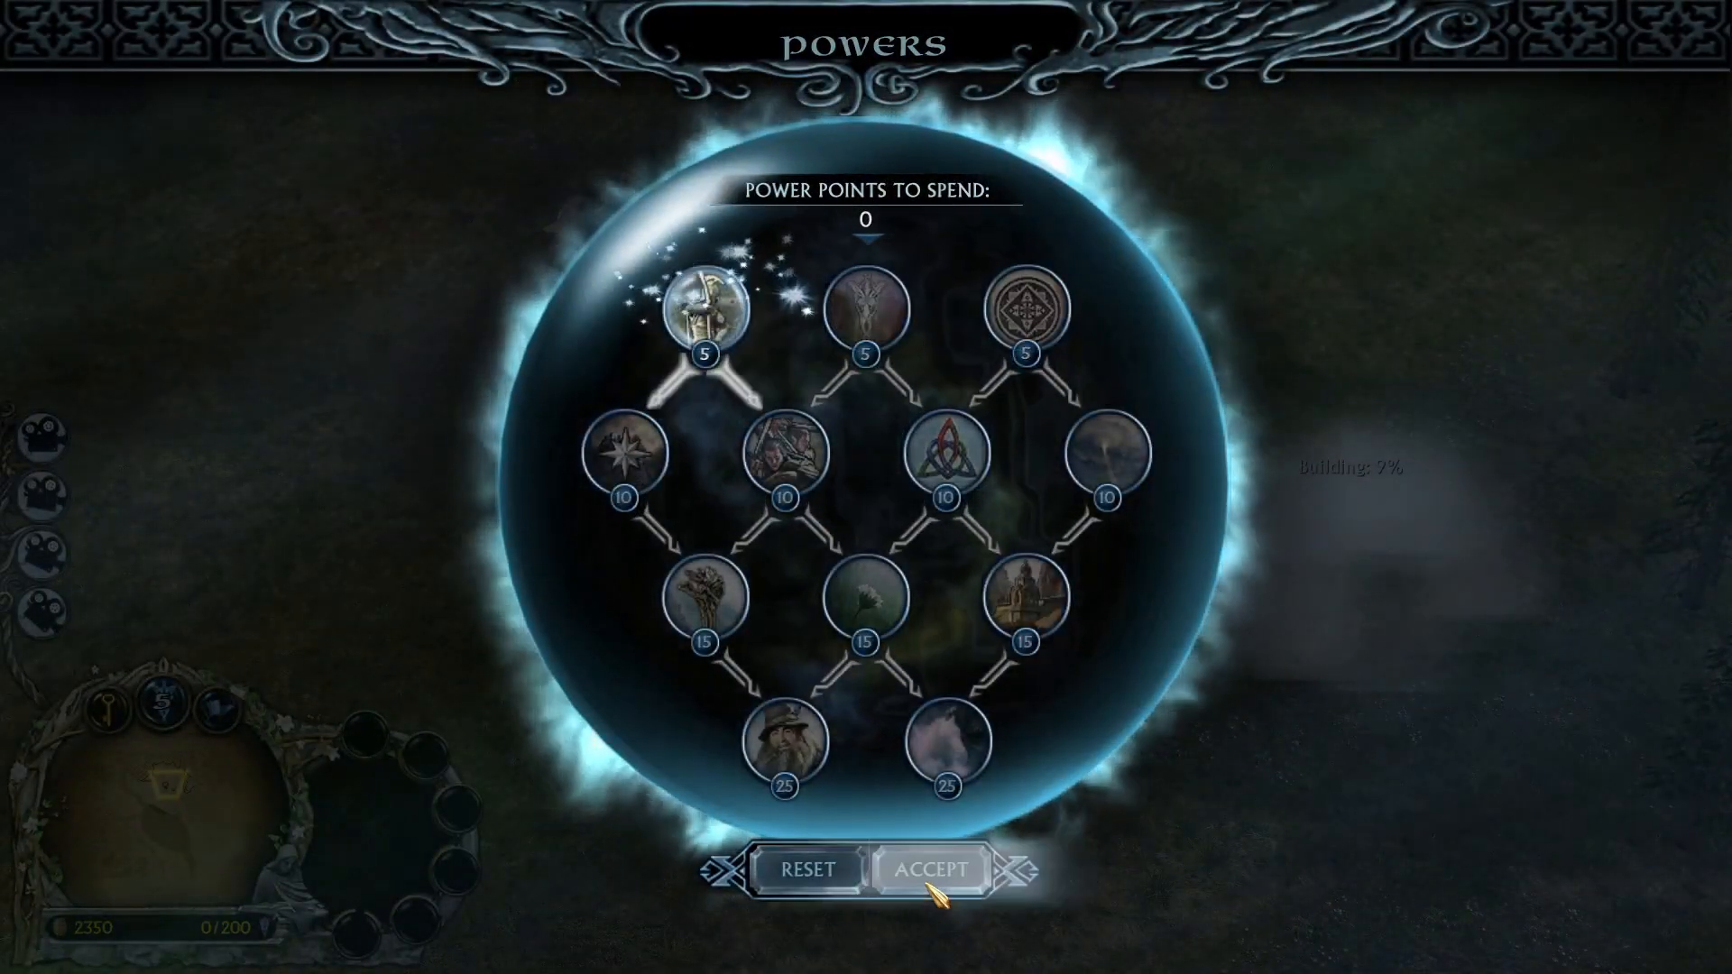
- Accept the chosen Rivendell power in the Powers menu
click(941, 869)
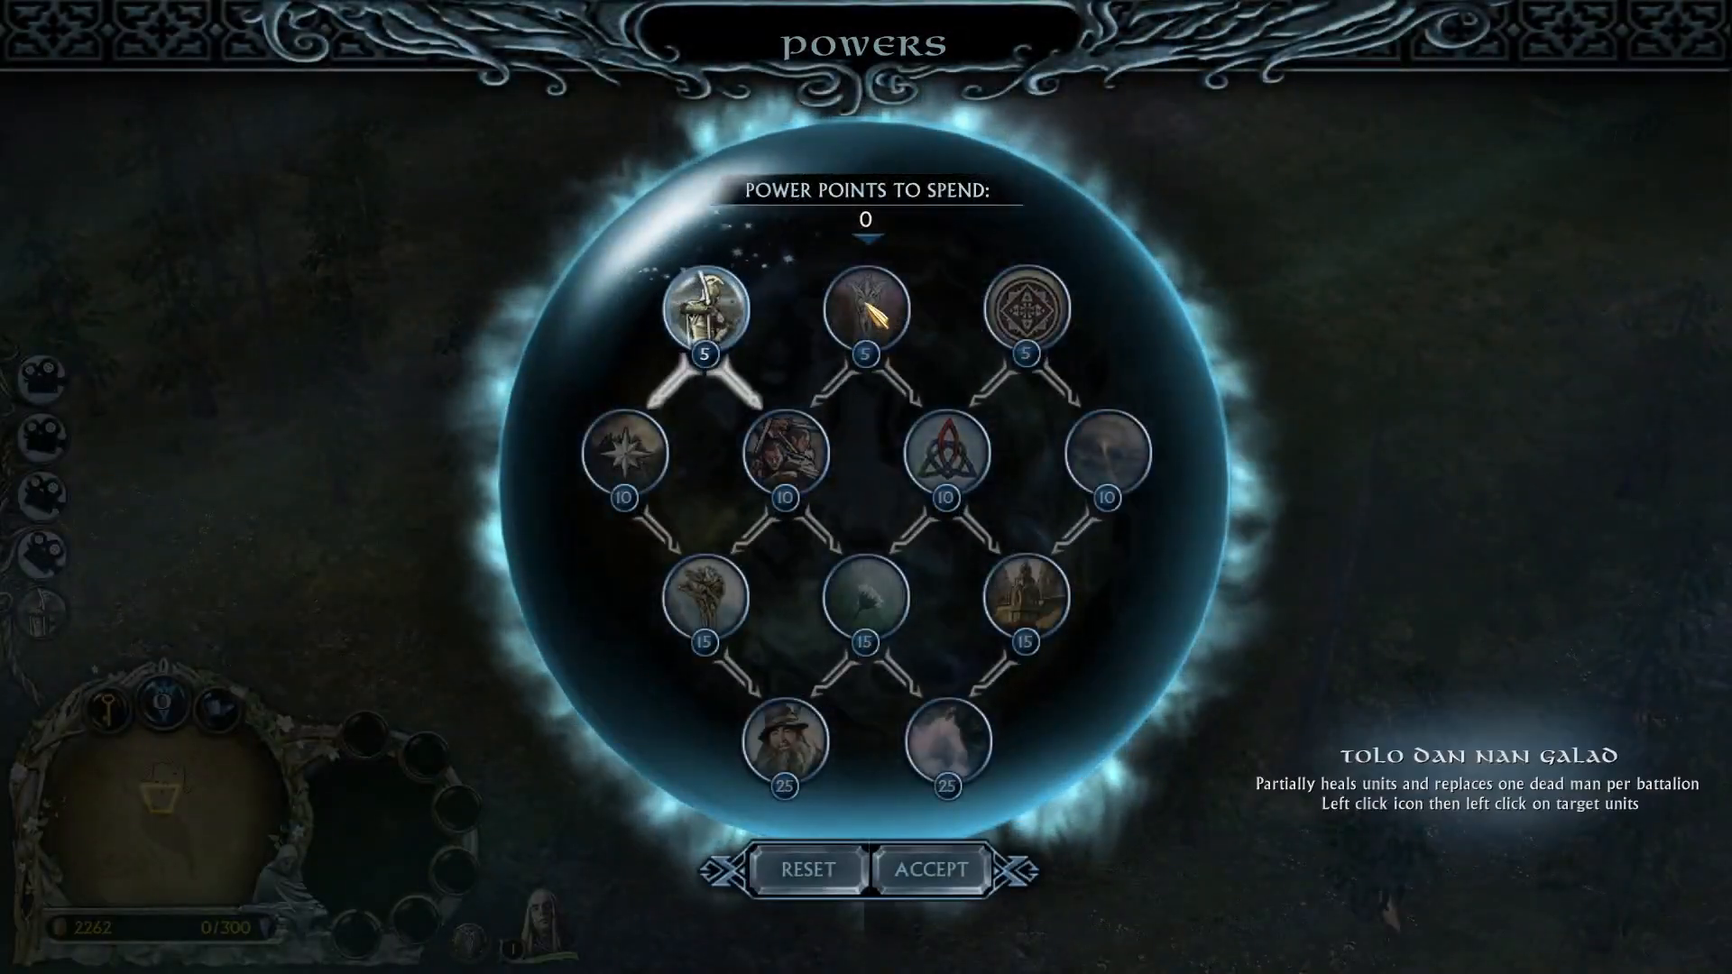
mouse_move(1111, 459)
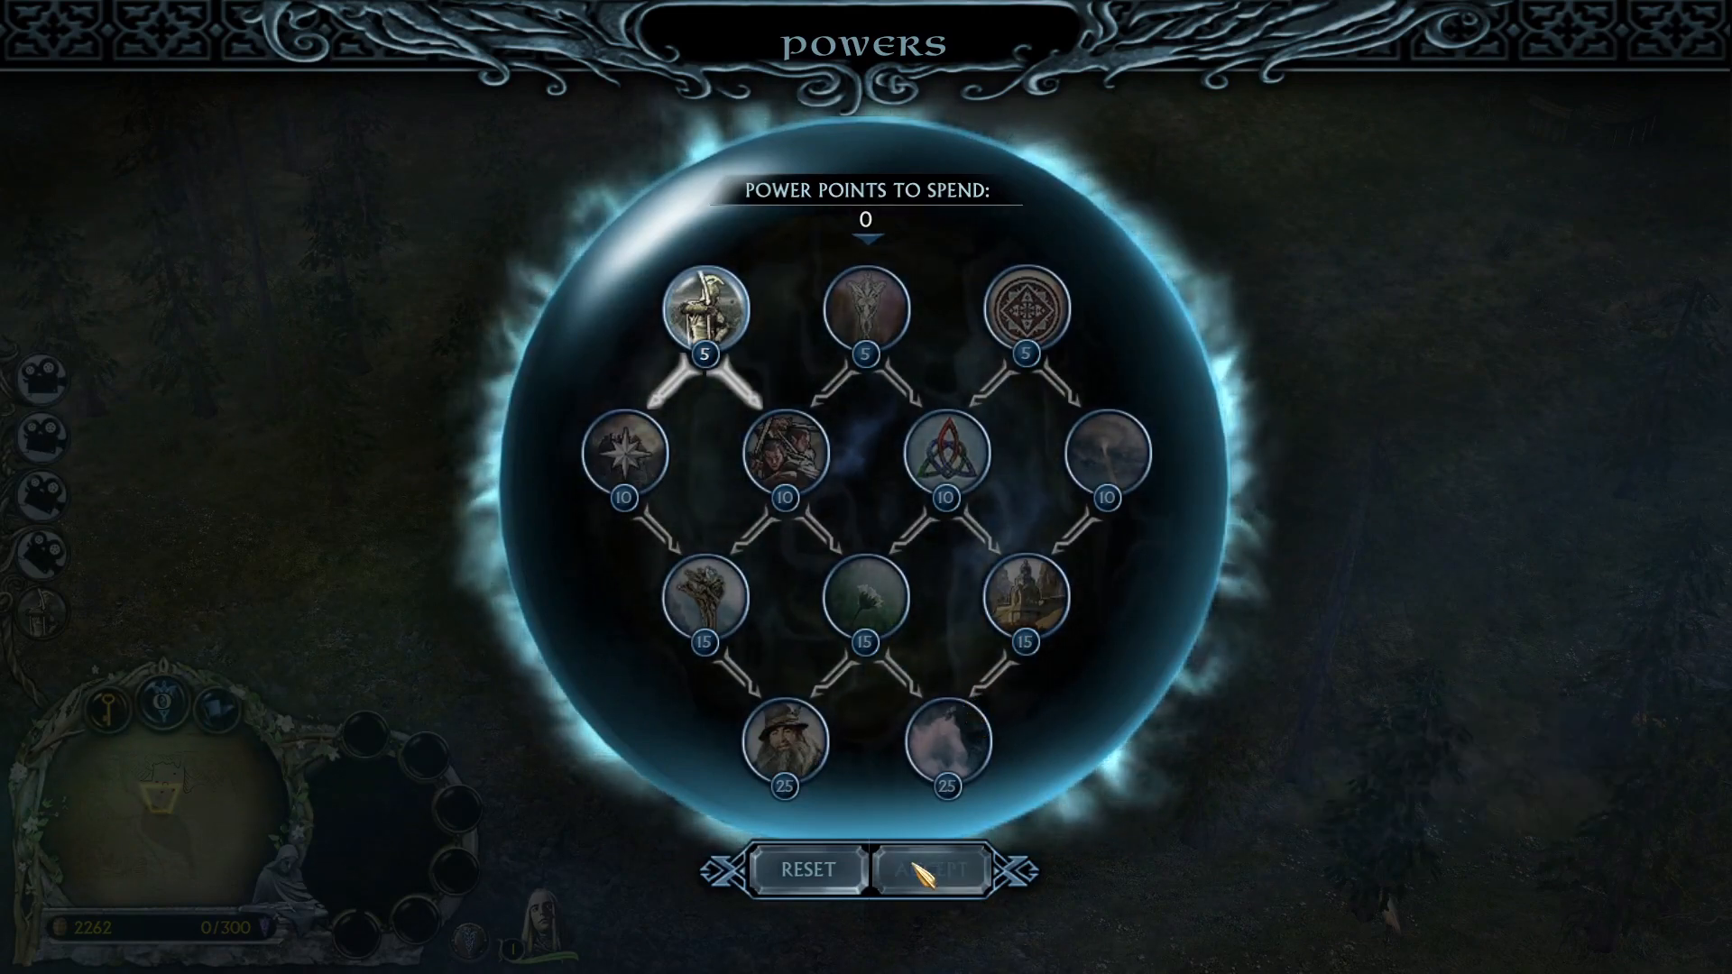
- Close the Powers menu after reading tooltips like Tolo Dan Nan Galad
click(925, 870)
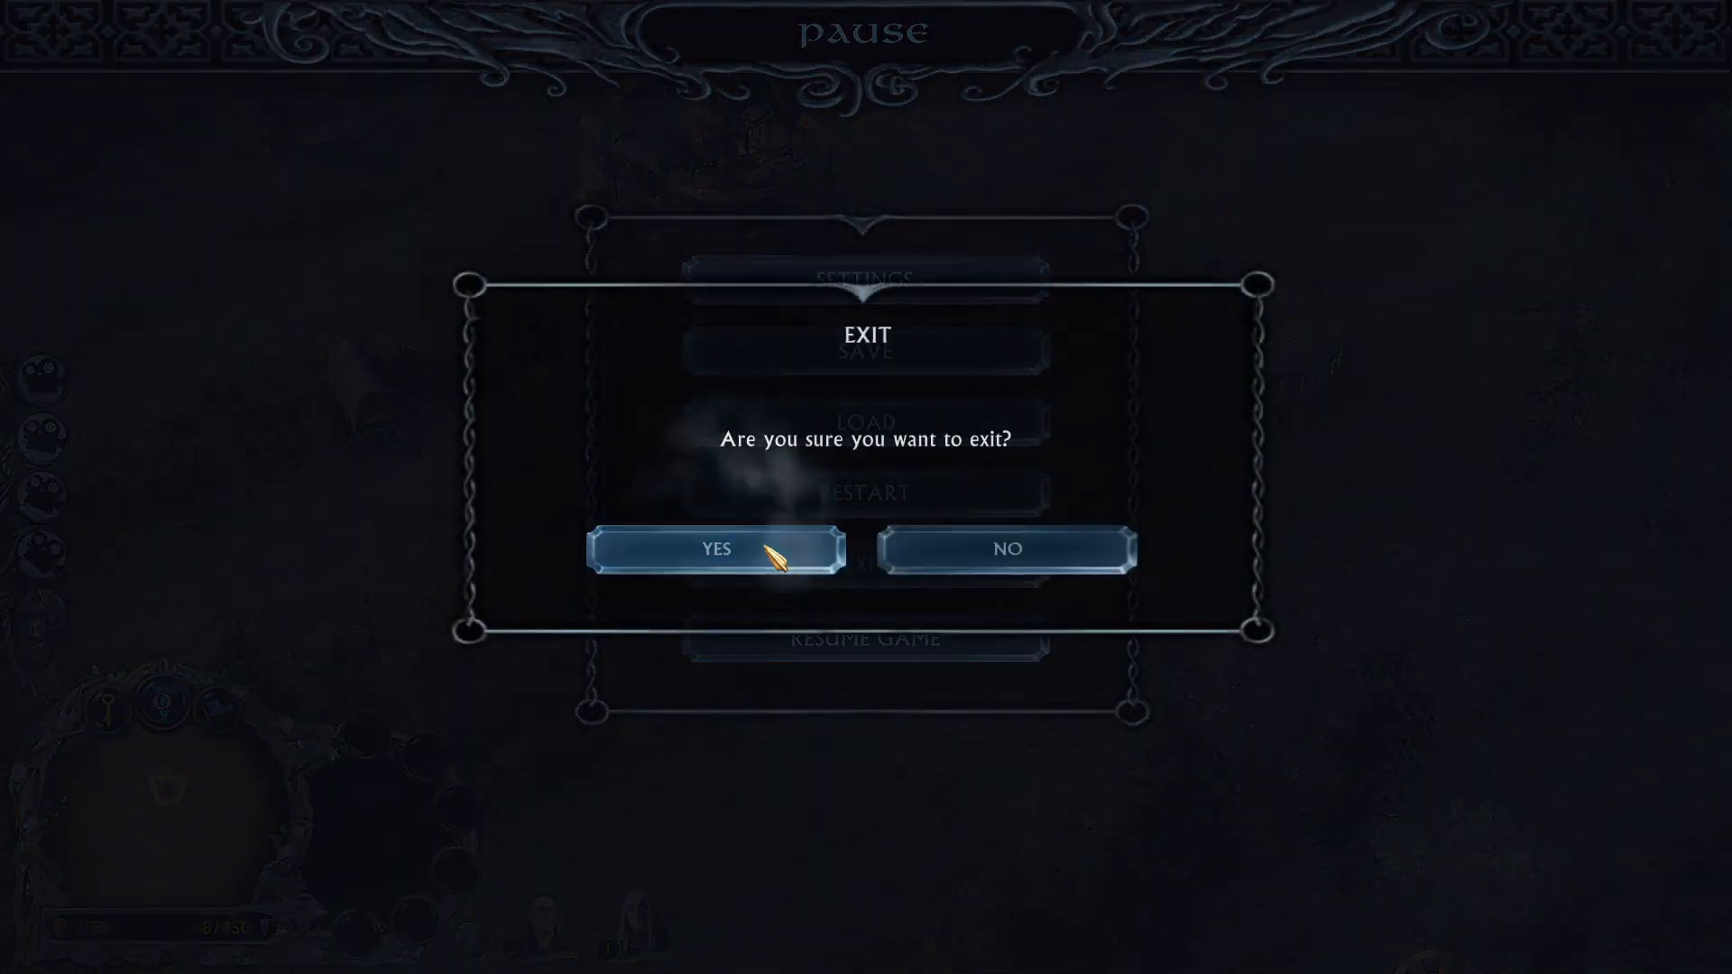
- Confirm exiting the Rivendell skirmish and skip the timeline and statistics screens
click(716, 548)
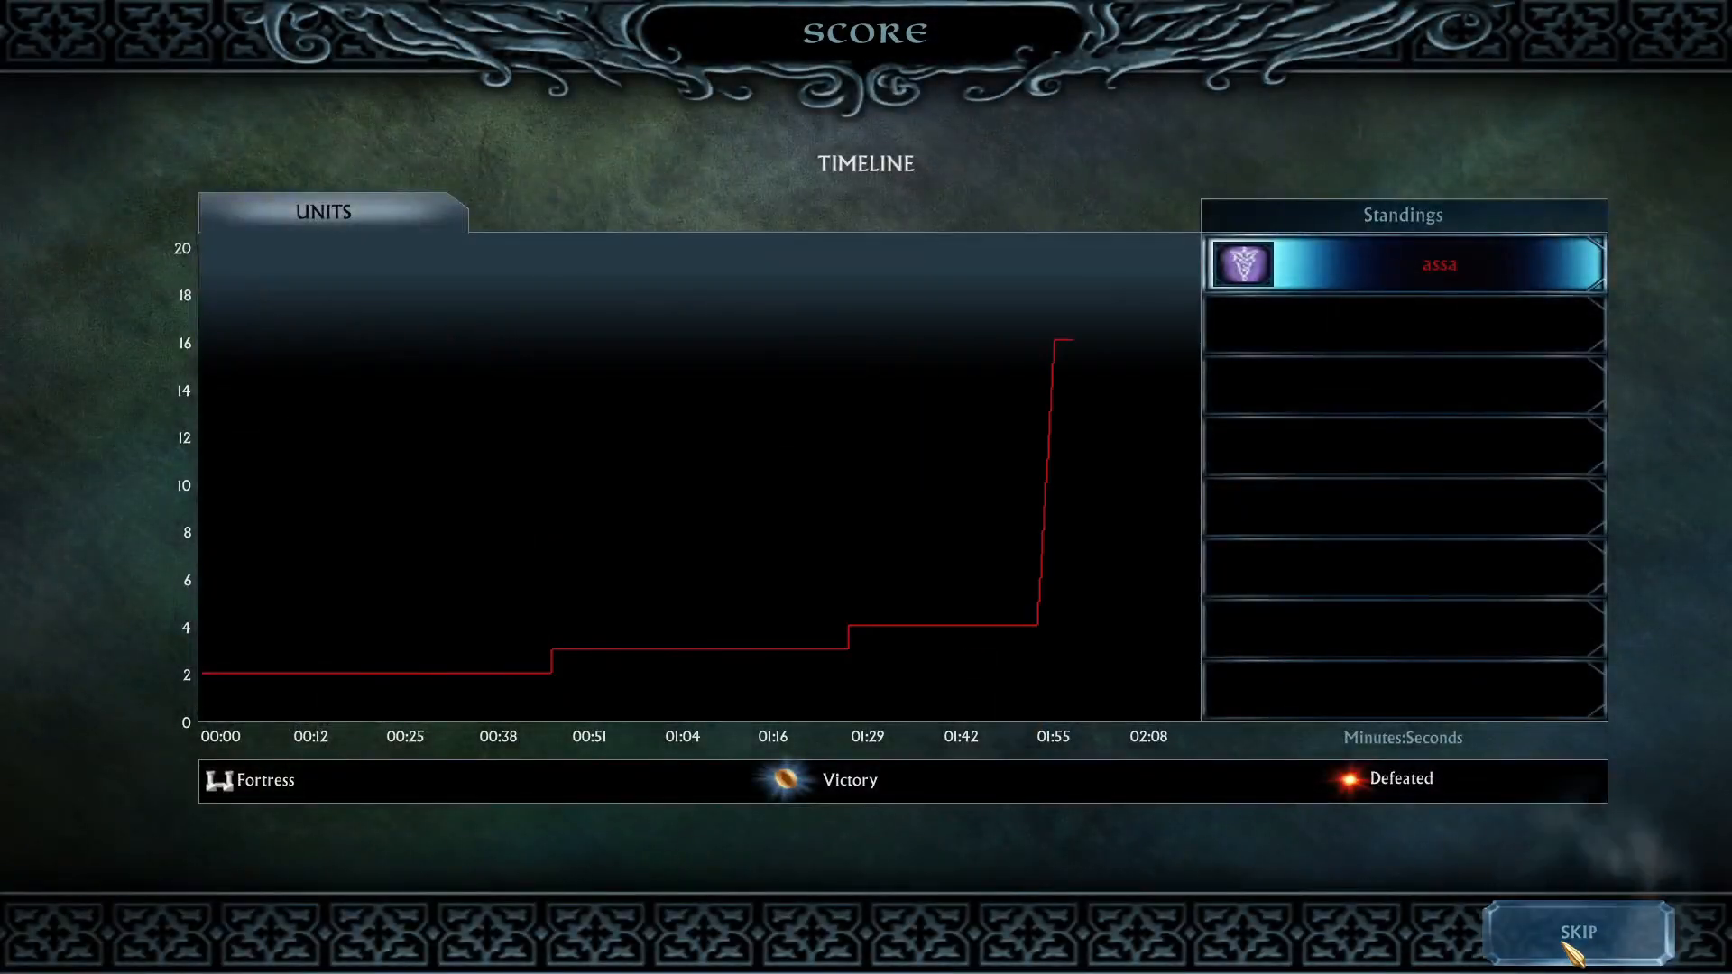
click(1573, 934)
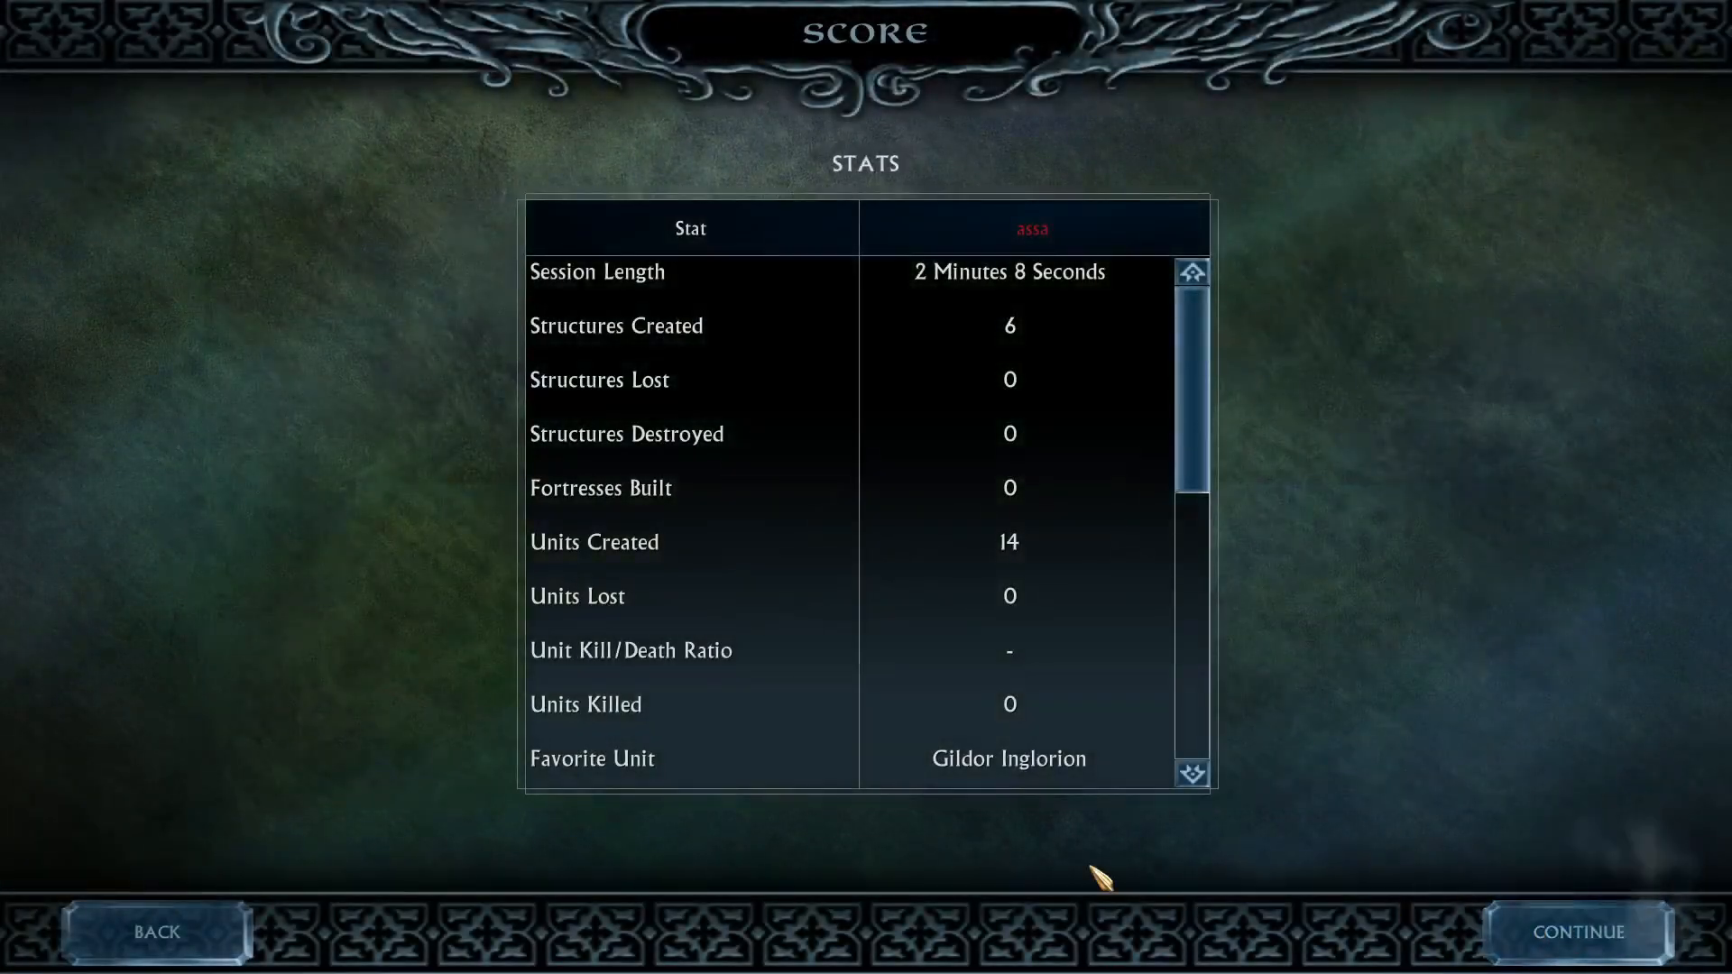
click(1578, 933)
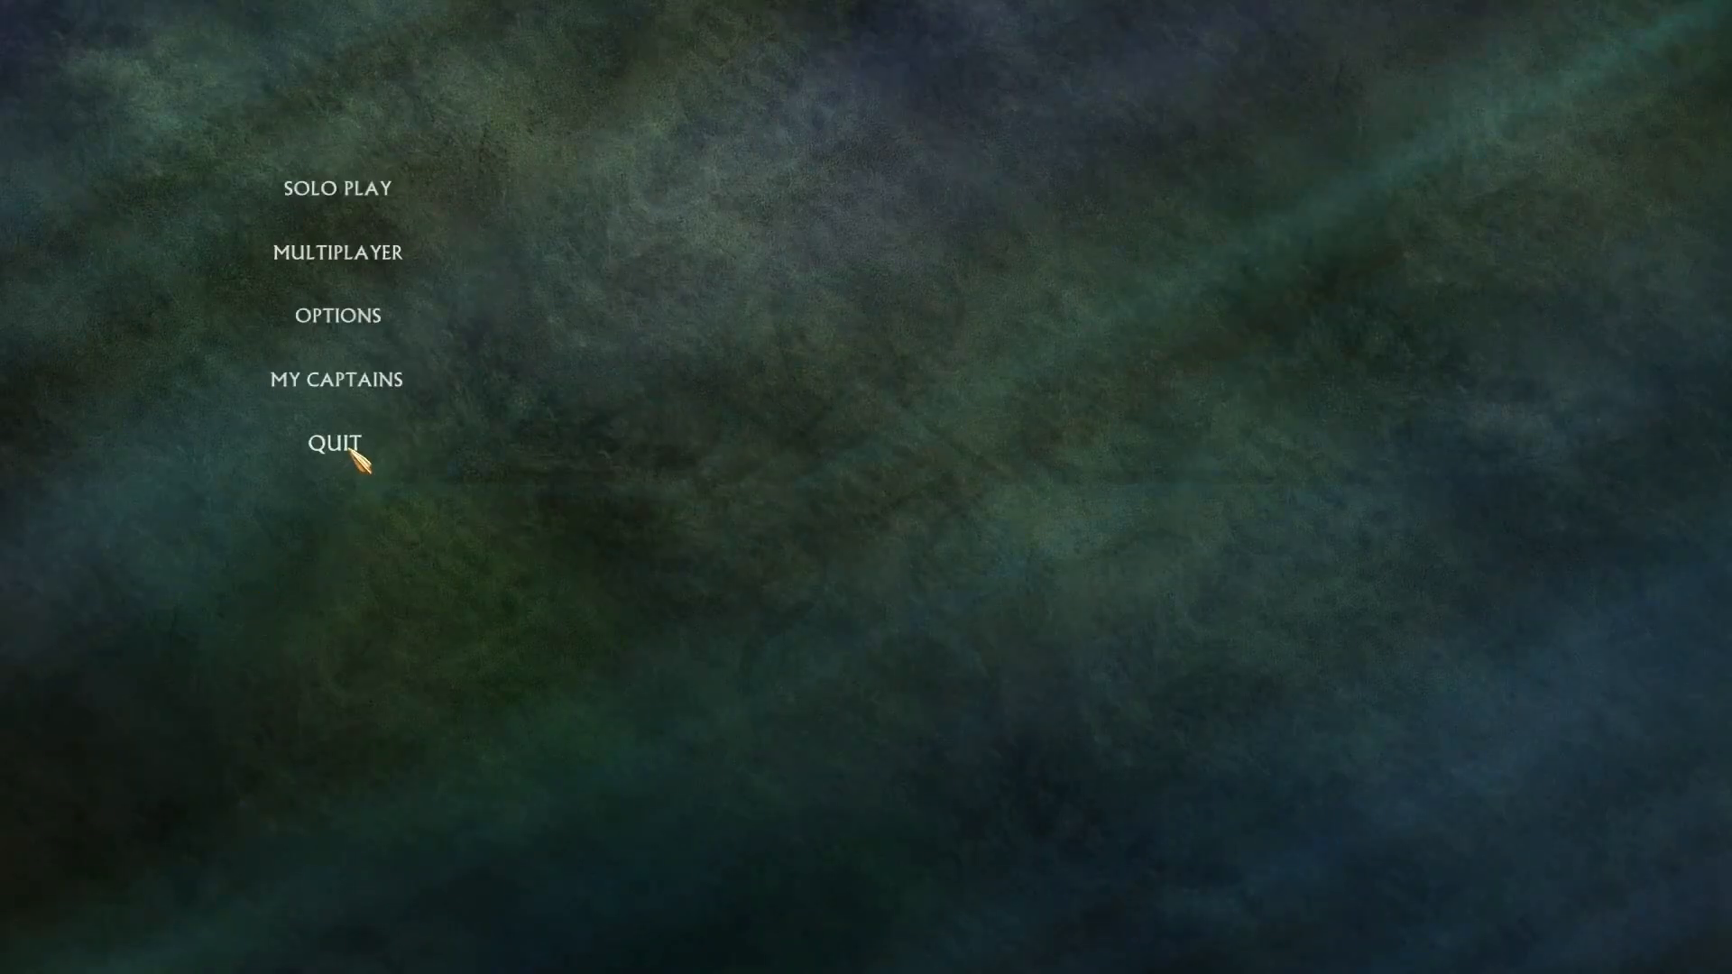